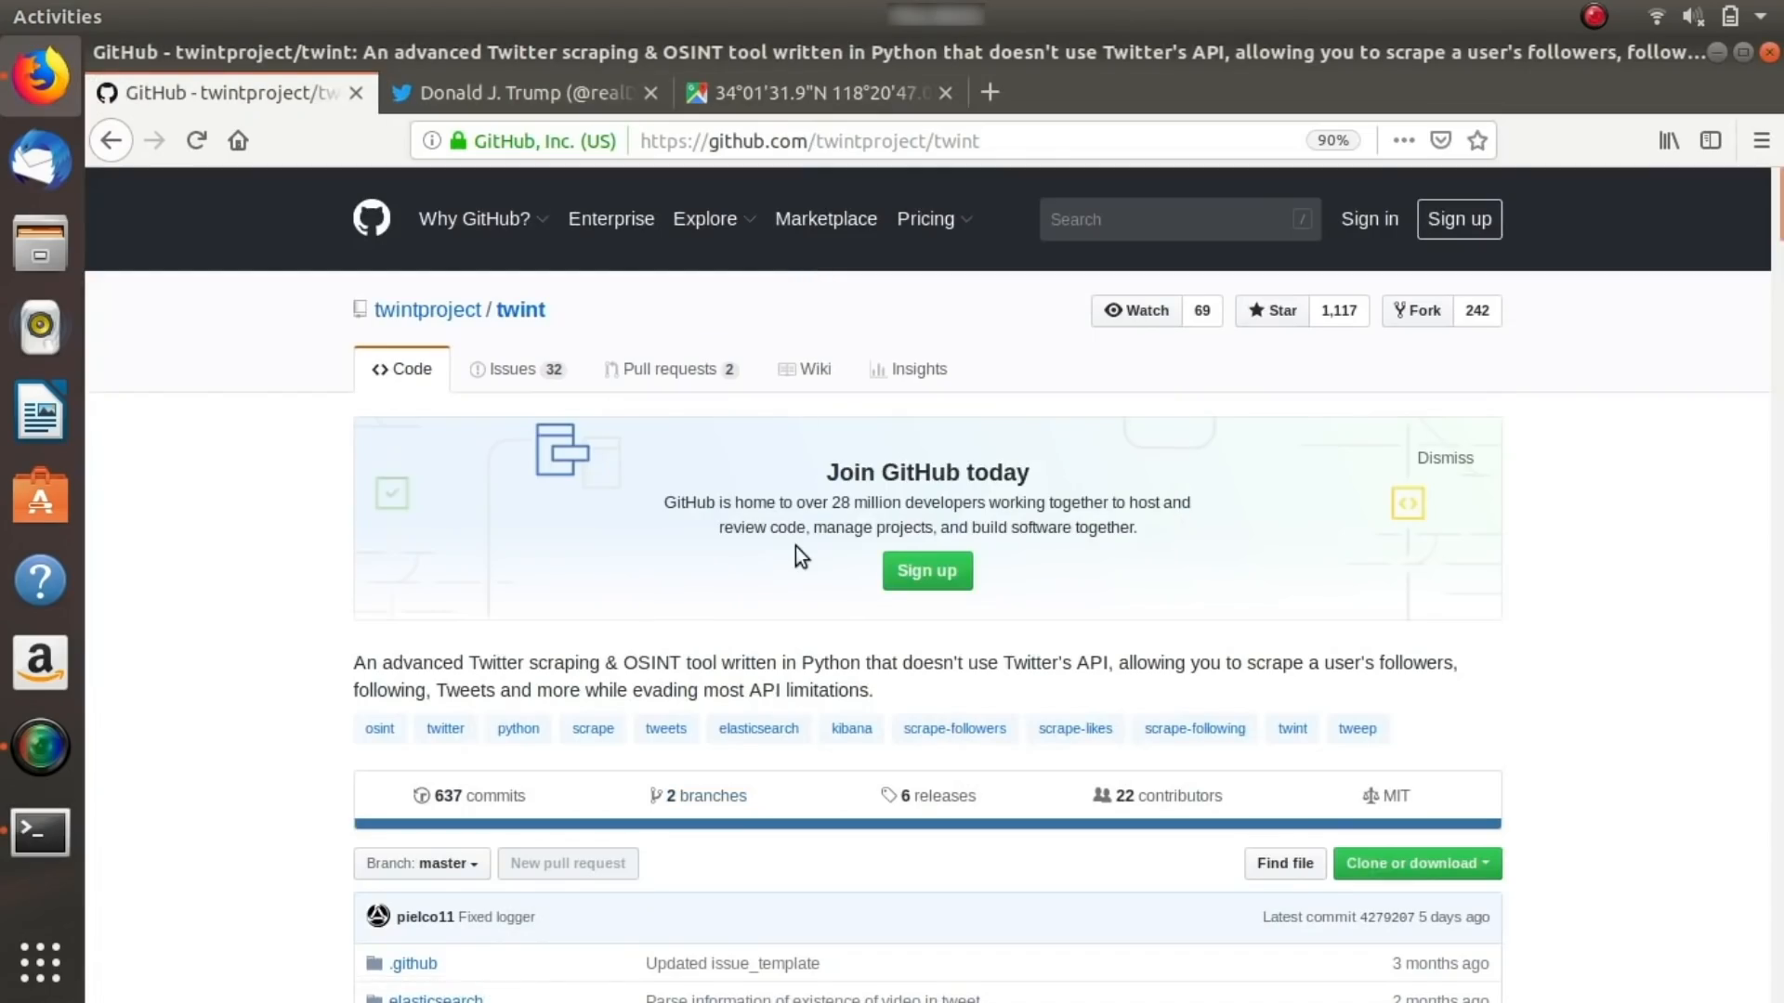
Scroll the twint README down to the Installing section with the pip, pipenv and git clone commands.
scroll("down", 3)
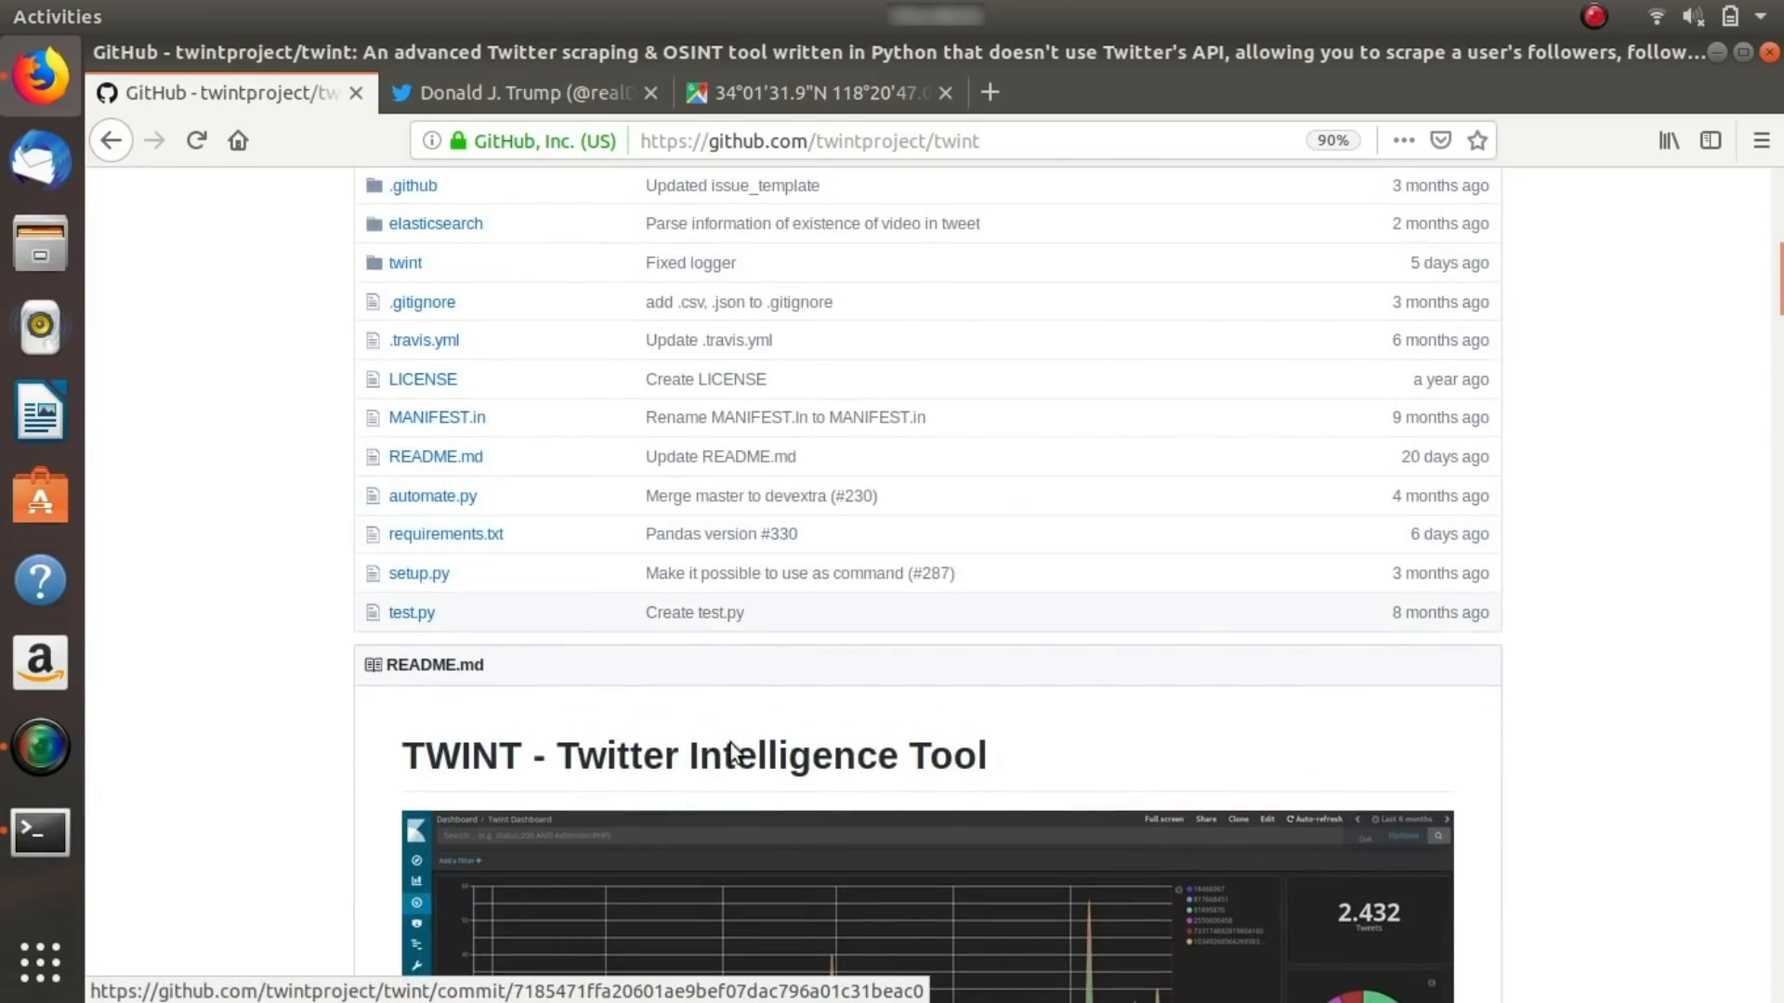
scroll("down", 3)
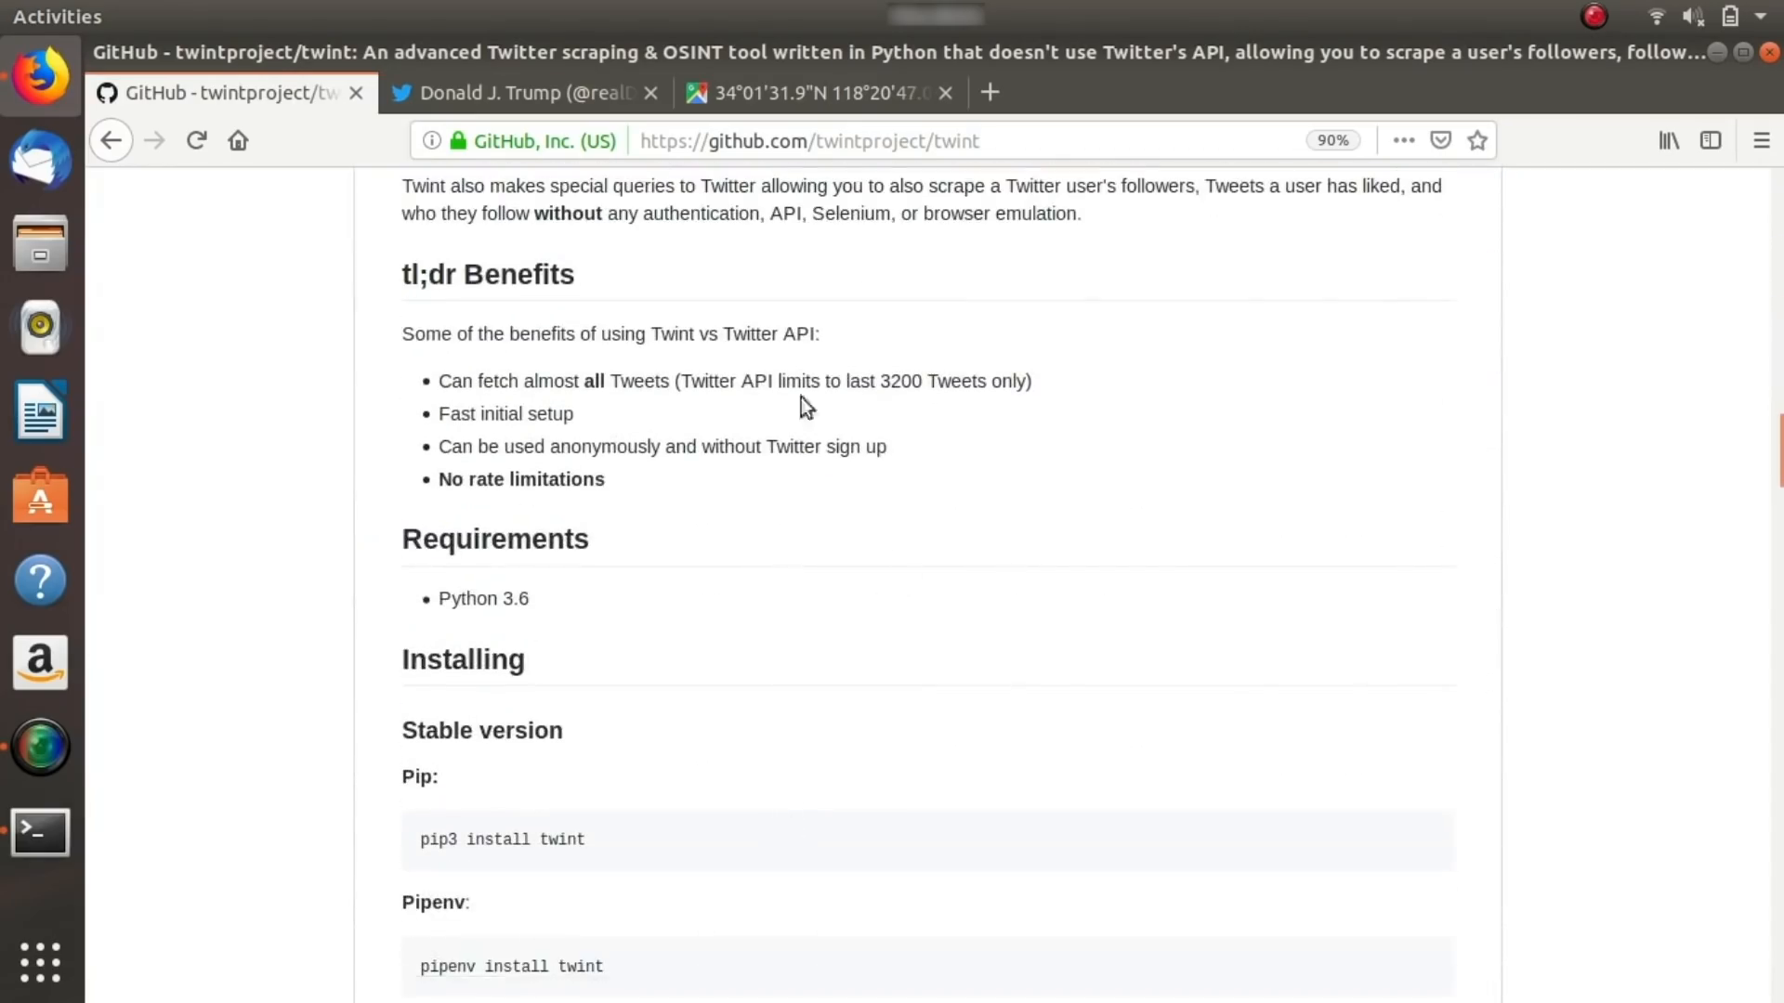
mouse_move(450, 364)
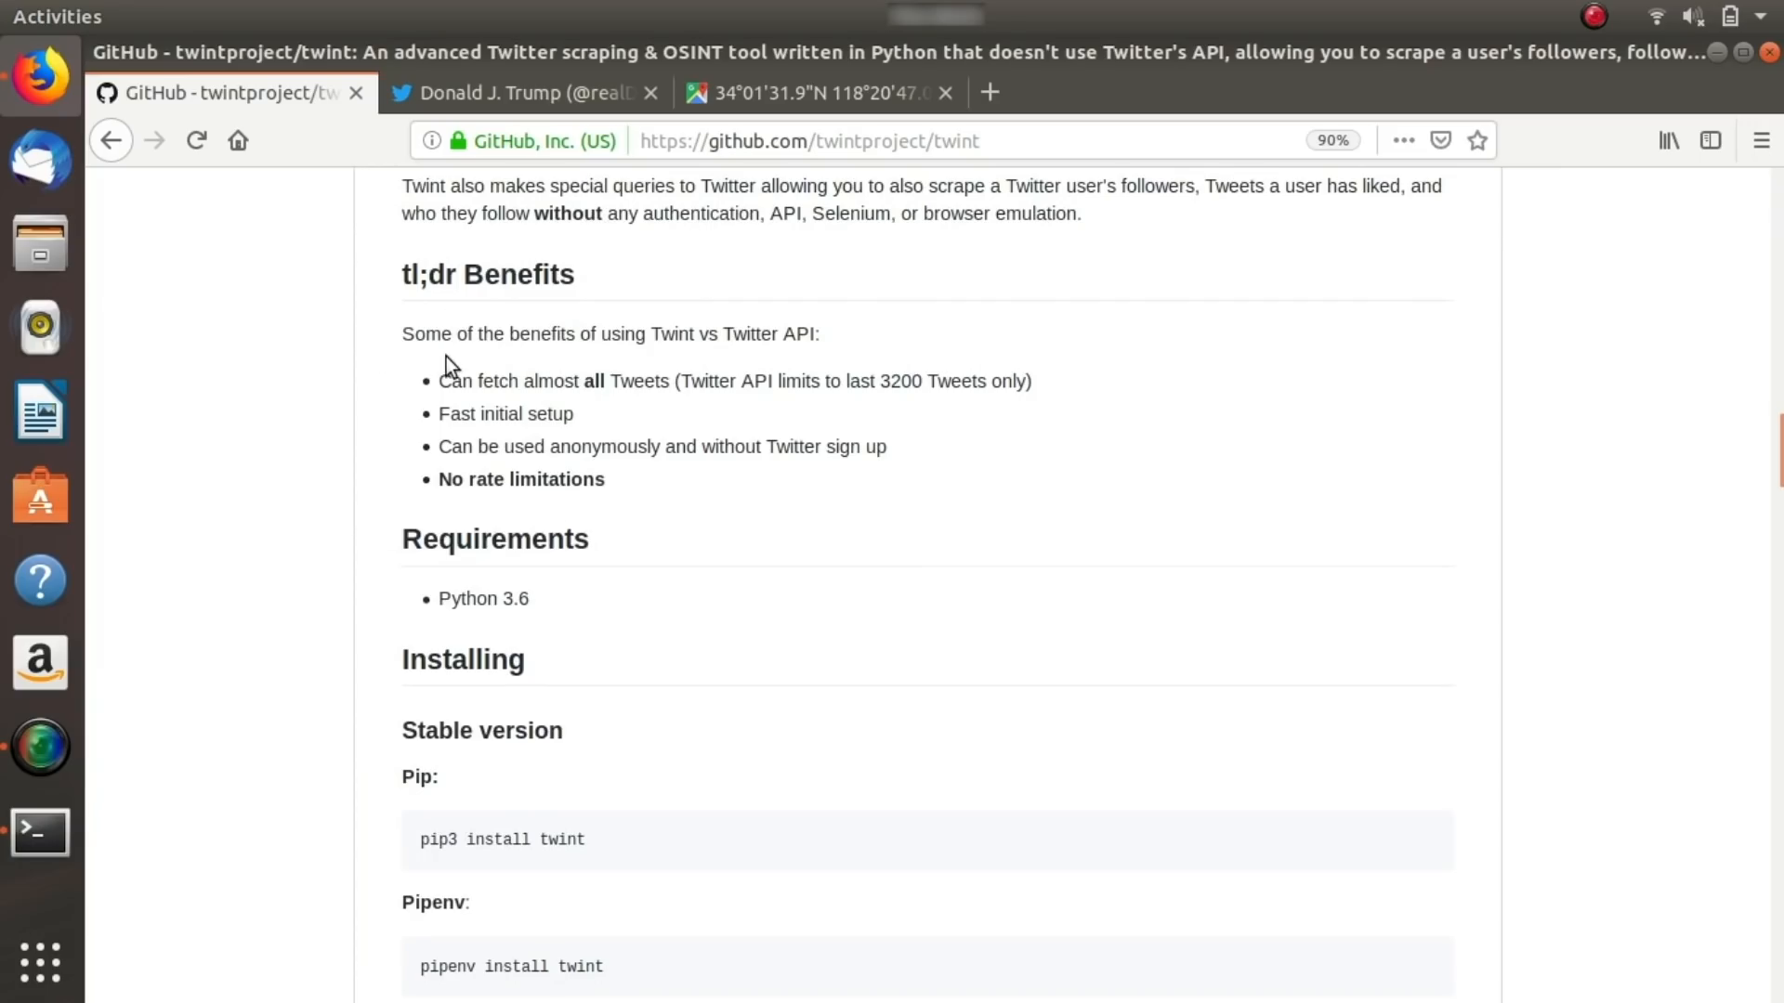
mouse_move(734, 384)
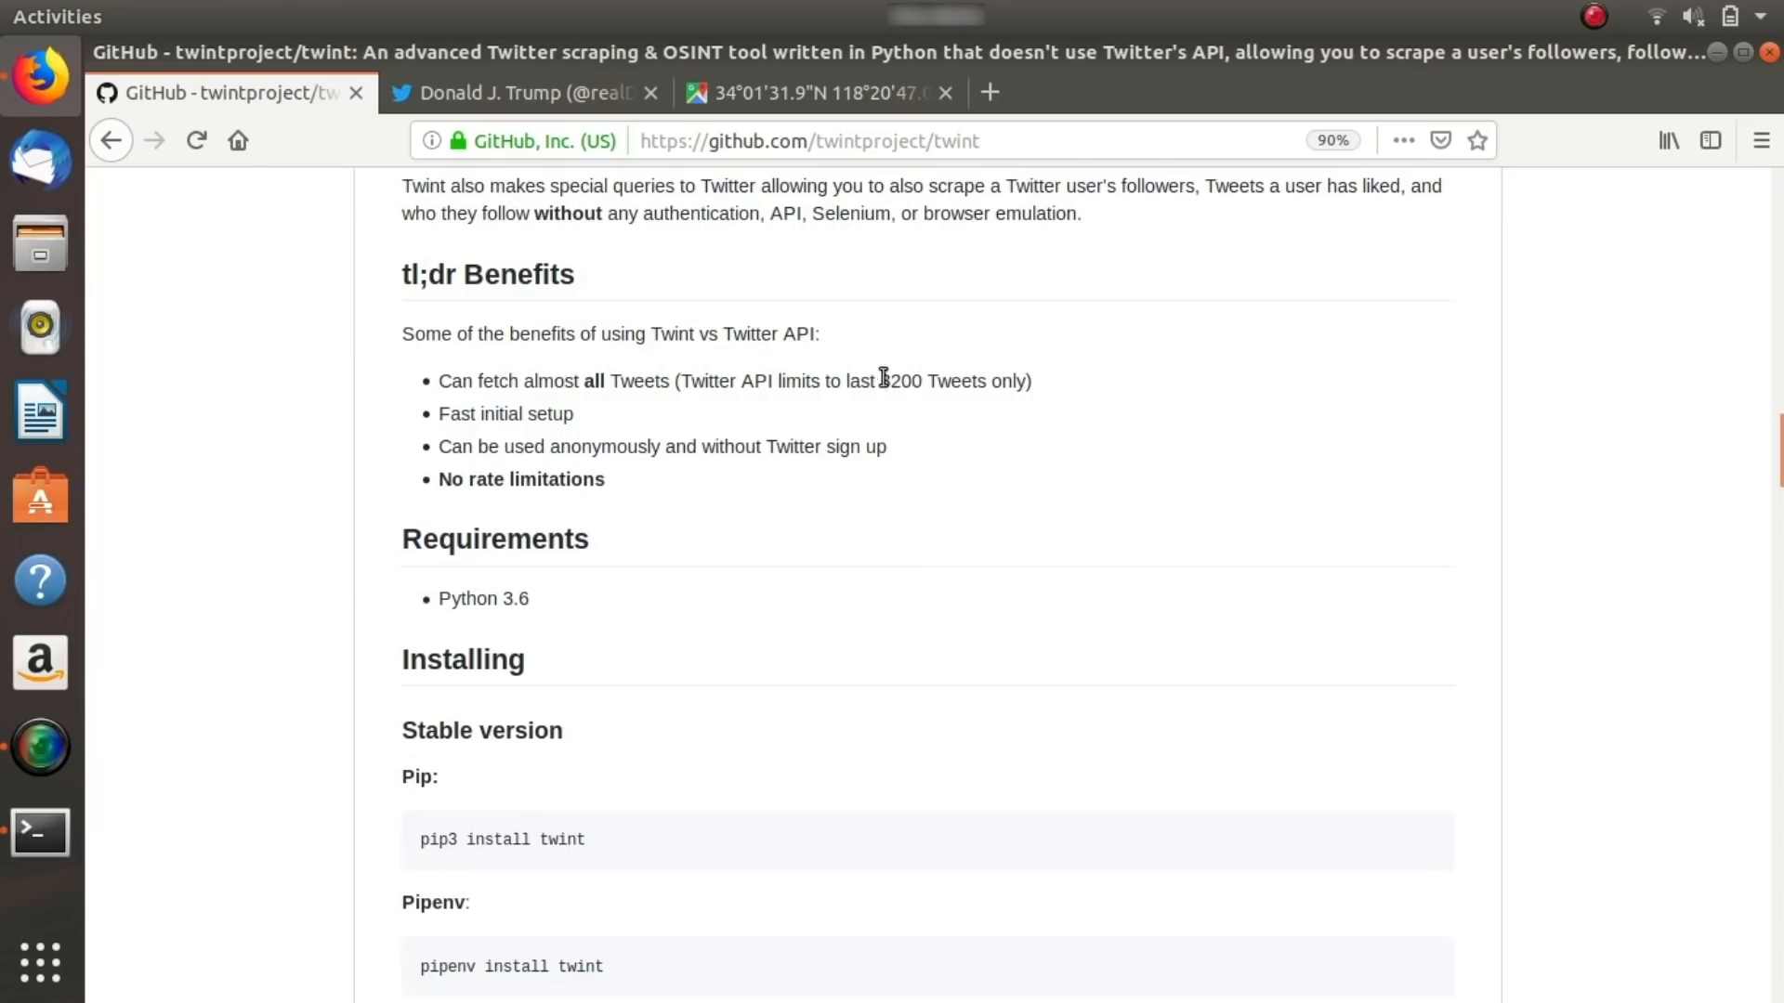
mouse_move(753, 375)
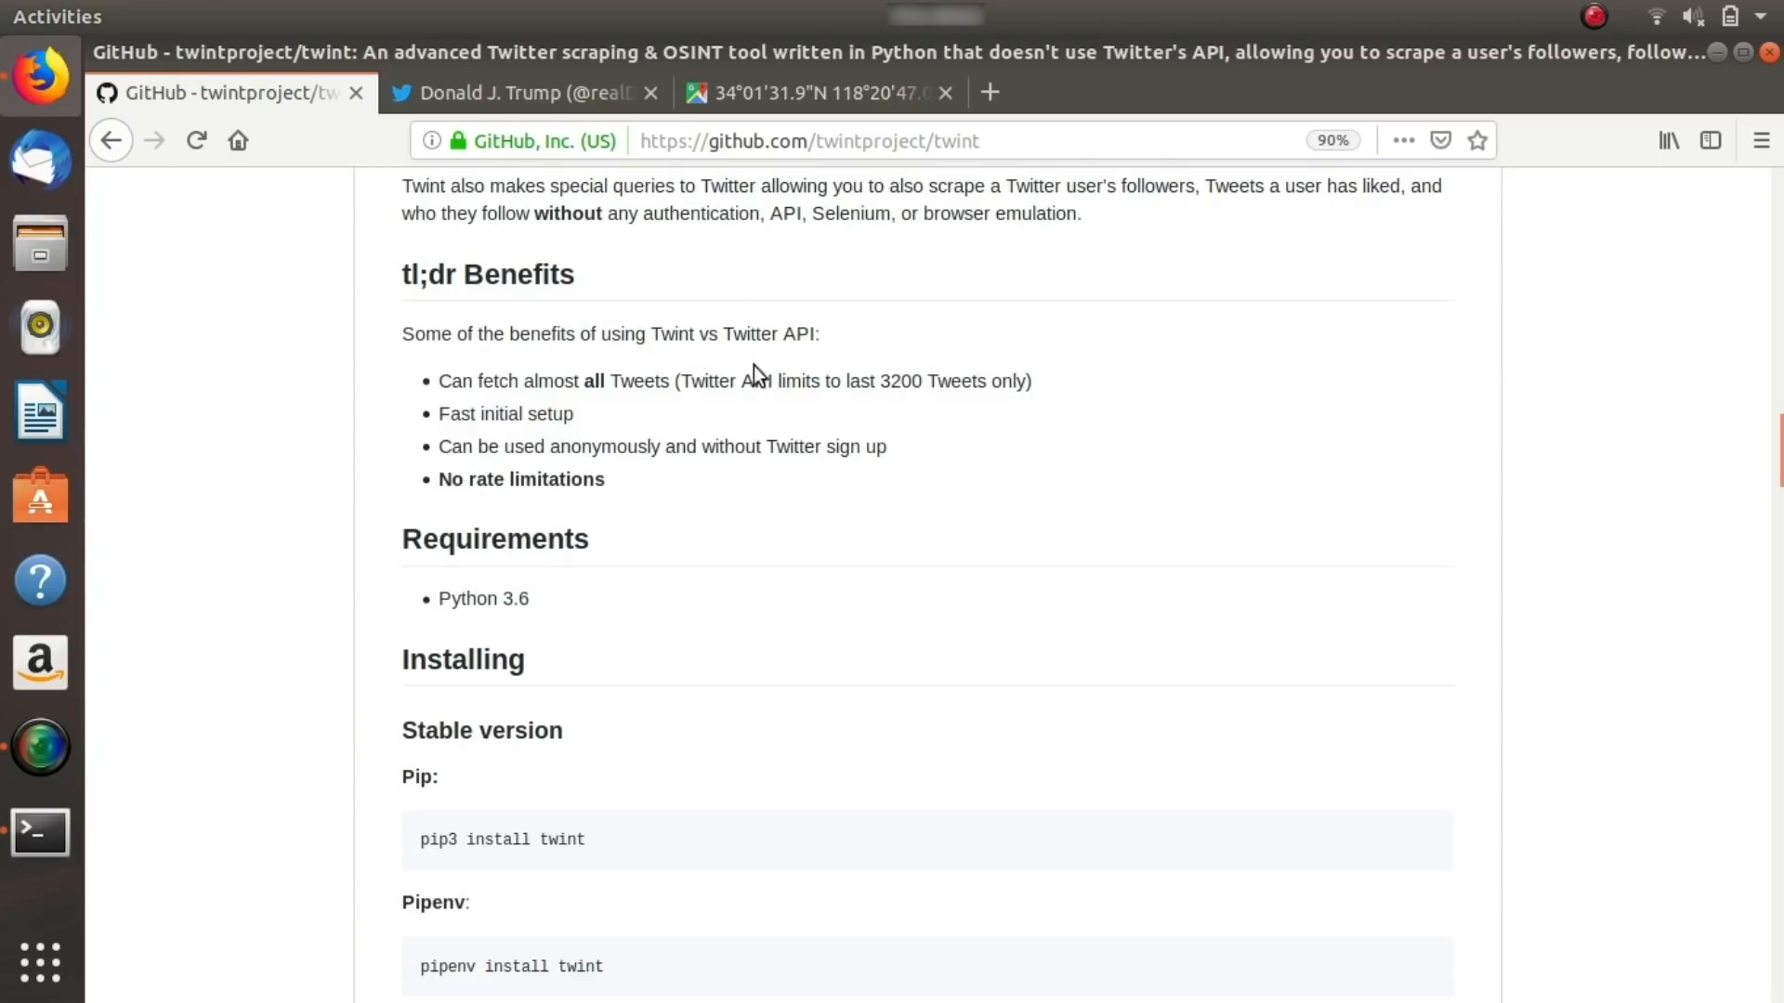
mouse_move(650, 370)
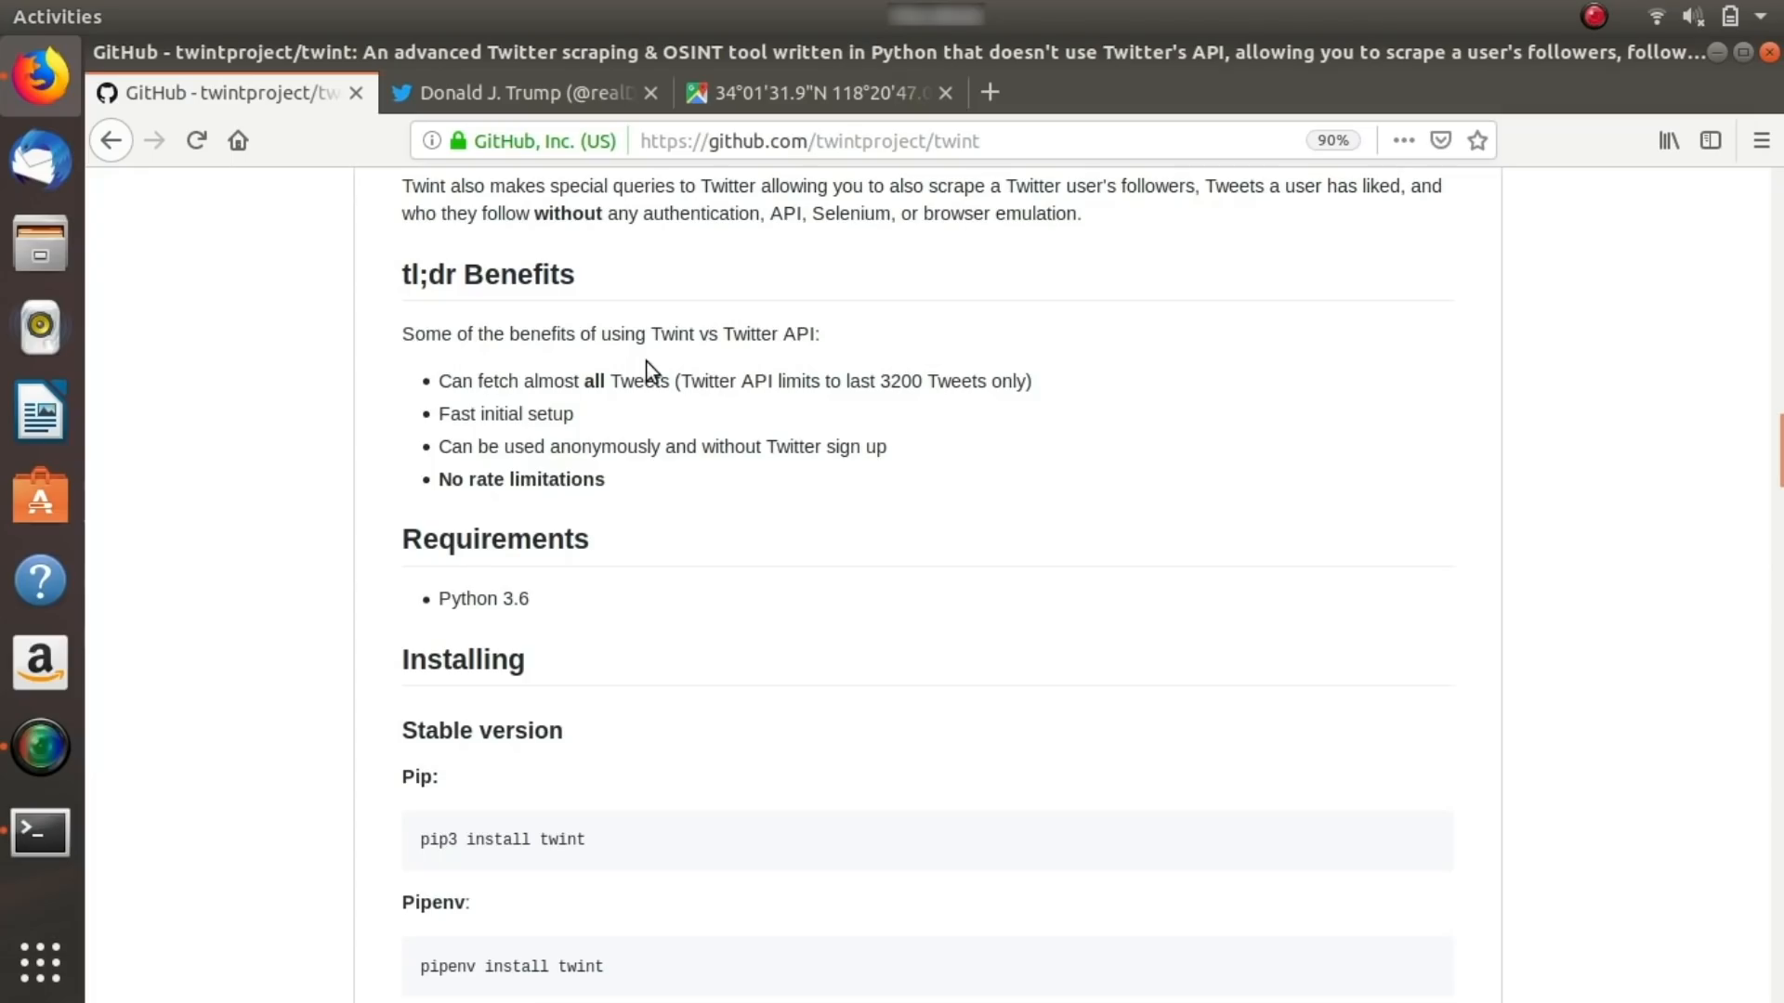
mouse_move(501, 470)
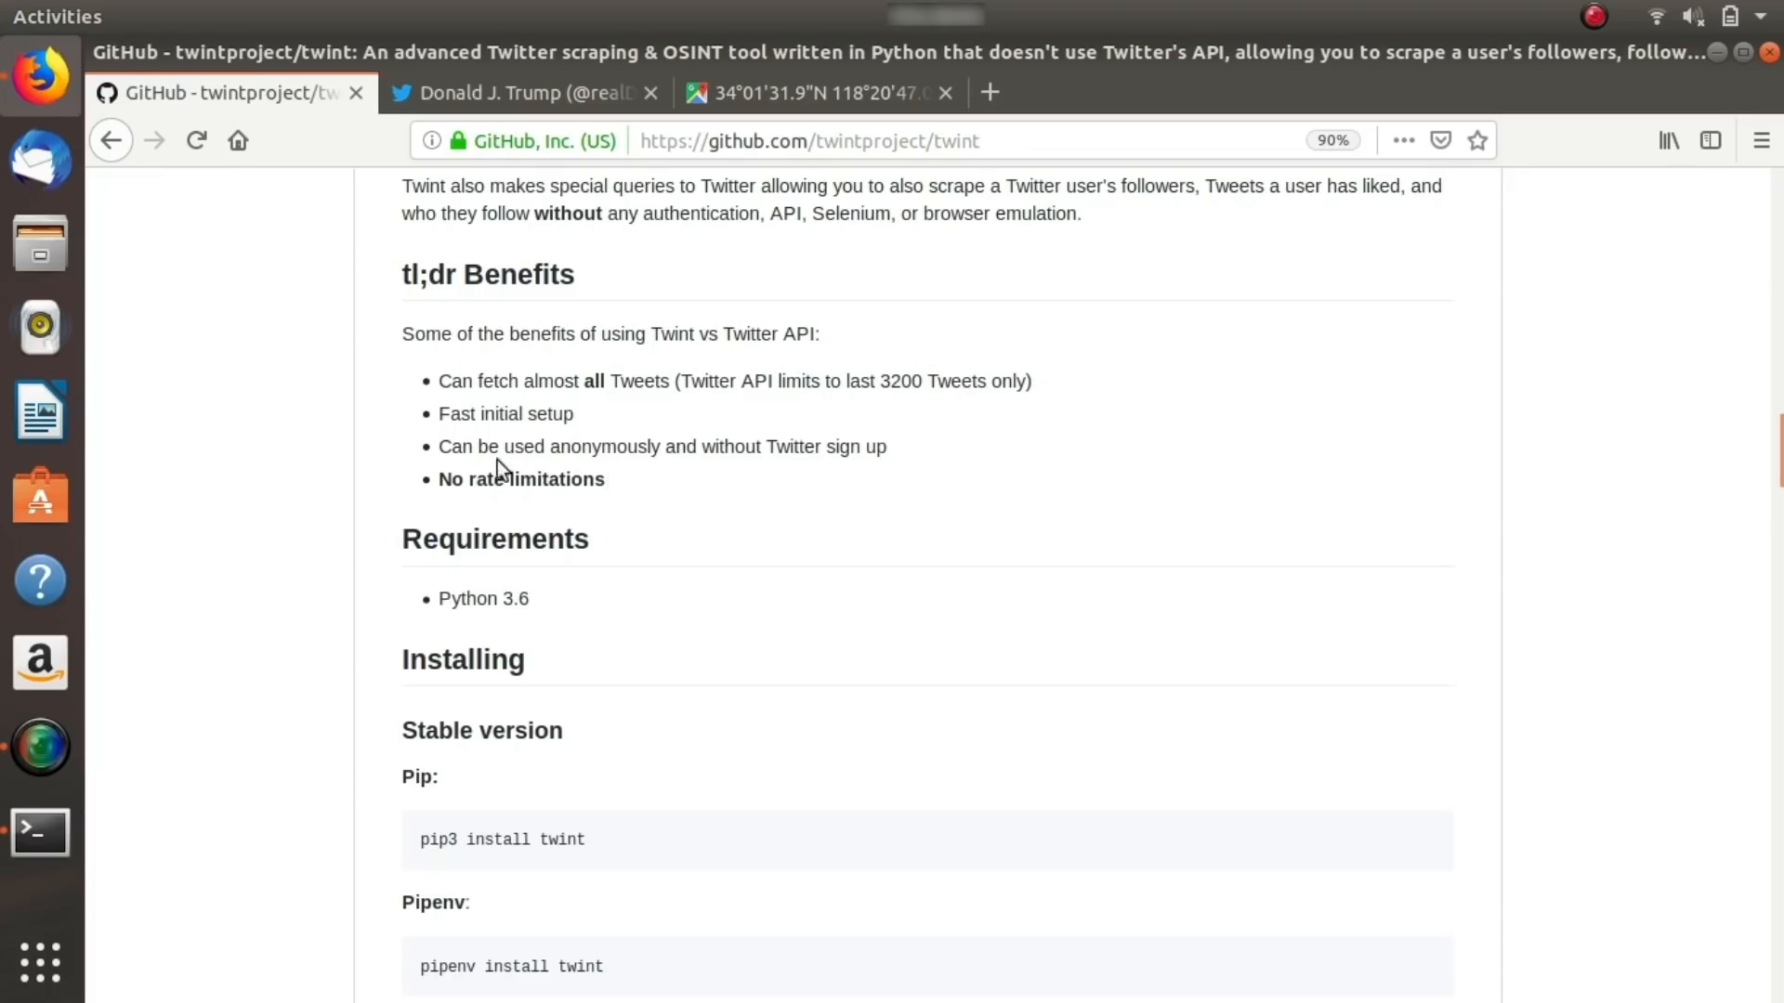
mouse_move(673, 450)
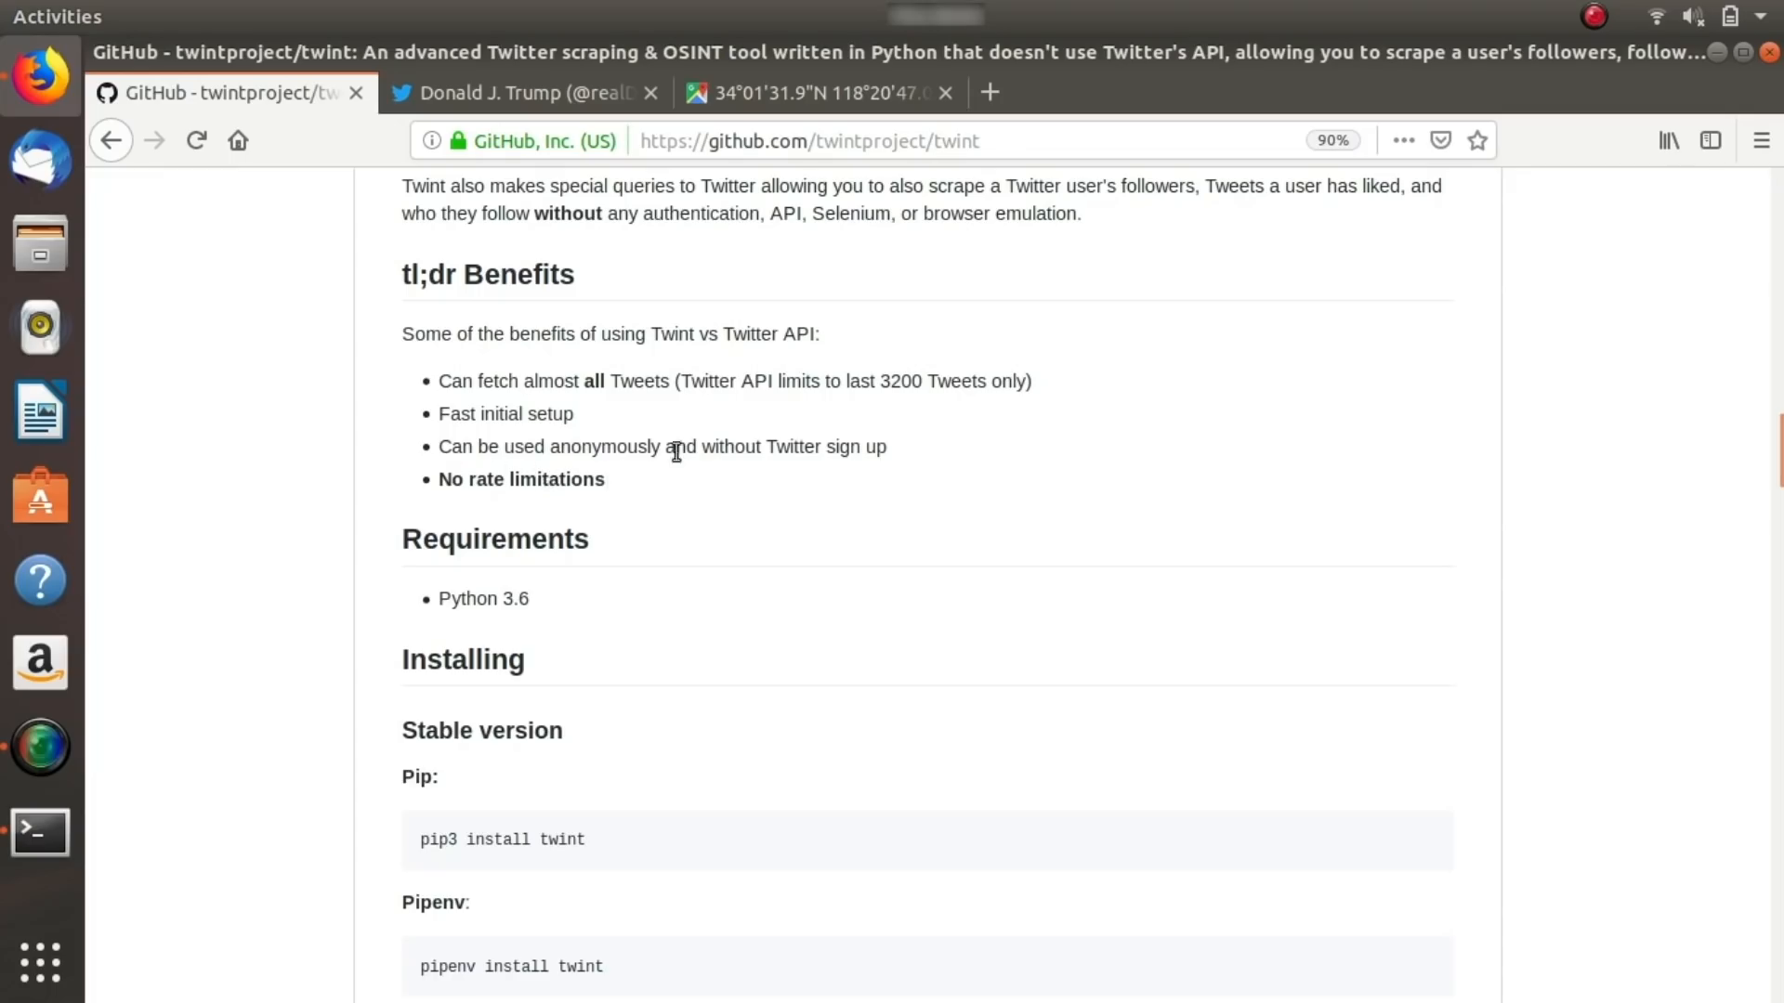
mouse_move(1010, 857)
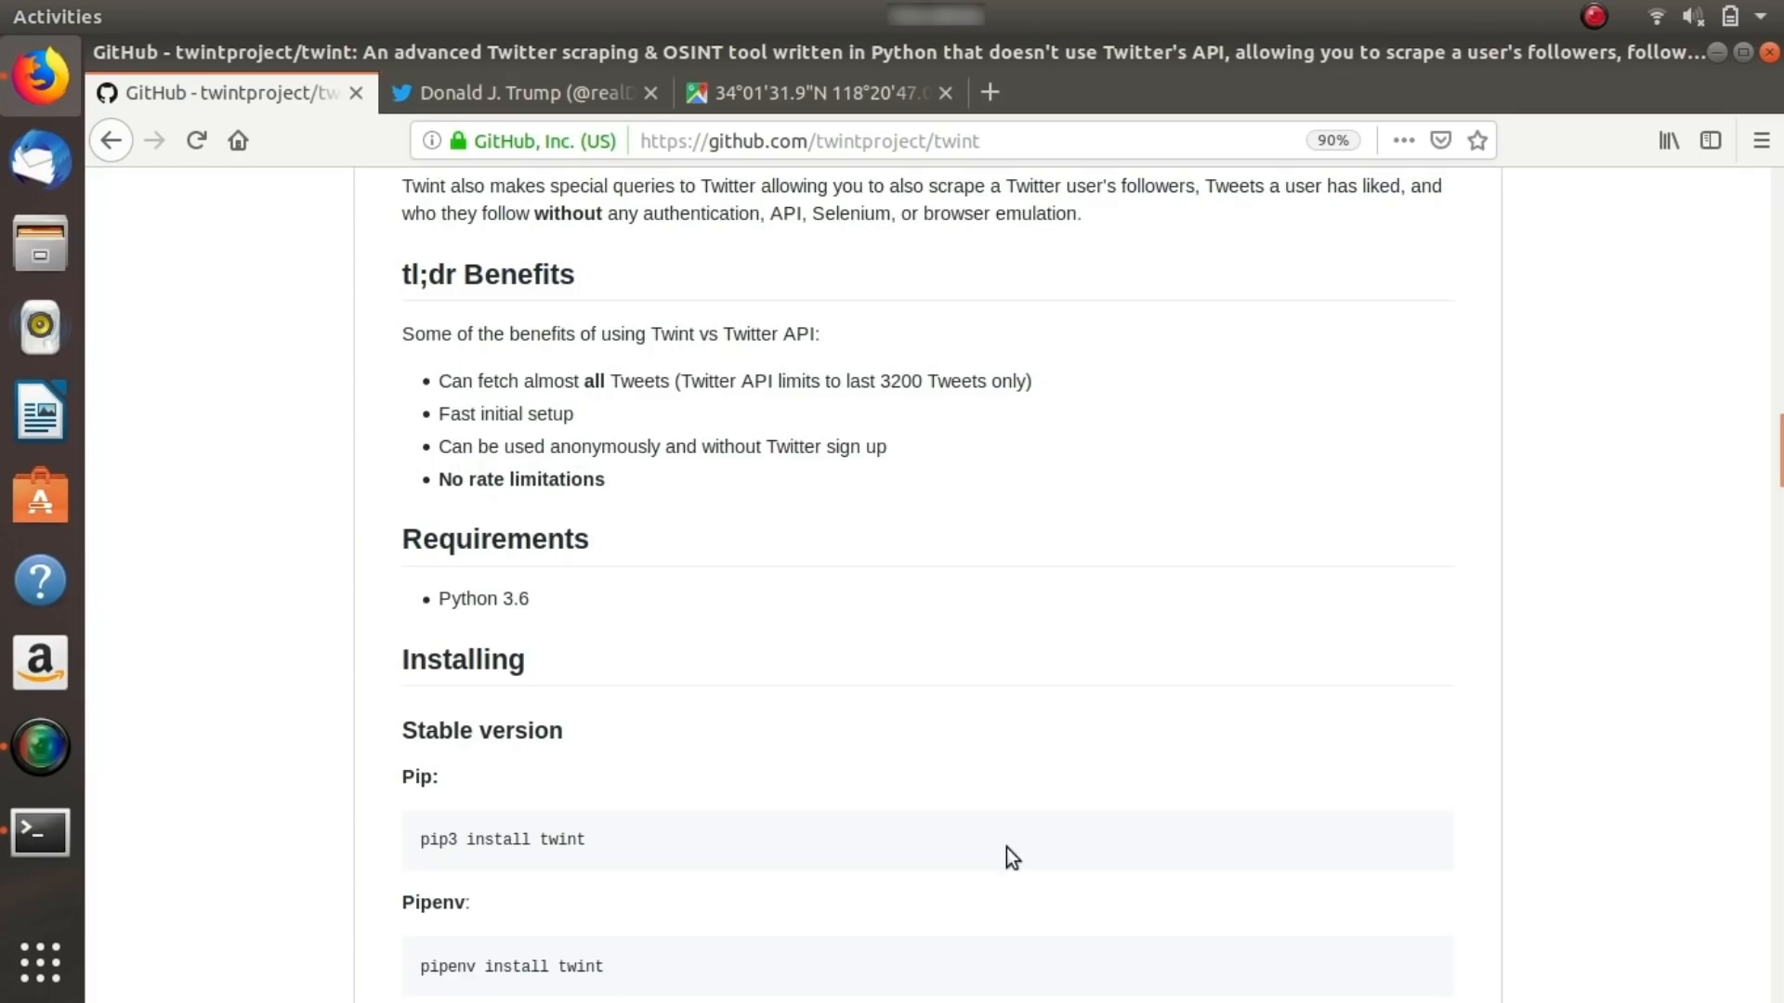
scroll("down", 3)
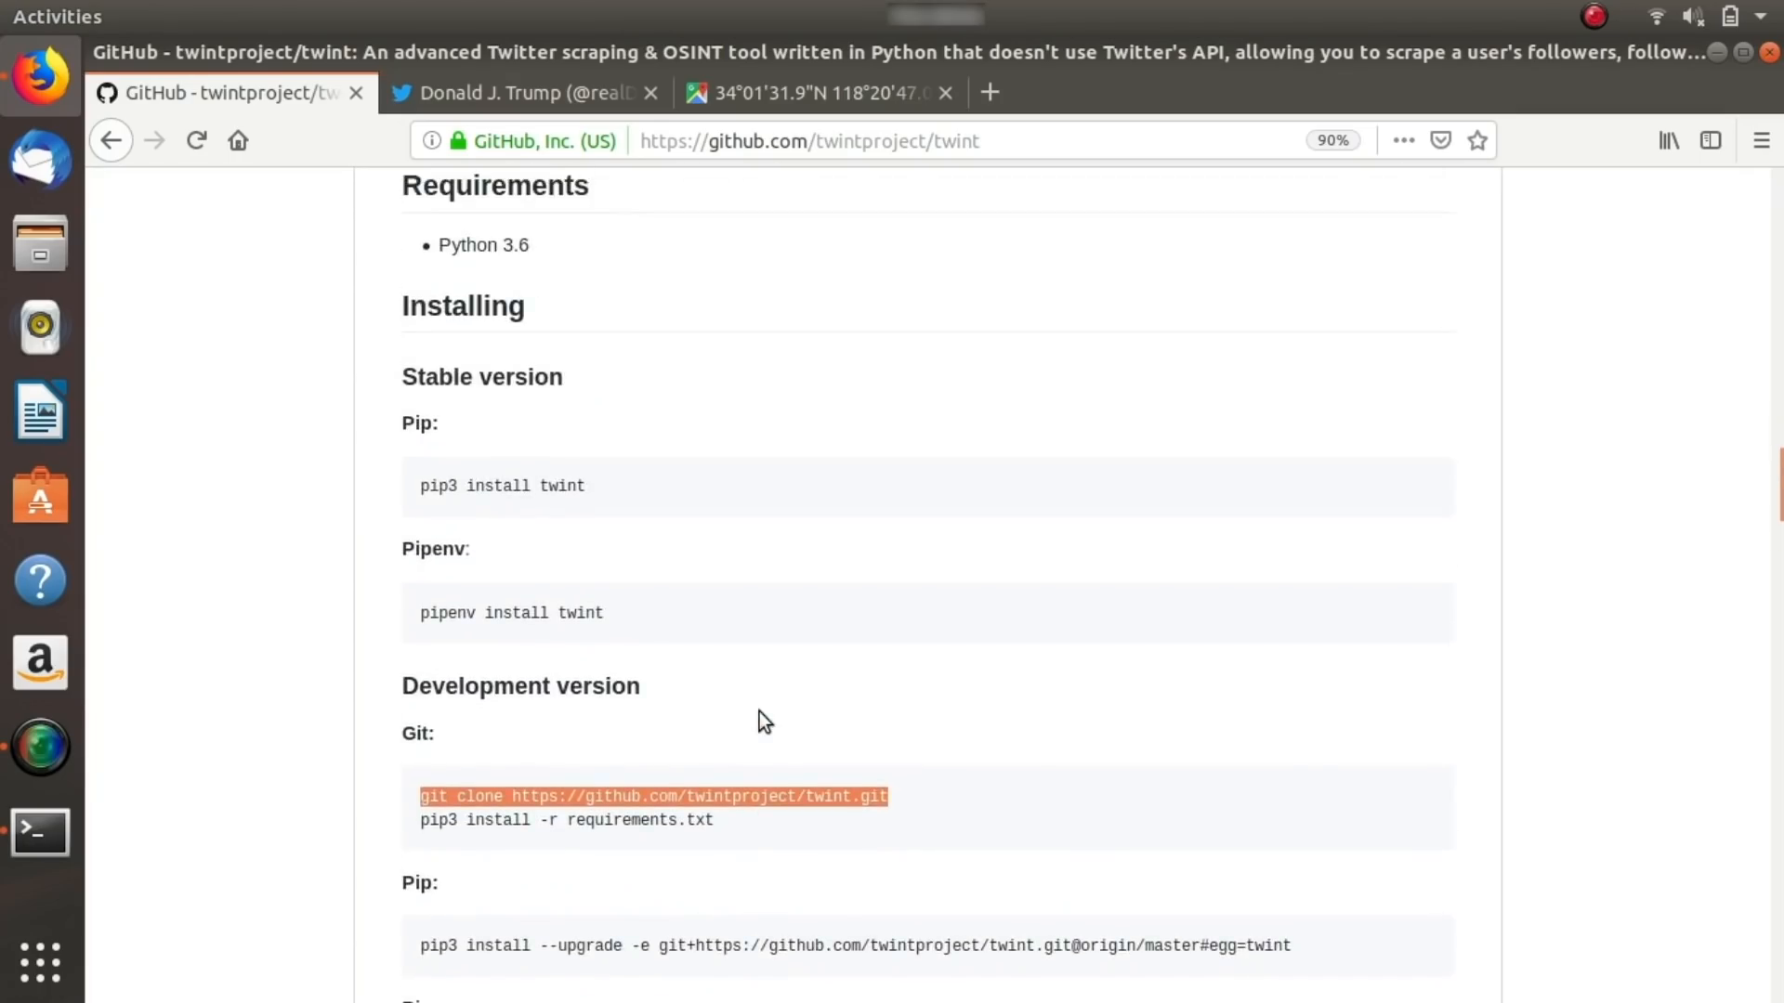
mouse_move(890, 648)
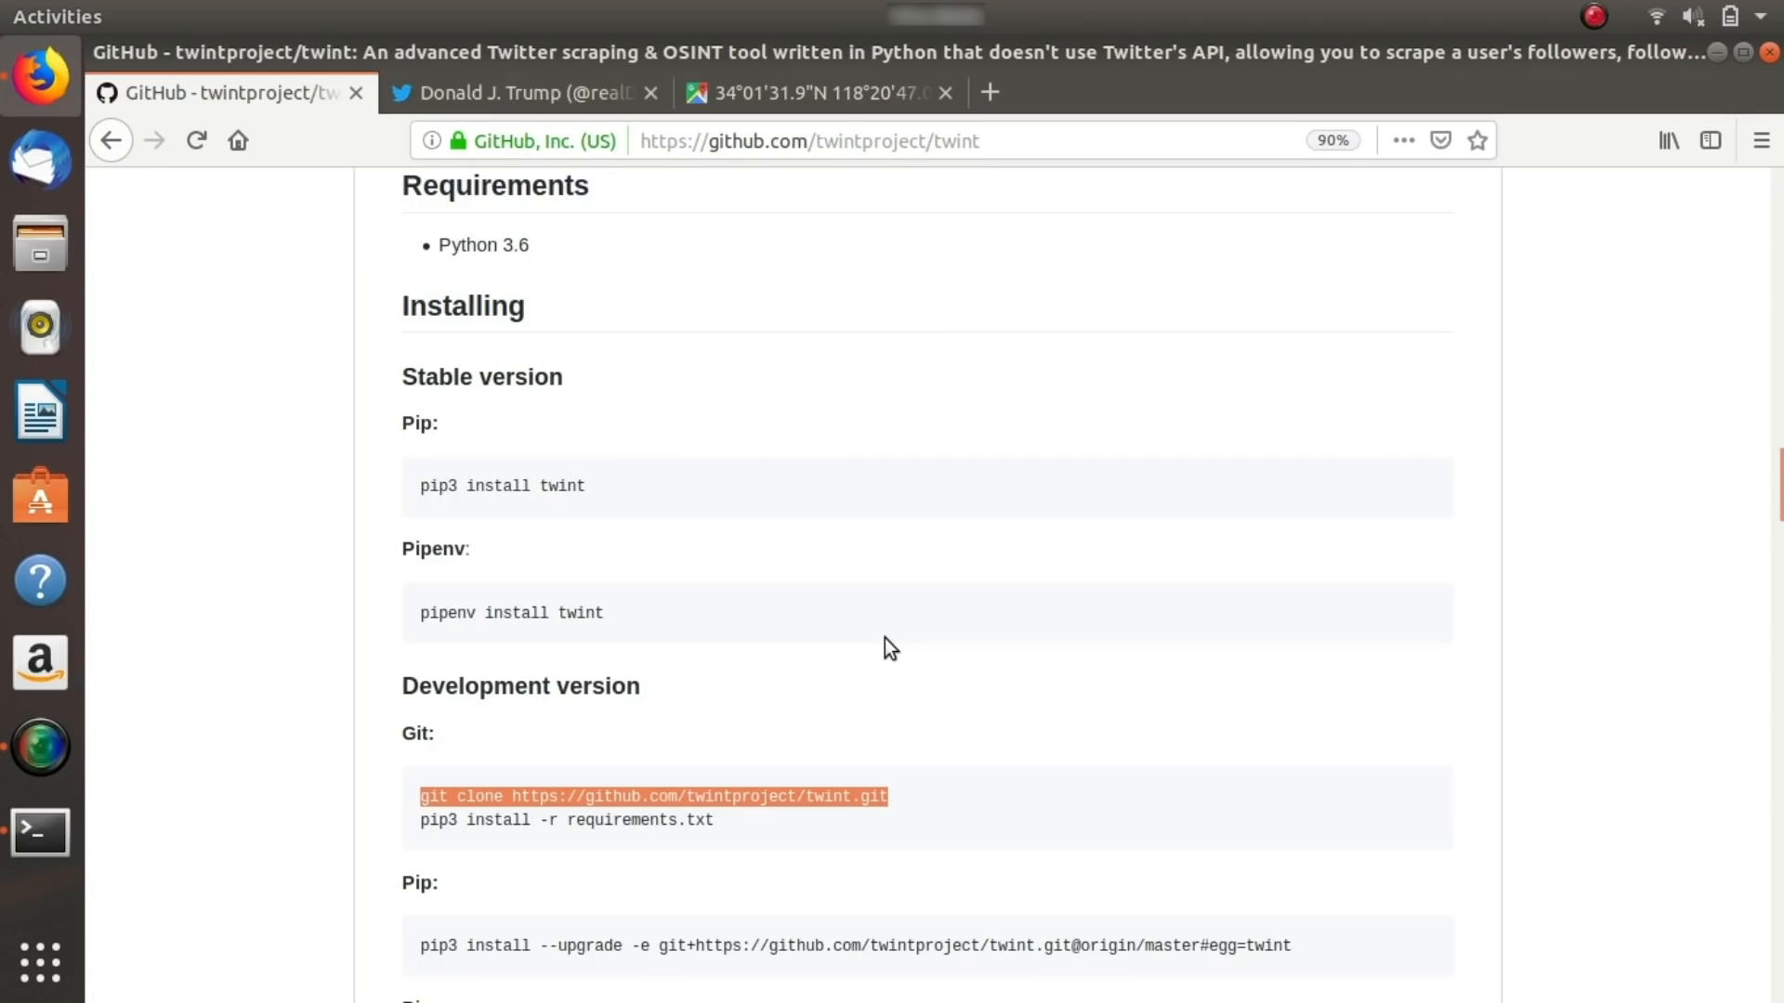
Scroll back and forth through the README's CLI Basic Examples and Combos list of twint commands.
scroll("down", 3)
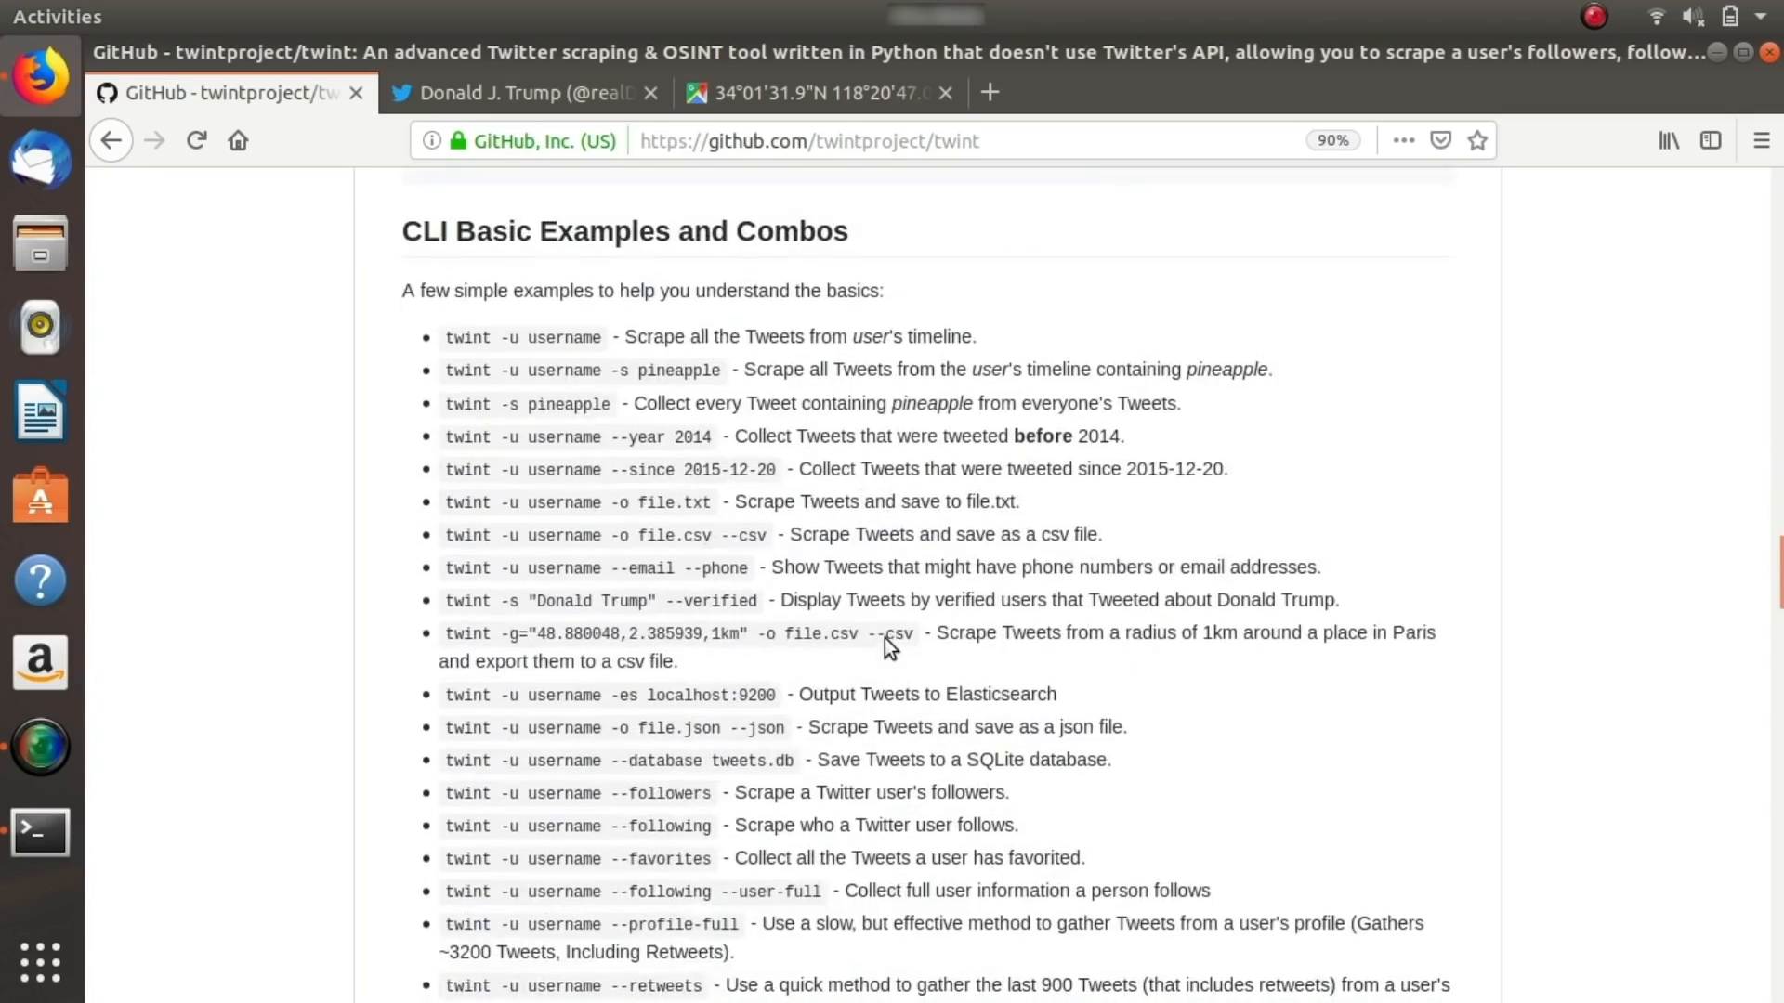
scroll("down", 3)
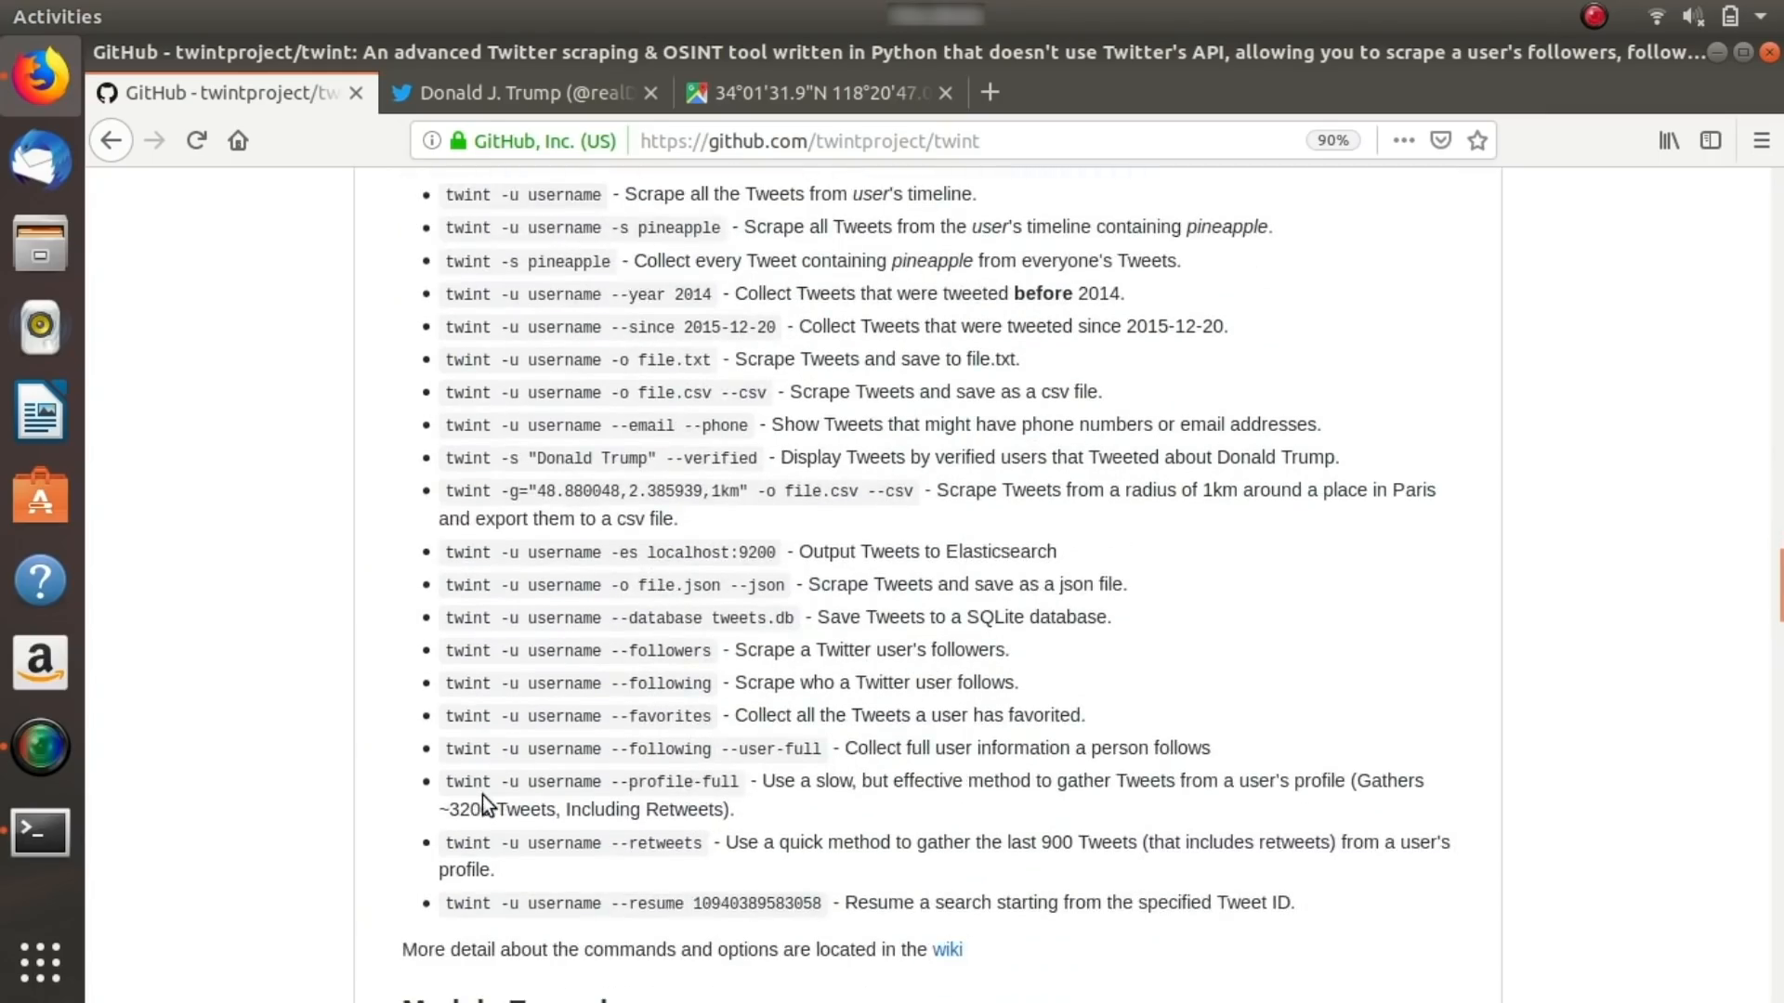
mouse_move(722, 840)
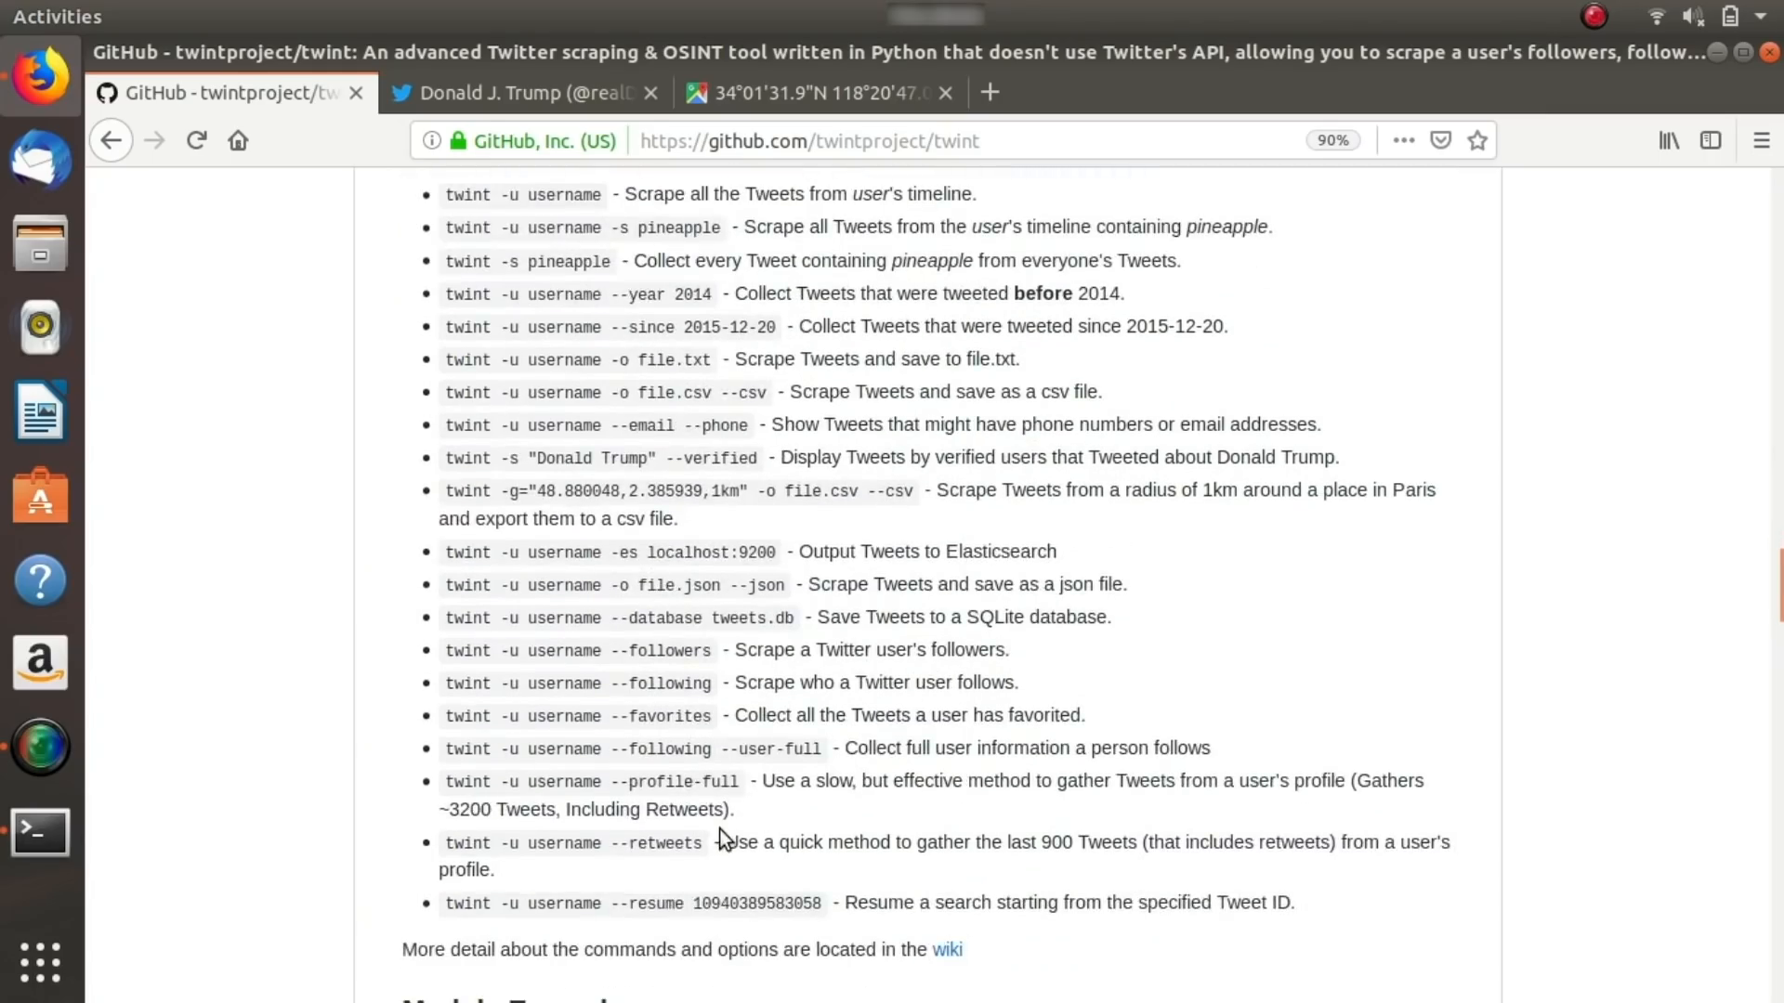
scroll("up", 3)
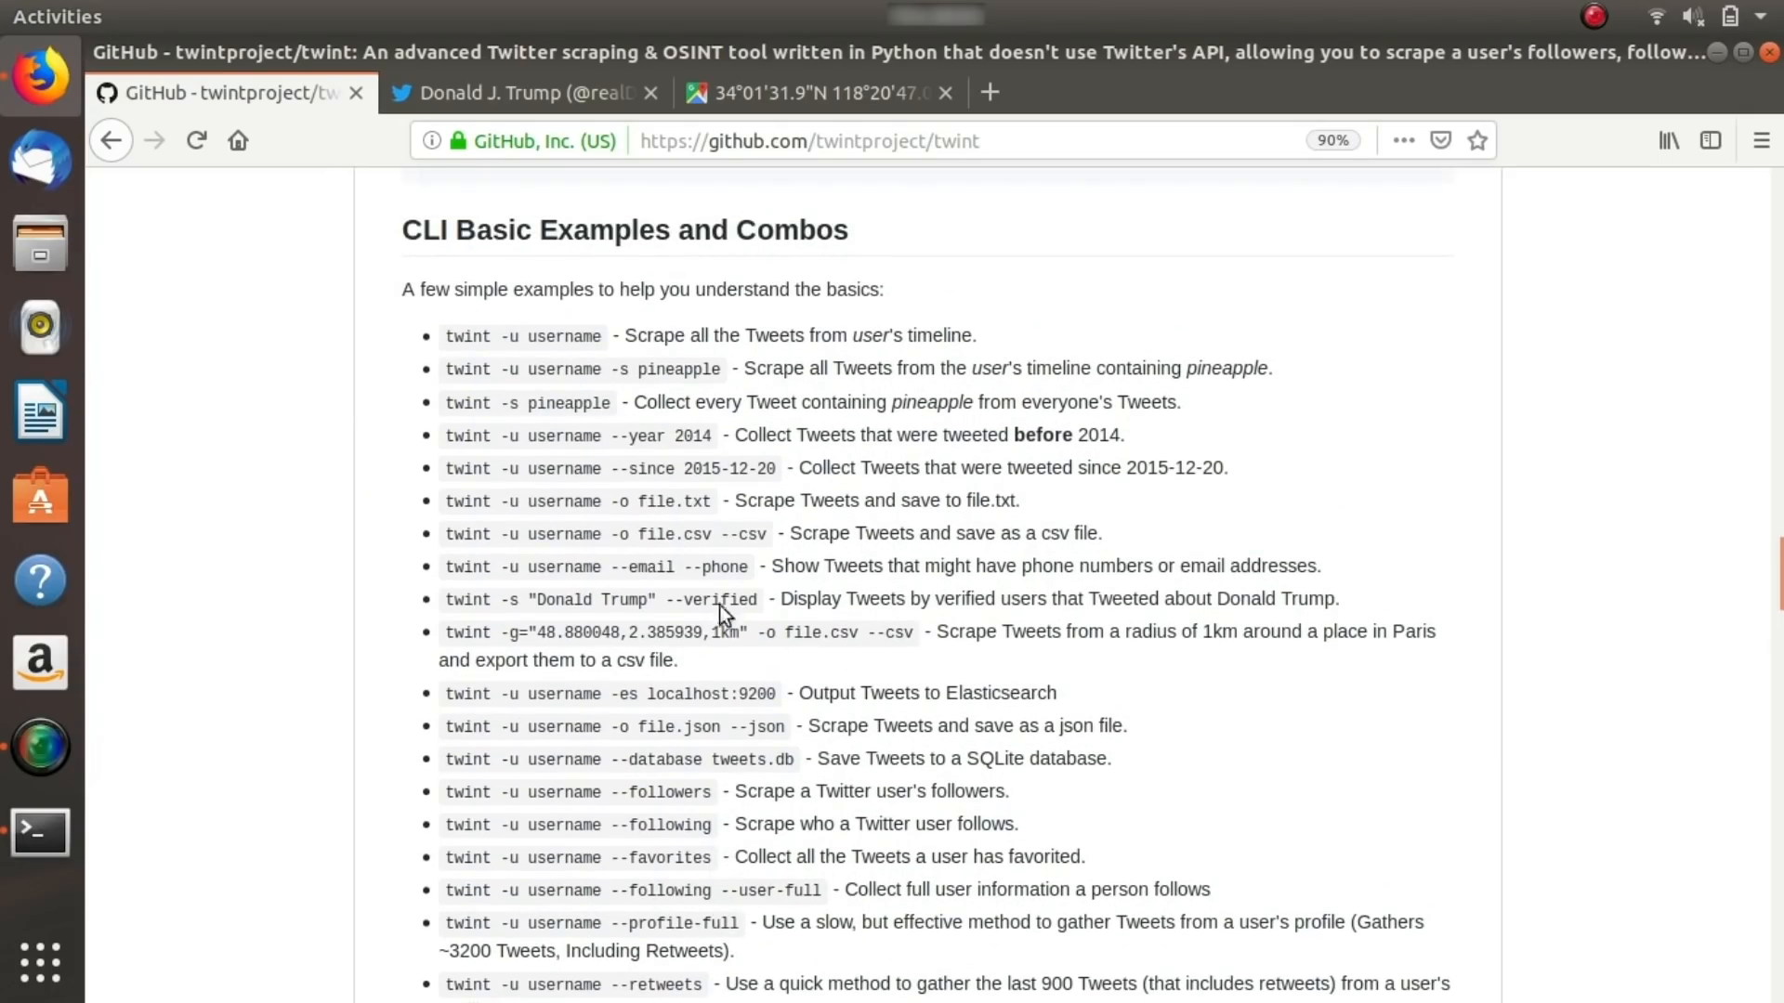
scroll("down", 3)
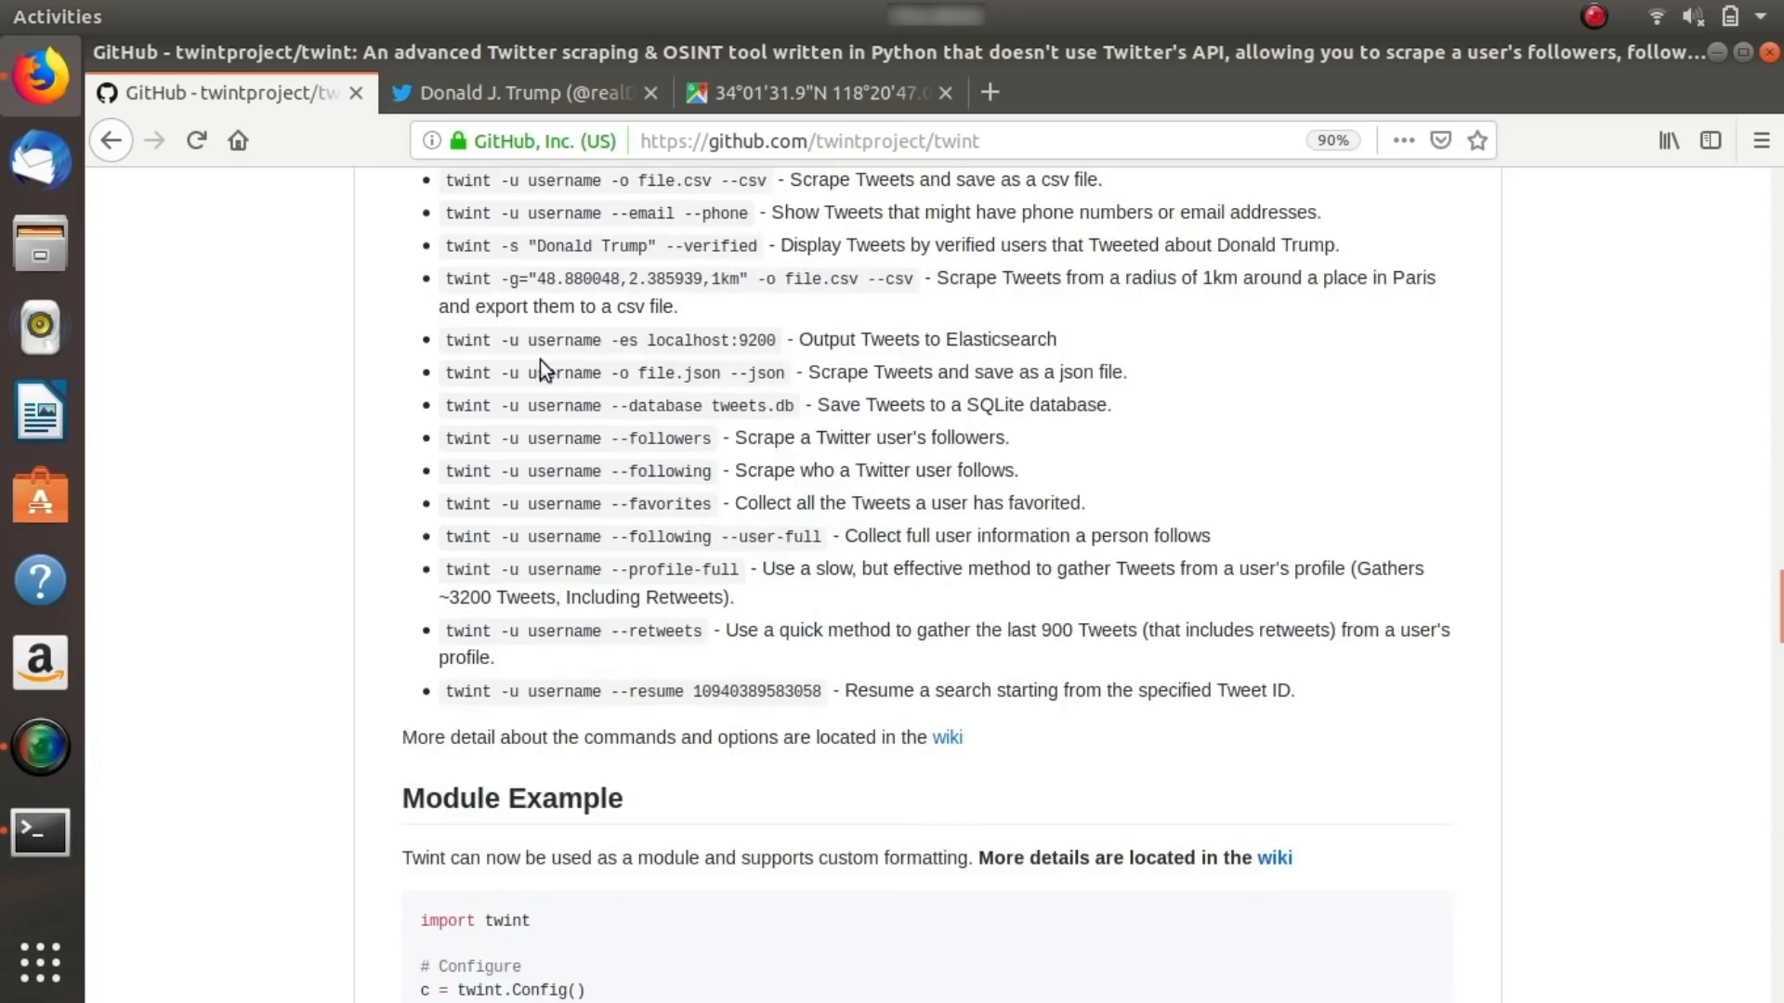
mouse_move(675, 353)
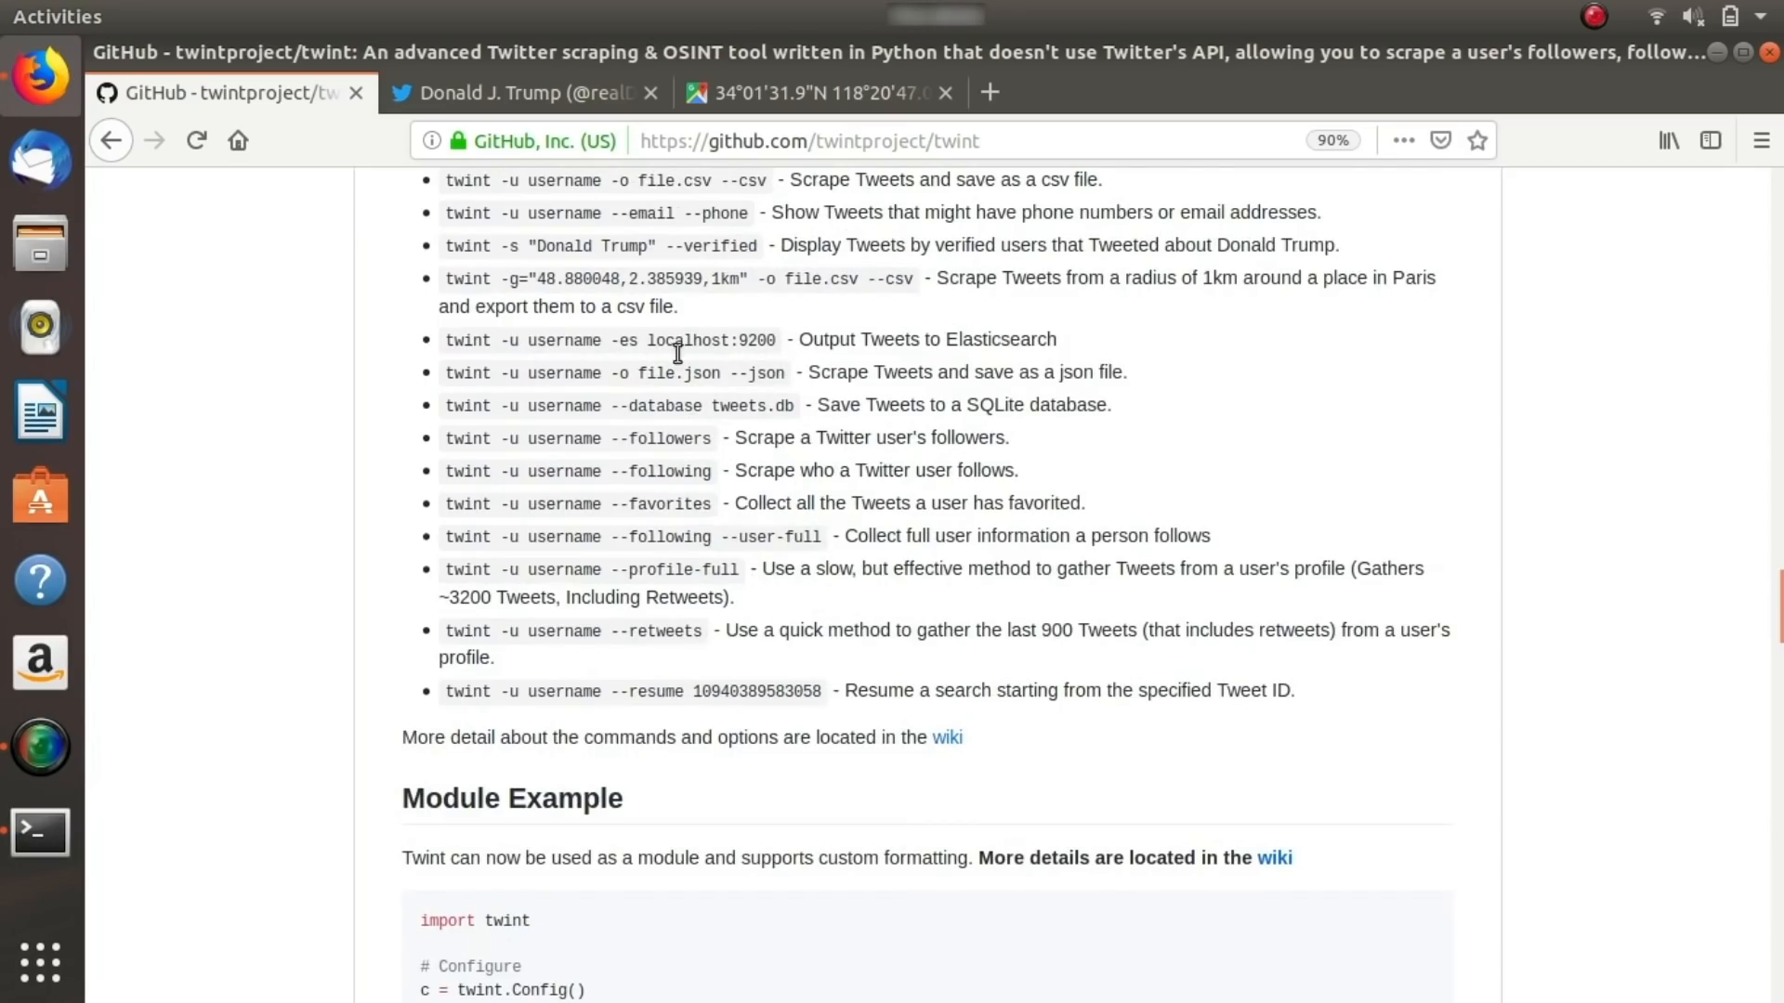
scroll("up", 3)
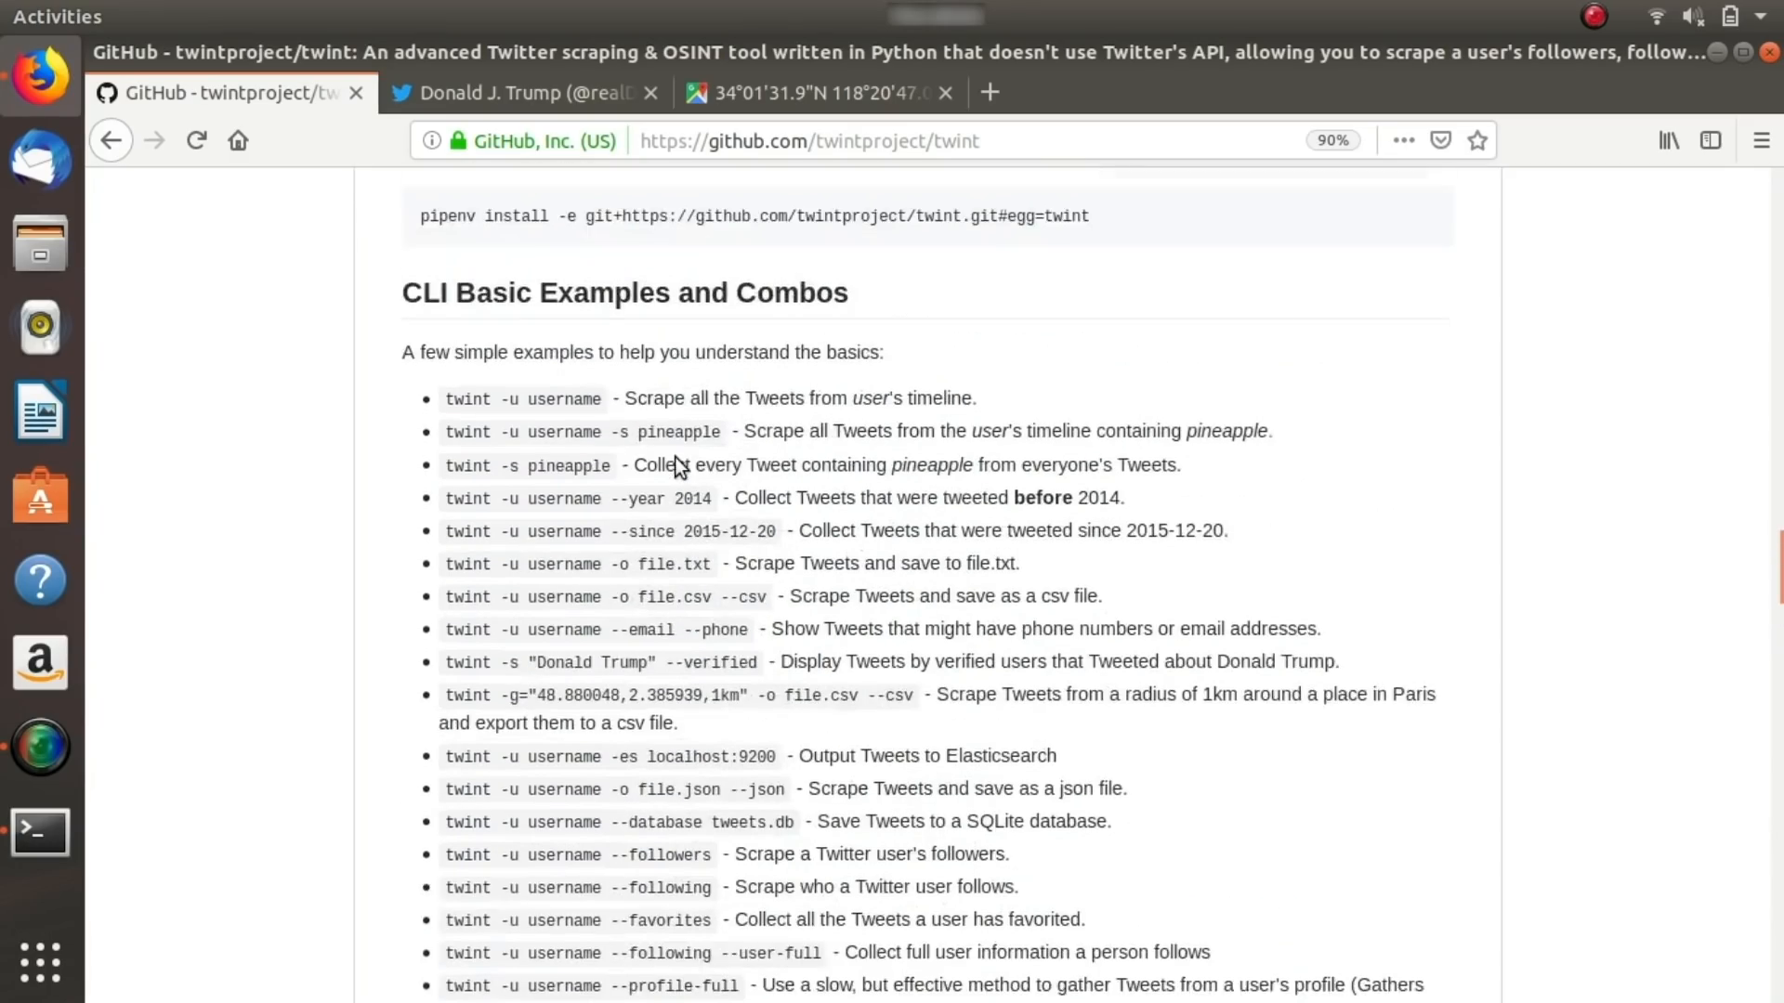
scroll("up", 3)
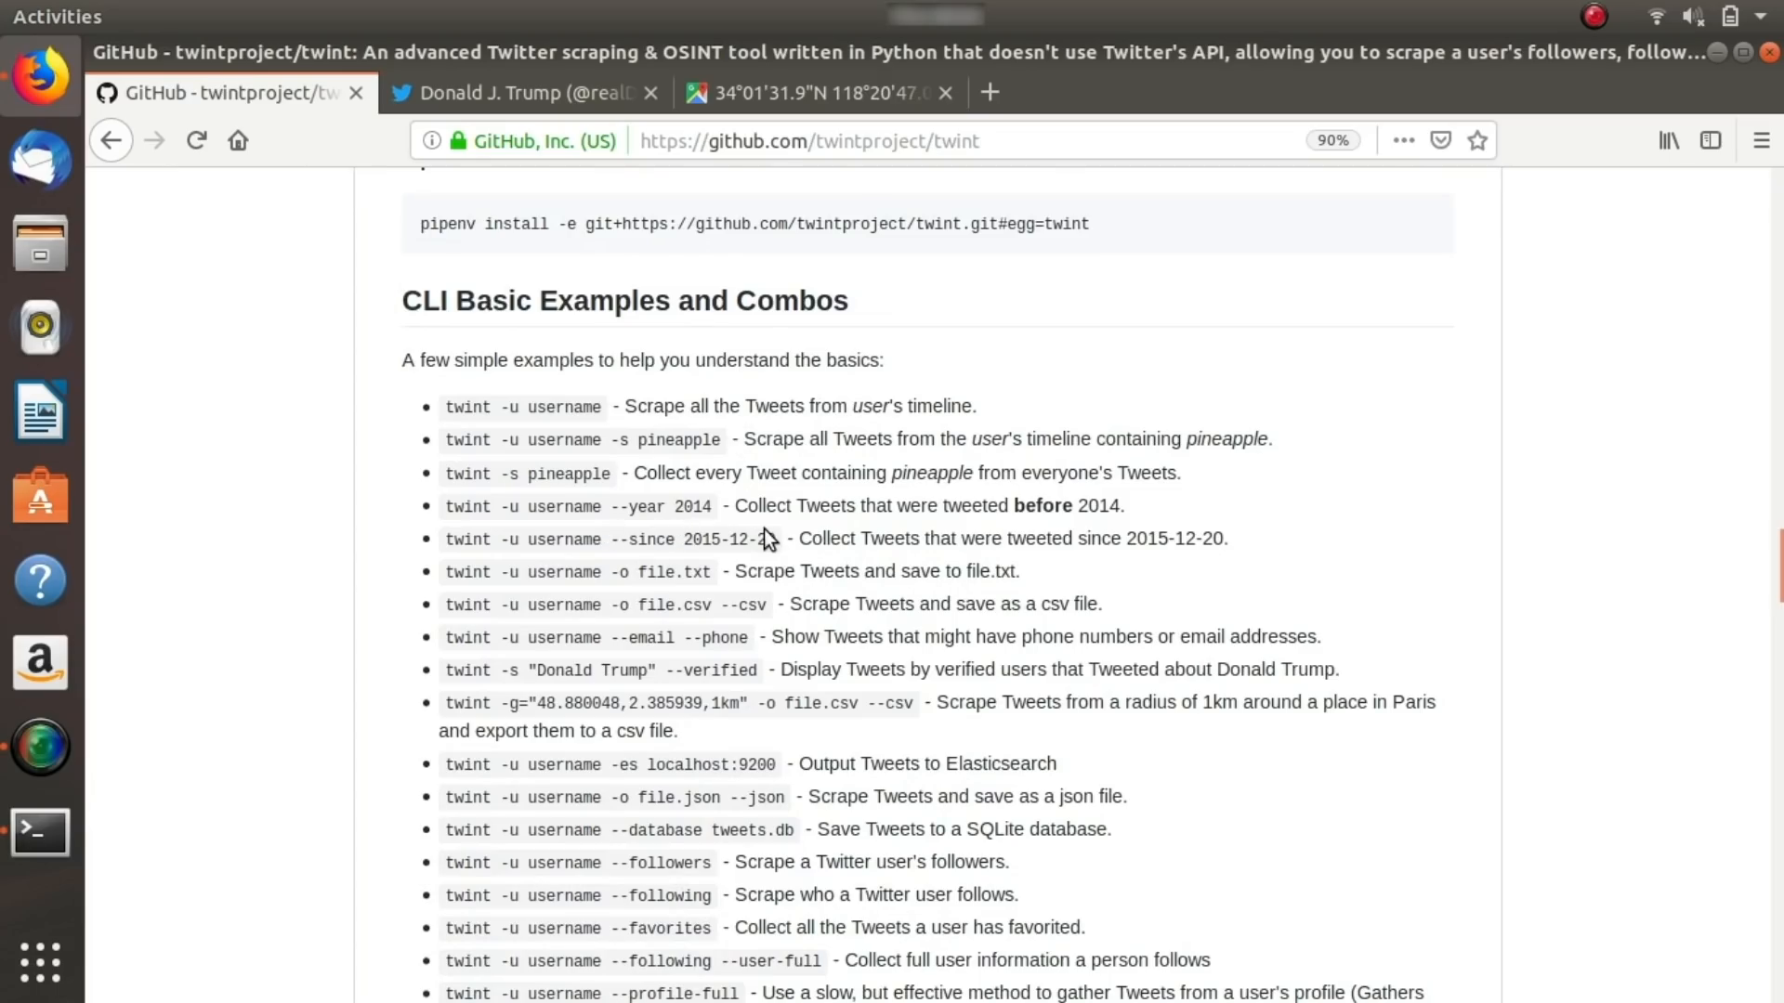
scroll("down", 3)
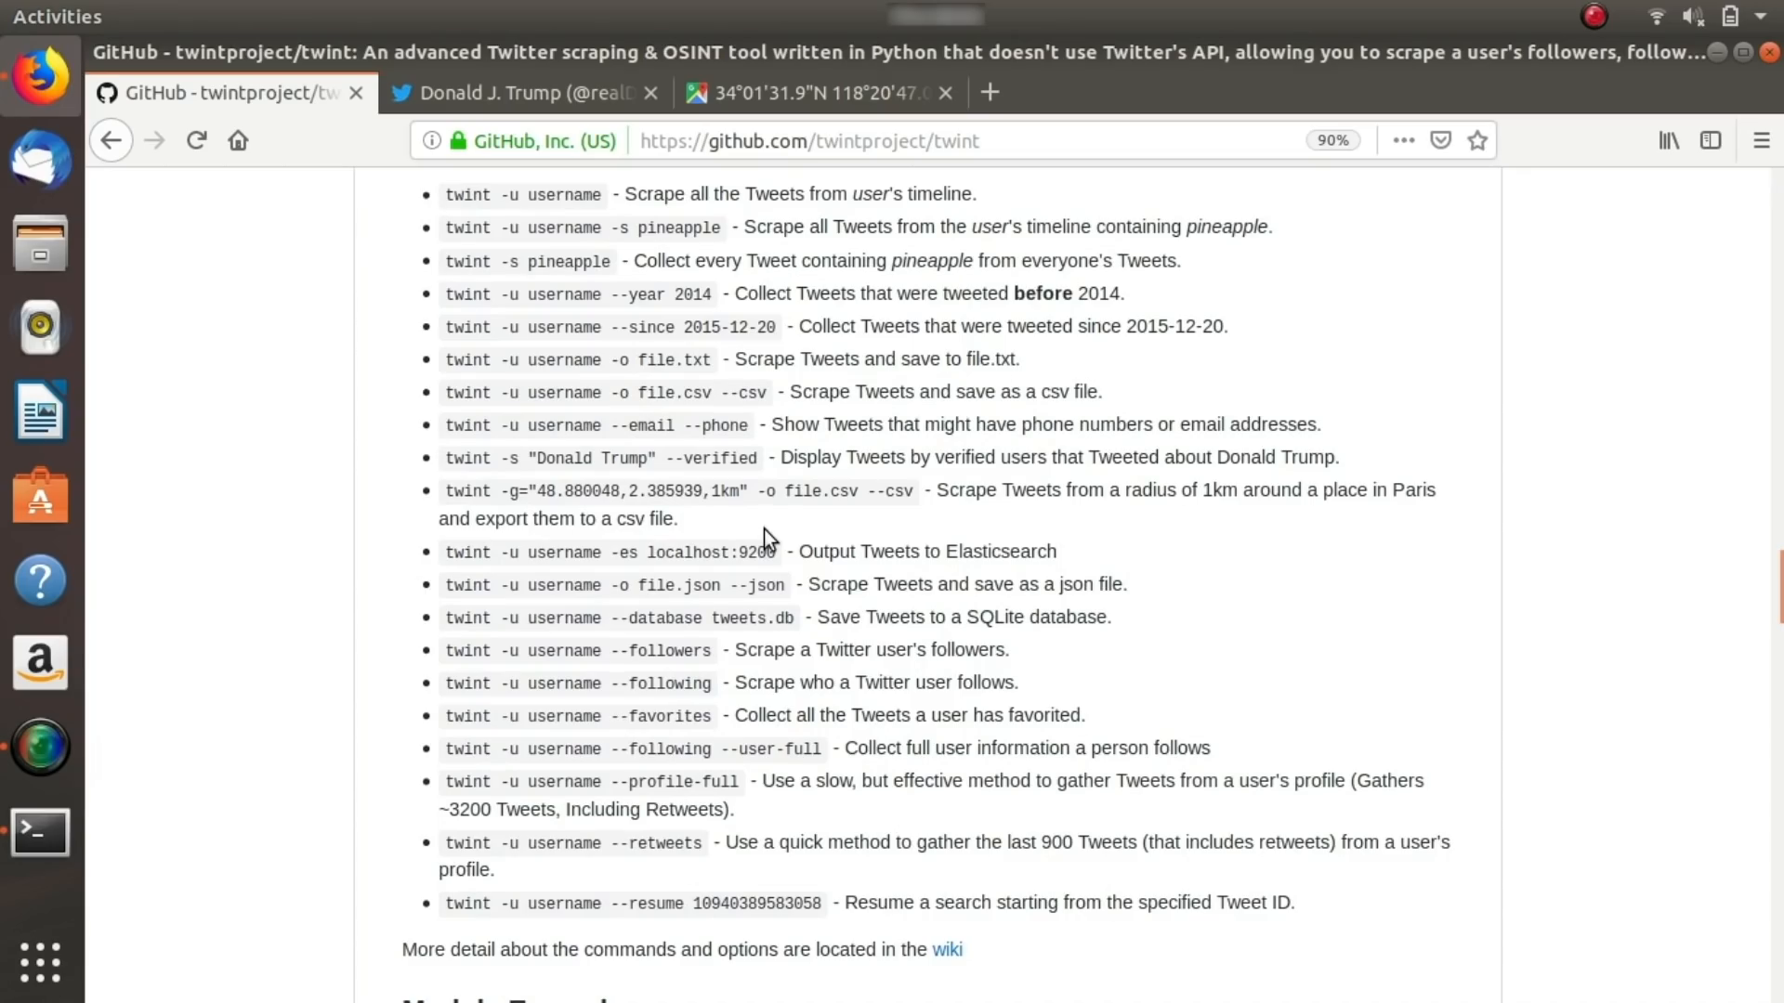
scroll("down", 3)
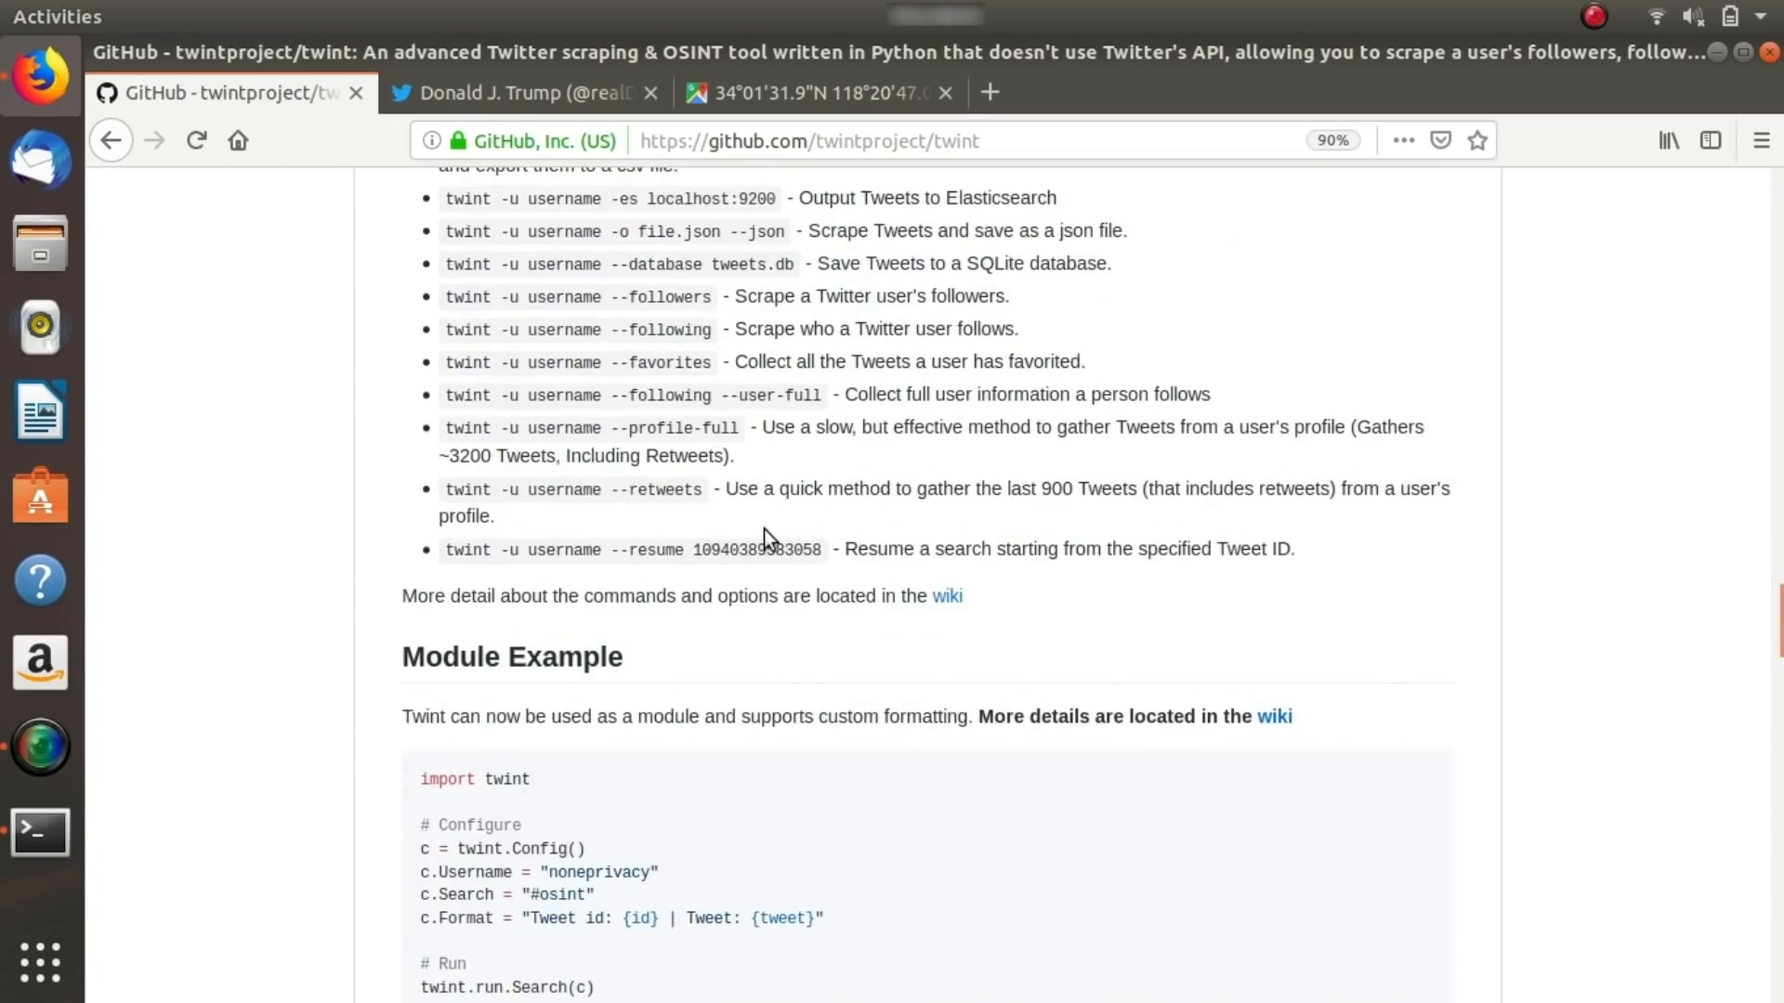
scroll("up", 3)
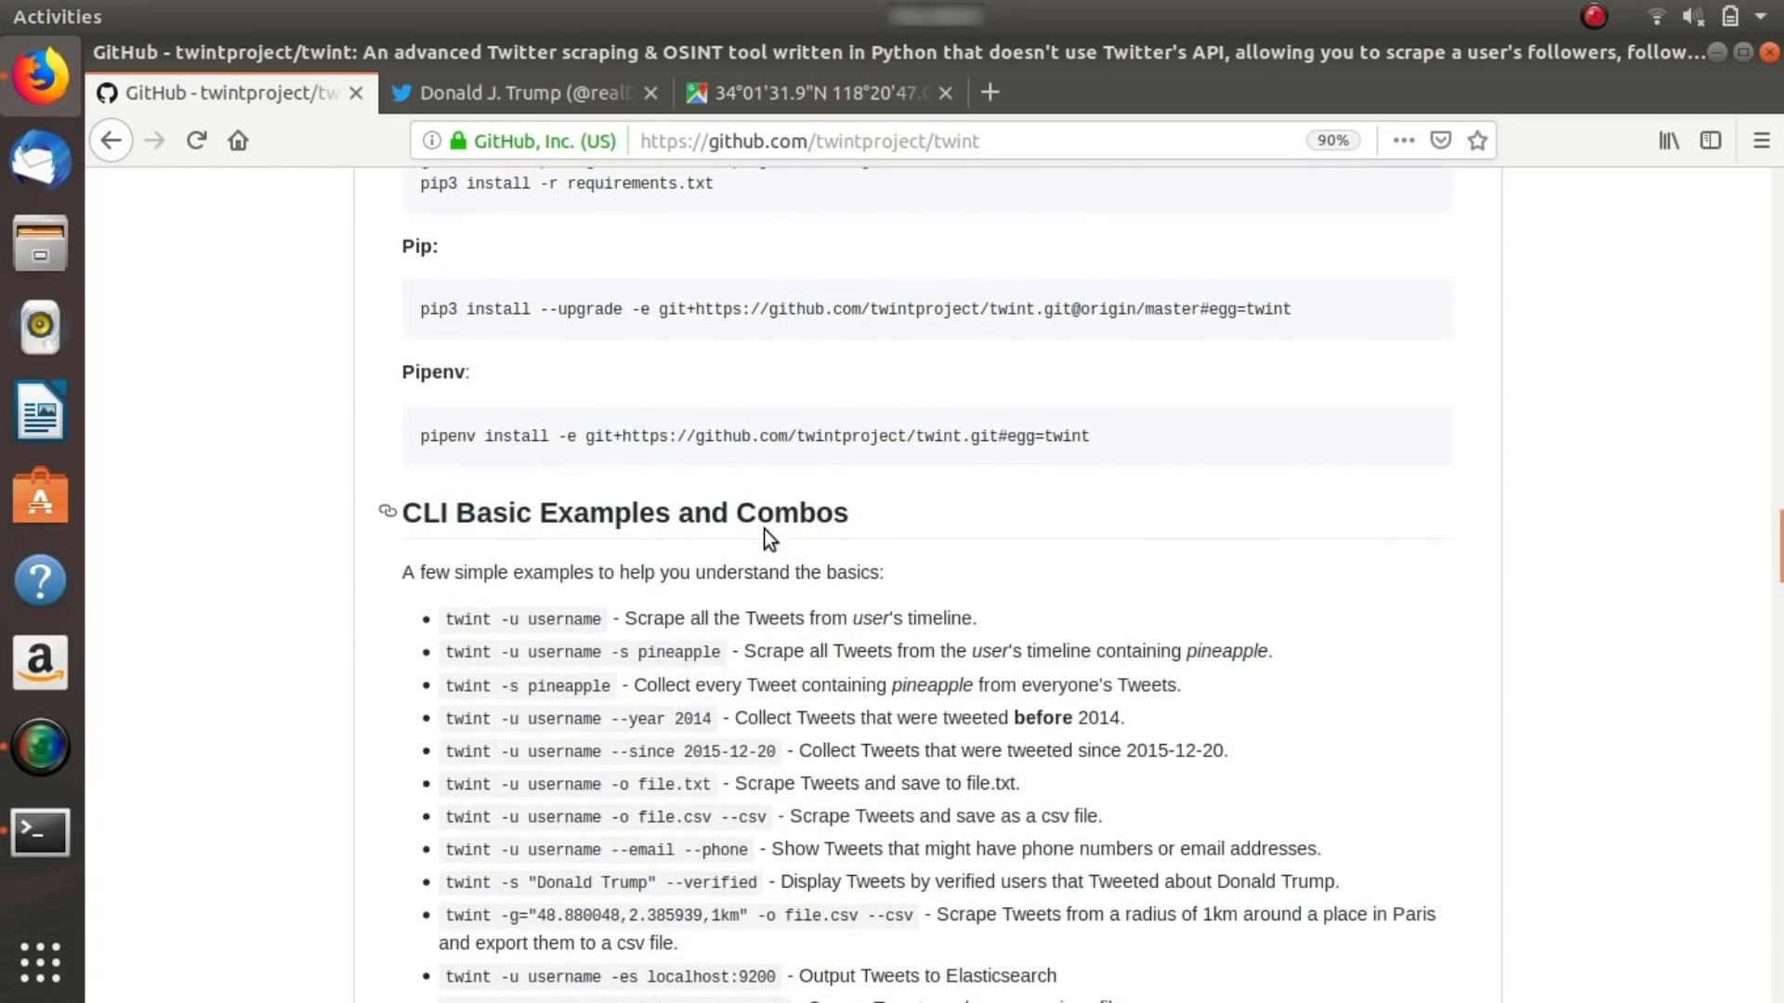
left_click(40, 831)
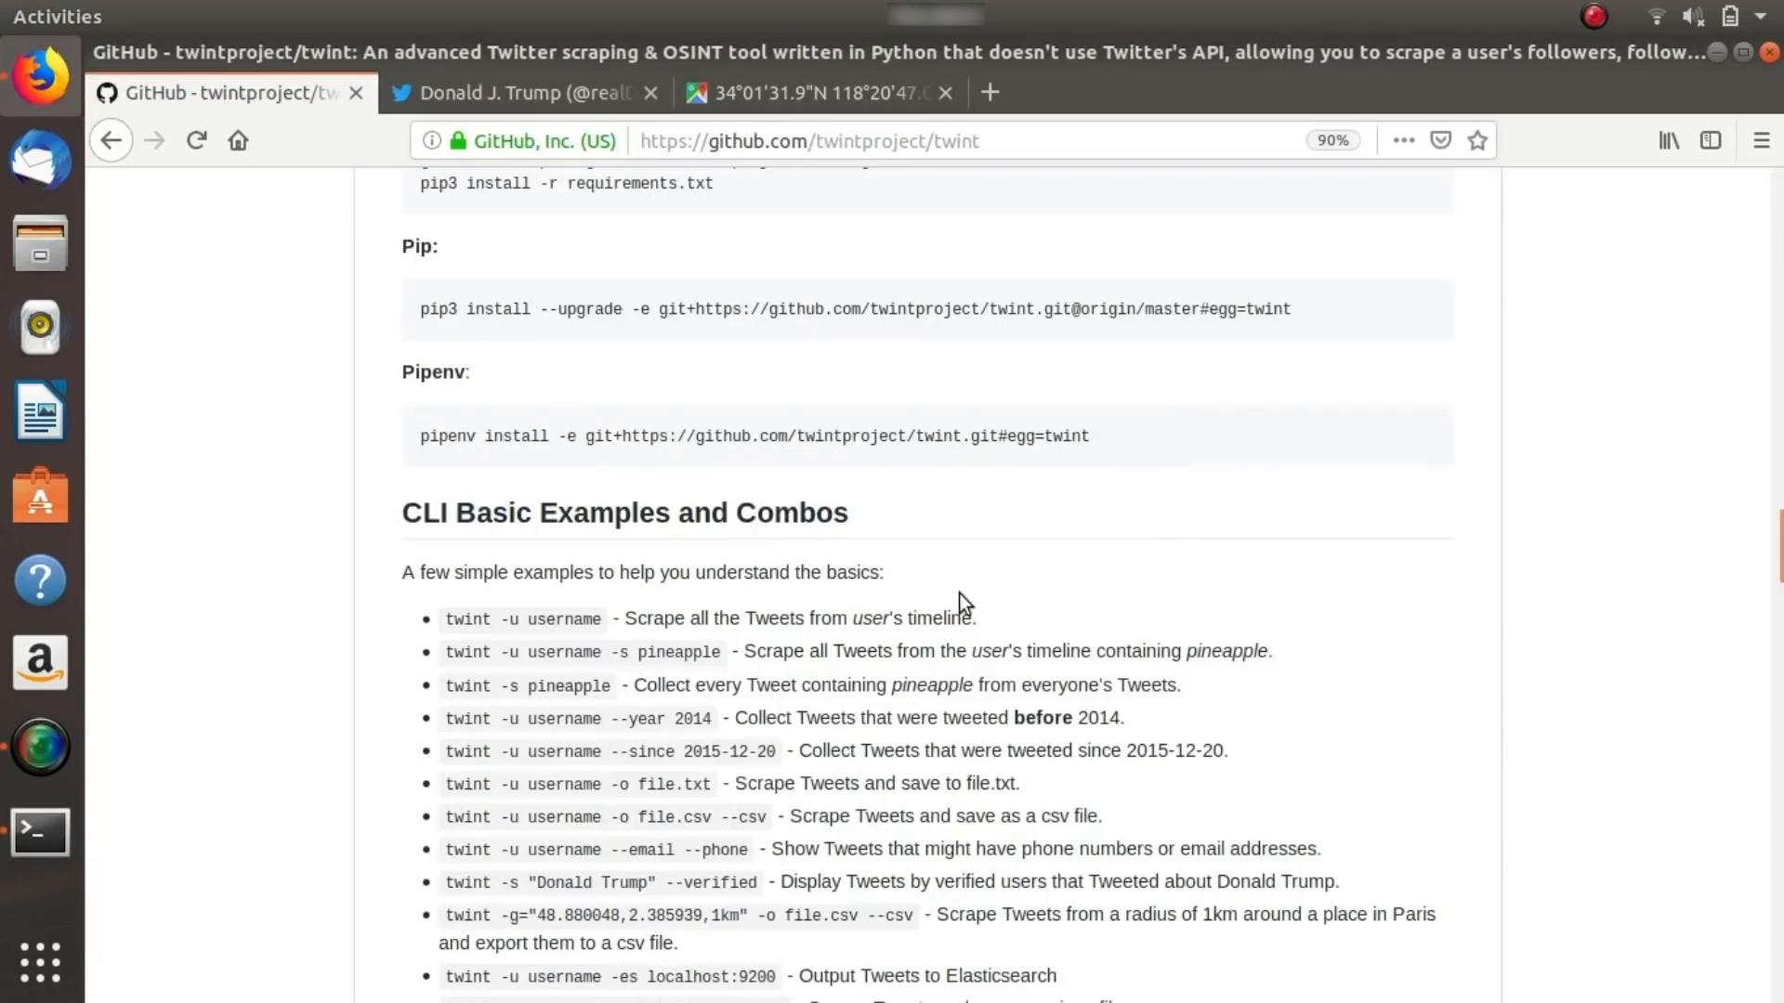
scroll("up", 3)
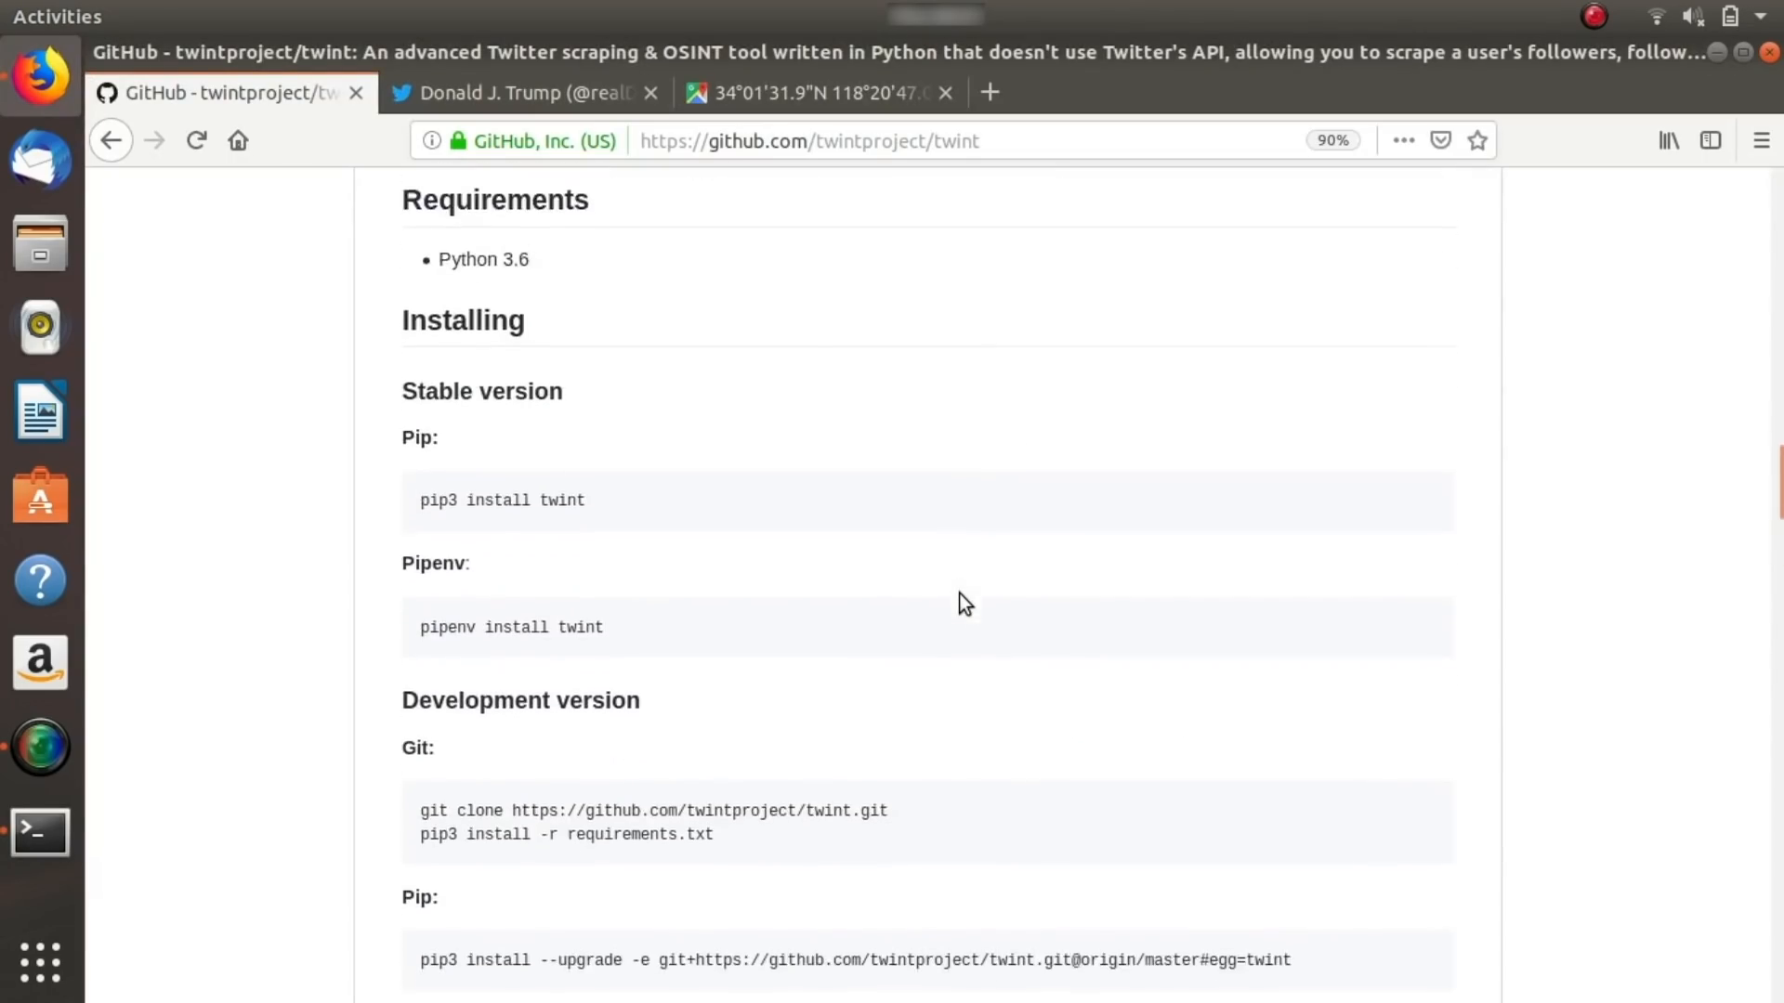
scroll("down", 3)
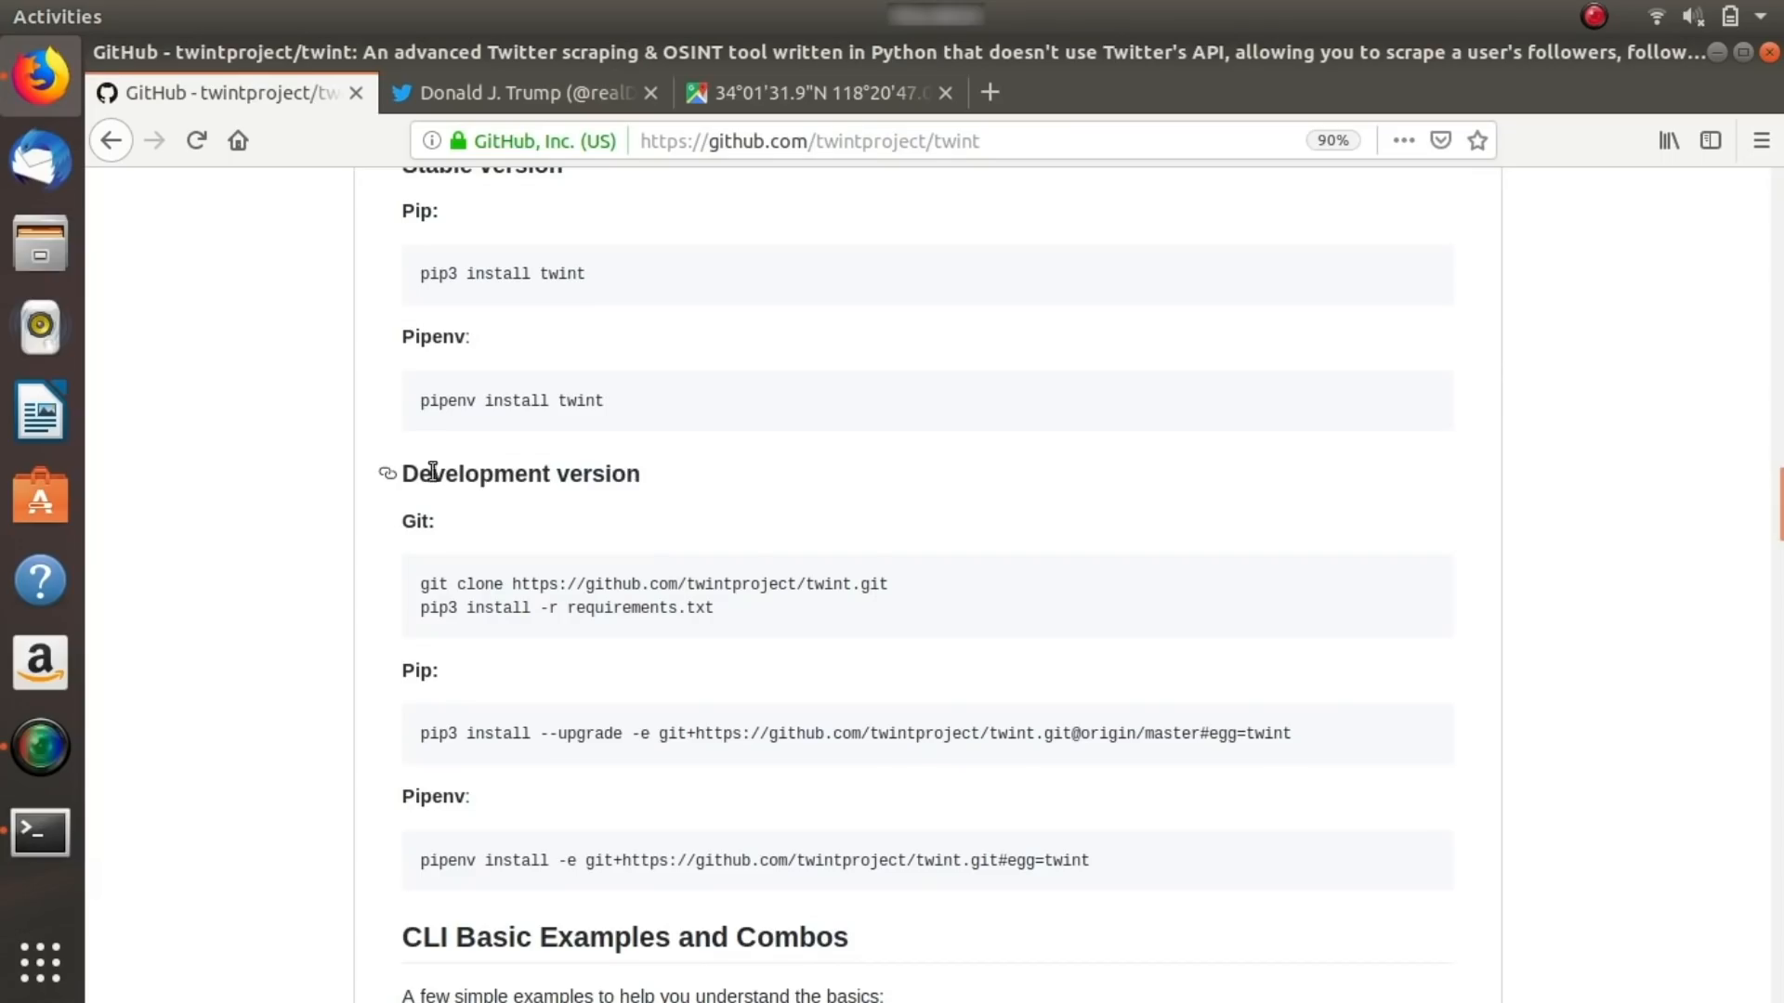
mouse_move(512, 345)
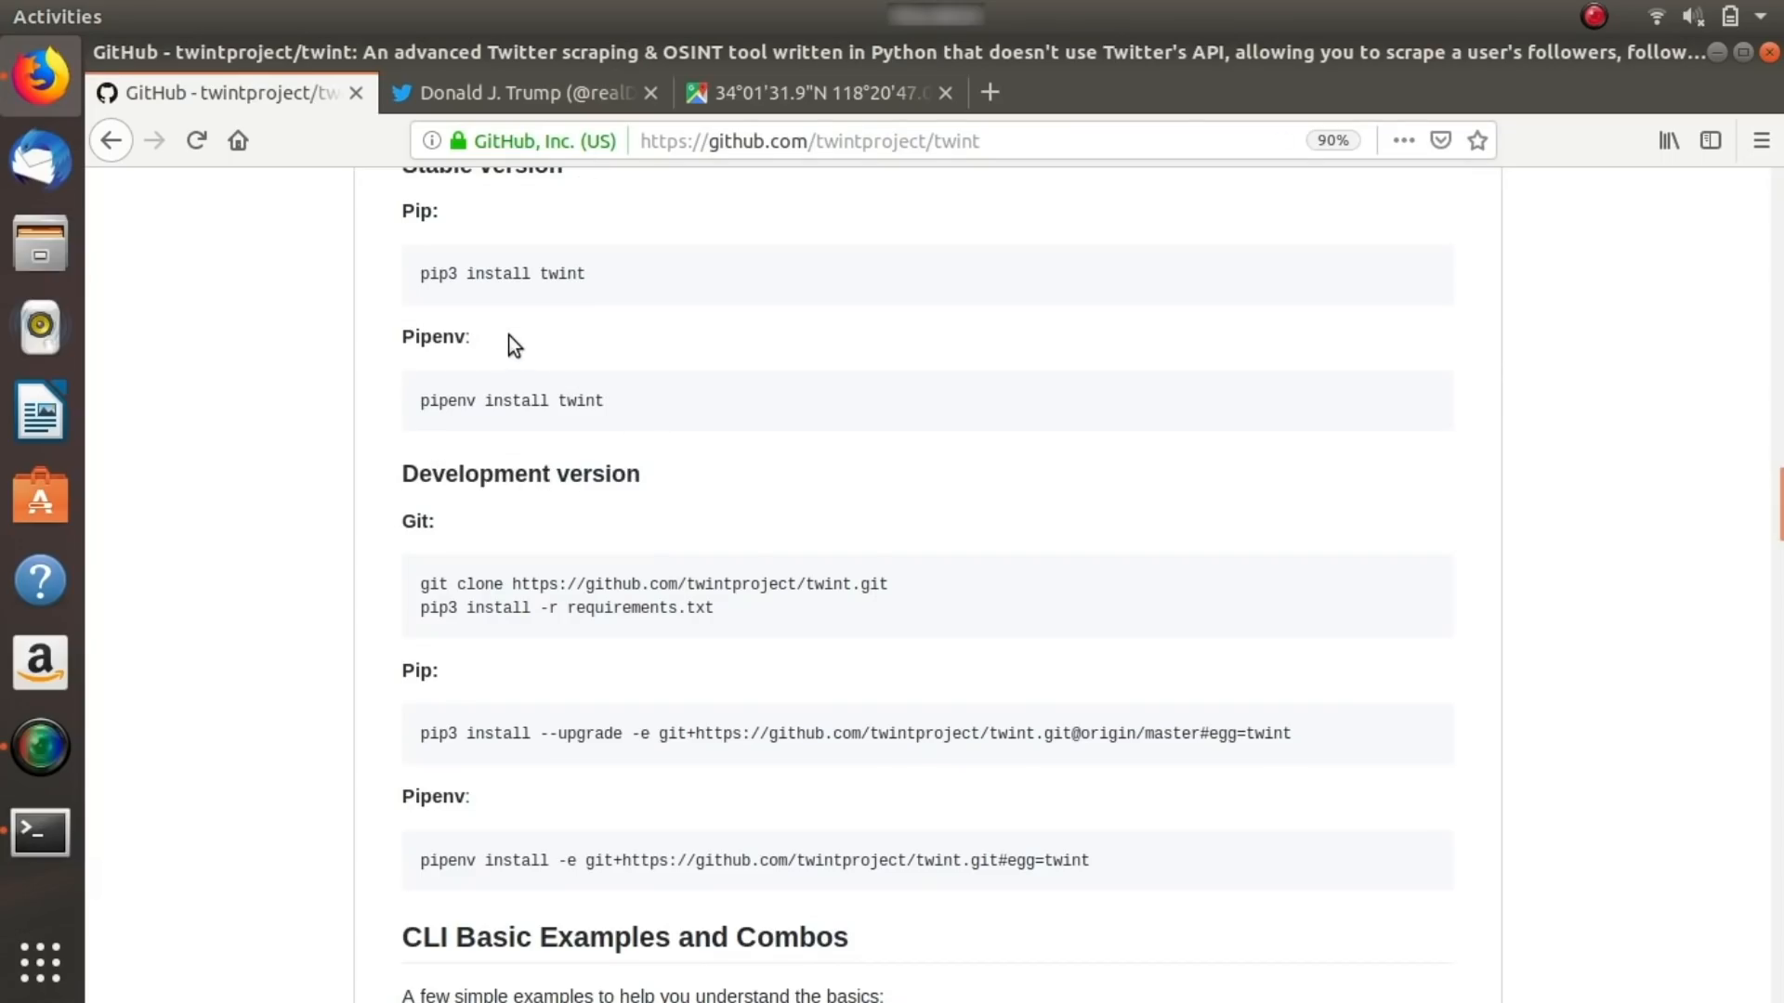
mouse_move(587, 583)
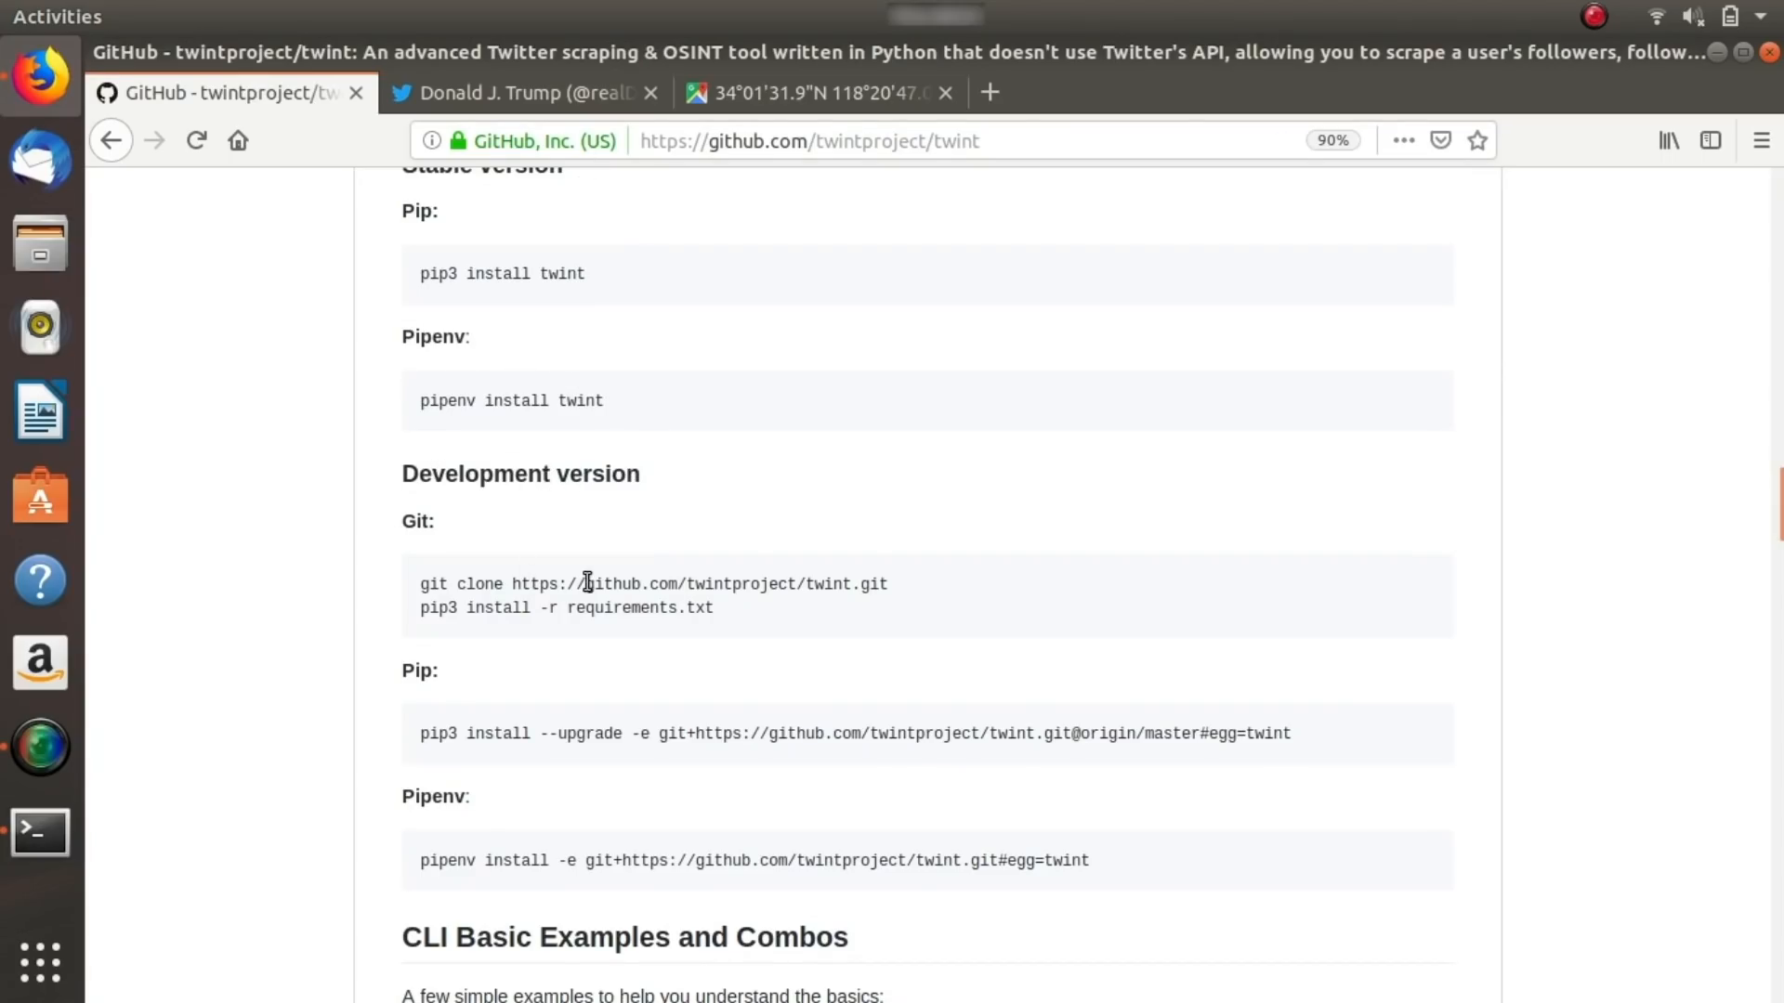
triple_click(654, 583)
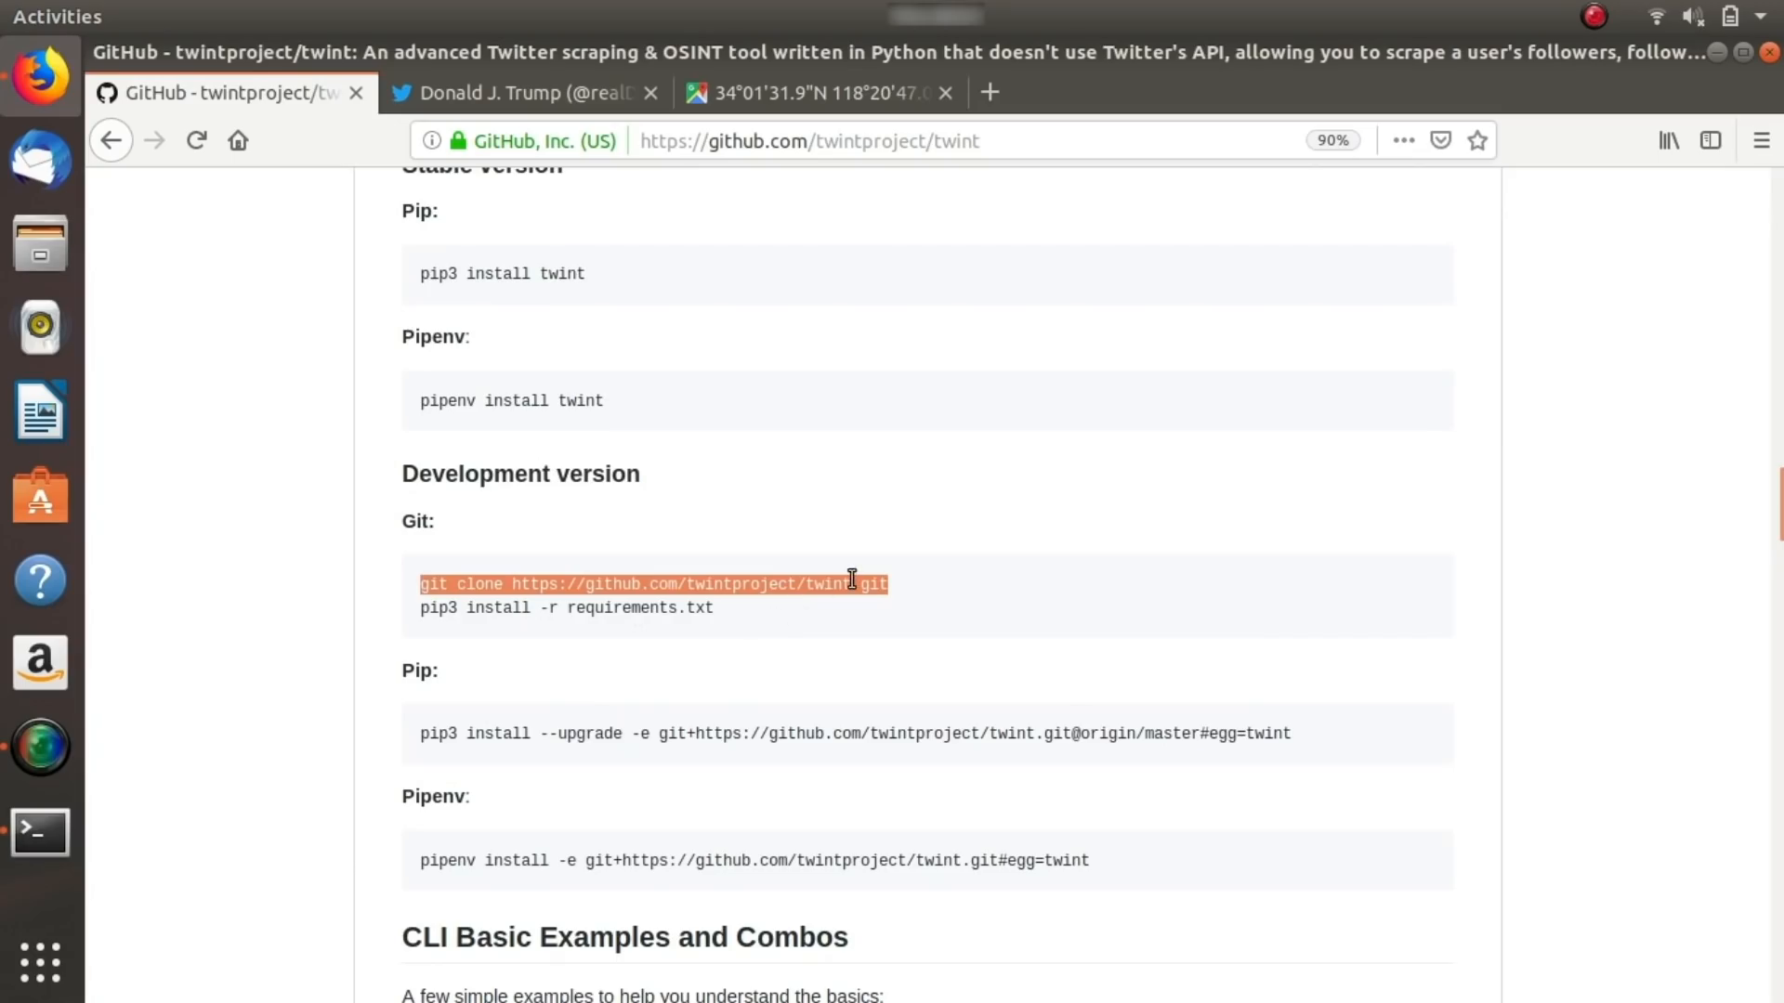
mouse_move(944, 599)
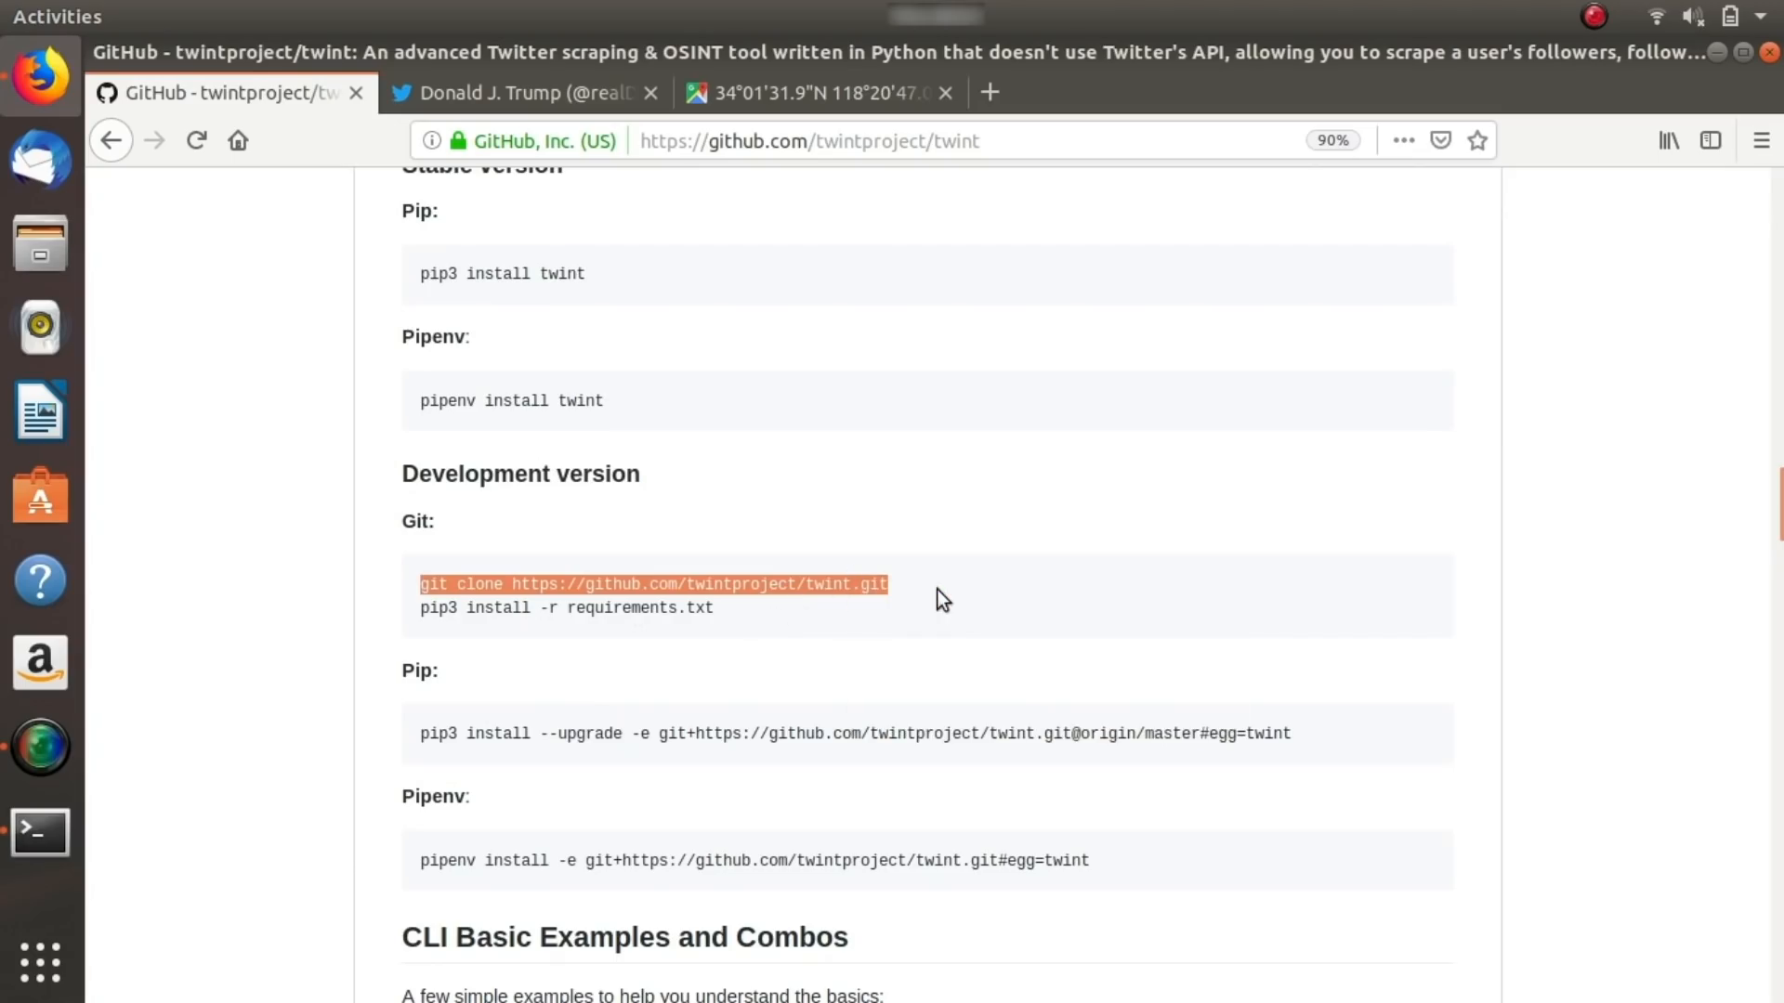
left_click(39, 832)
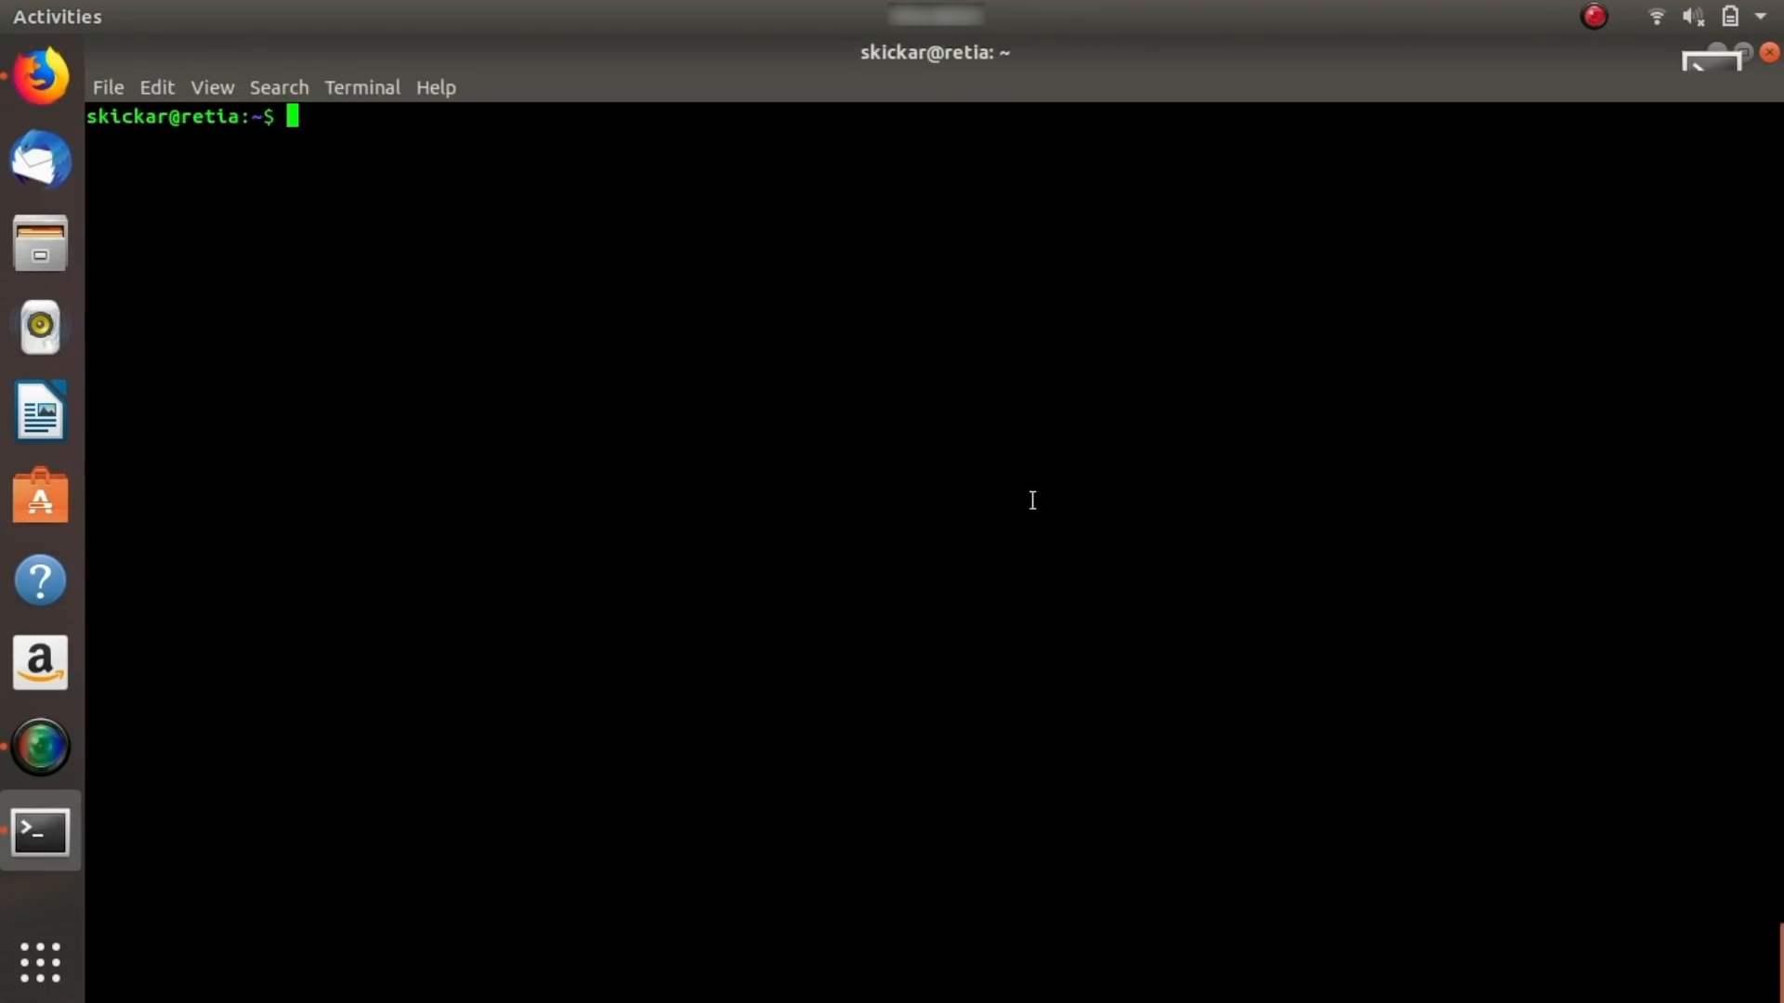
Run git clone for the twint repository and list the home folder, revealing an existing twint folder.
type("git clone https://github.com/twintproject/twint.git")
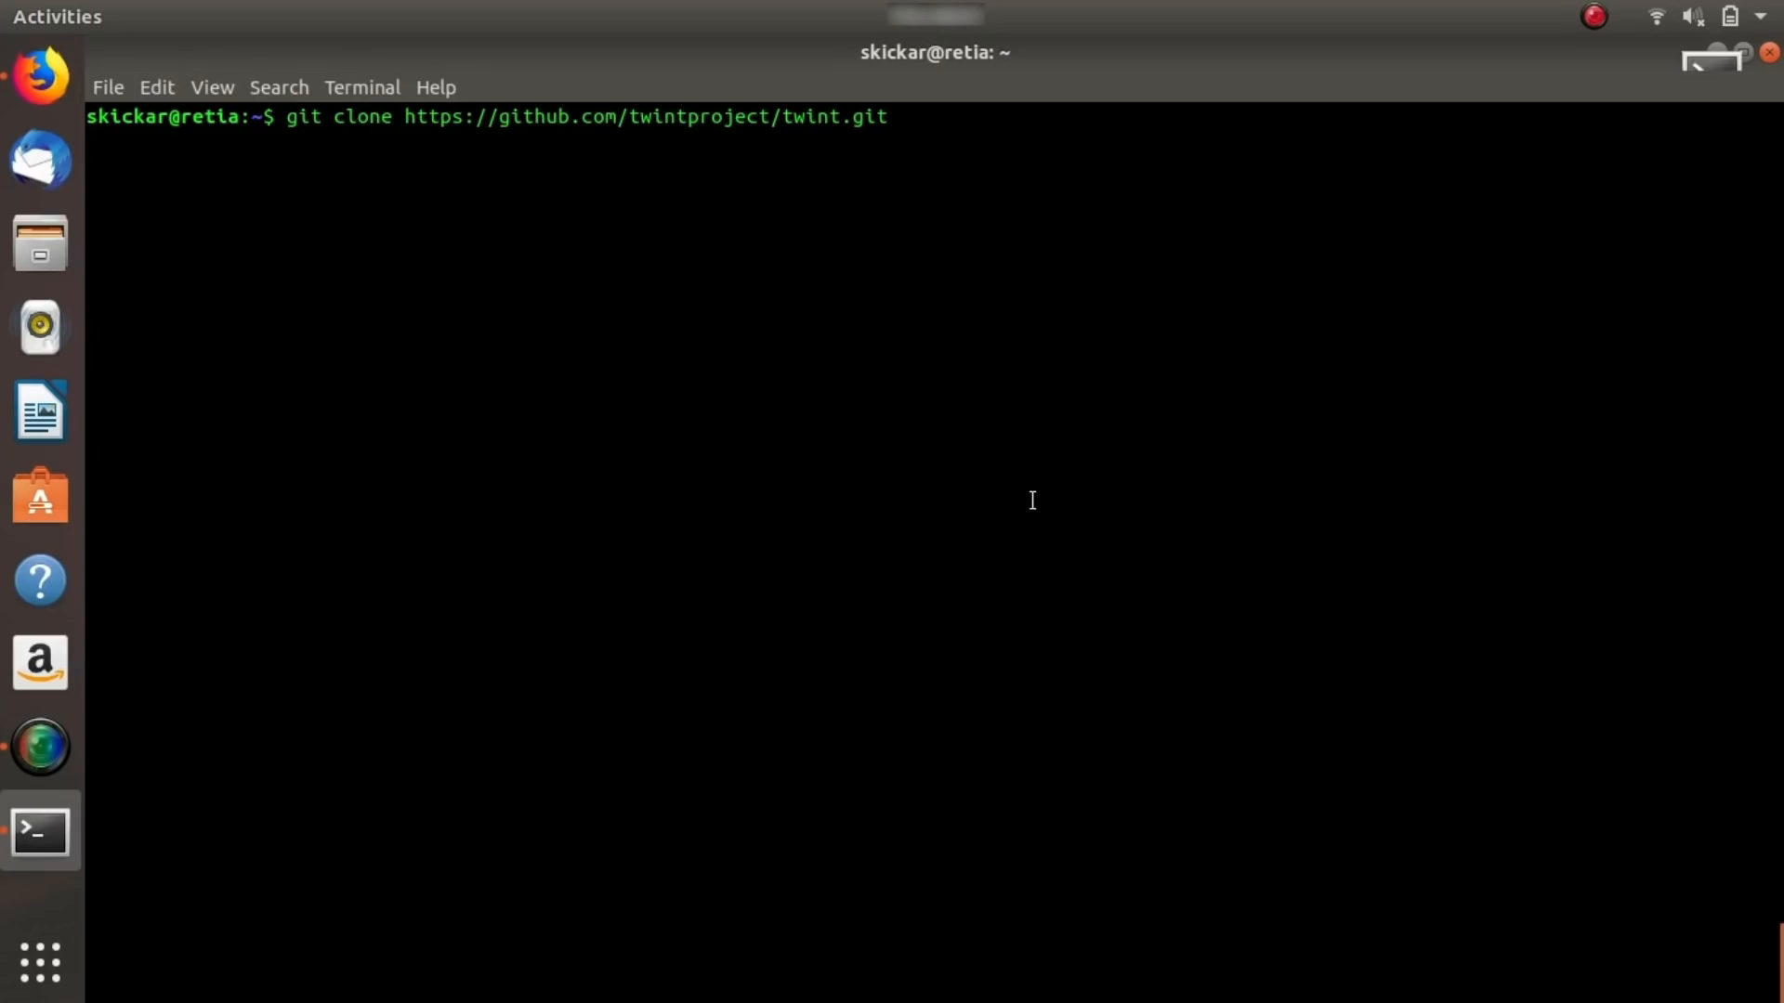
key("Return")
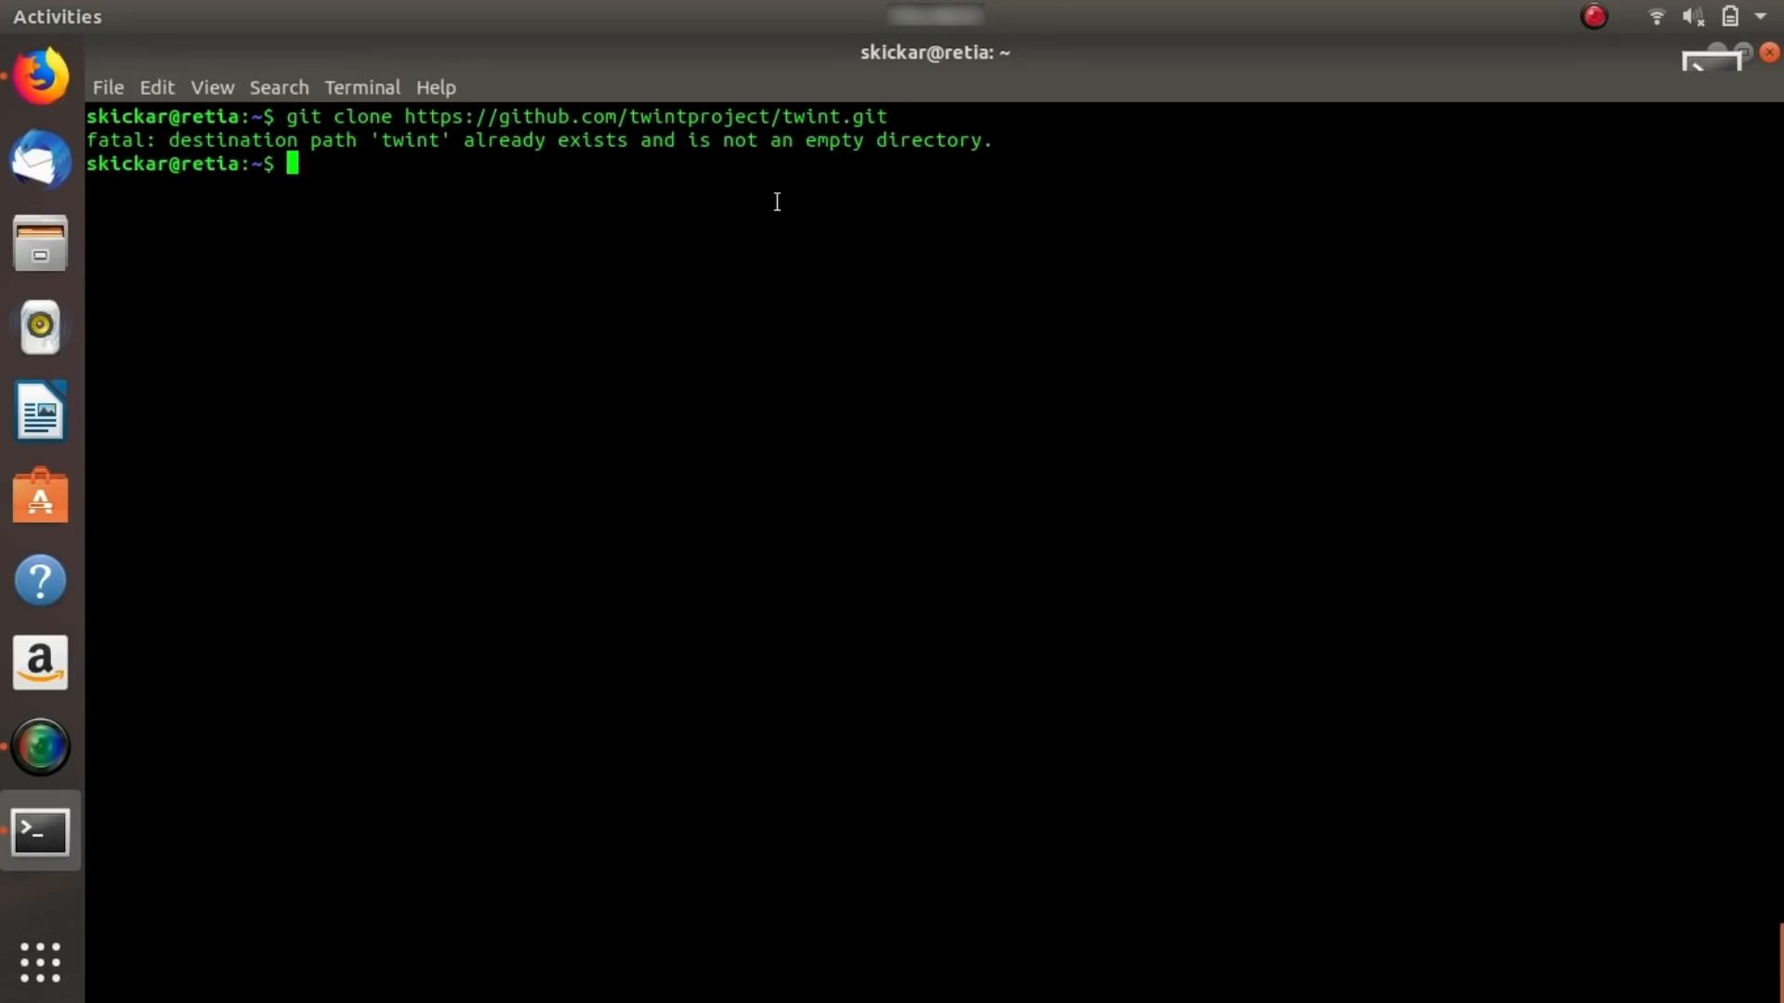
mouse_move(323, 209)
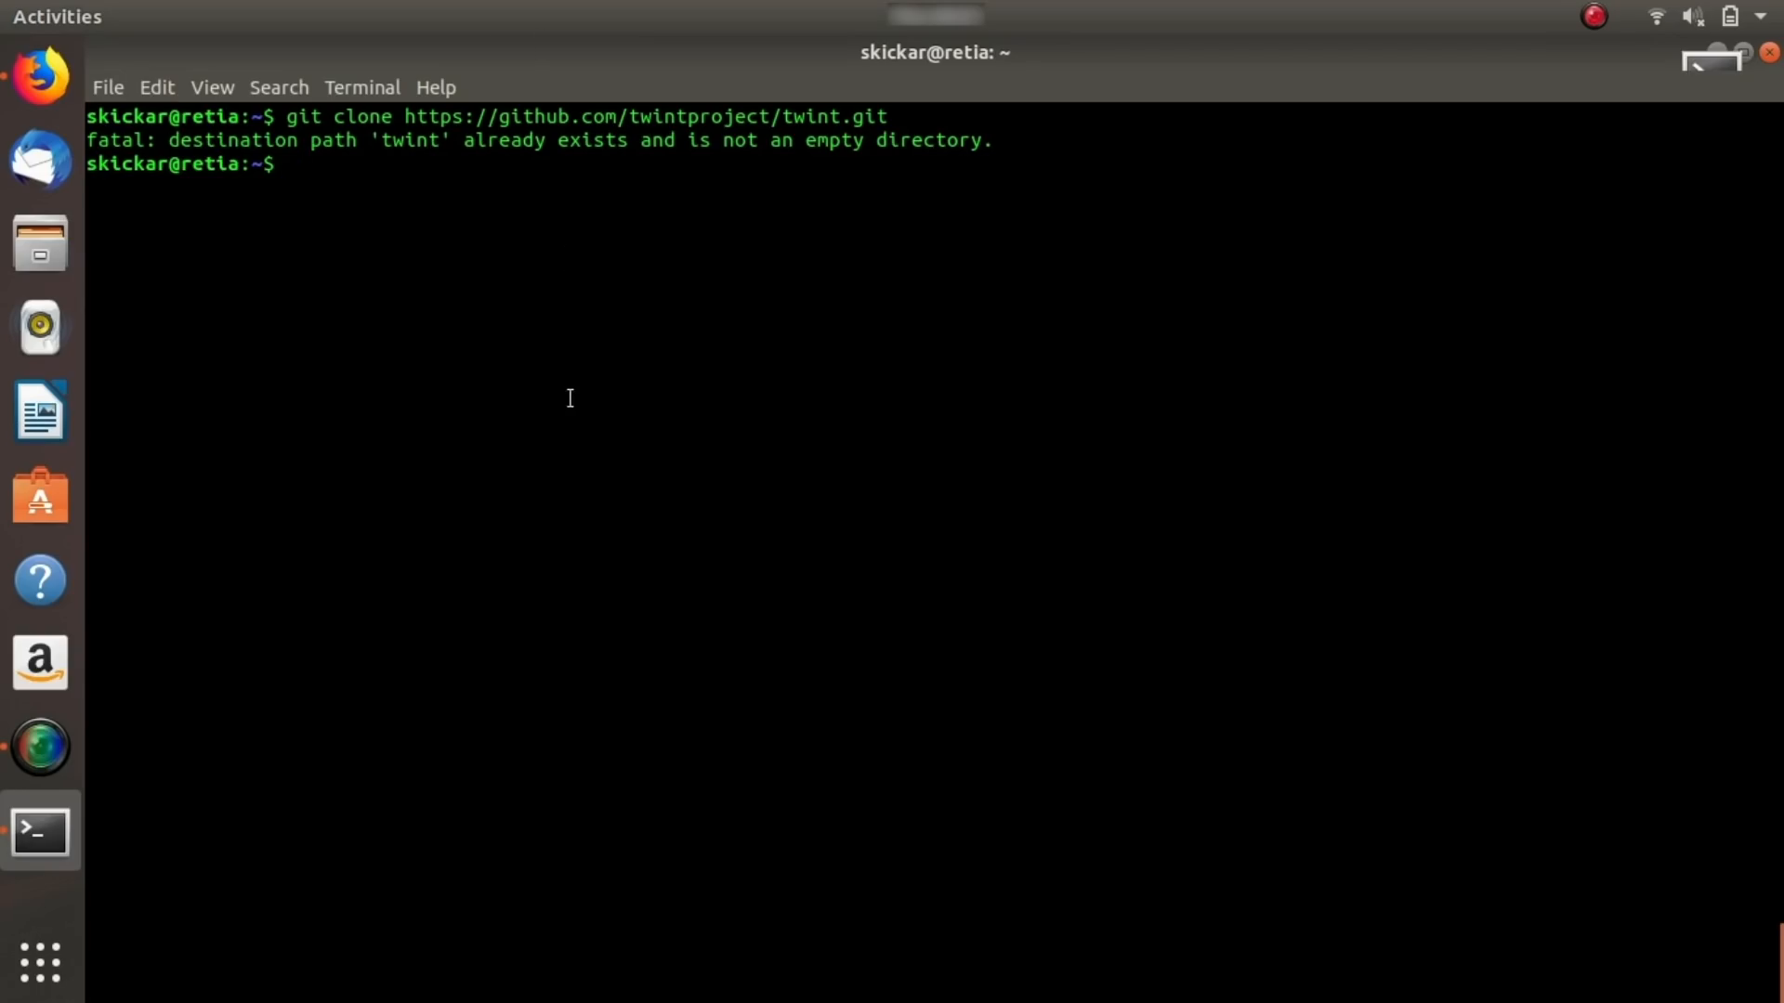
type("ls")
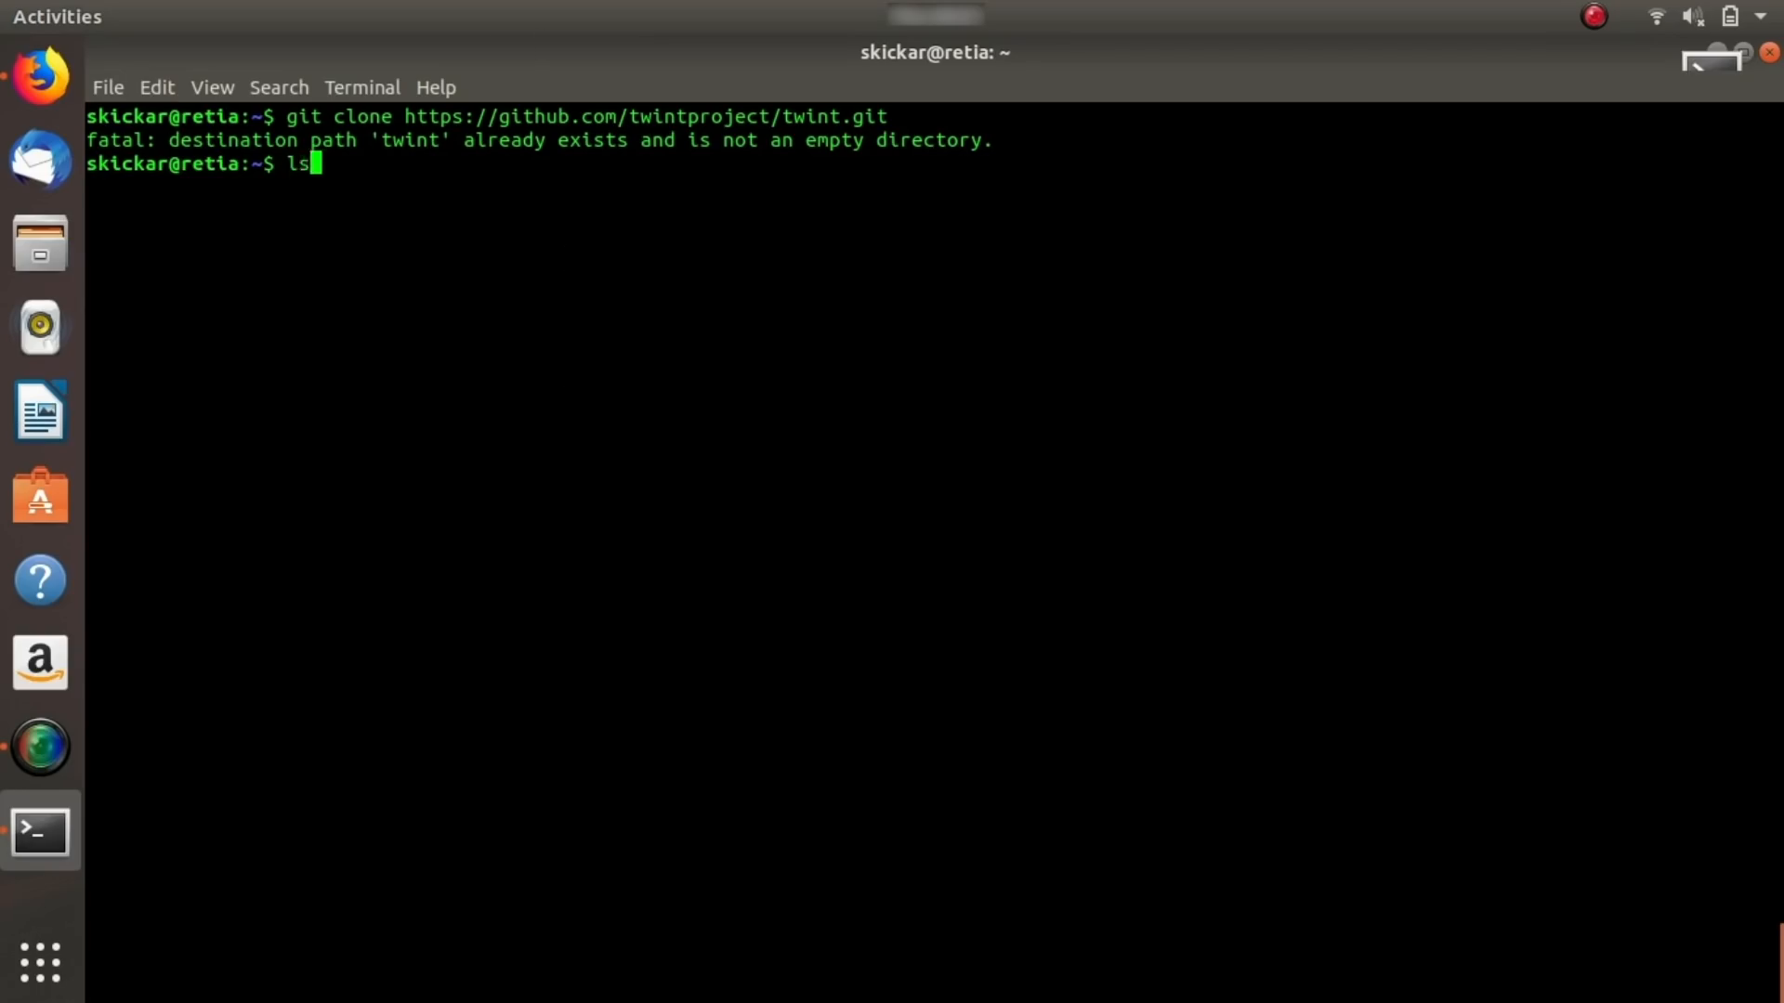
key("Return")
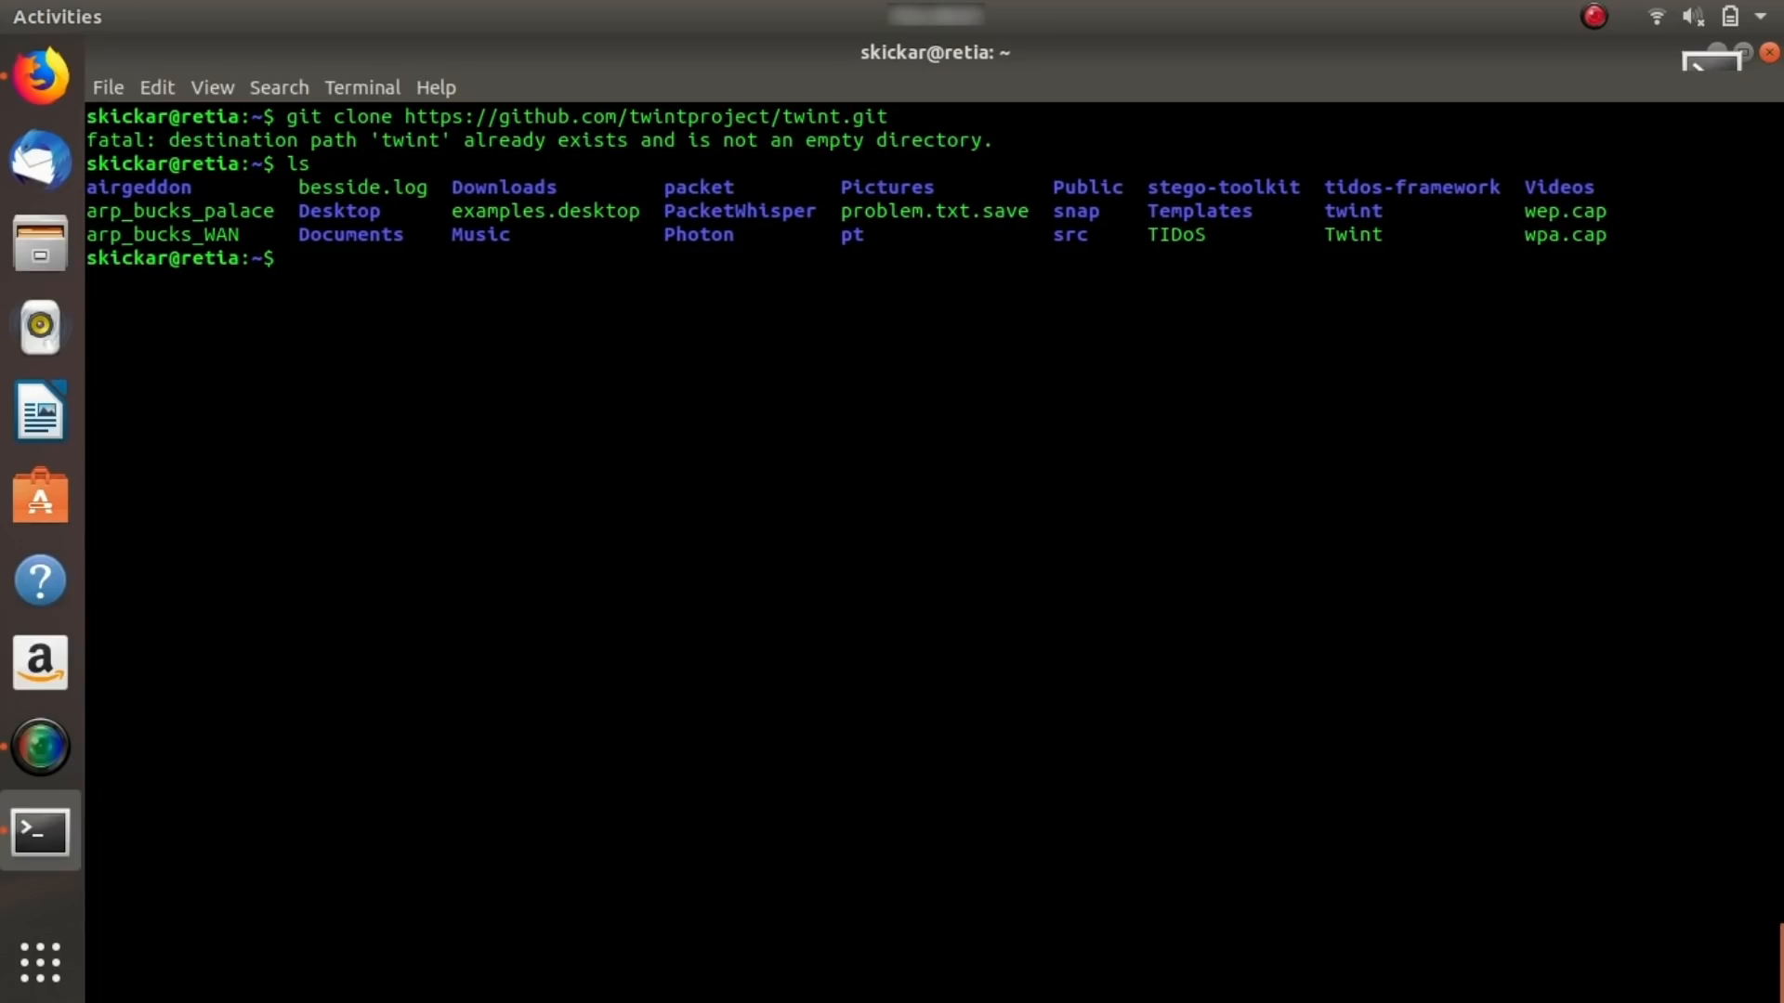
Move into the twint project folder with cd twint/.
type("cd")
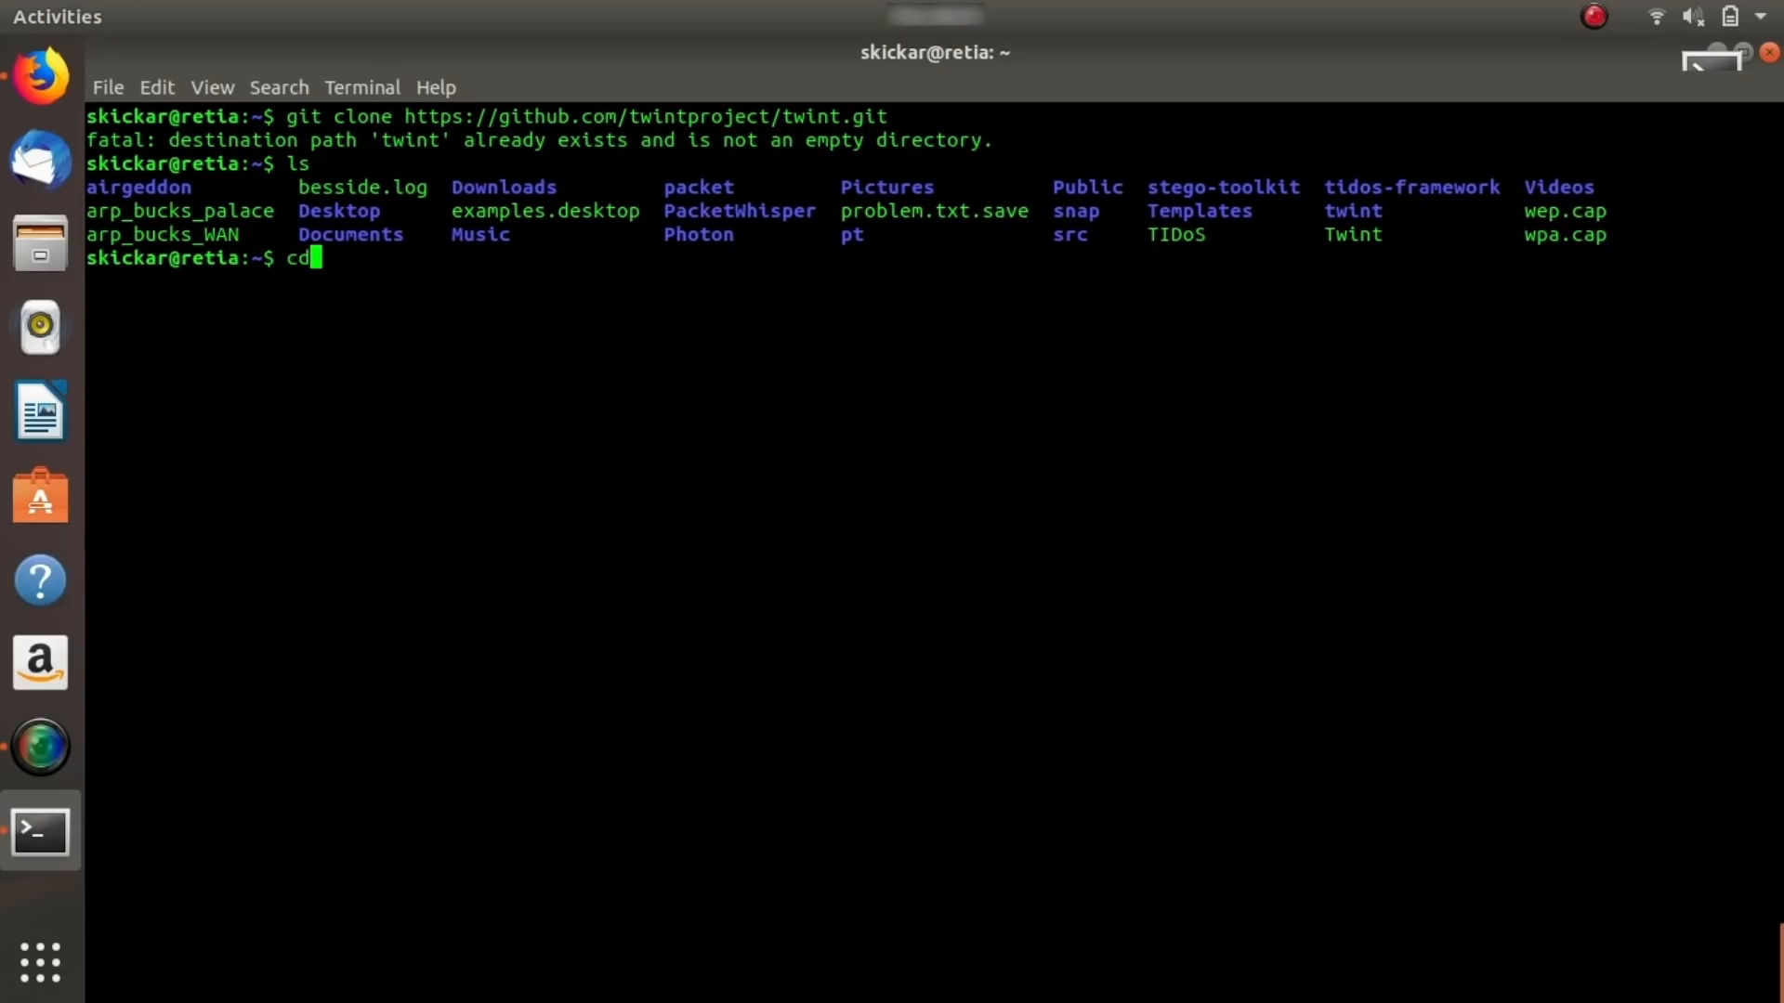
type("twint/")
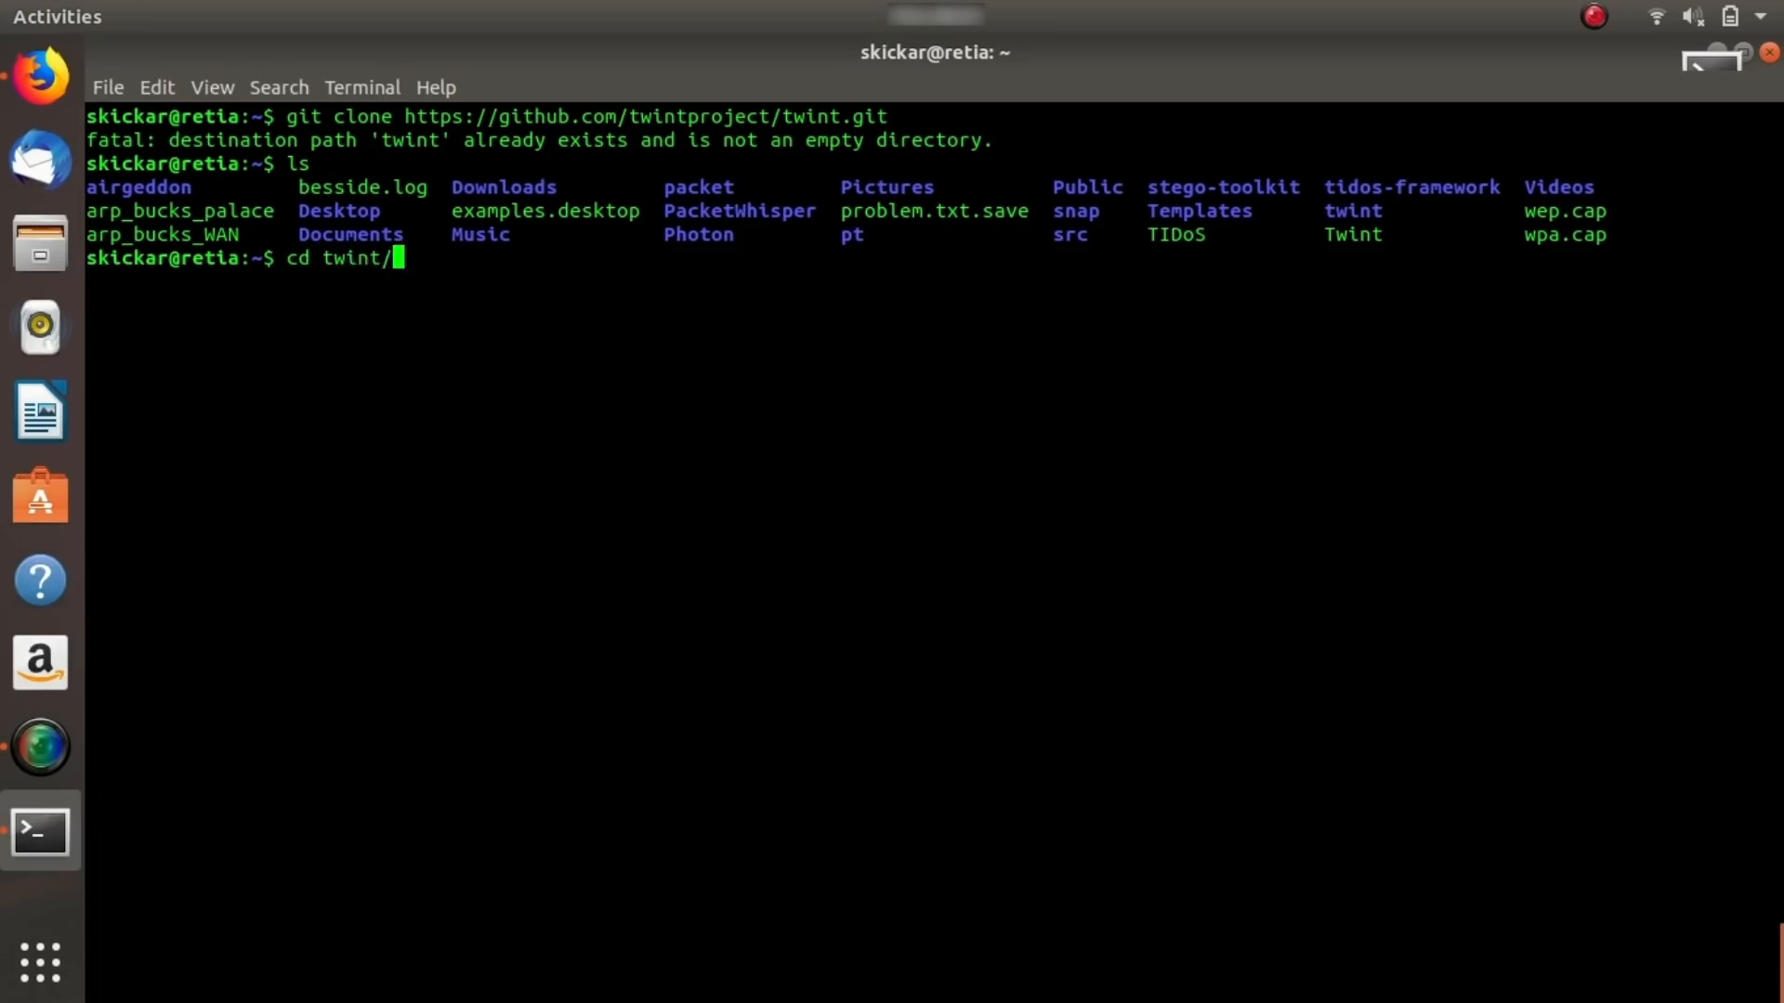
key("Return")
type("ls")
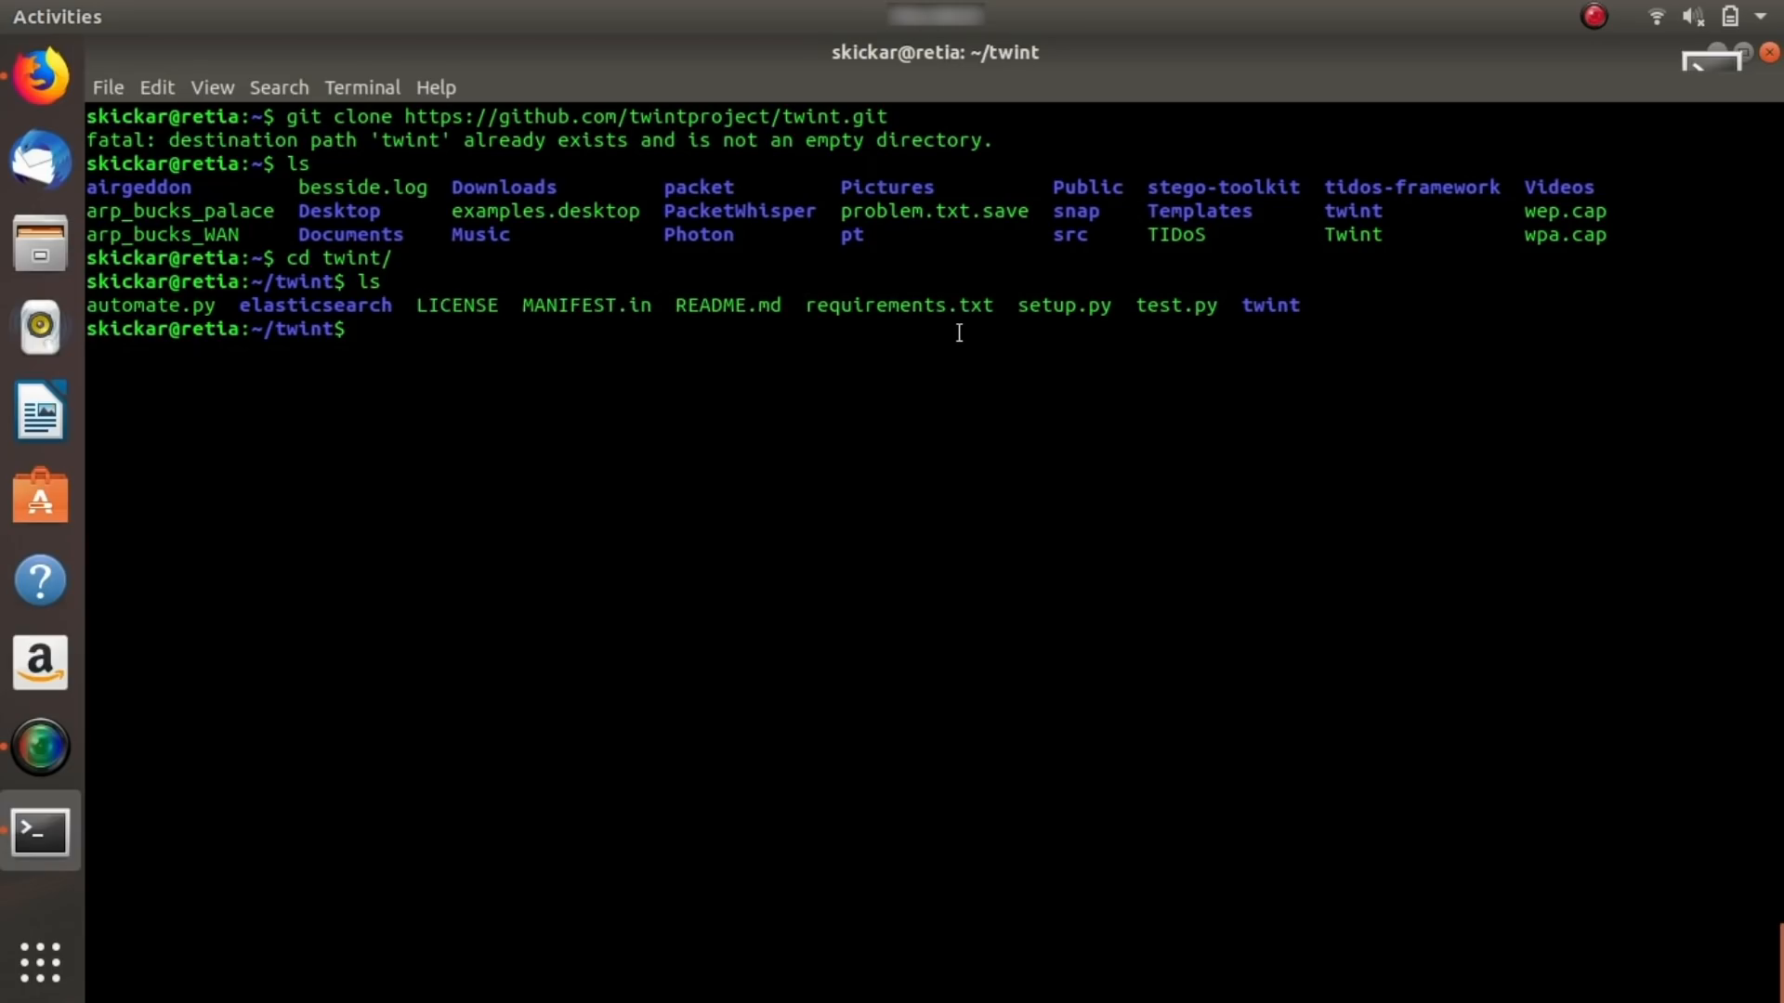
mouse_move(830, 331)
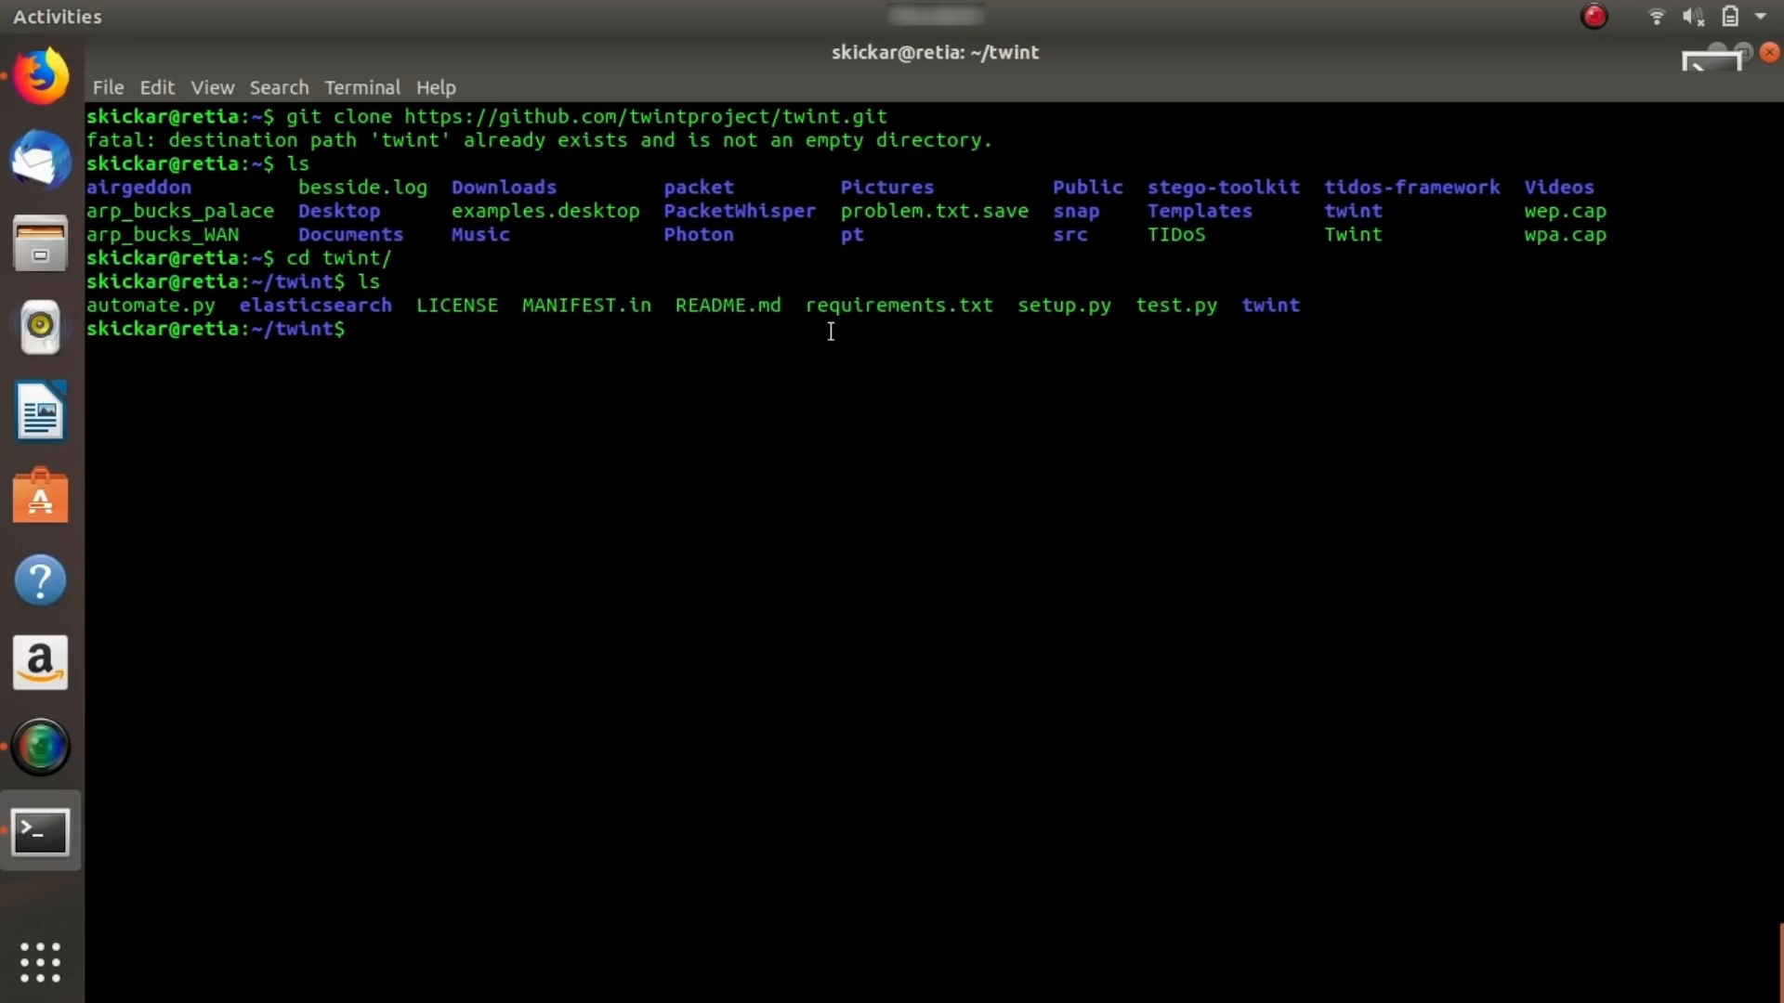
Print requirements.txt with cat, then return to the twint GitHub page in Firefox.
type("cat requirements.txt")
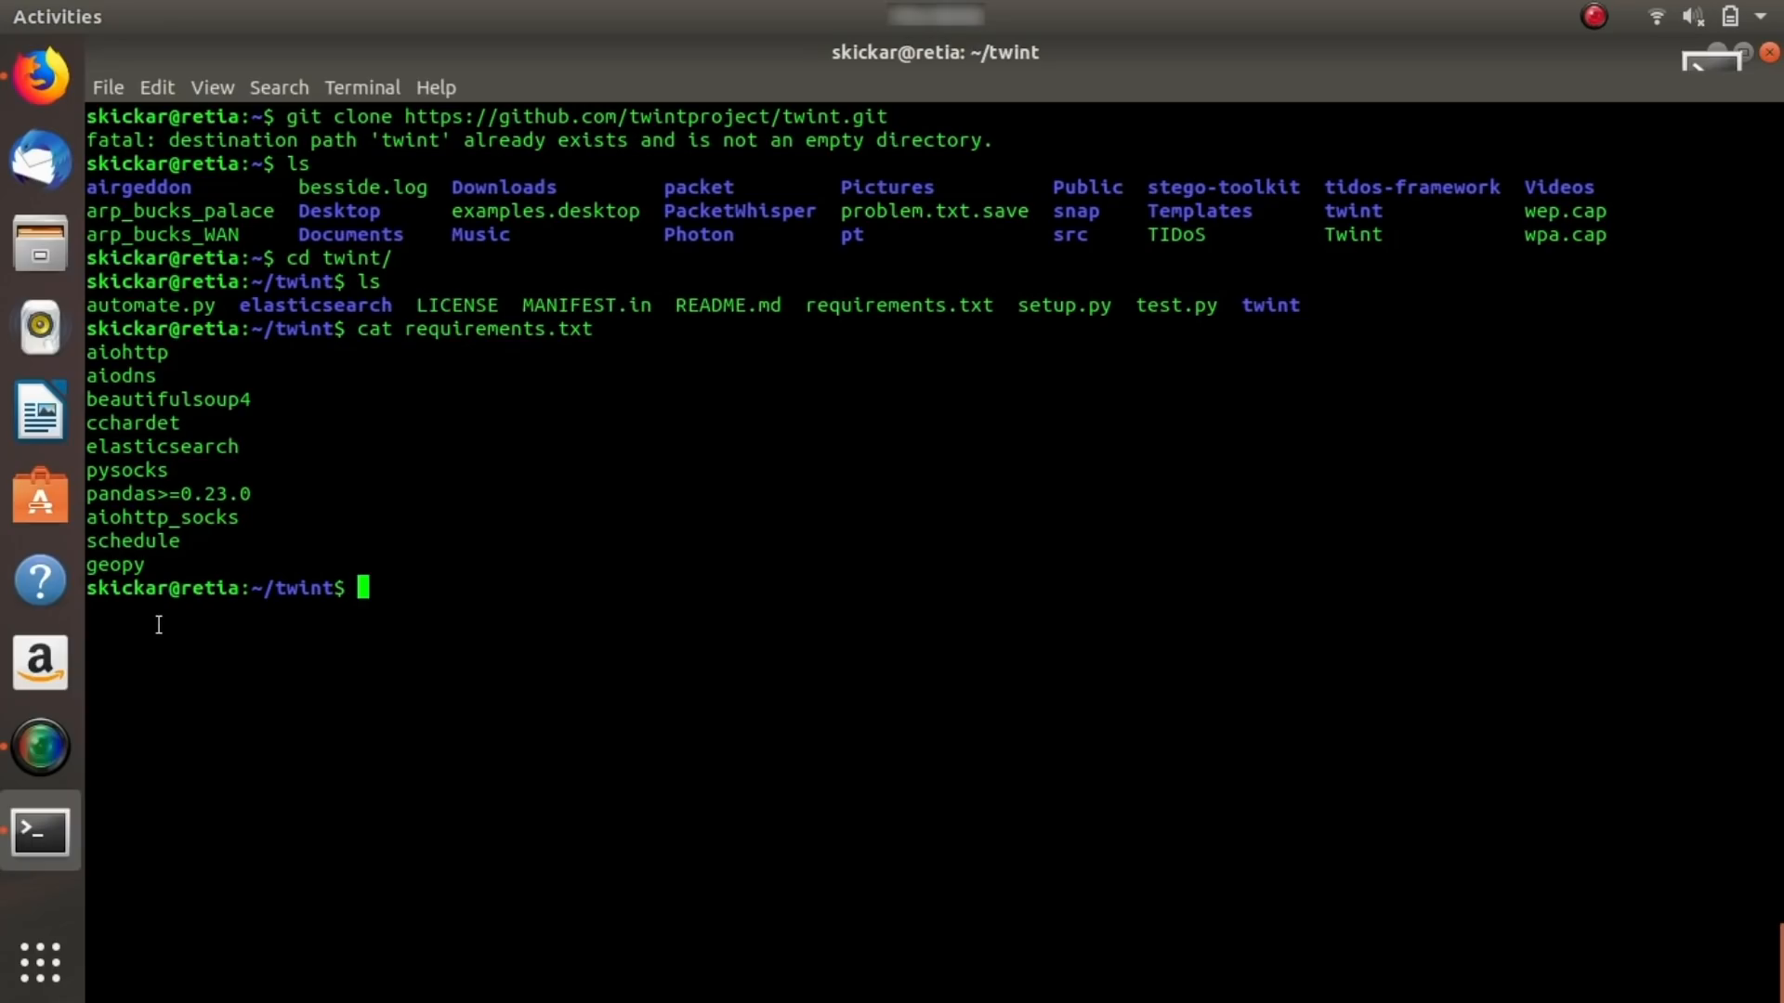
left_click(42, 74)
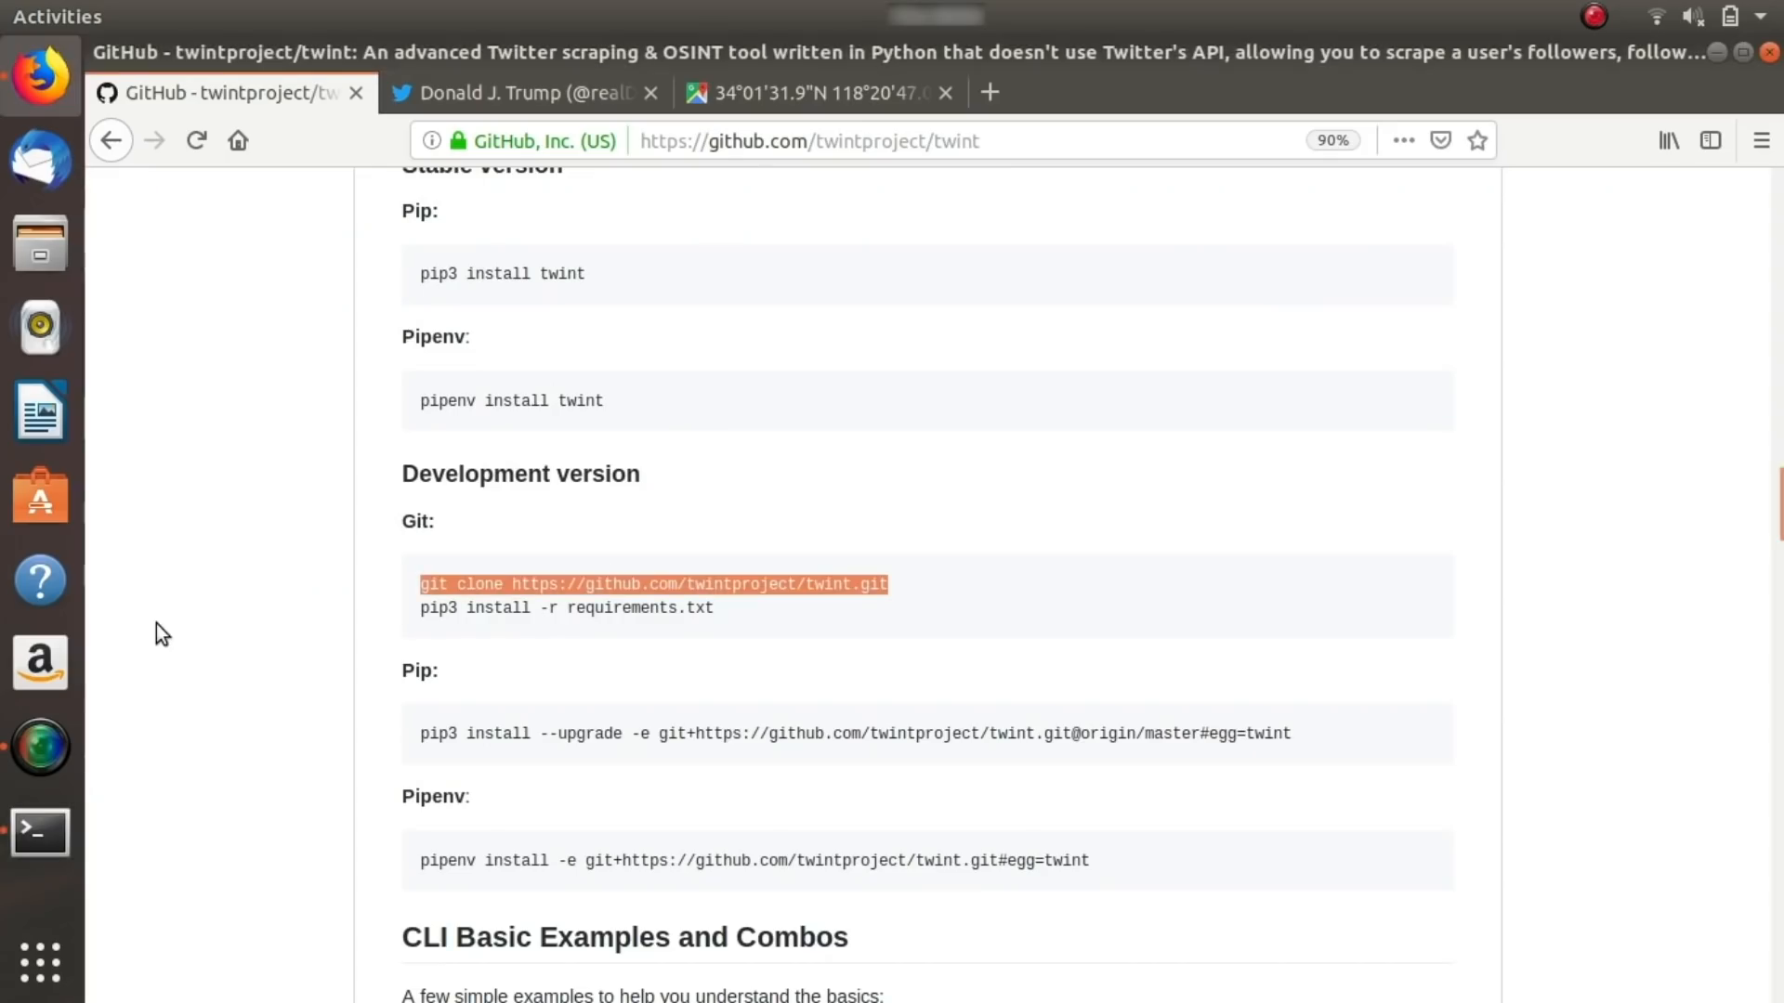
mouse_move(562, 593)
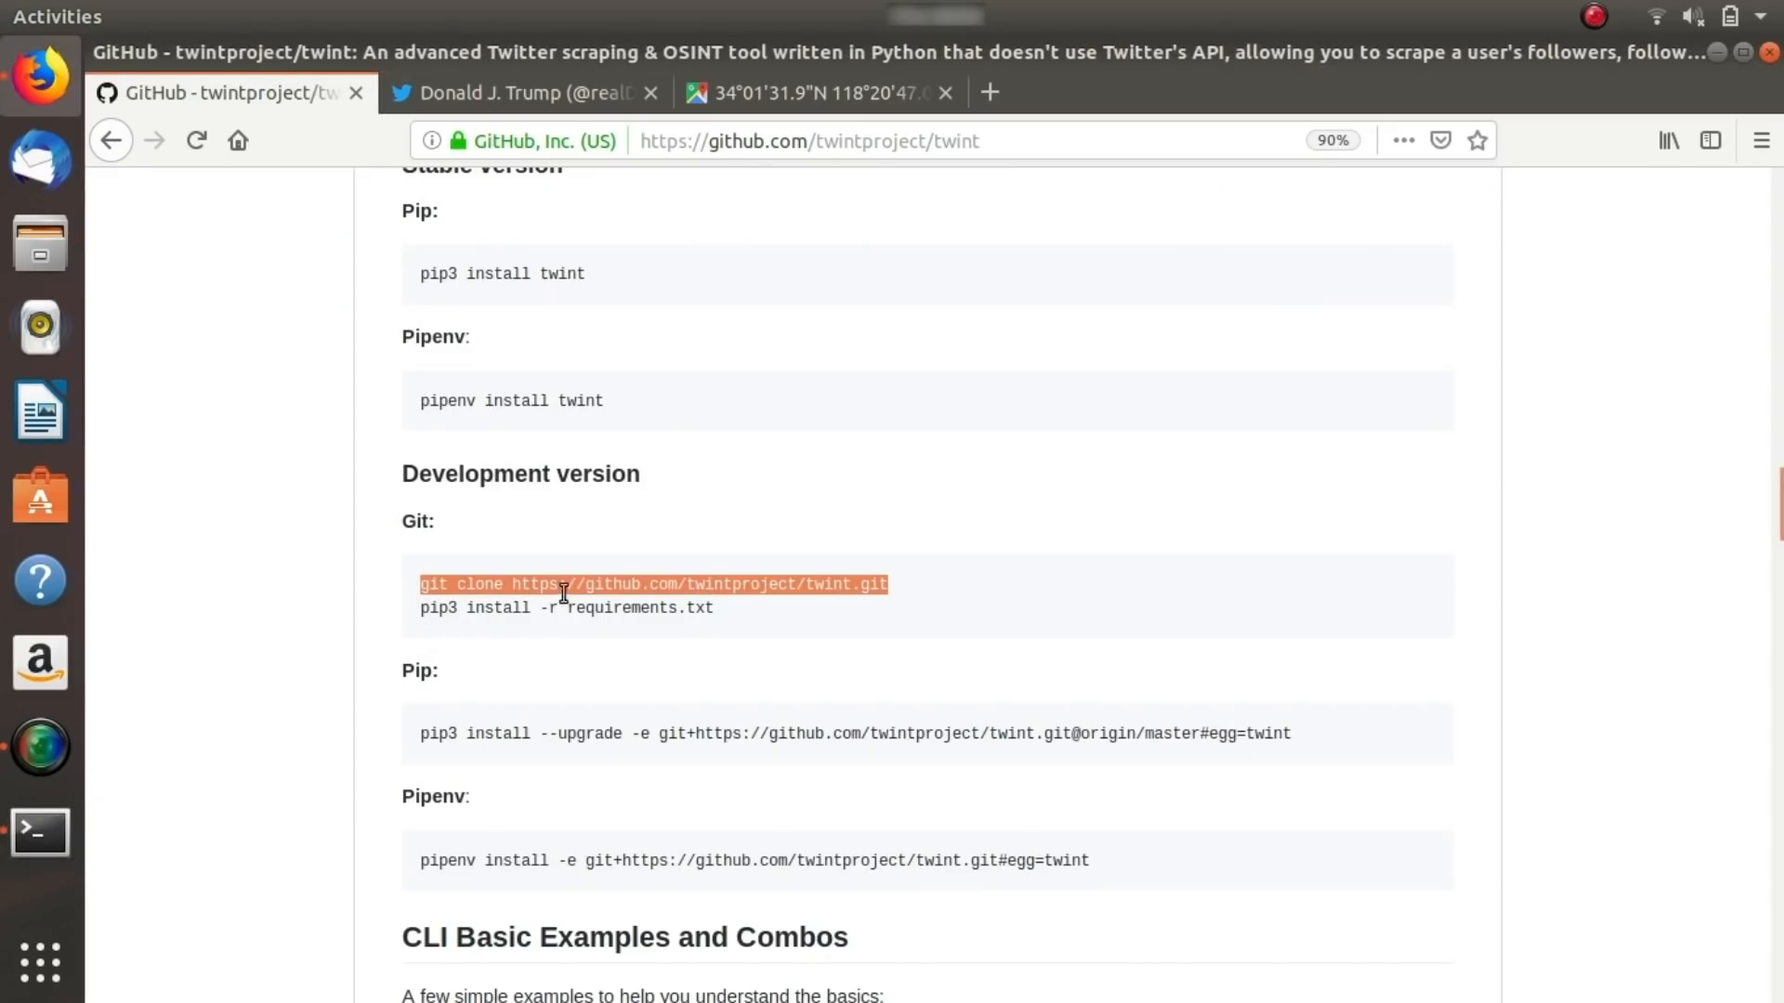
Select the 'pip3 install -r requirements.txt' line in the README and switch to the terminal.
left_click(592, 608)
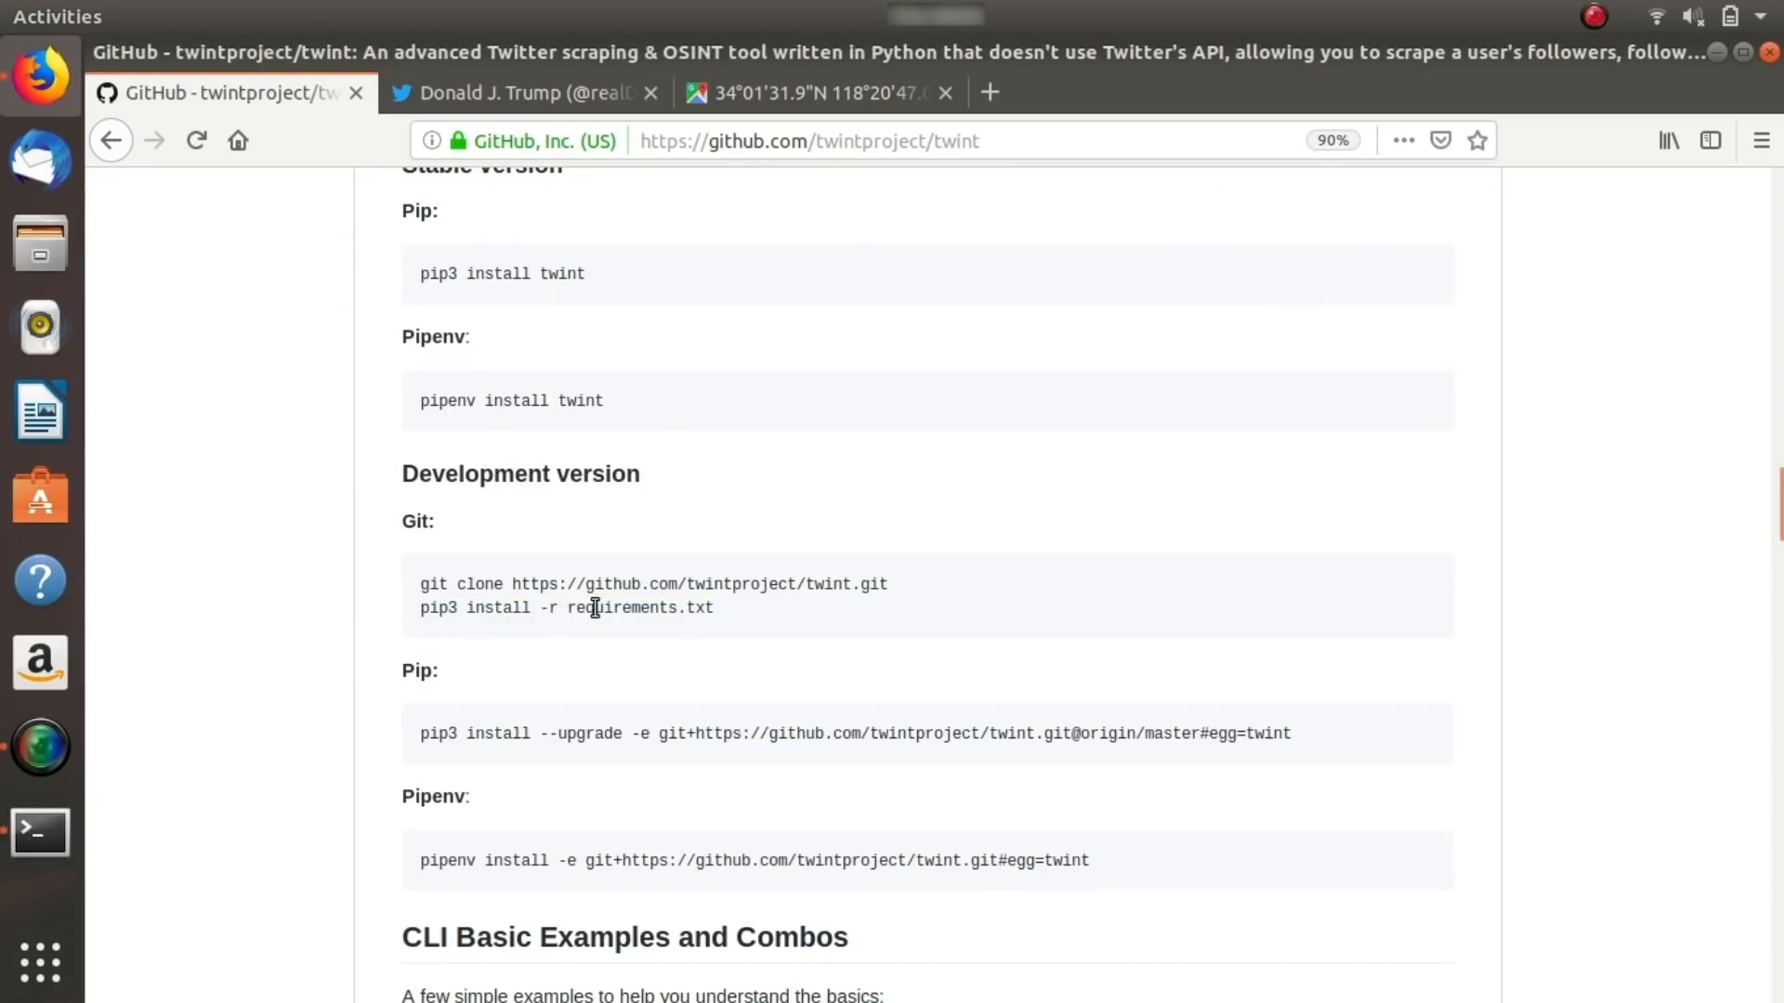
double_click(622, 608)
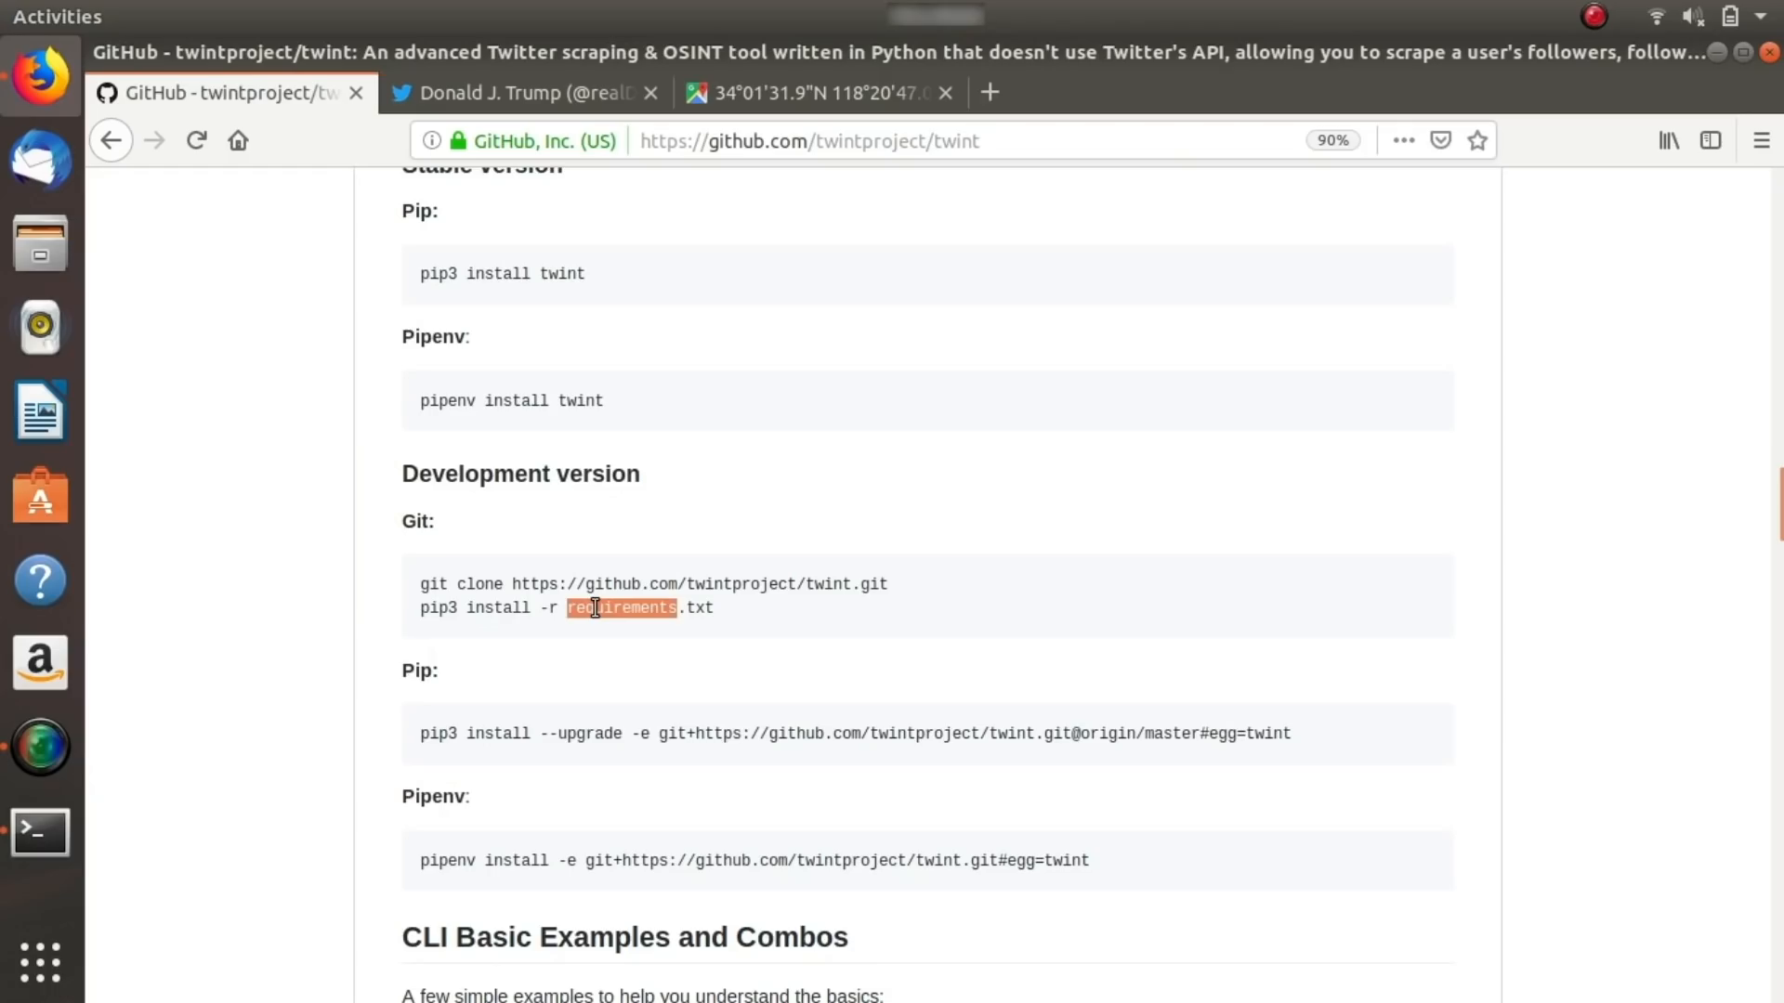
left_click(624, 607)
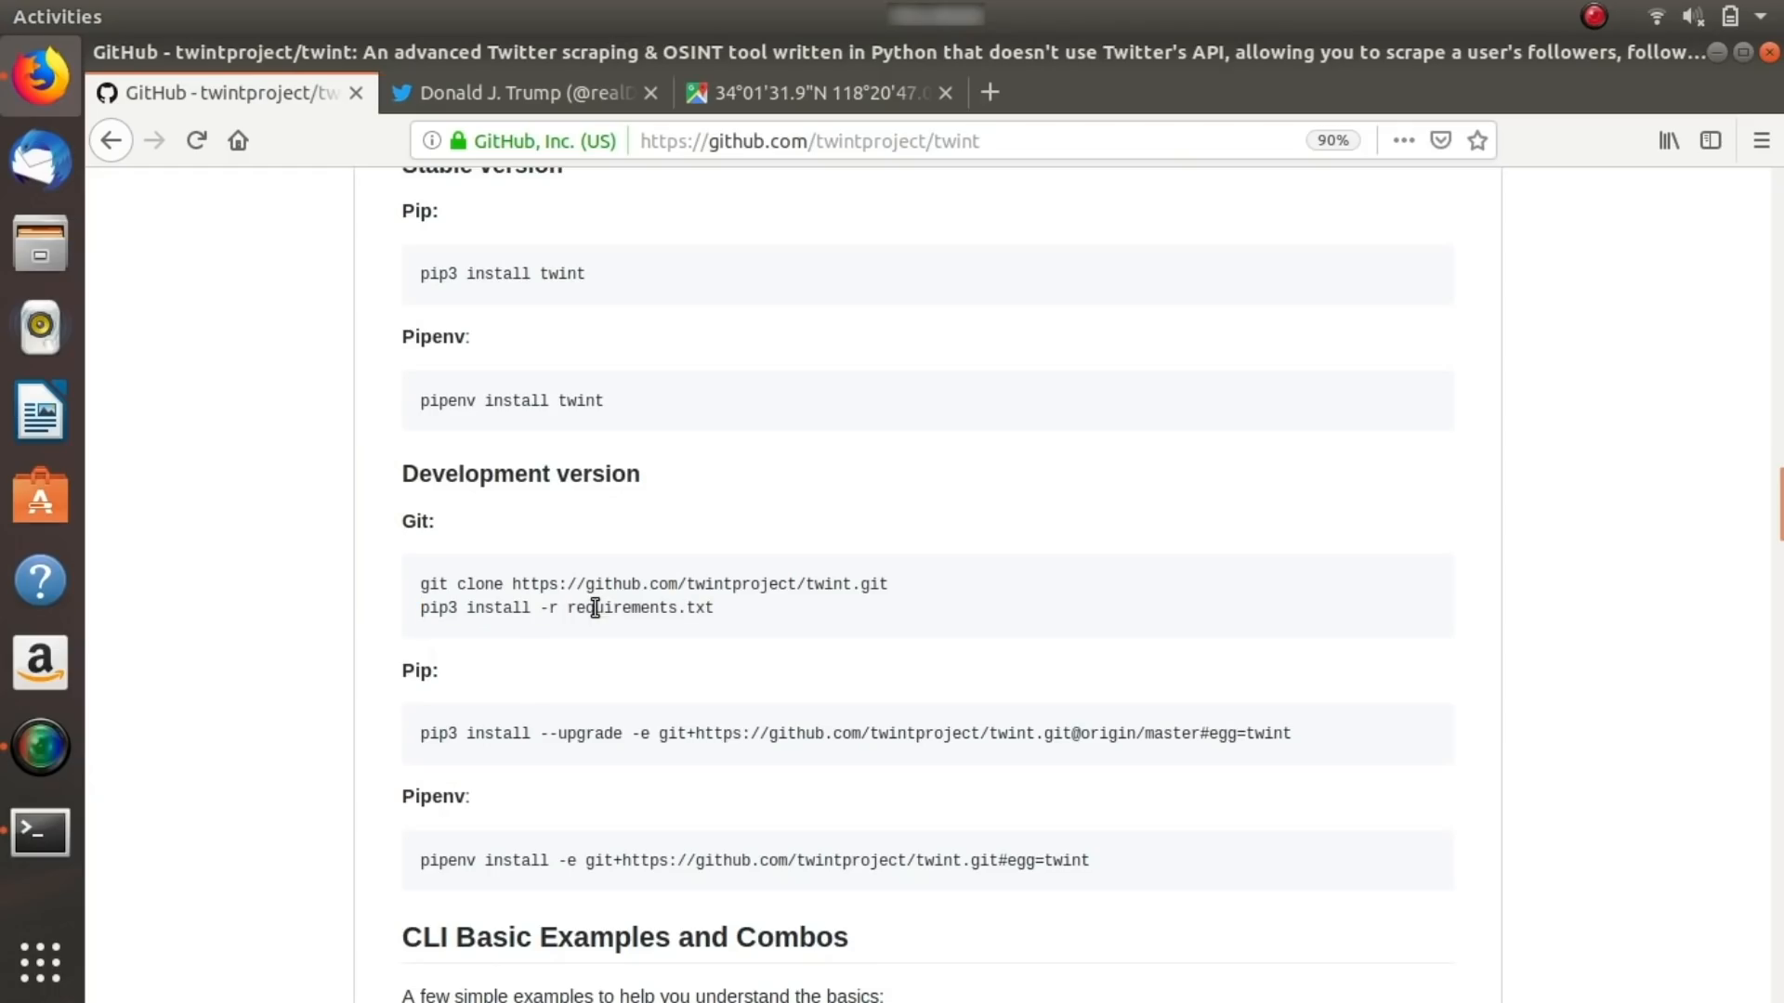
double_click(566, 608)
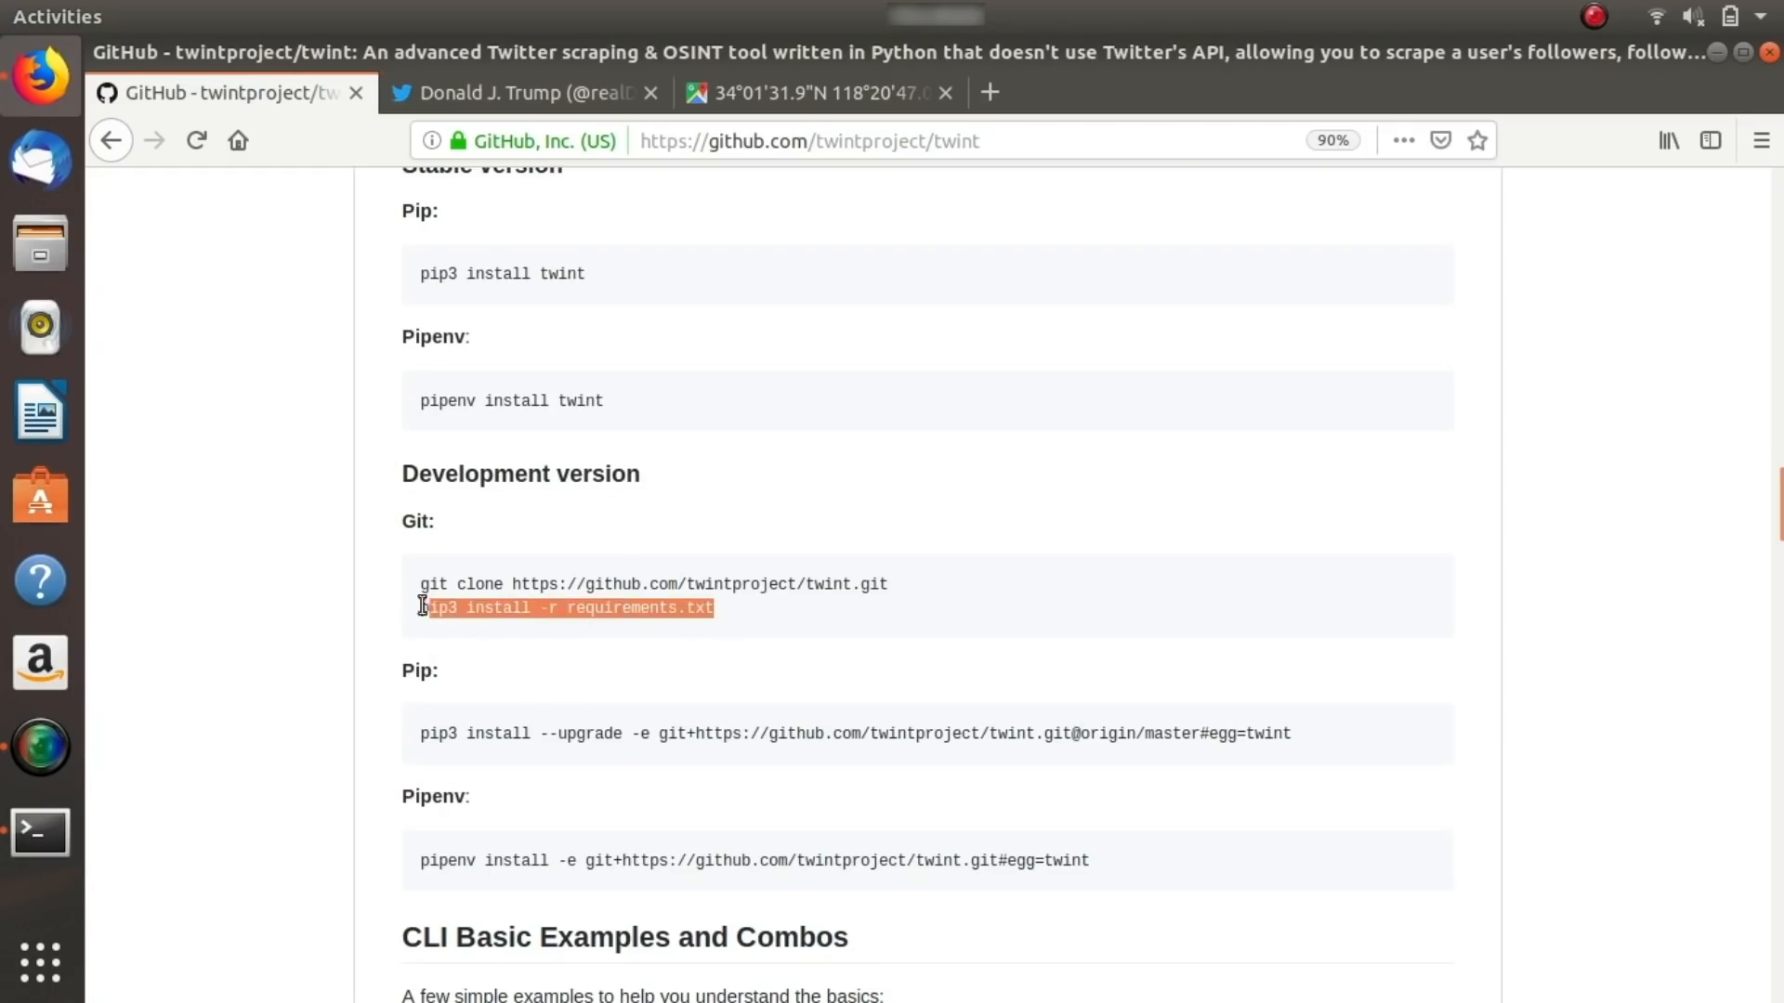
mouse_move(407, 614)
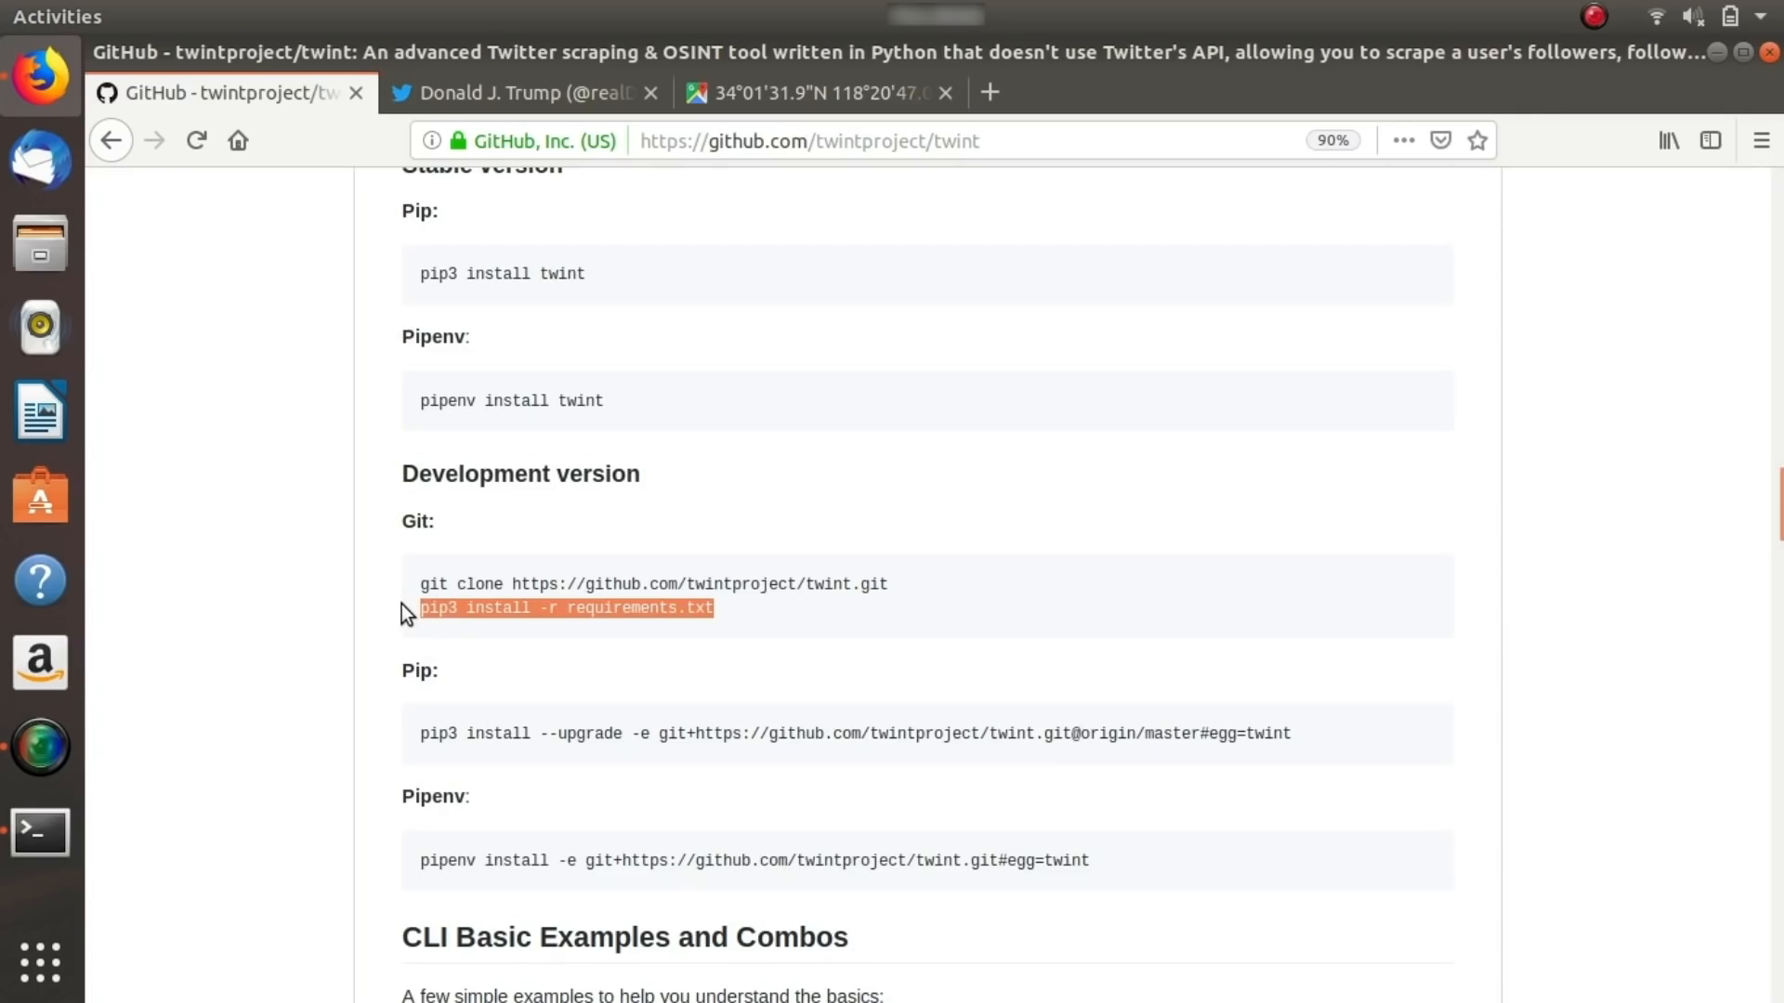
left_click(40, 831)
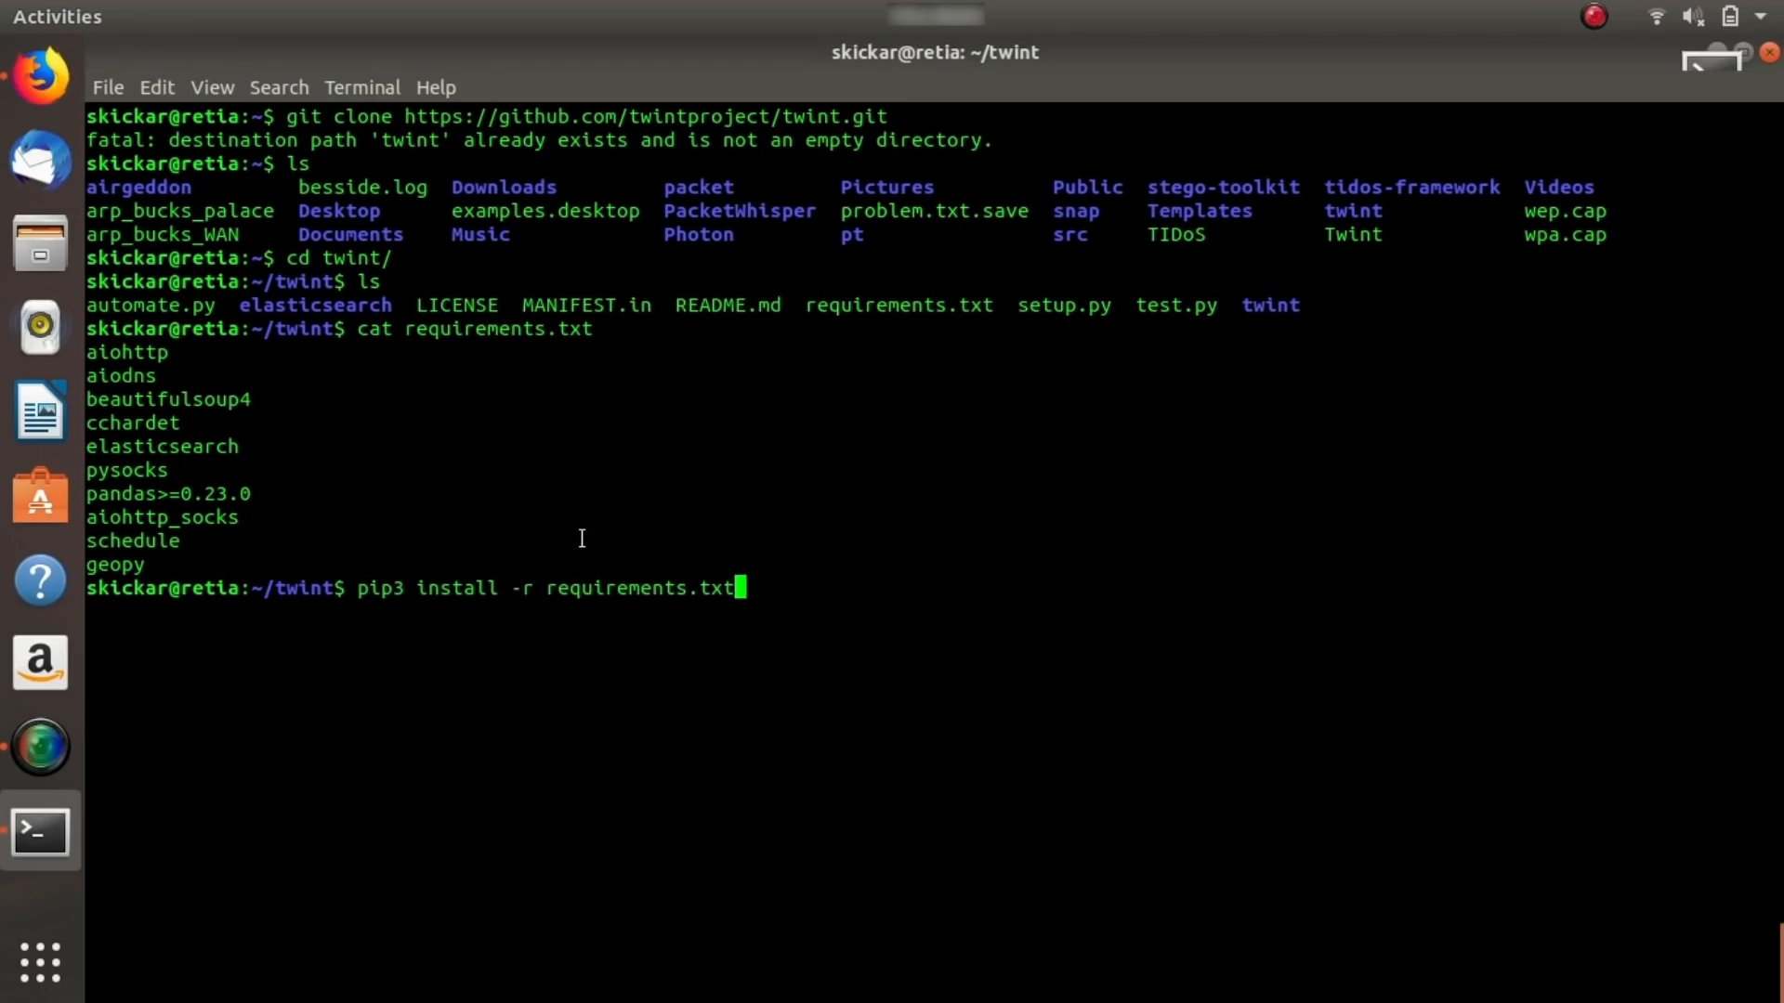
Run pip3 install -r requirements.txt, then cancel it with Ctrl+C once it starts collecting aiohttp.
key("Return")
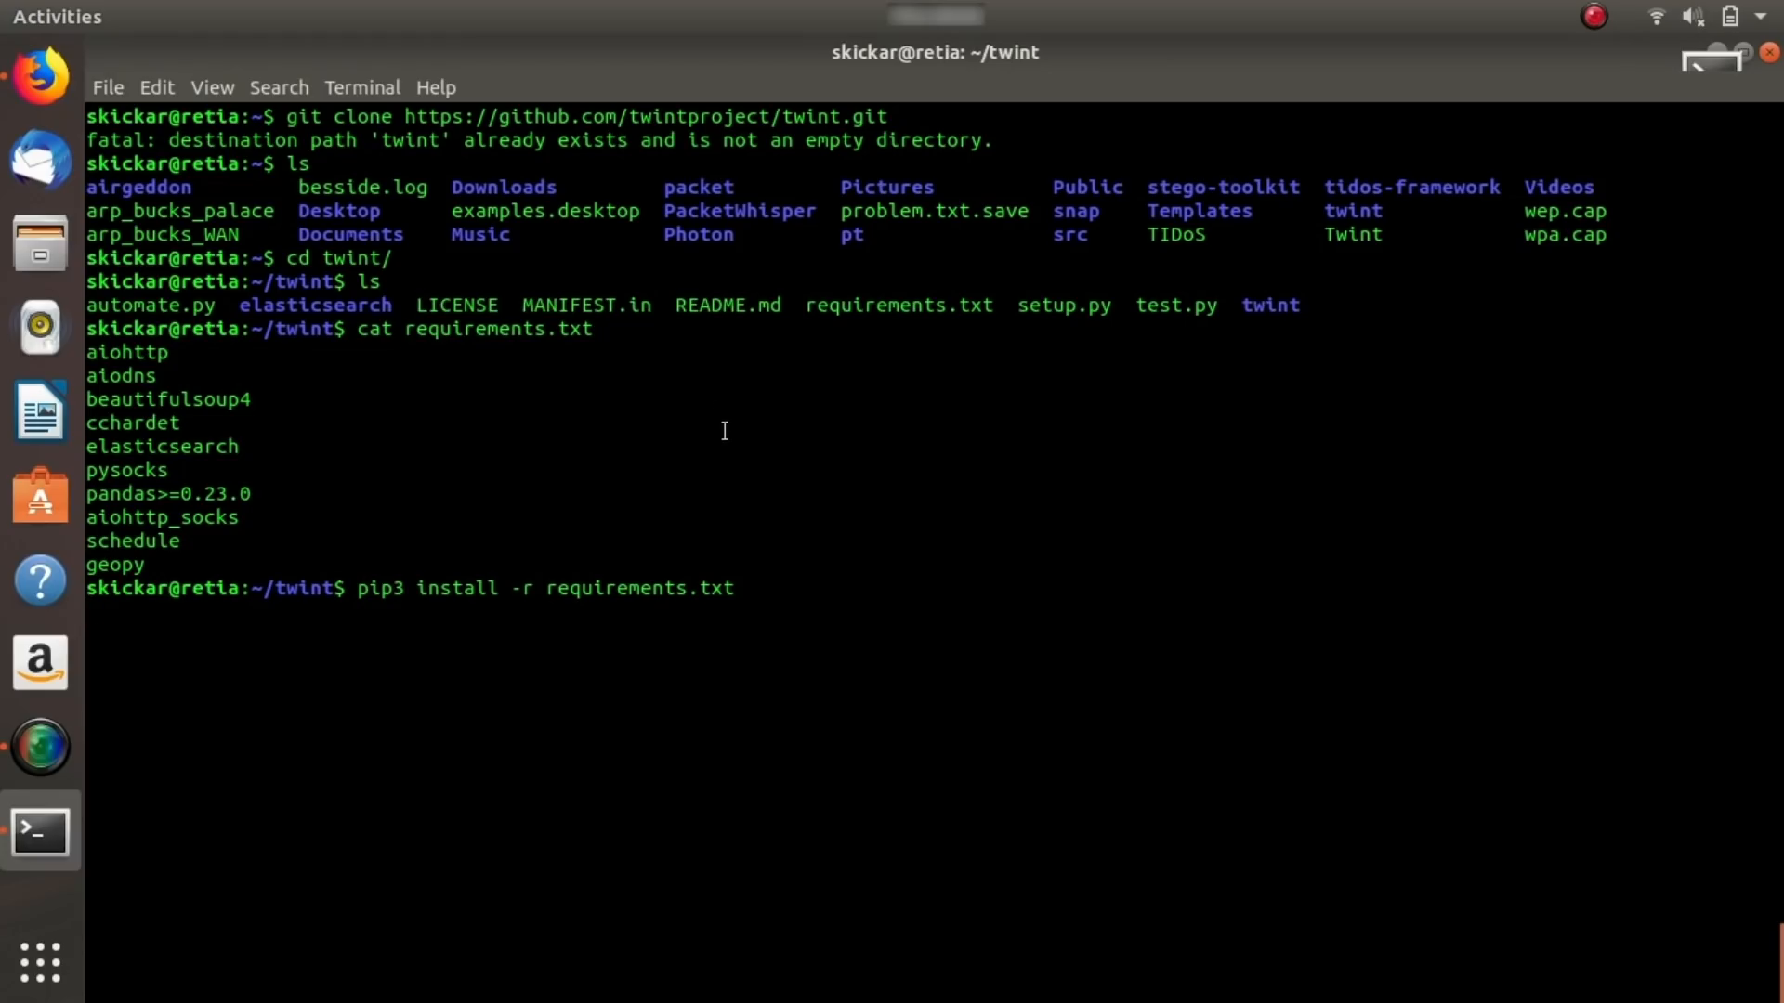
key("Return")
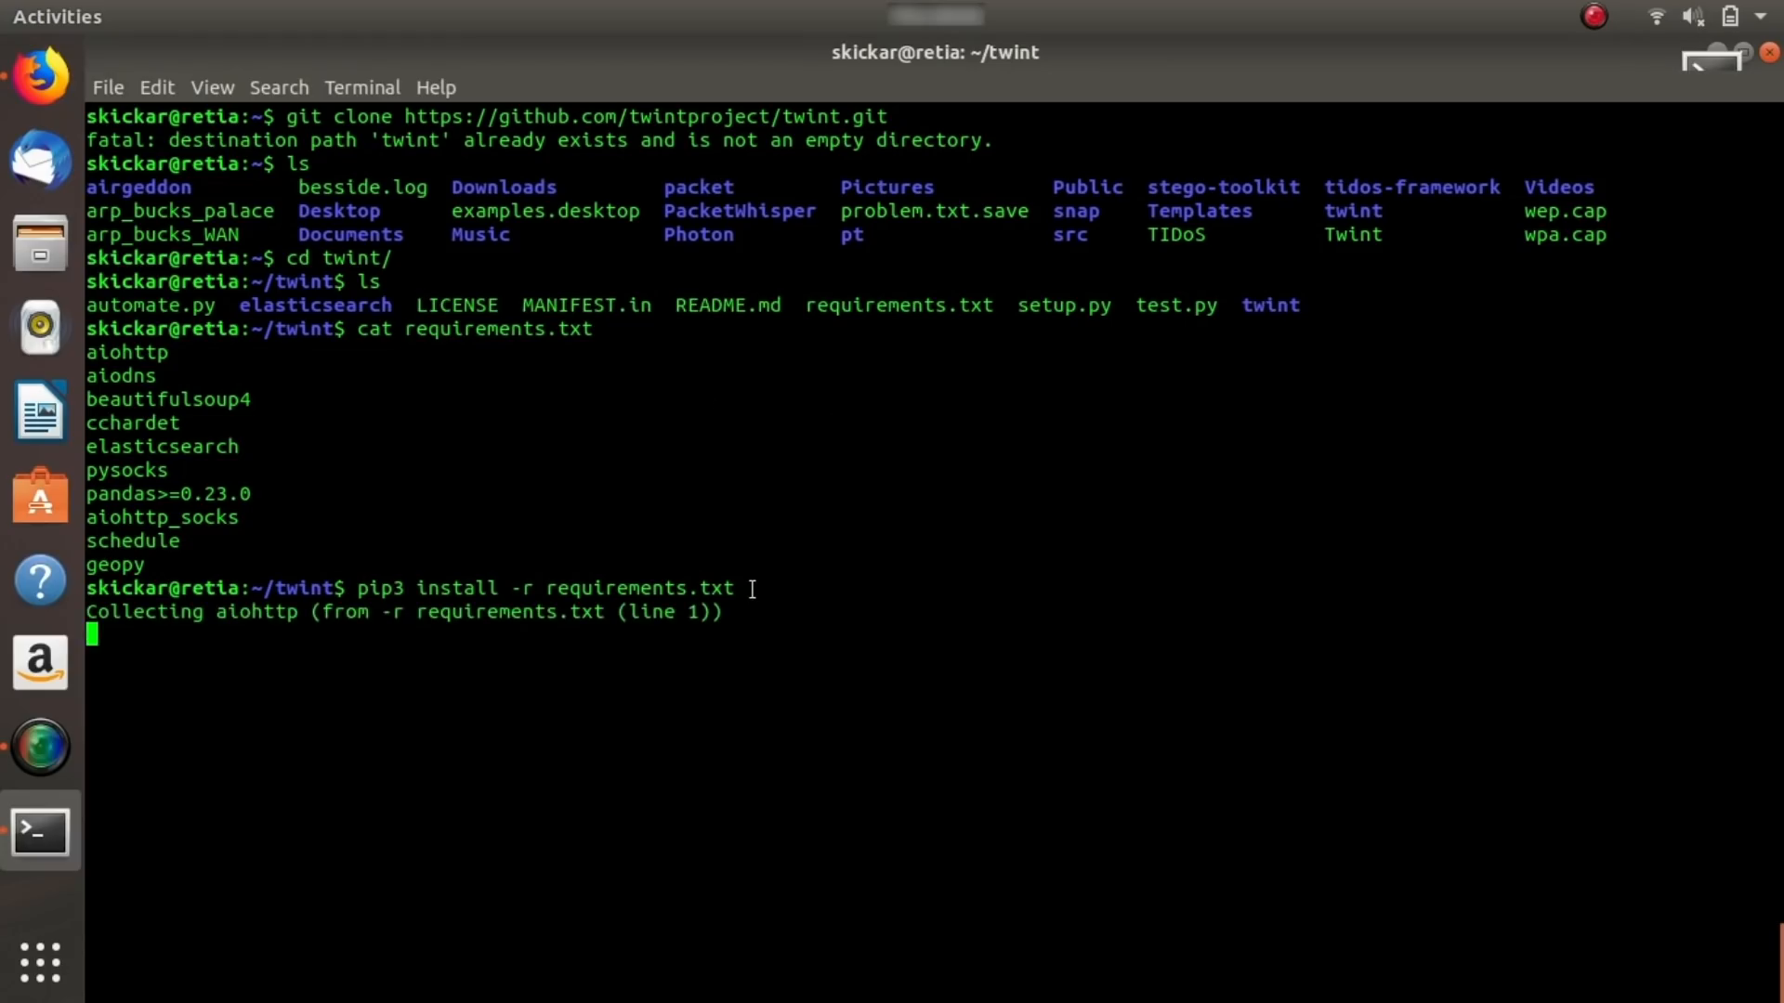
mouse_move(122, 619)
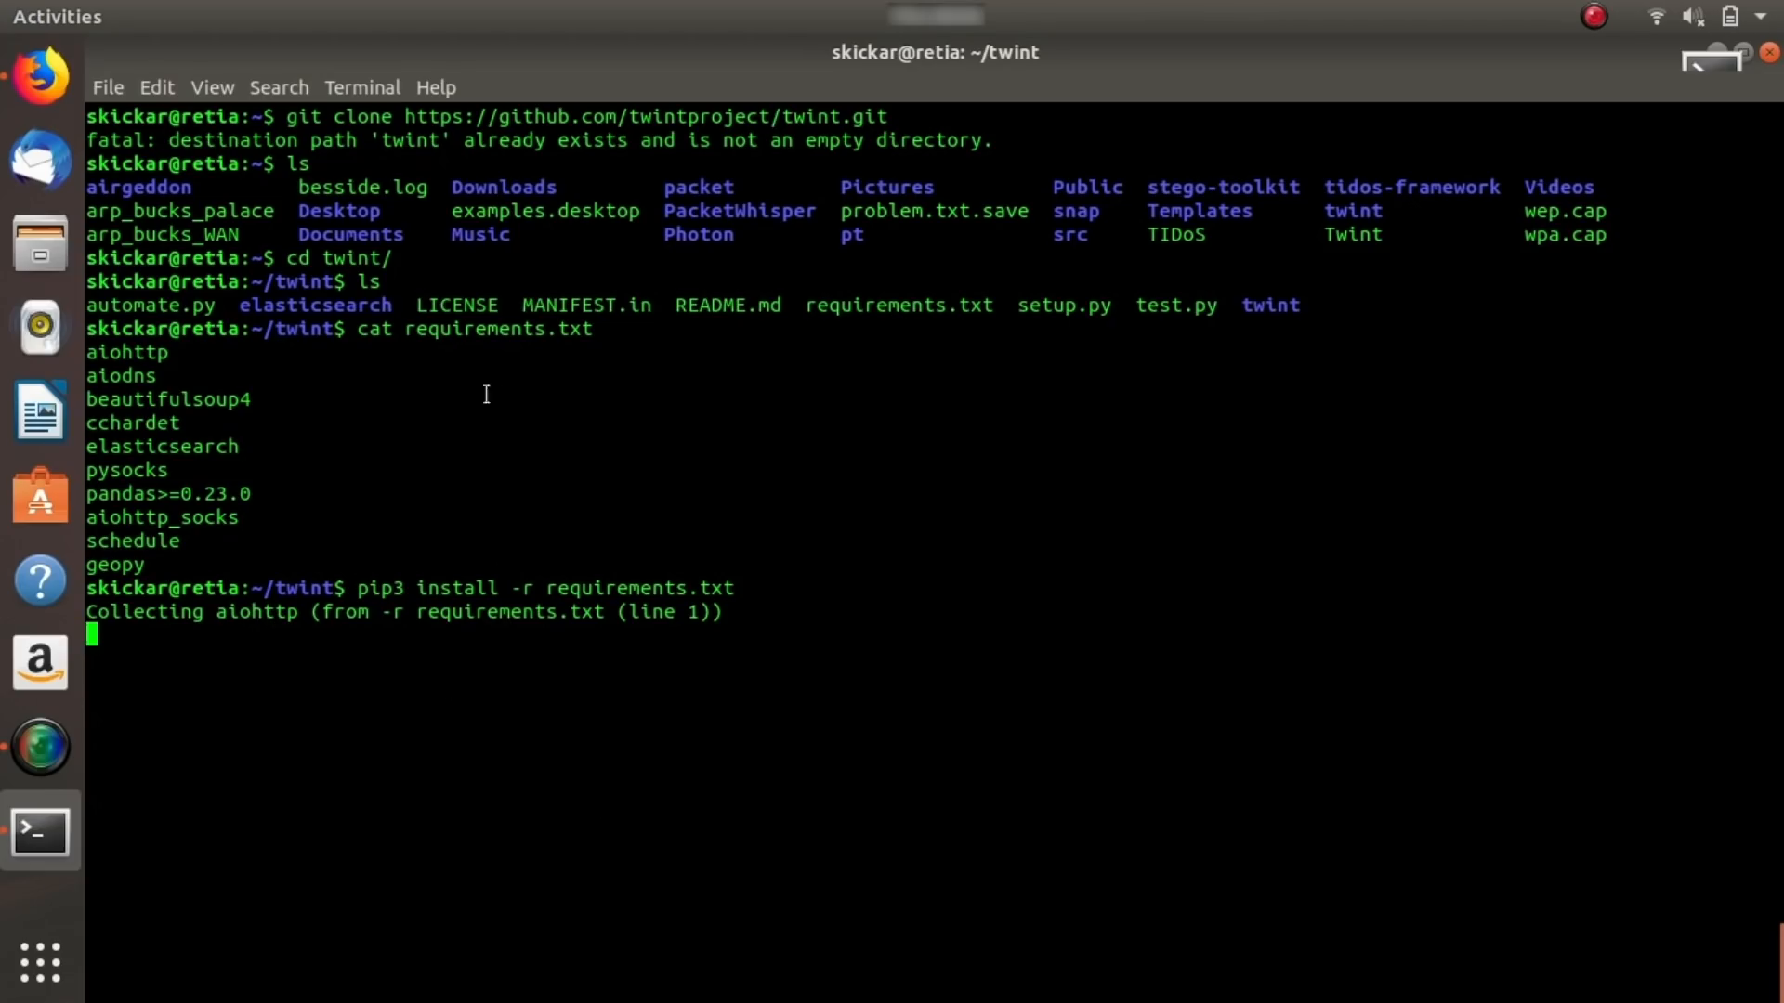
mouse_move(510, 647)
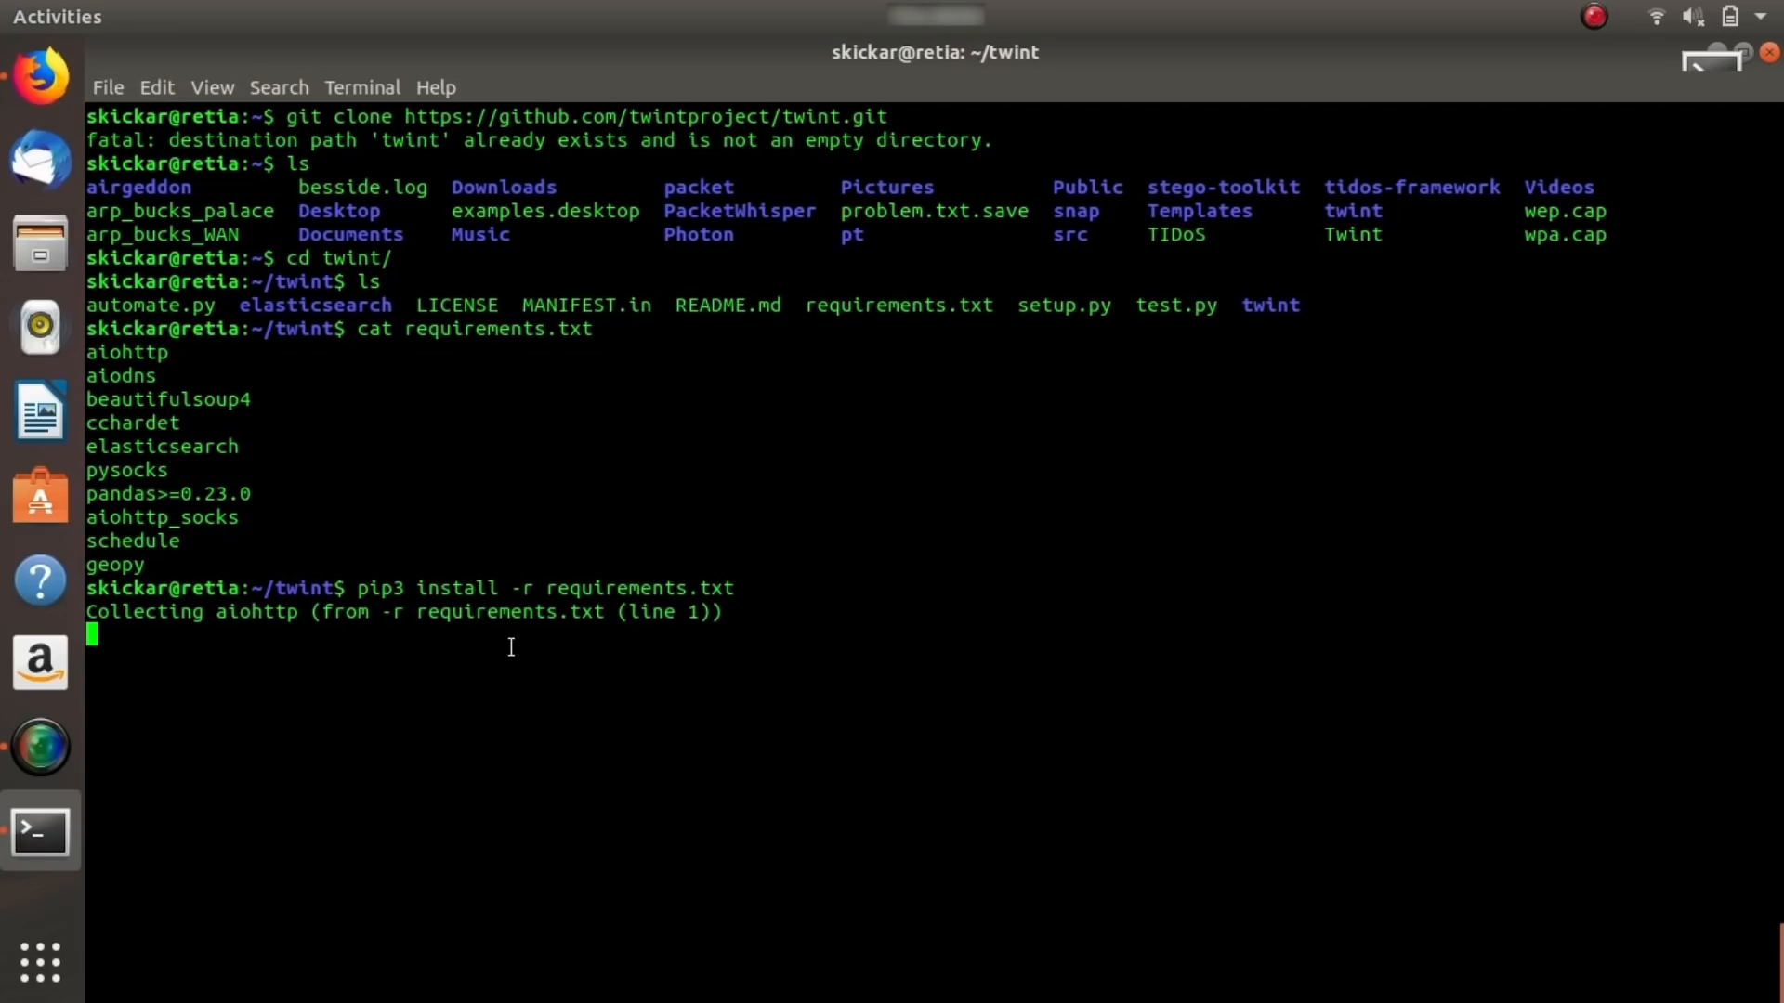
mouse_move(1125, 345)
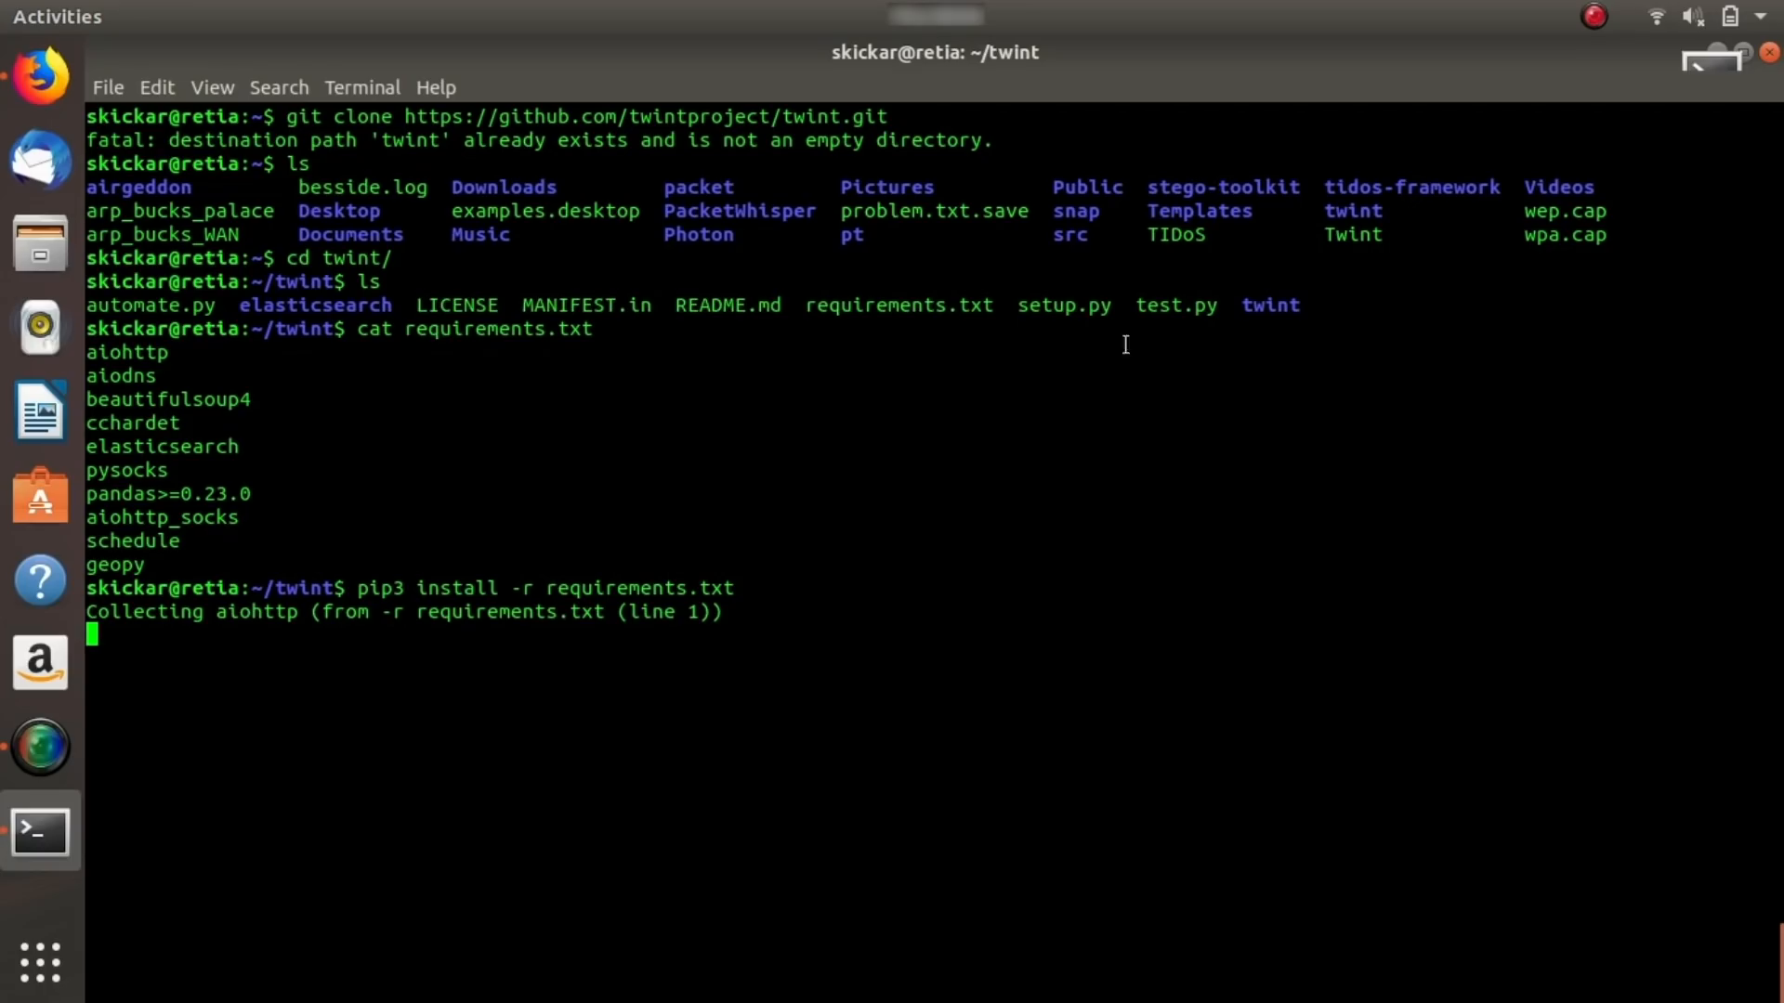
mouse_move(871, 551)
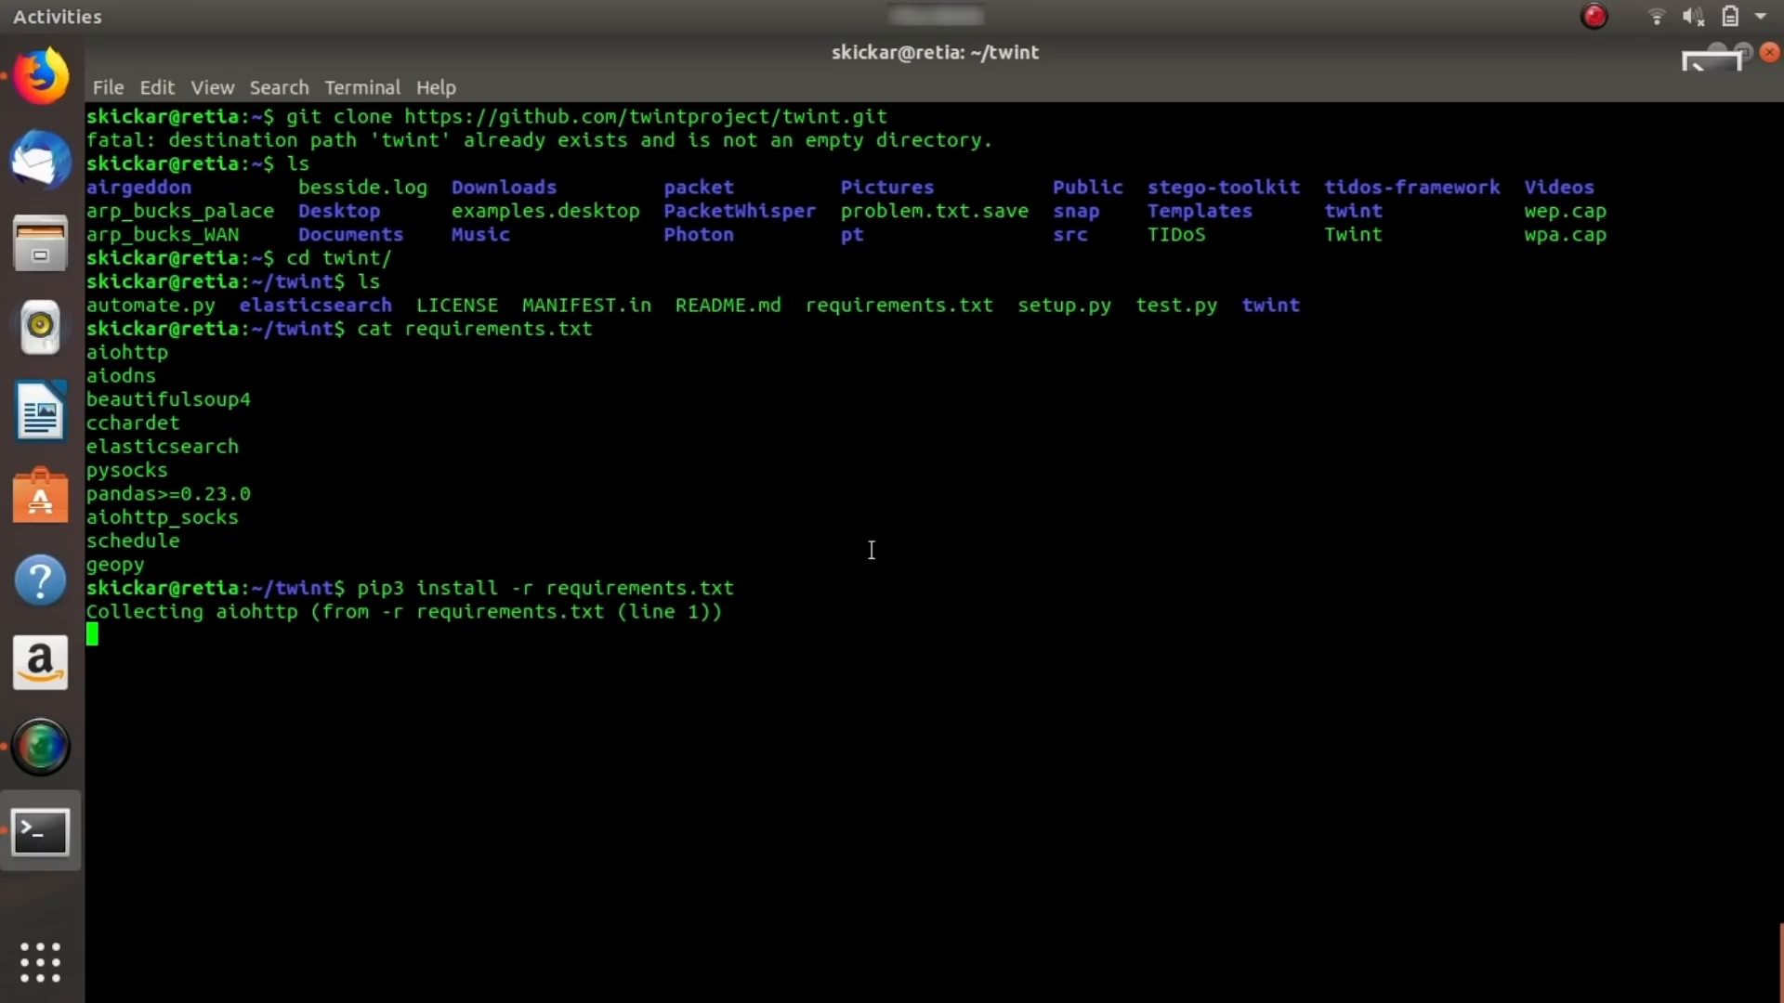
mouse_move(827, 572)
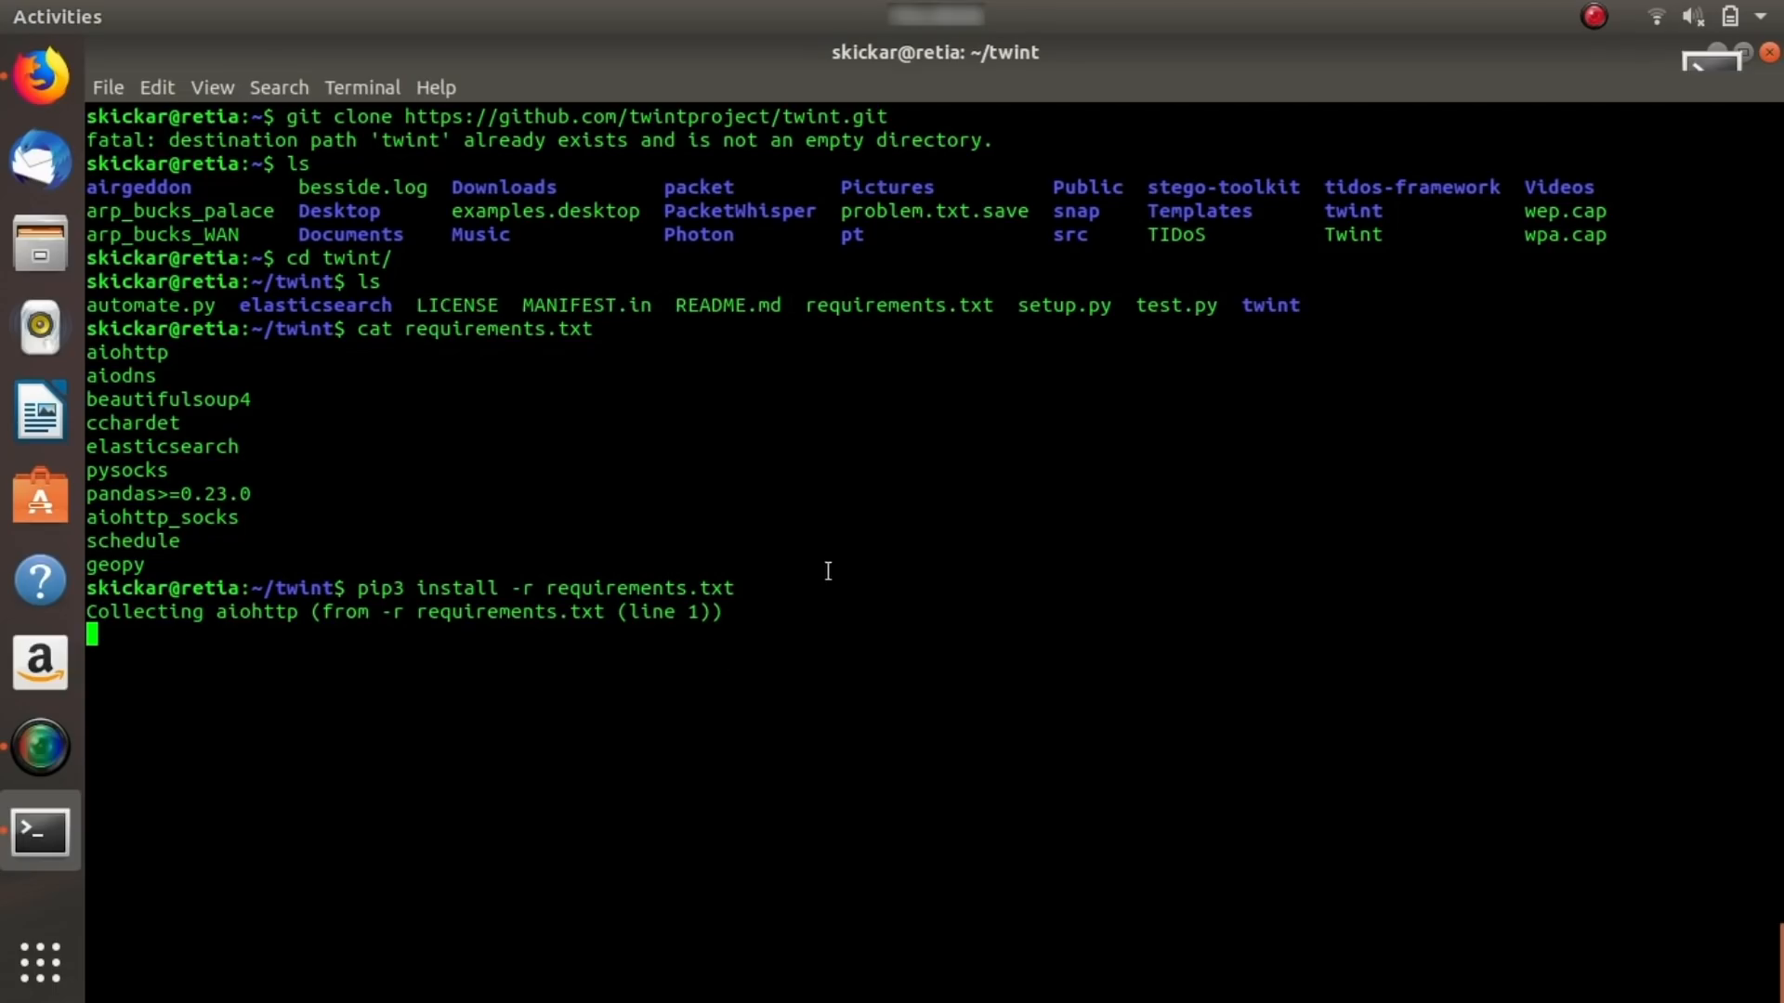
mouse_move(898, 520)
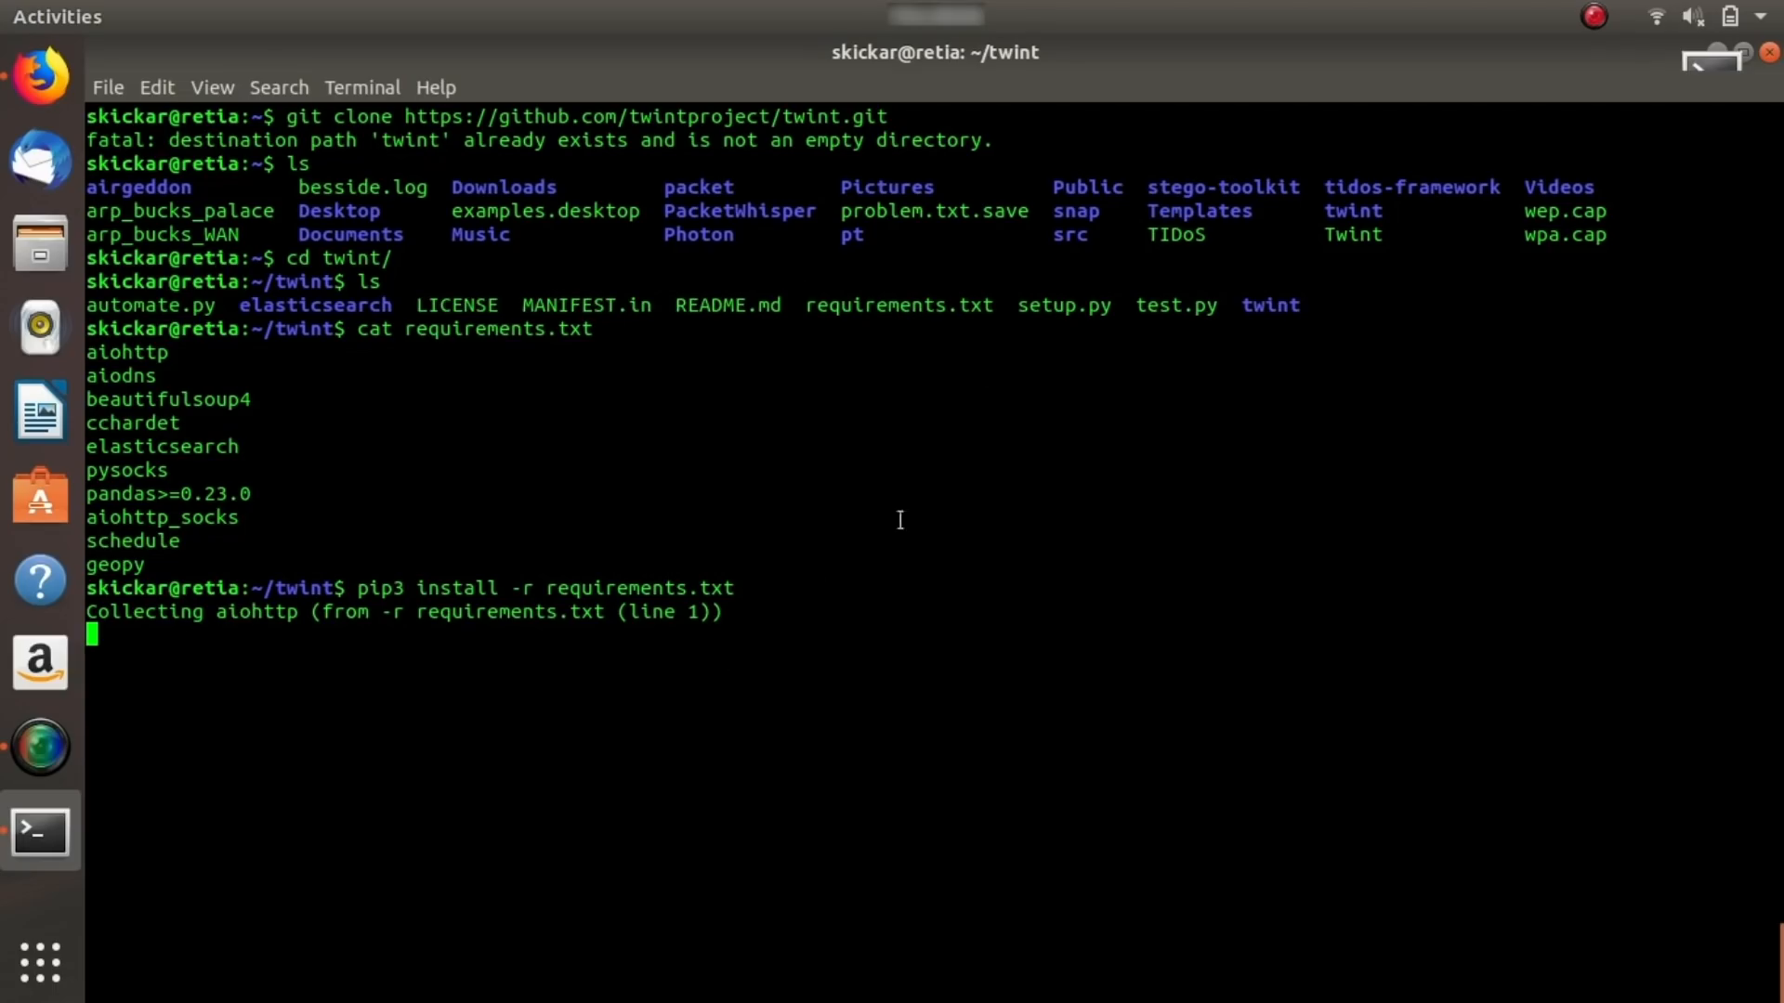
mouse_move(984, 386)
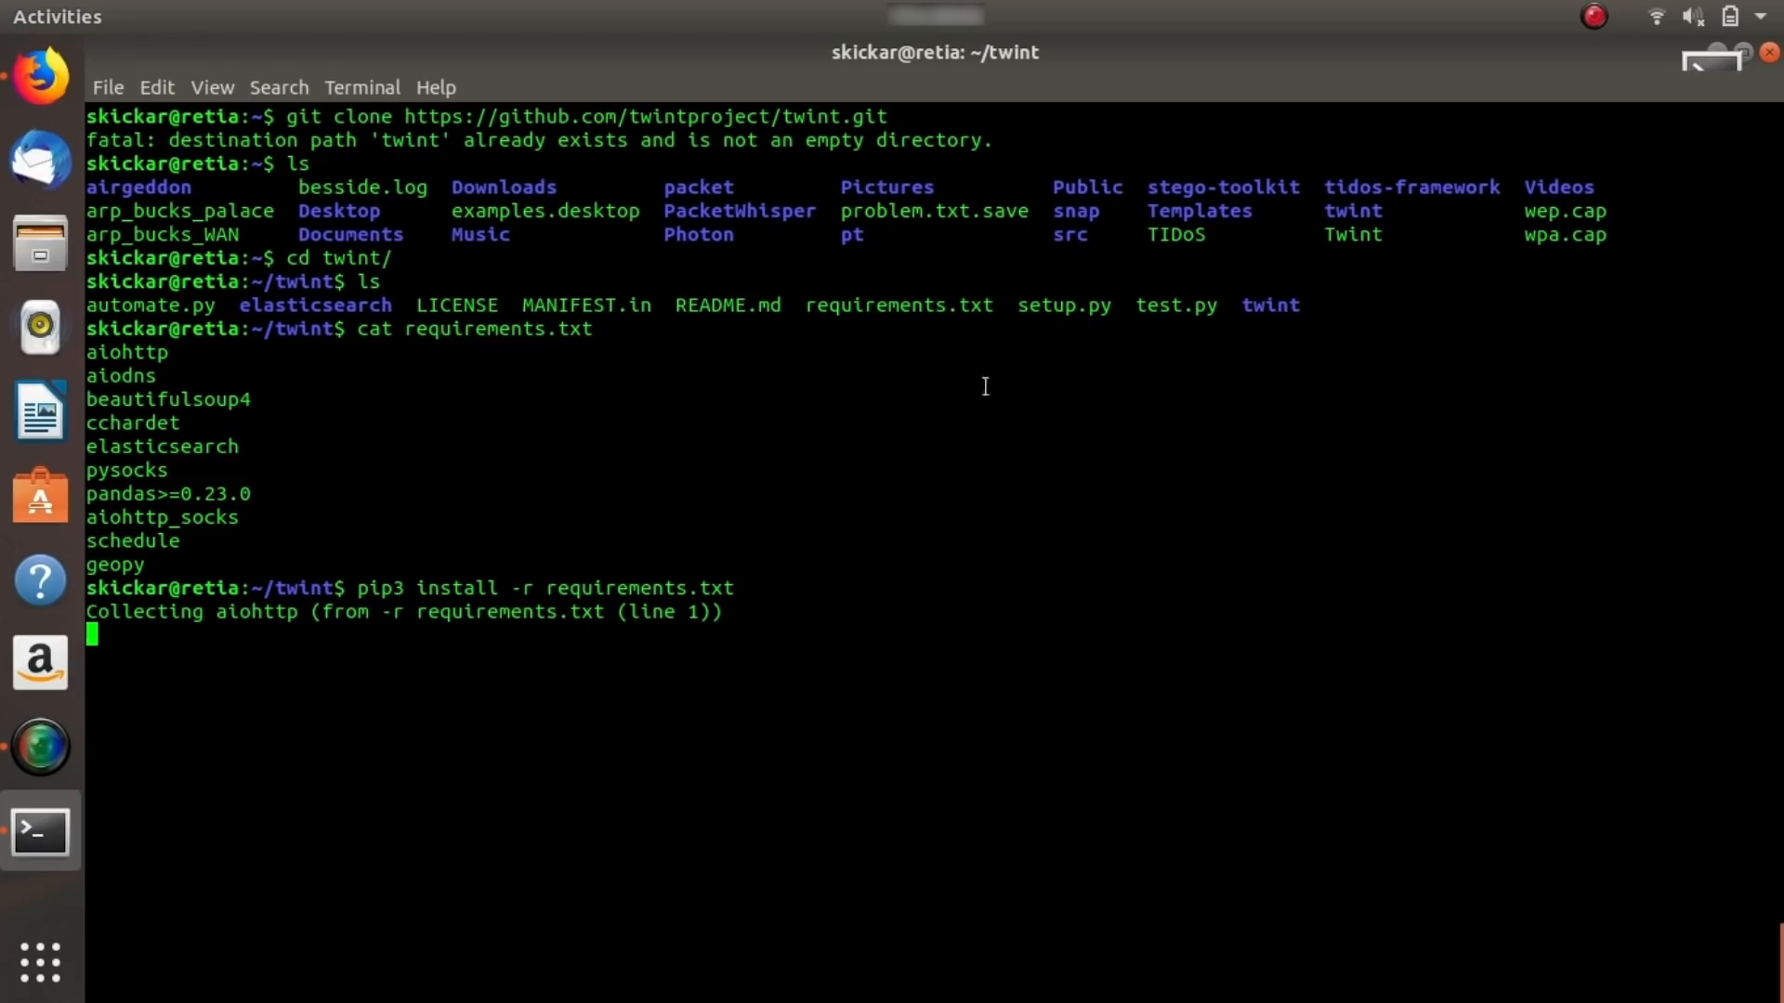
mouse_move(861, 660)
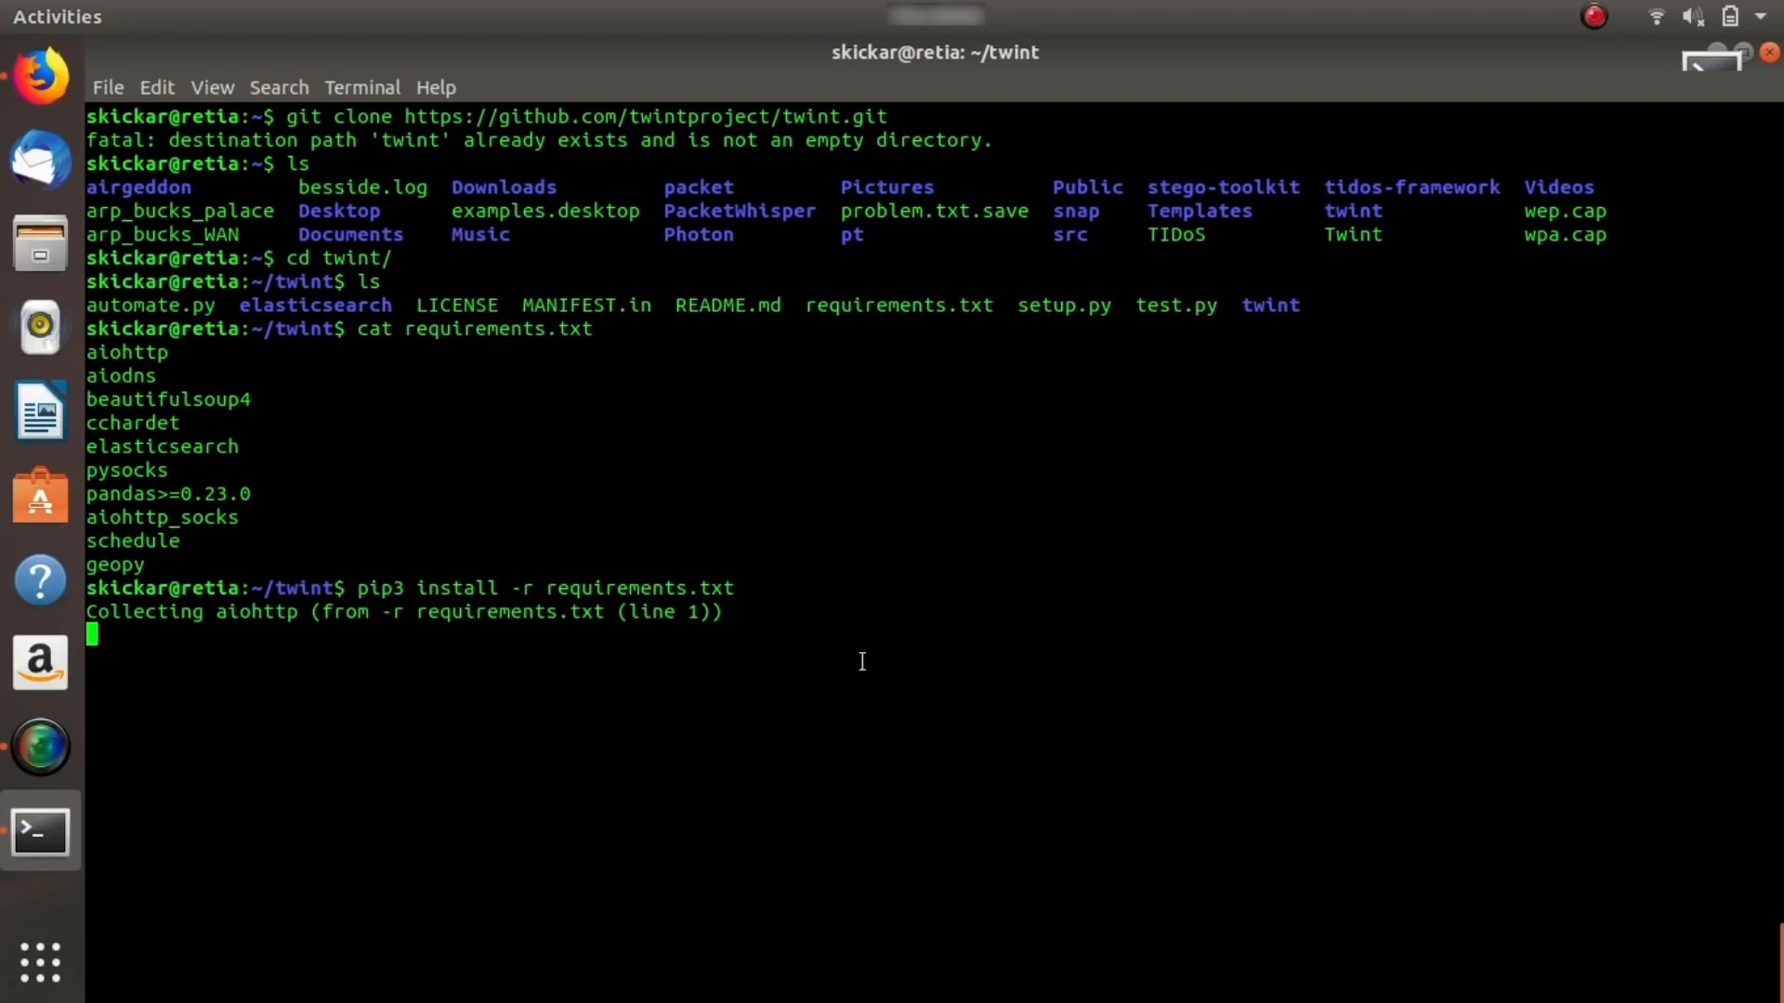
key("ctrl+c")
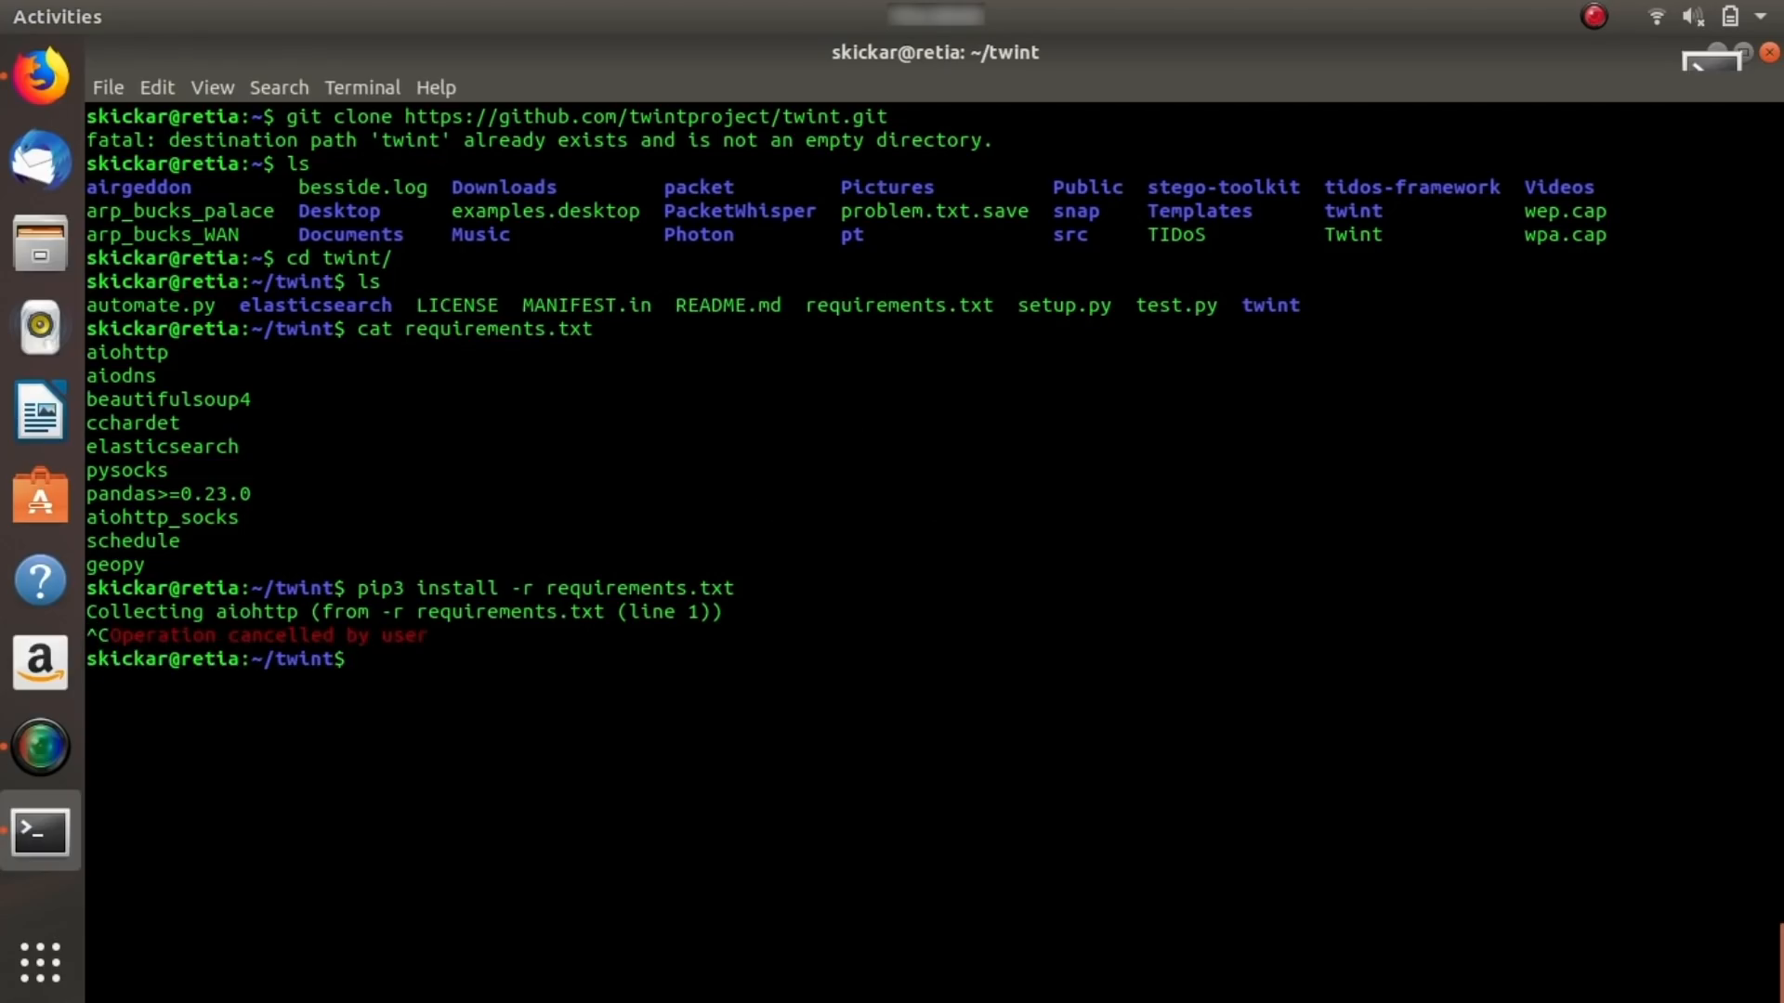
Run twint --help to print the full list of command-line options.
type("twi")
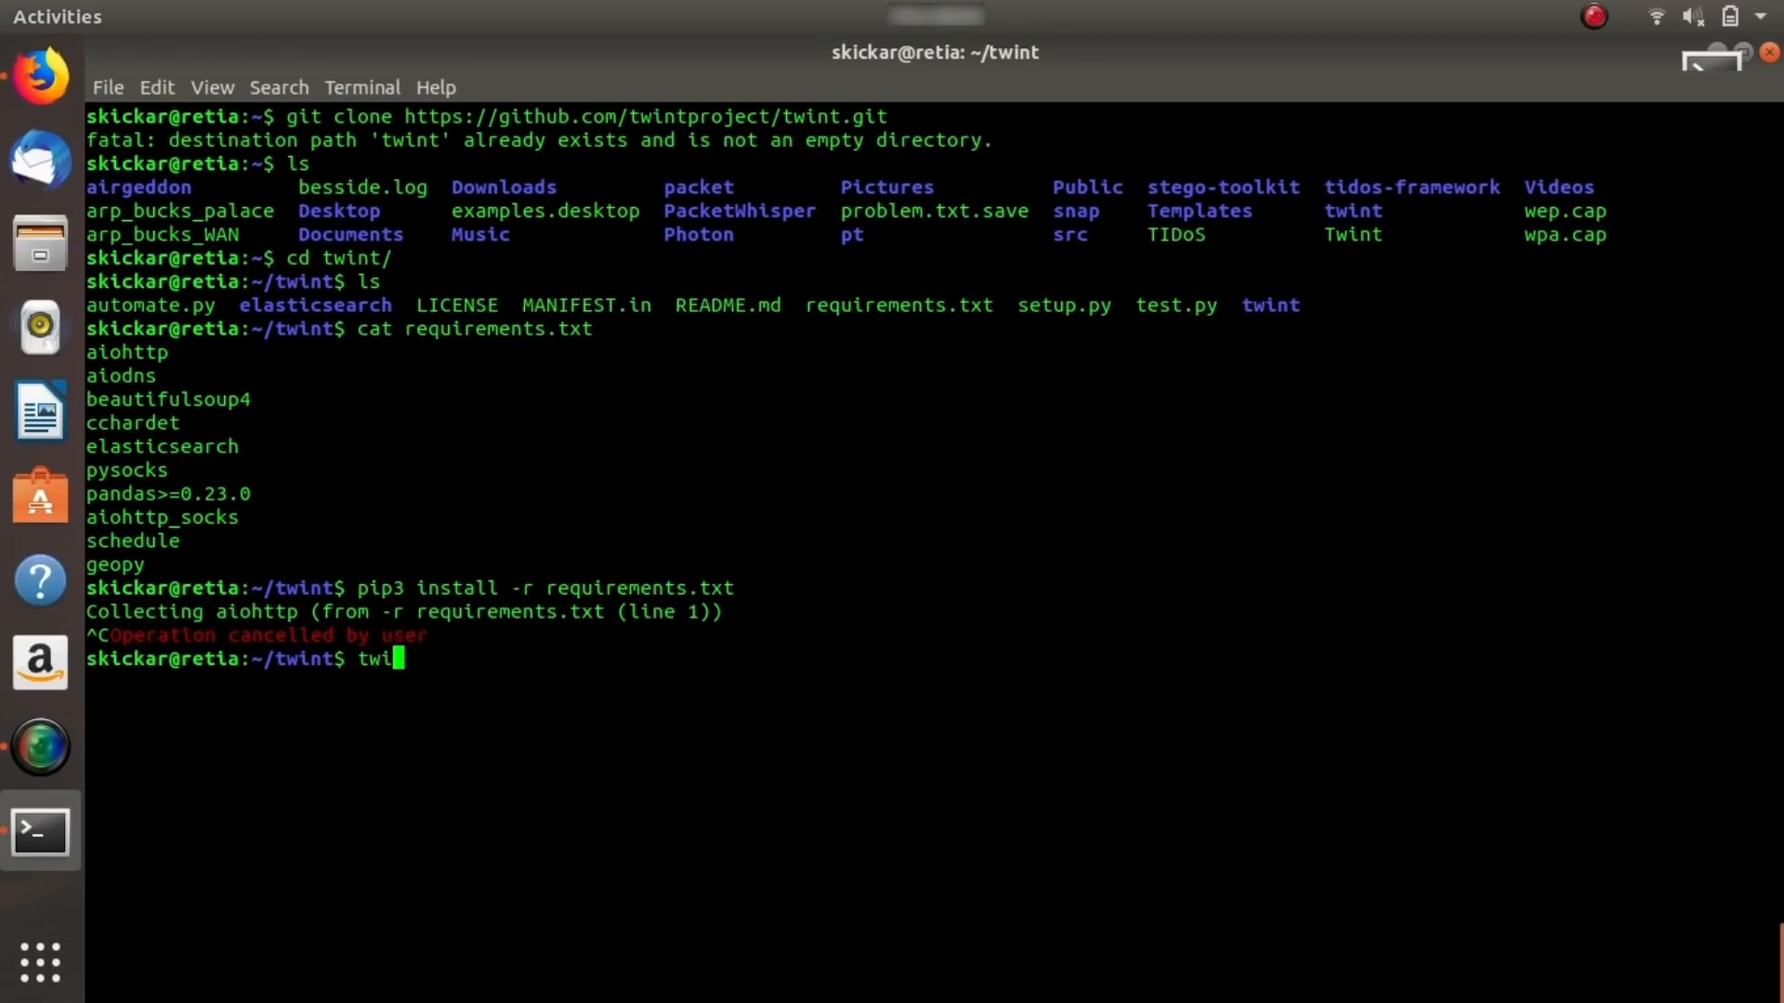
type("nt --hel")
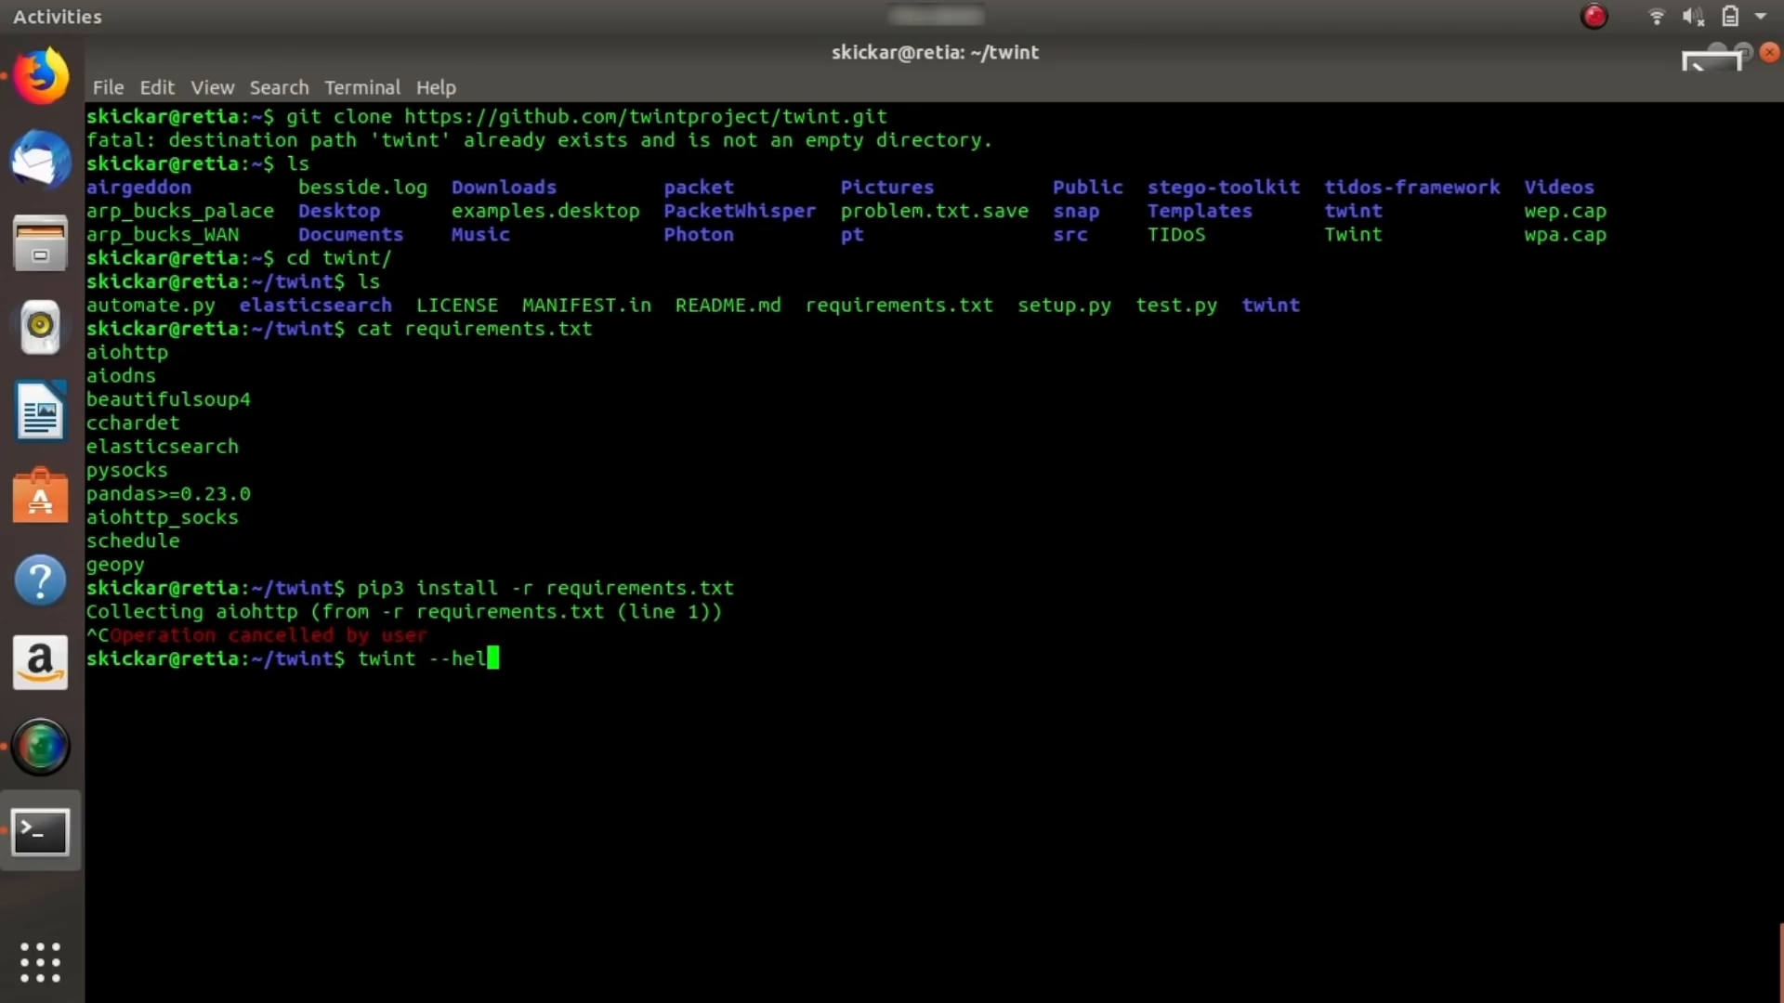
key("Return")
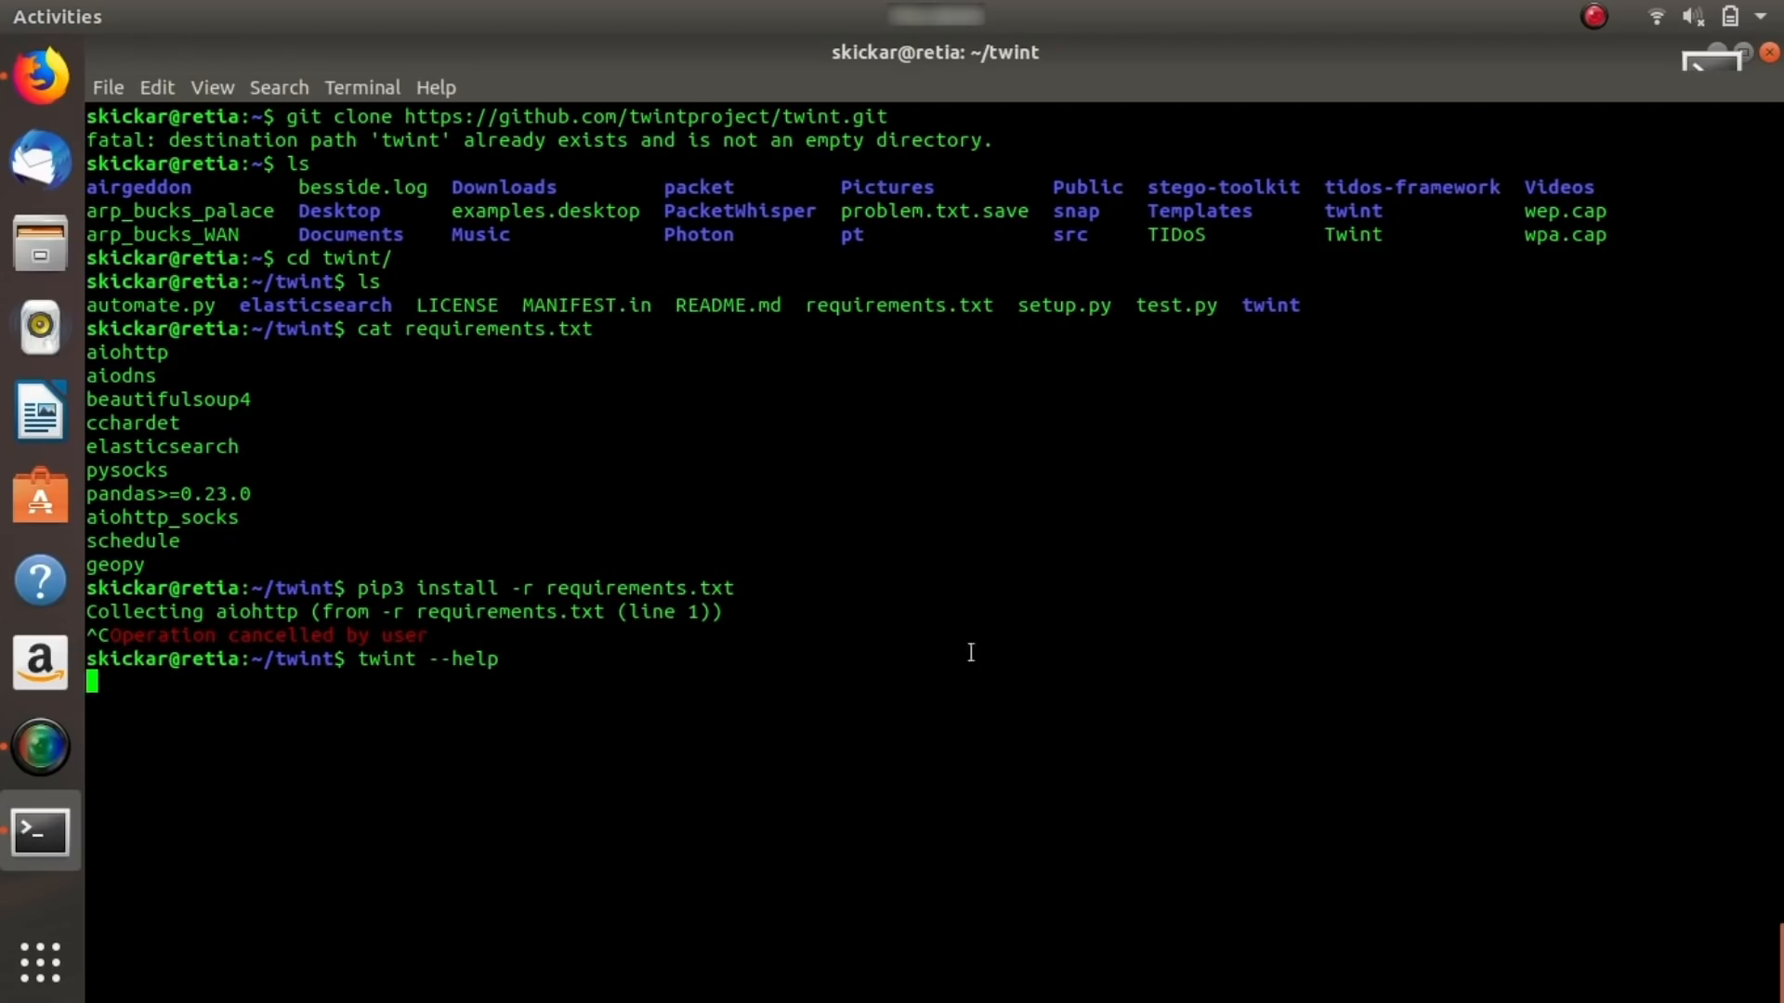
key("Return")
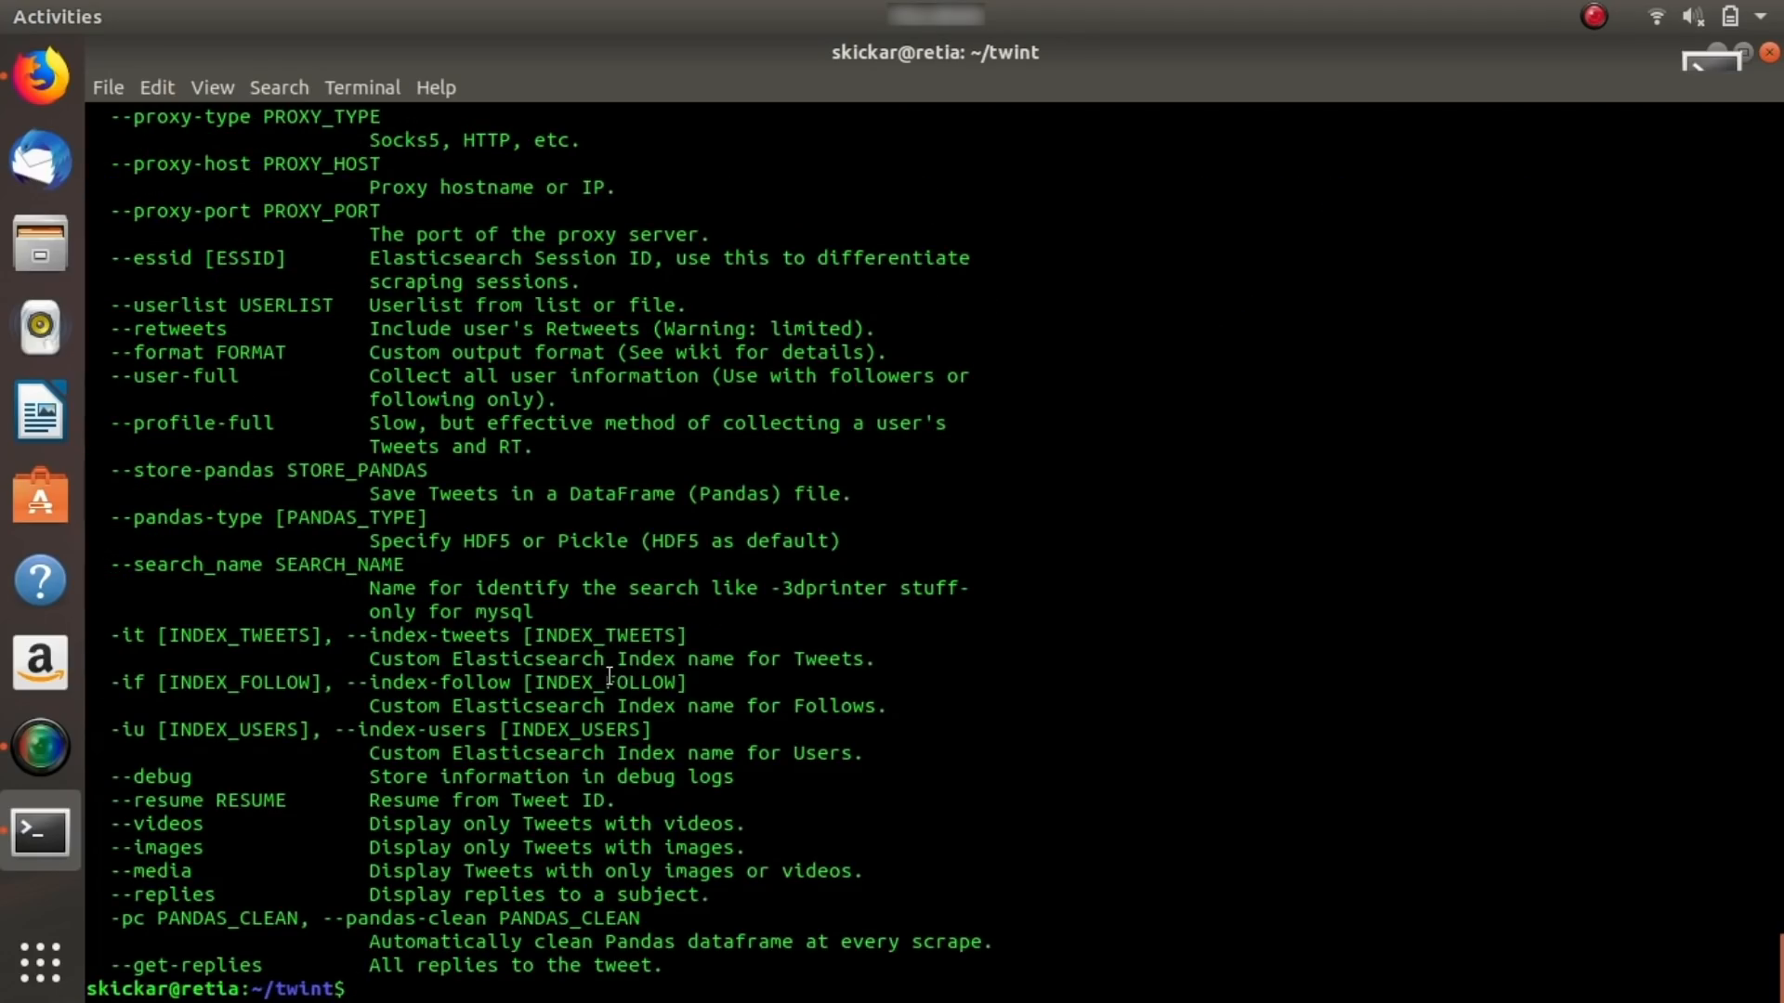
mouse_move(294, 816)
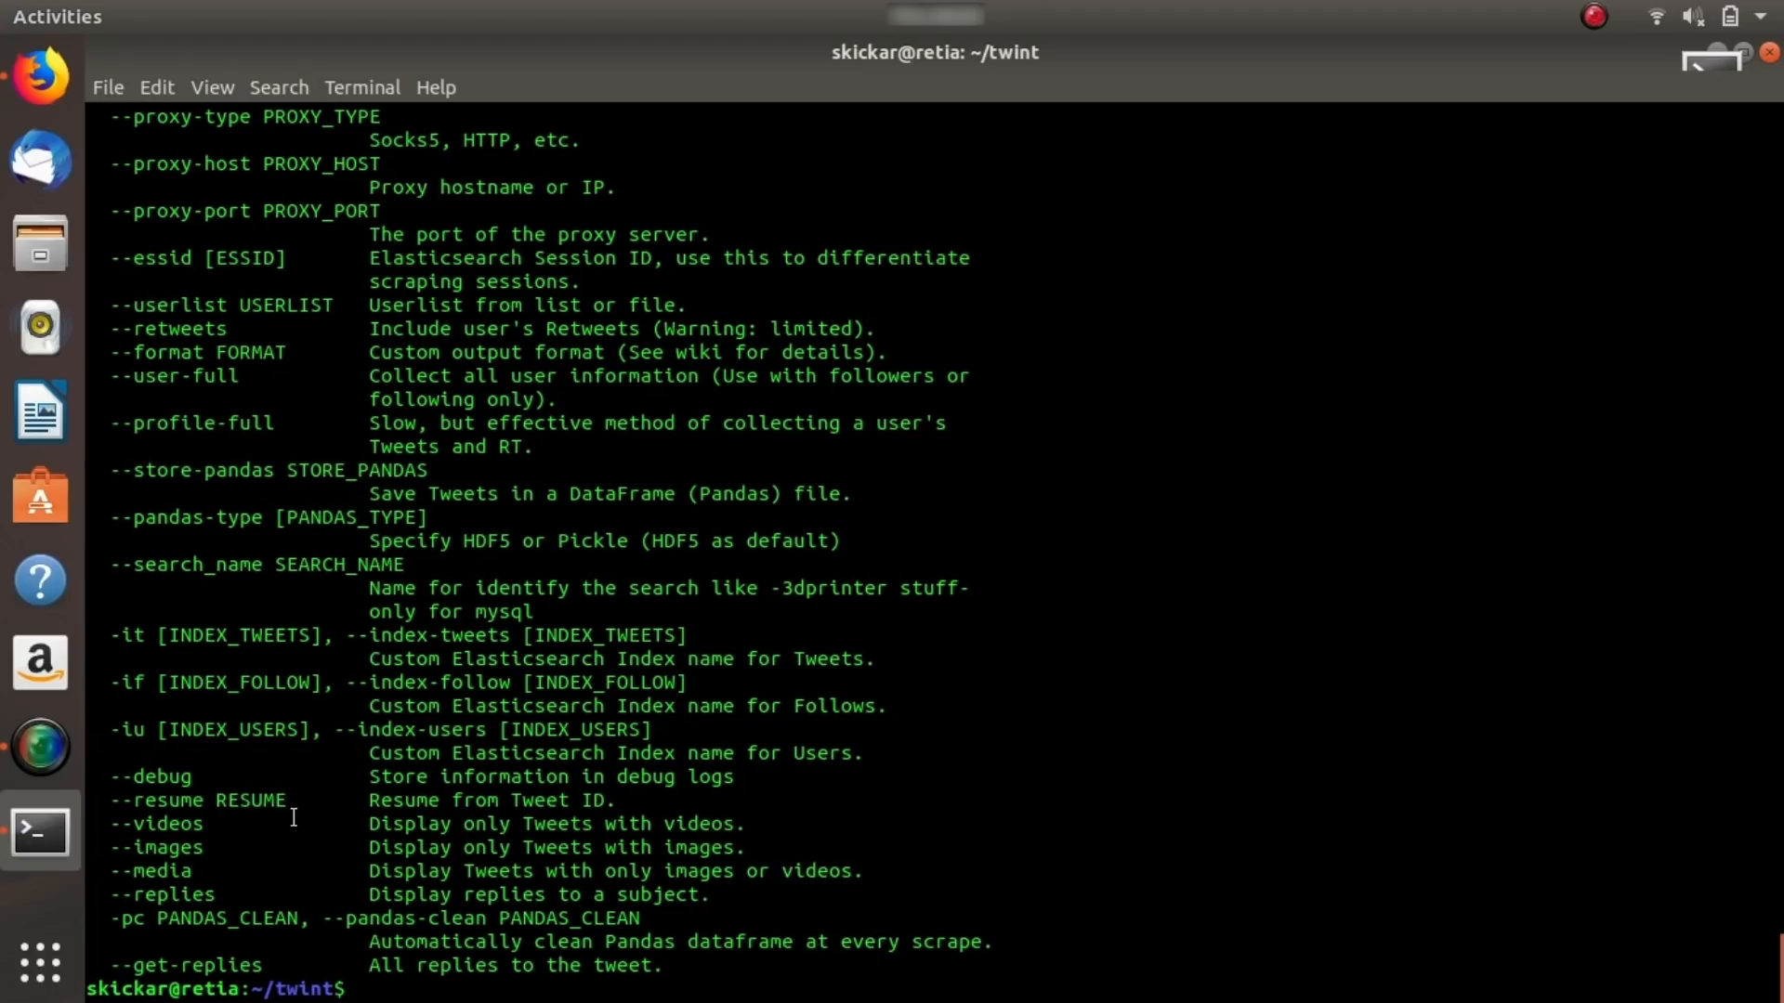
mouse_move(358, 989)
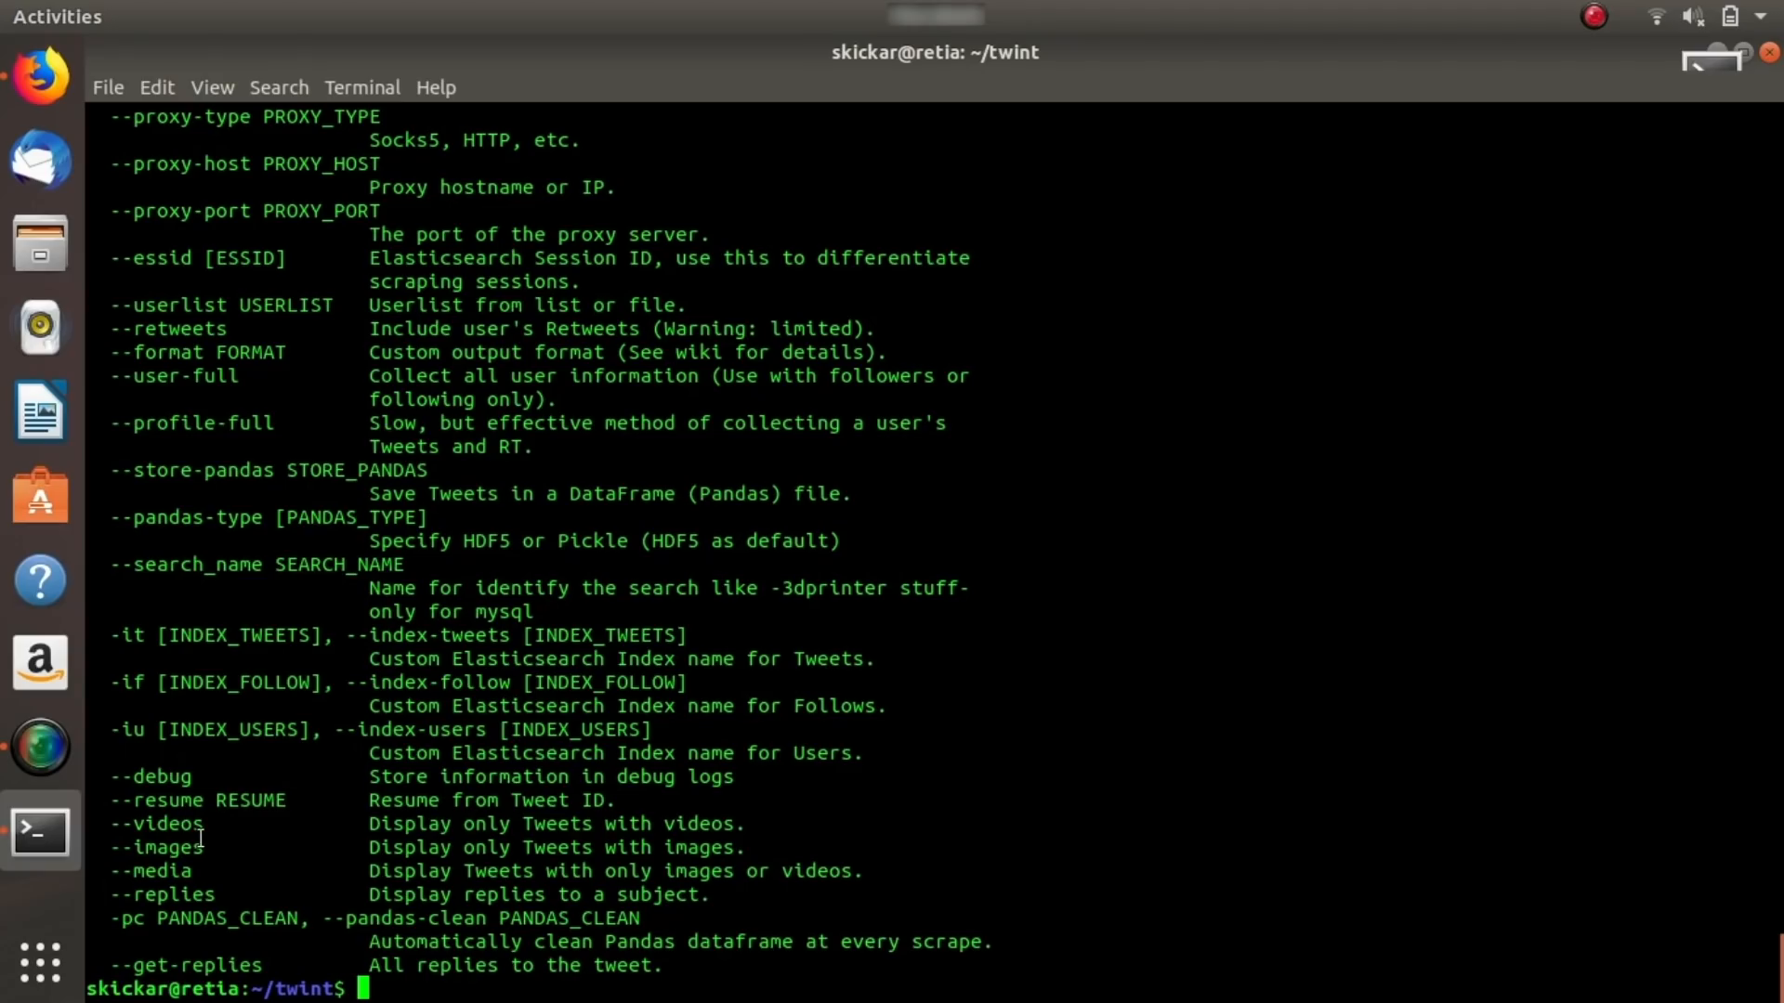
mouse_move(497, 684)
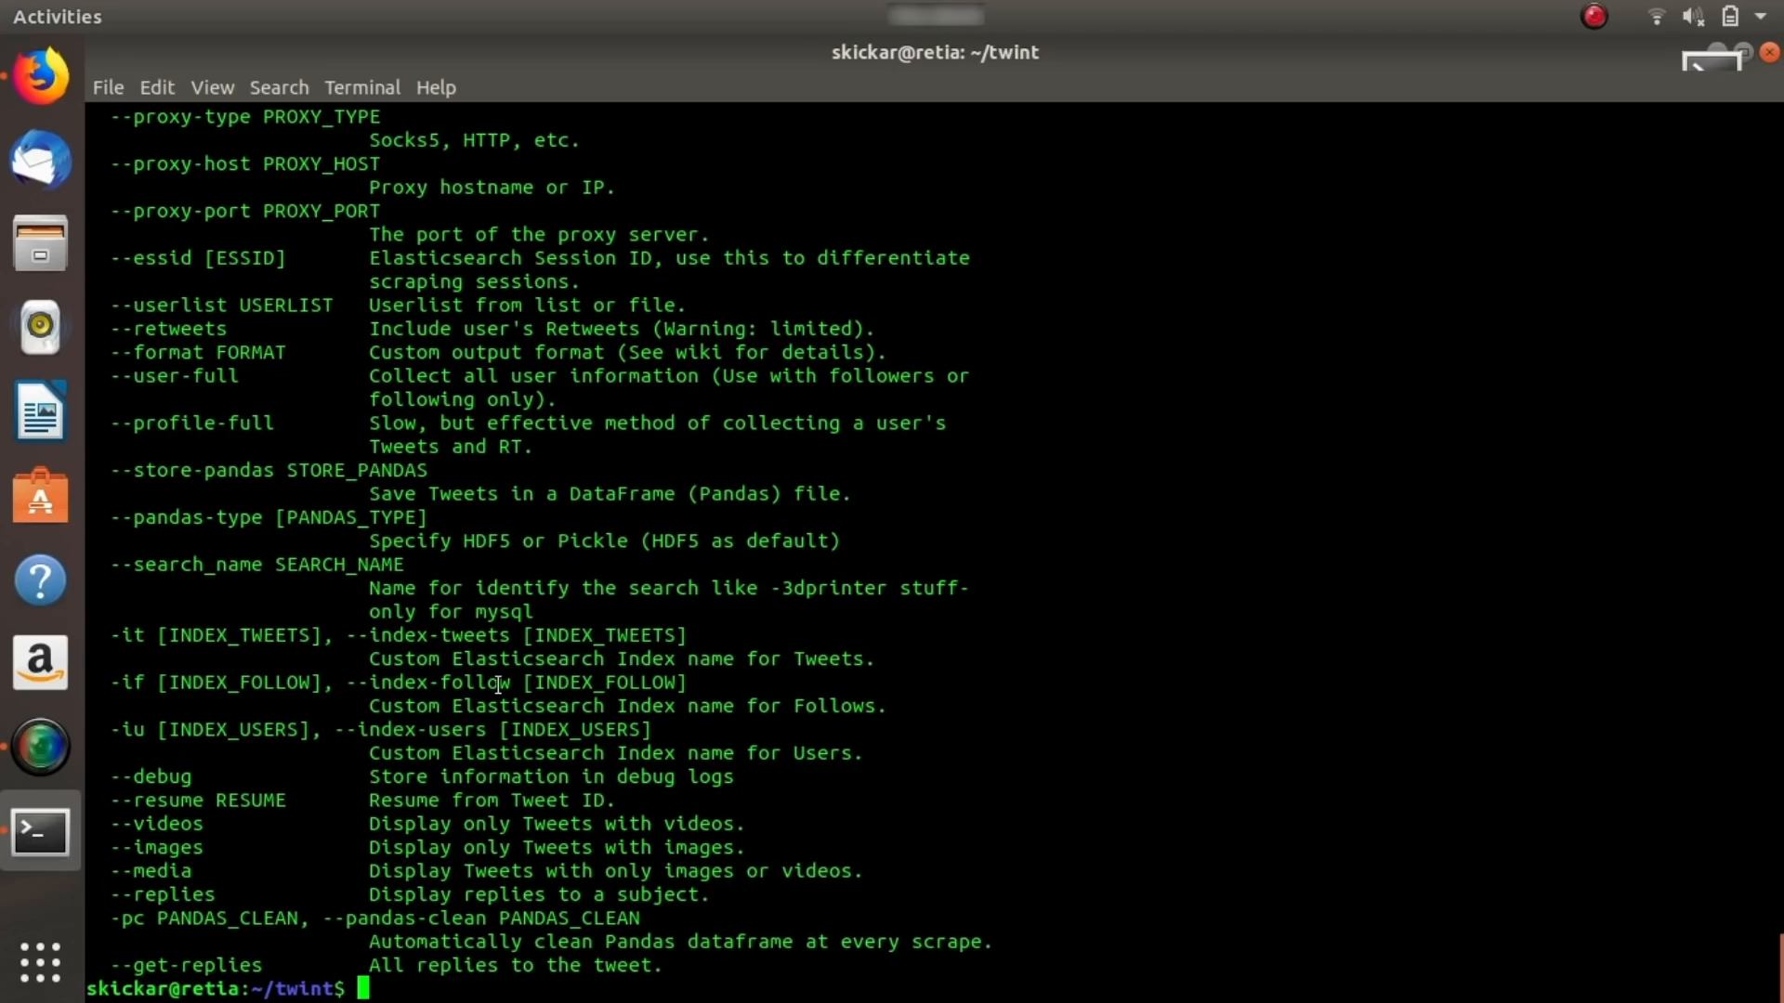
scroll("up", 3)
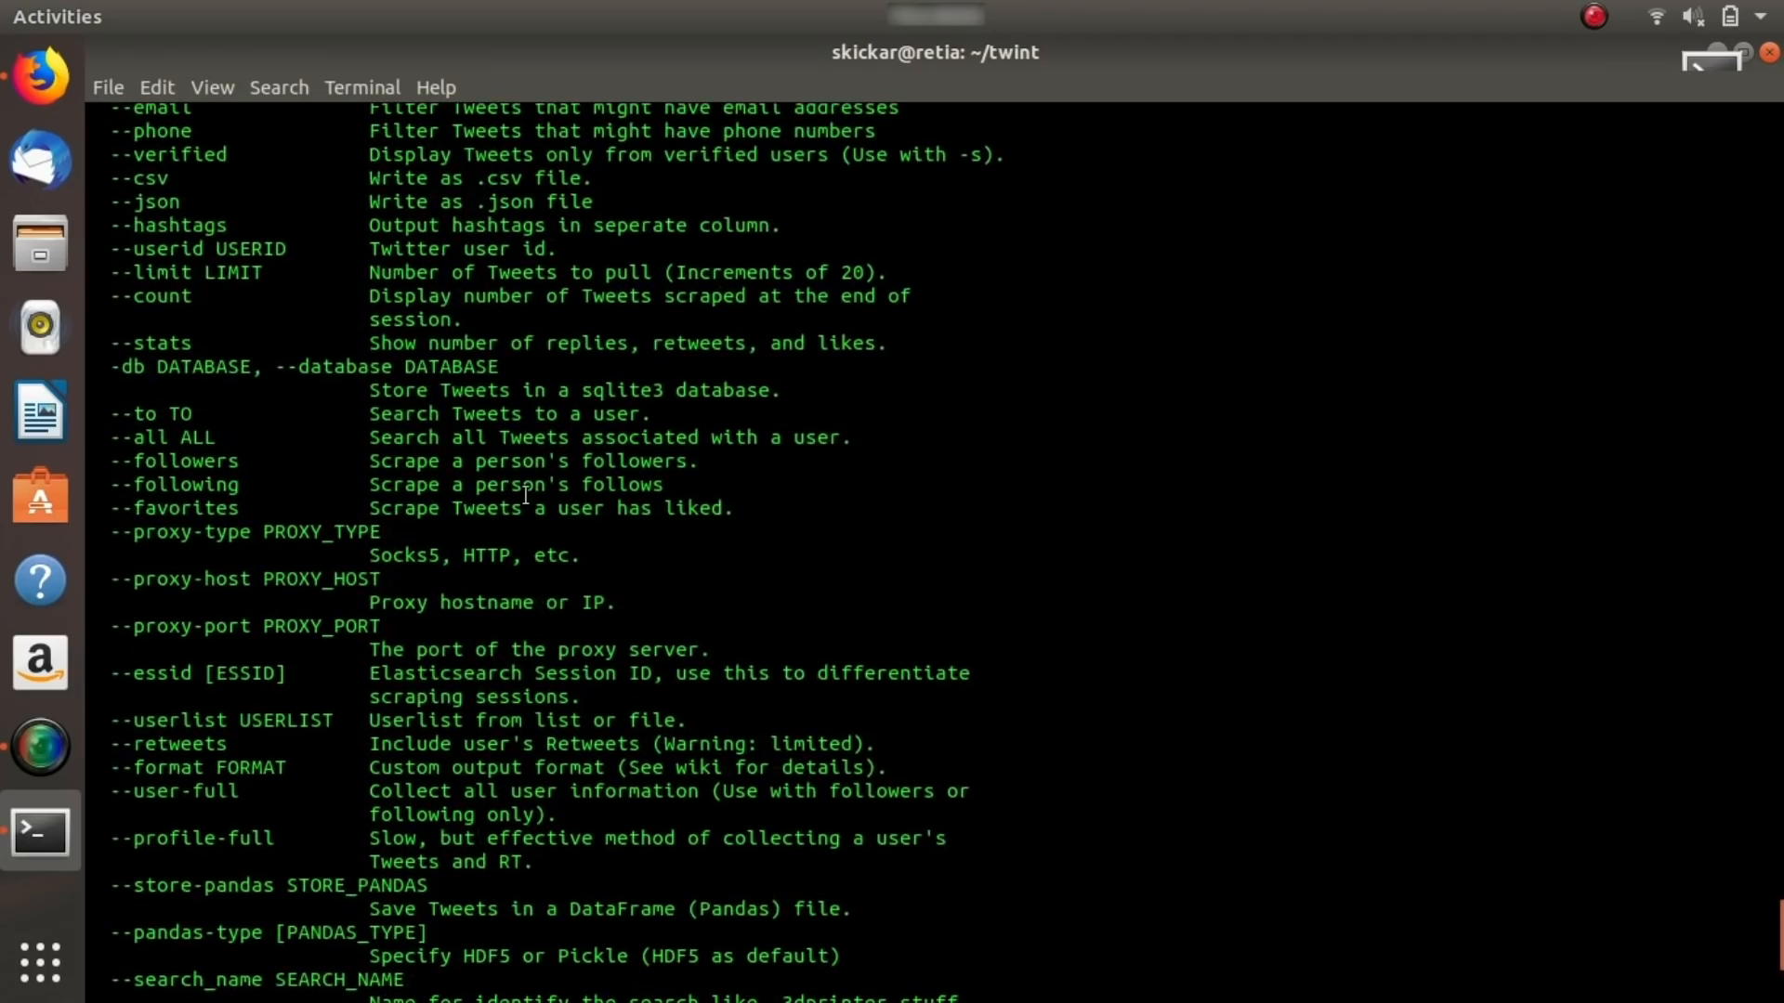
scroll("down", 3)
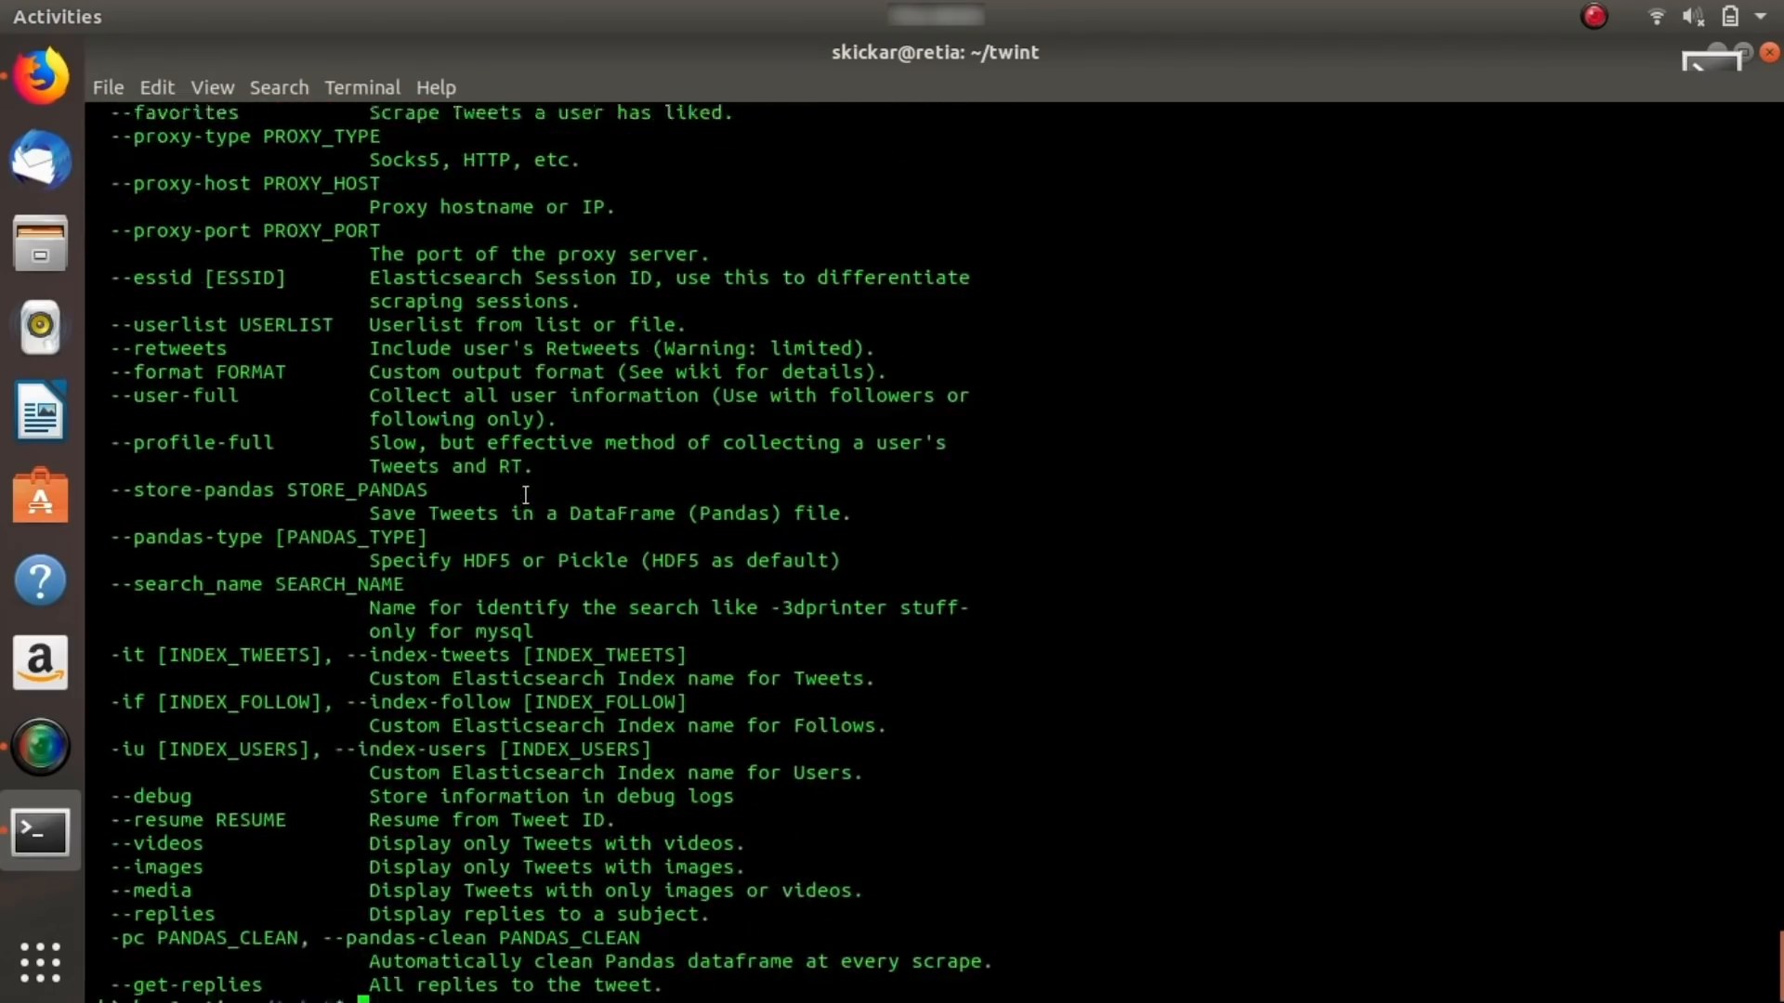
scroll("down", 3)
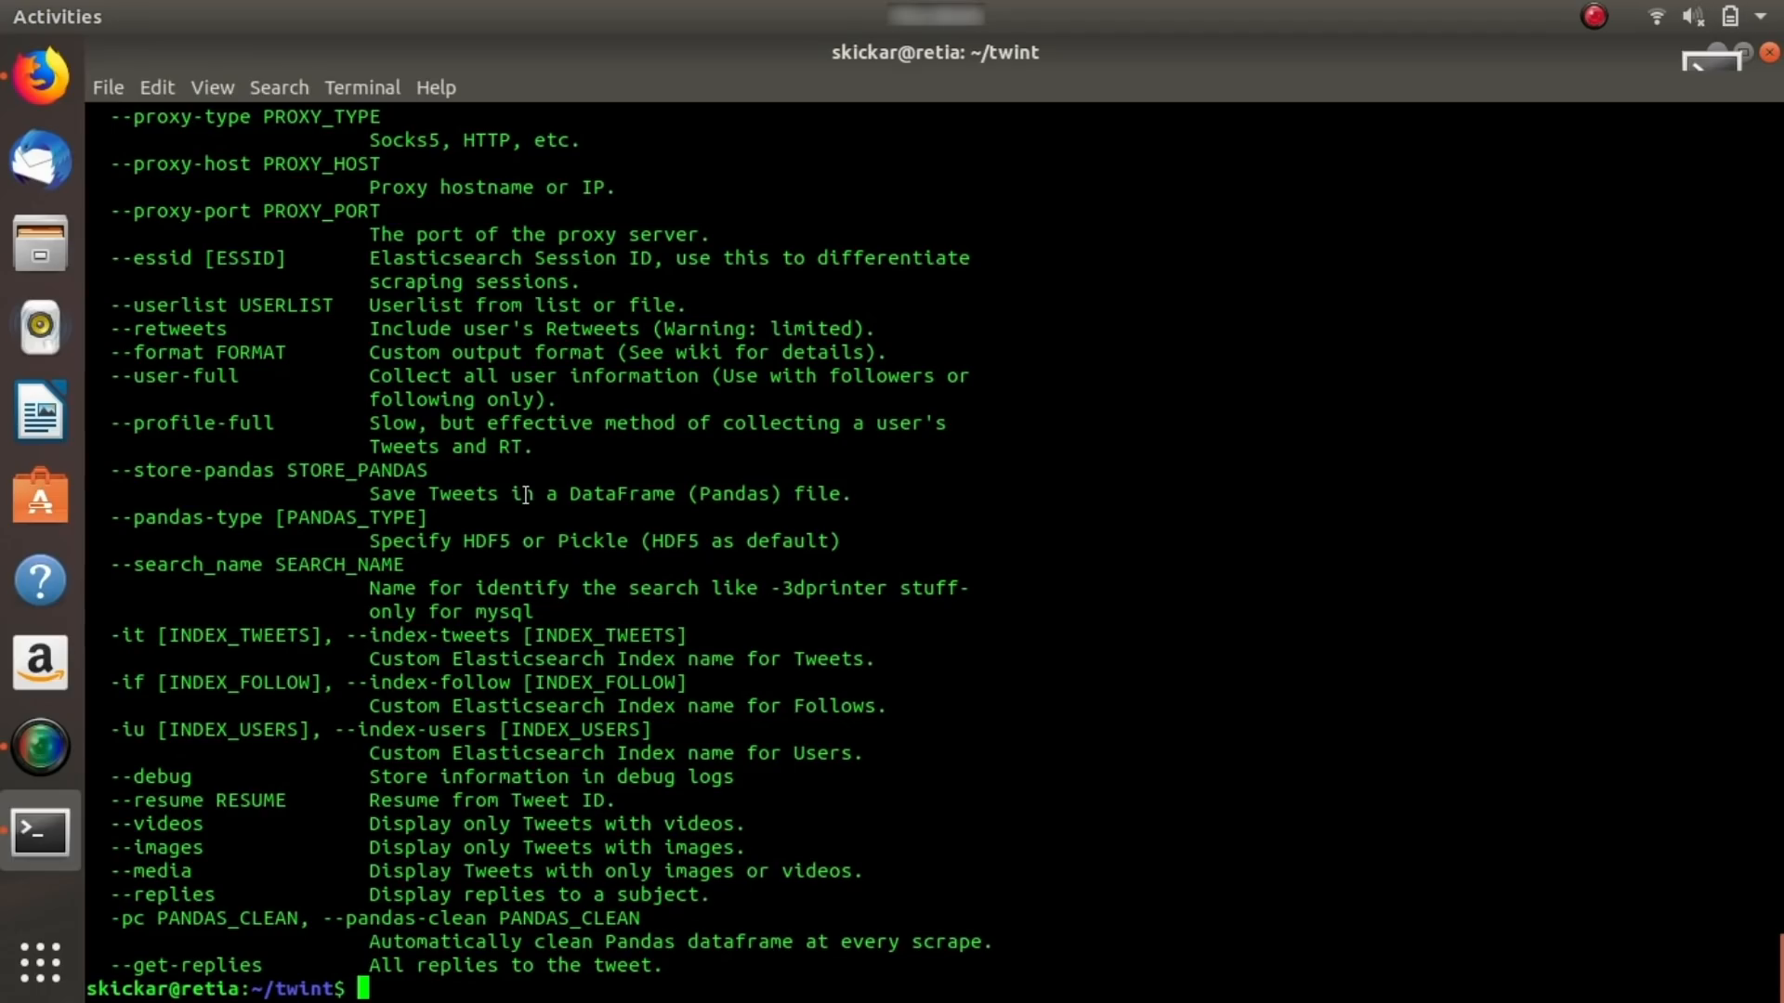
Compose sudo twint -u realdonaldtrump --search "loser" -o trumped1.txt at the prompt.
type("cd")
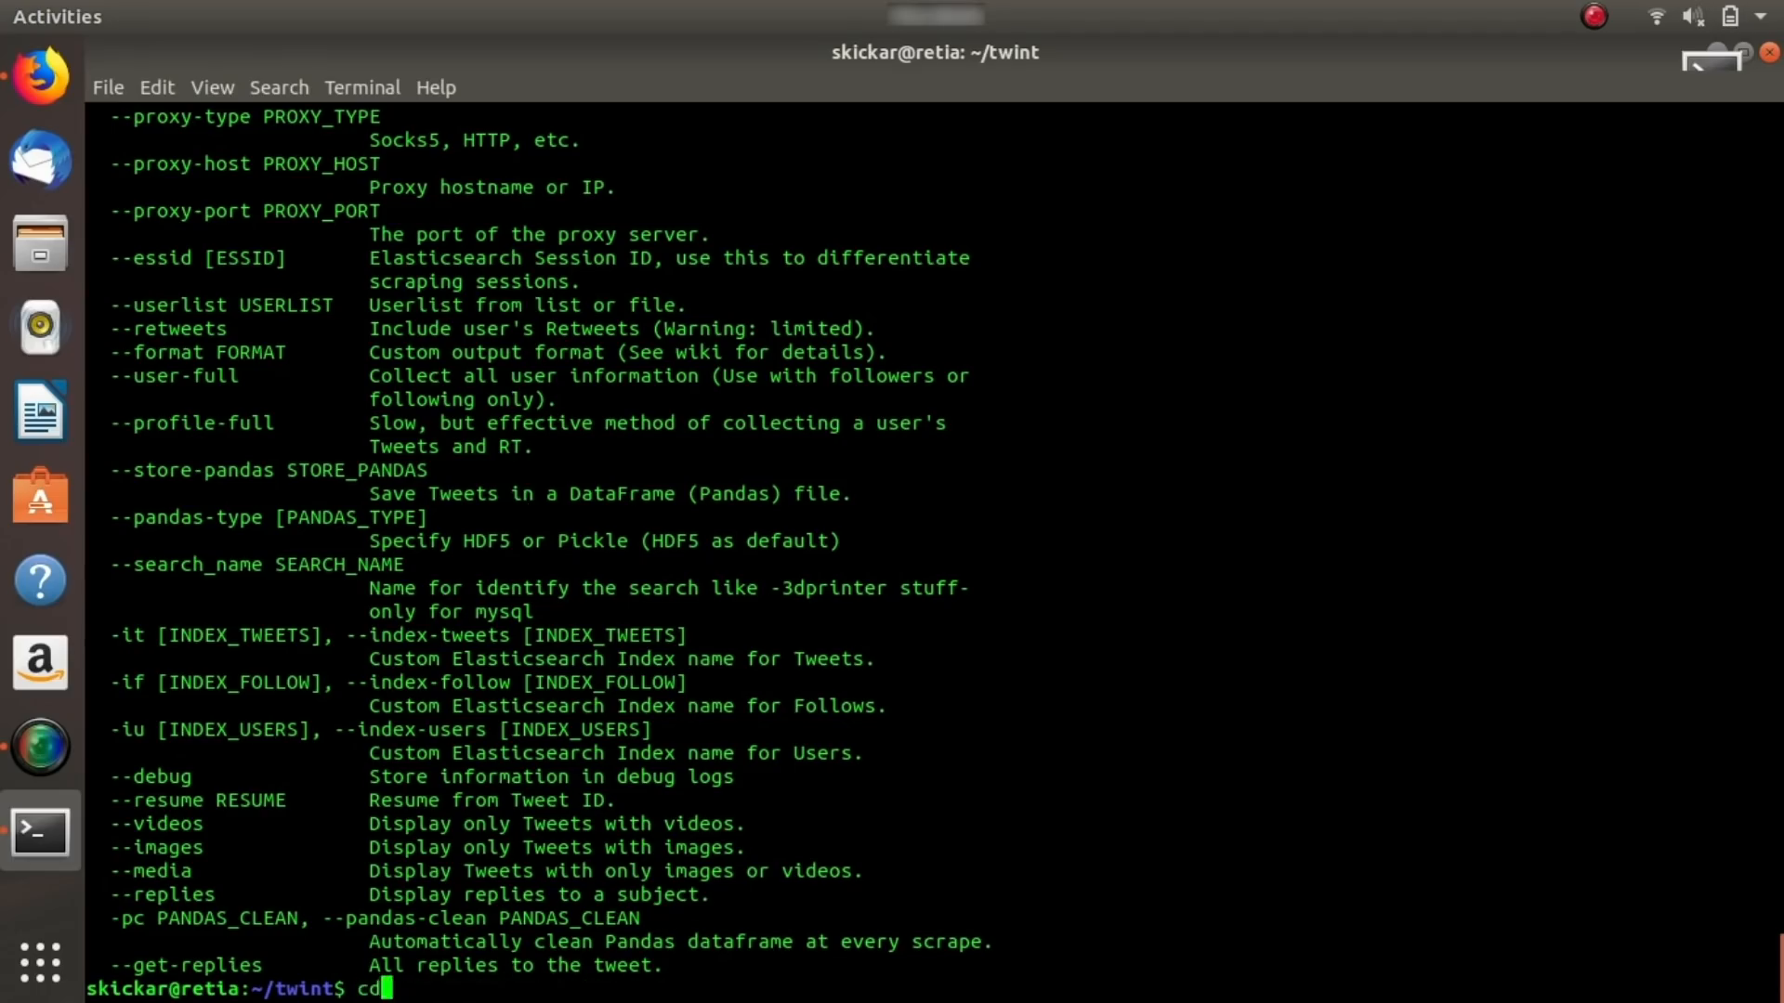
type("sudo twint -g=\"34.025520,-118.346393,2km\"")
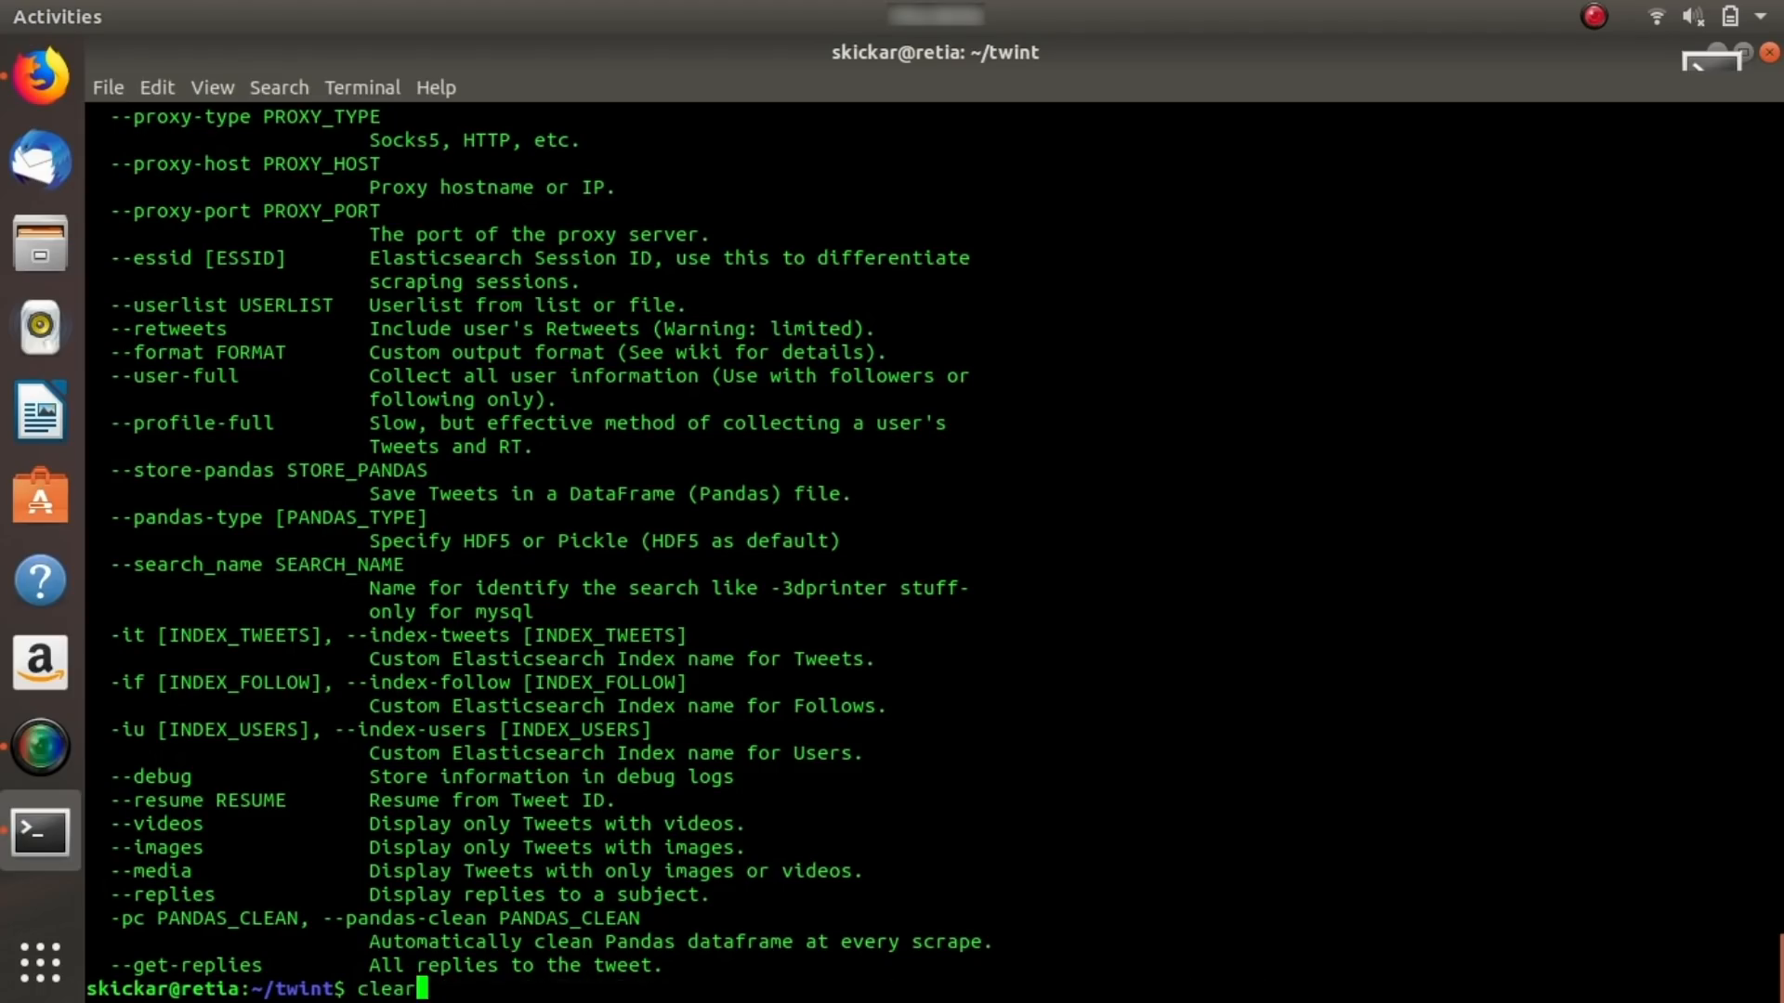
type("sudo twint -u realdonaldtrump --search \"loser\" -o trumped.txt")
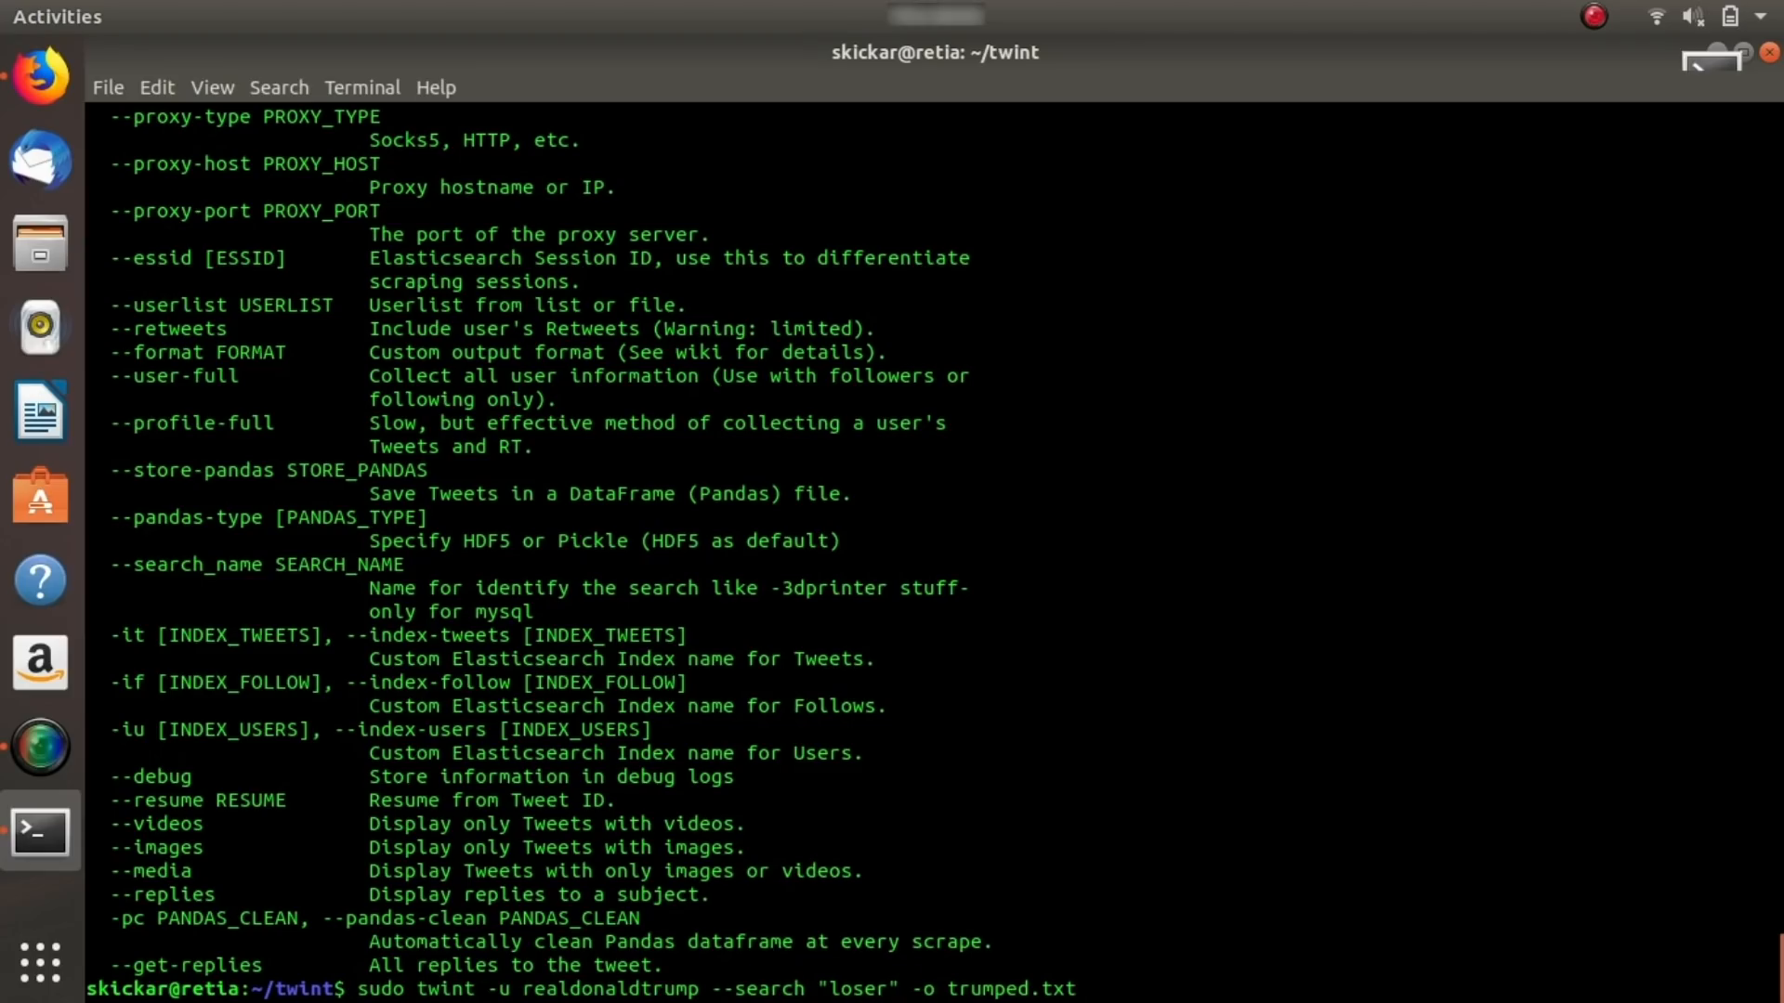
mouse_move(756, 989)
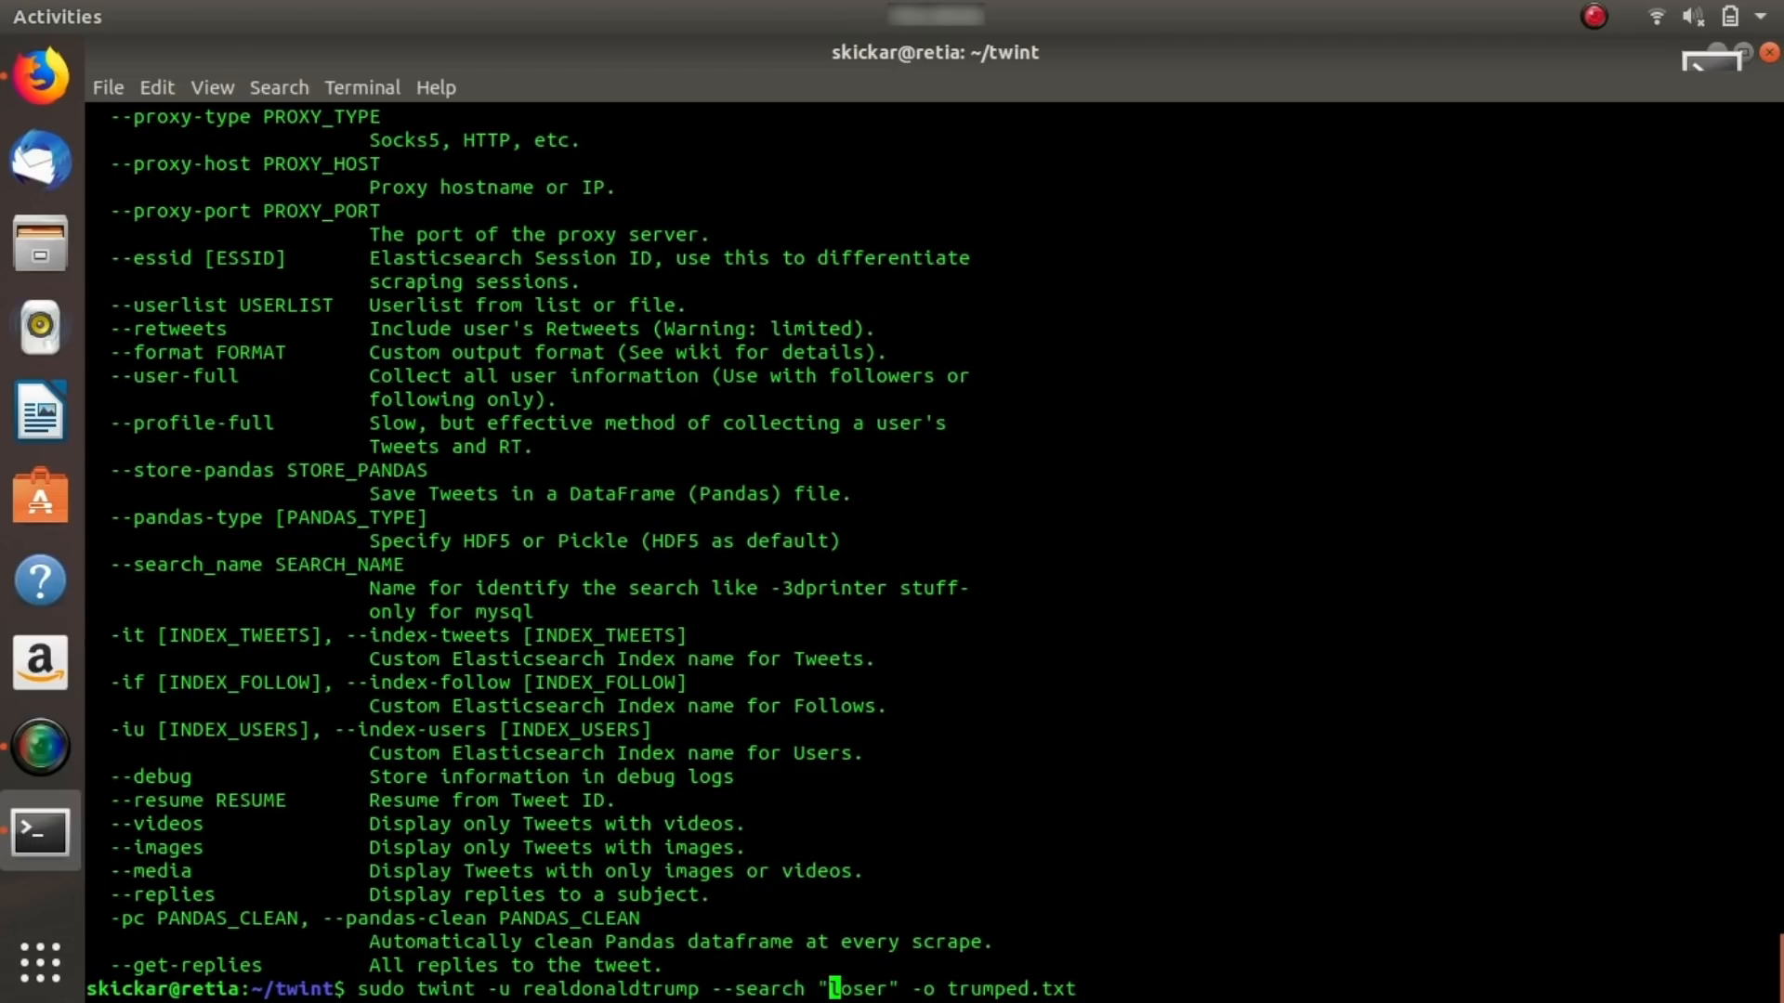
mouse_move(746, 511)
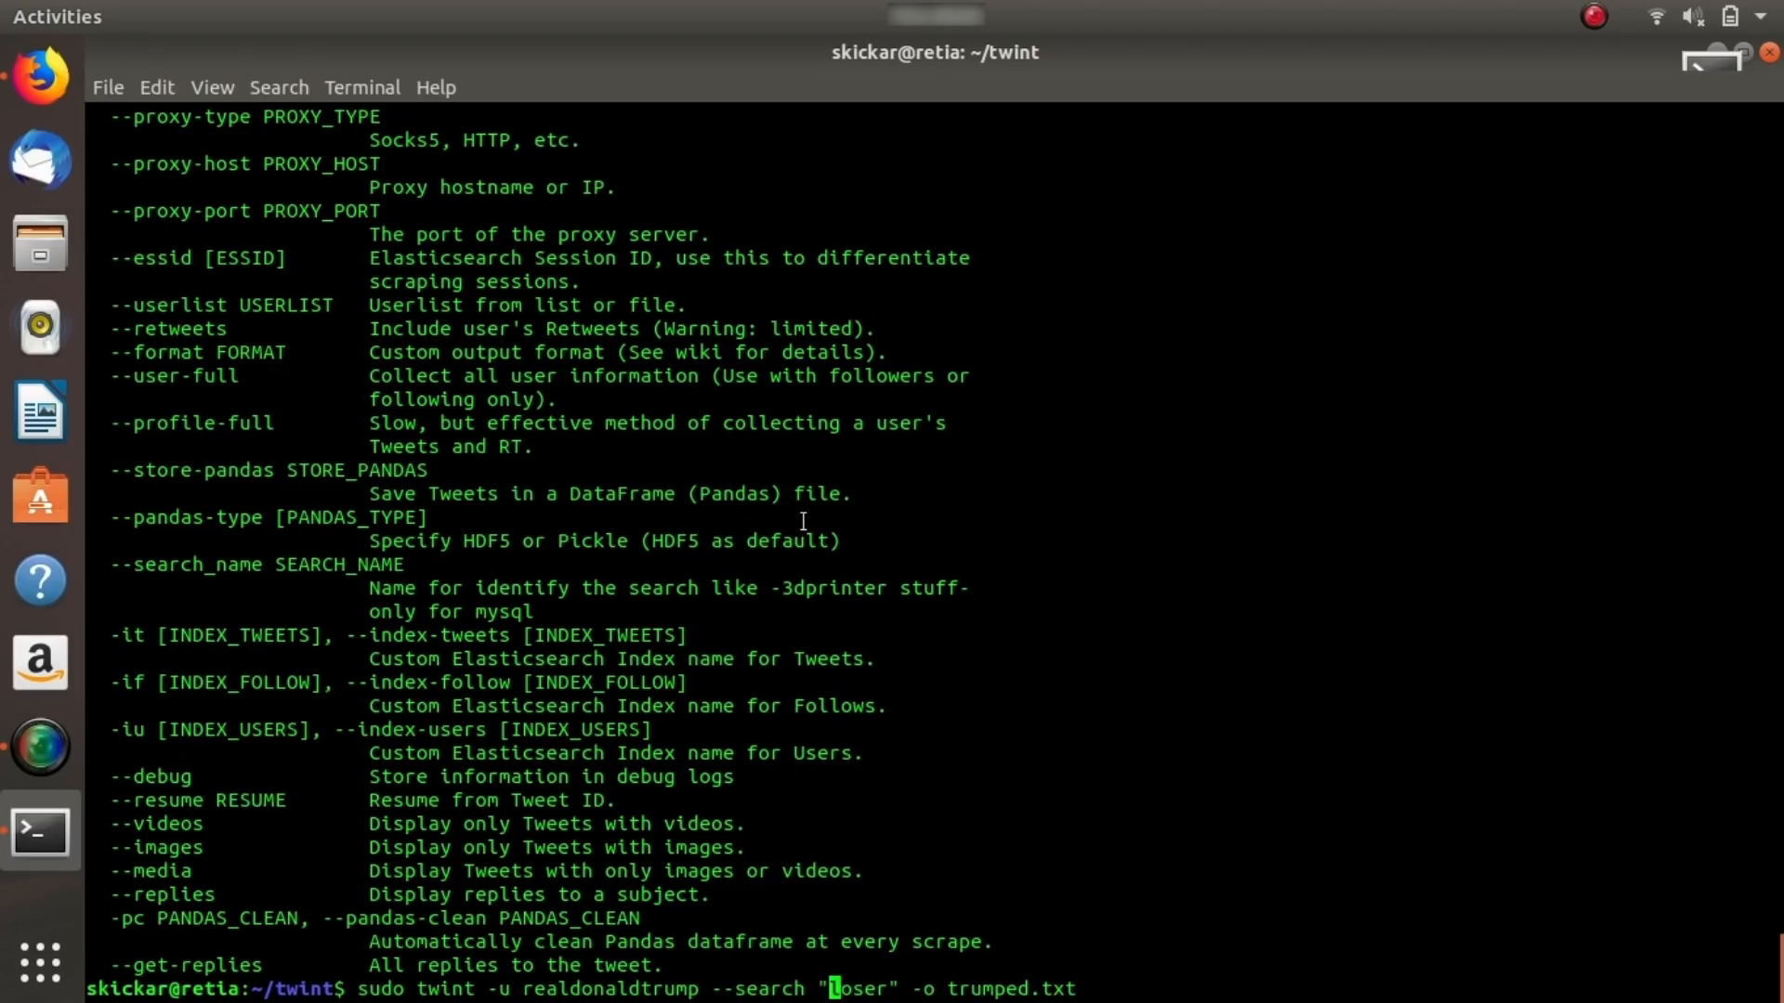
mouse_move(1035, 632)
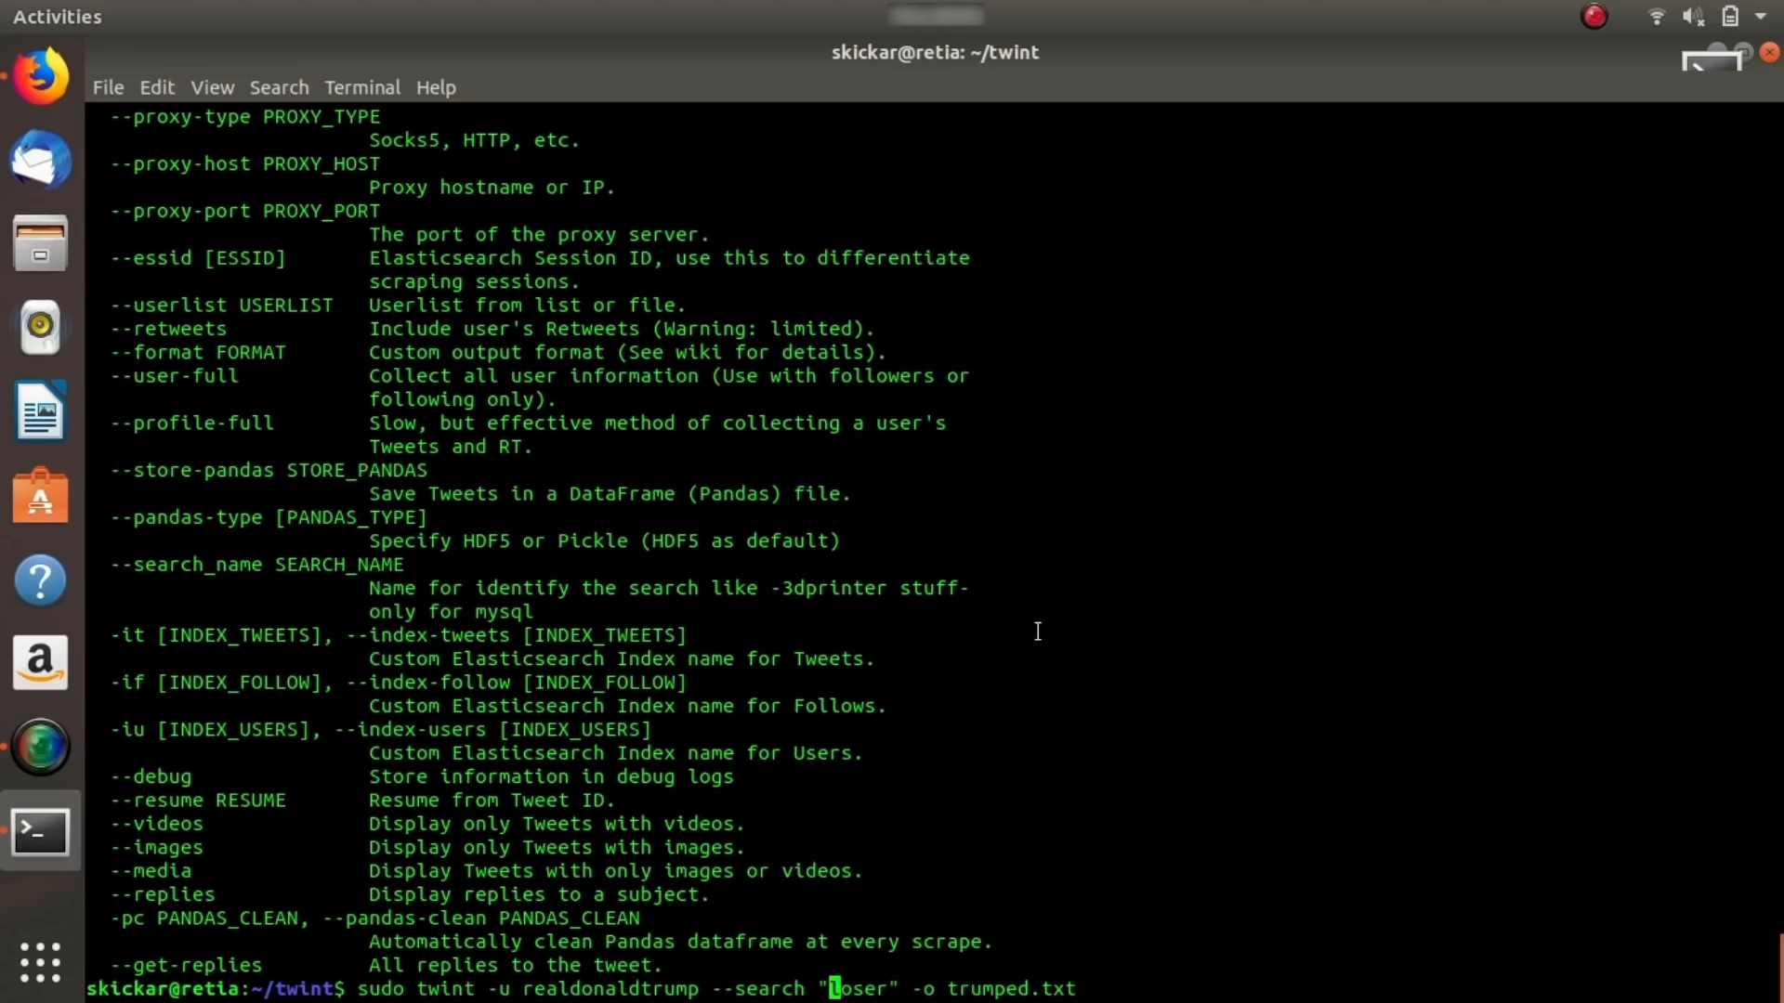
mouse_move(1007, 850)
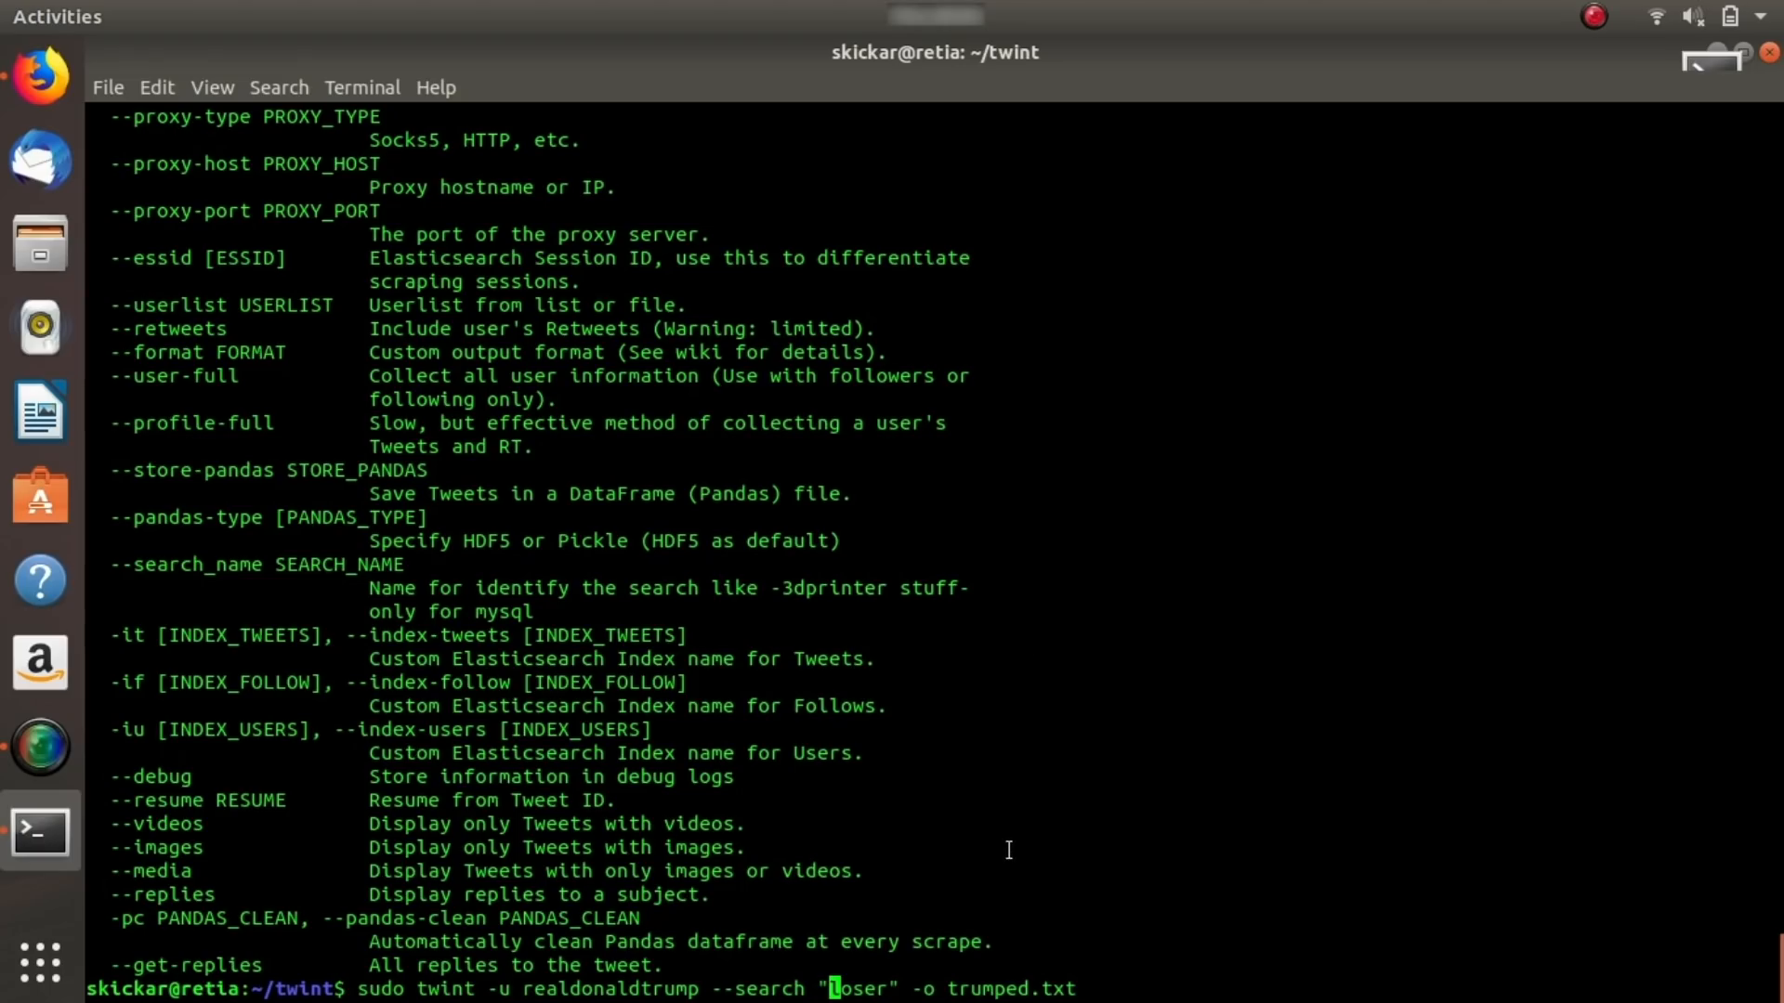
mouse_move(1024, 966)
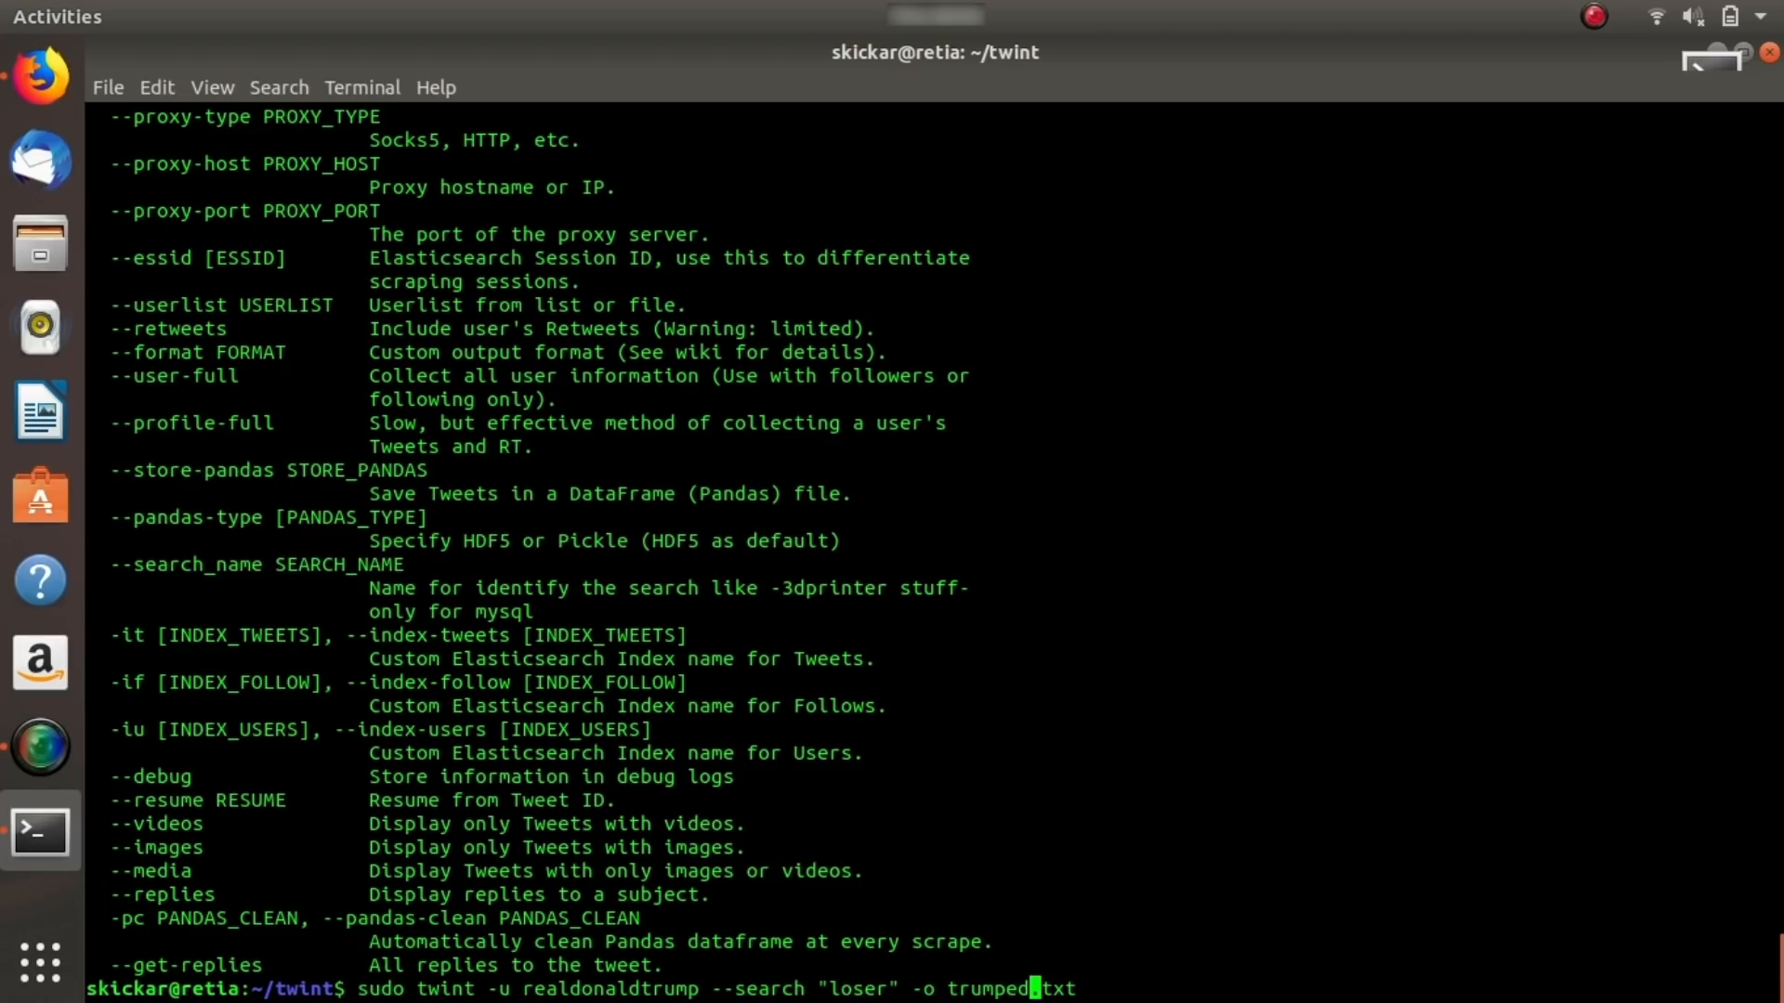
type("1")
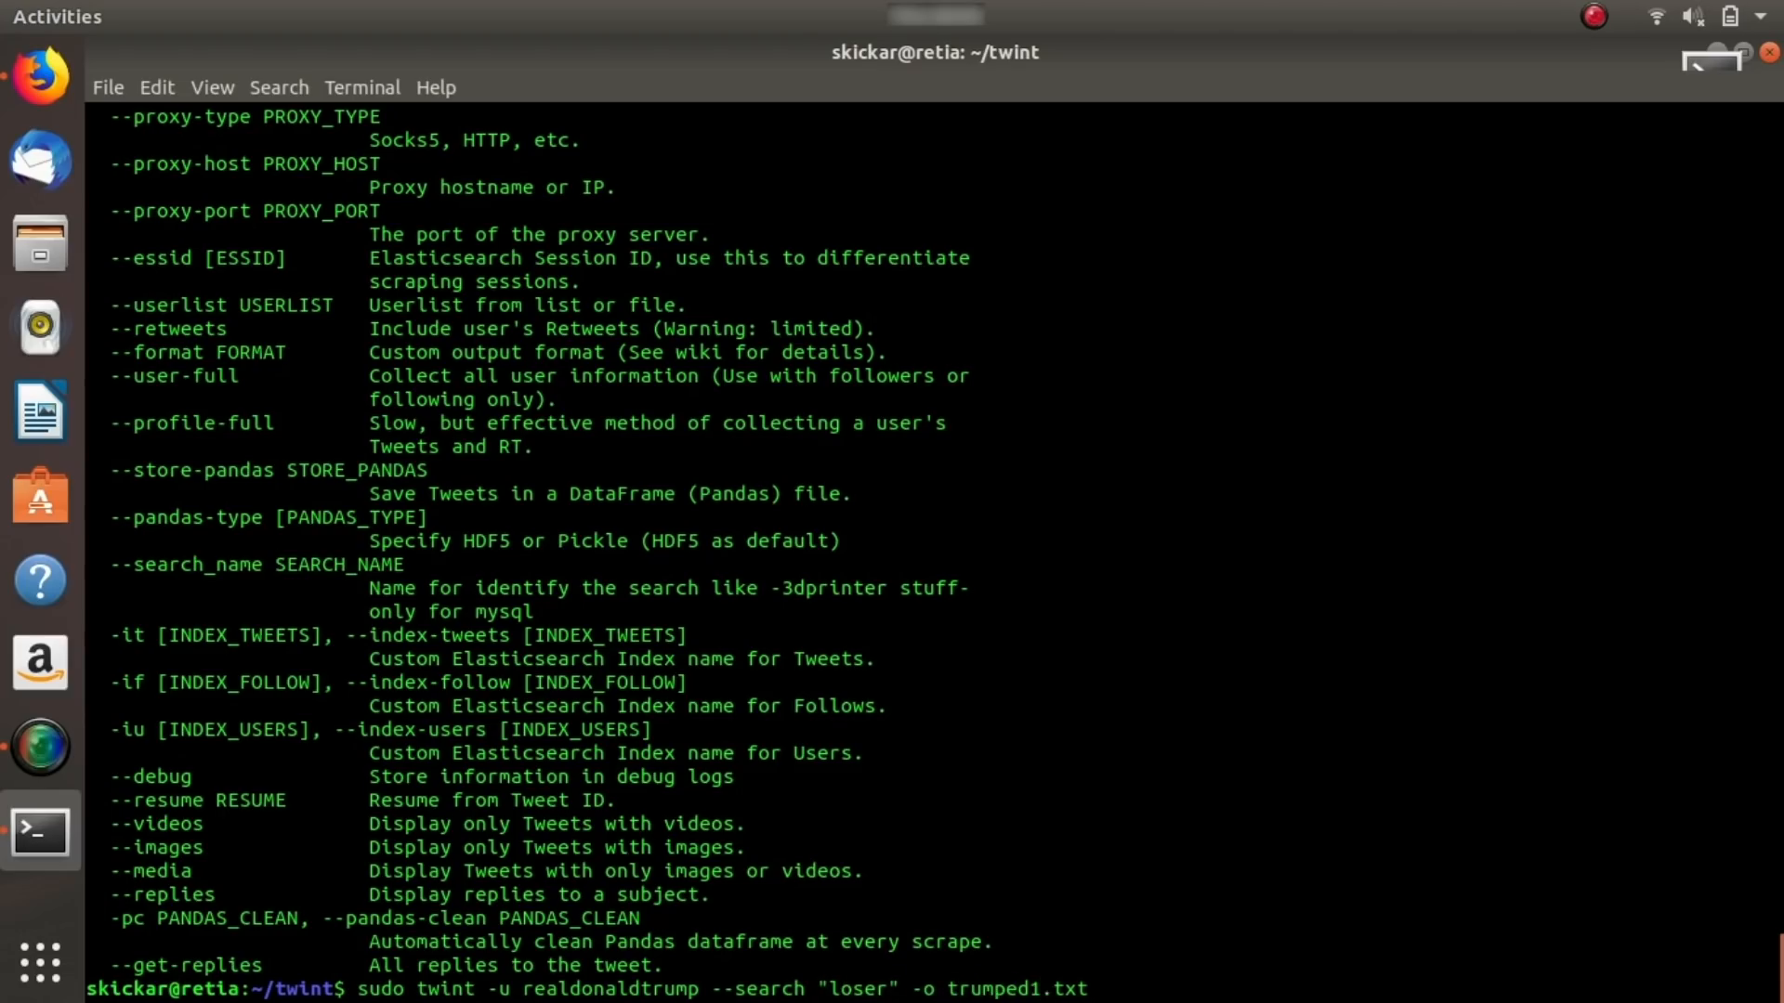
scroll("down", 3)
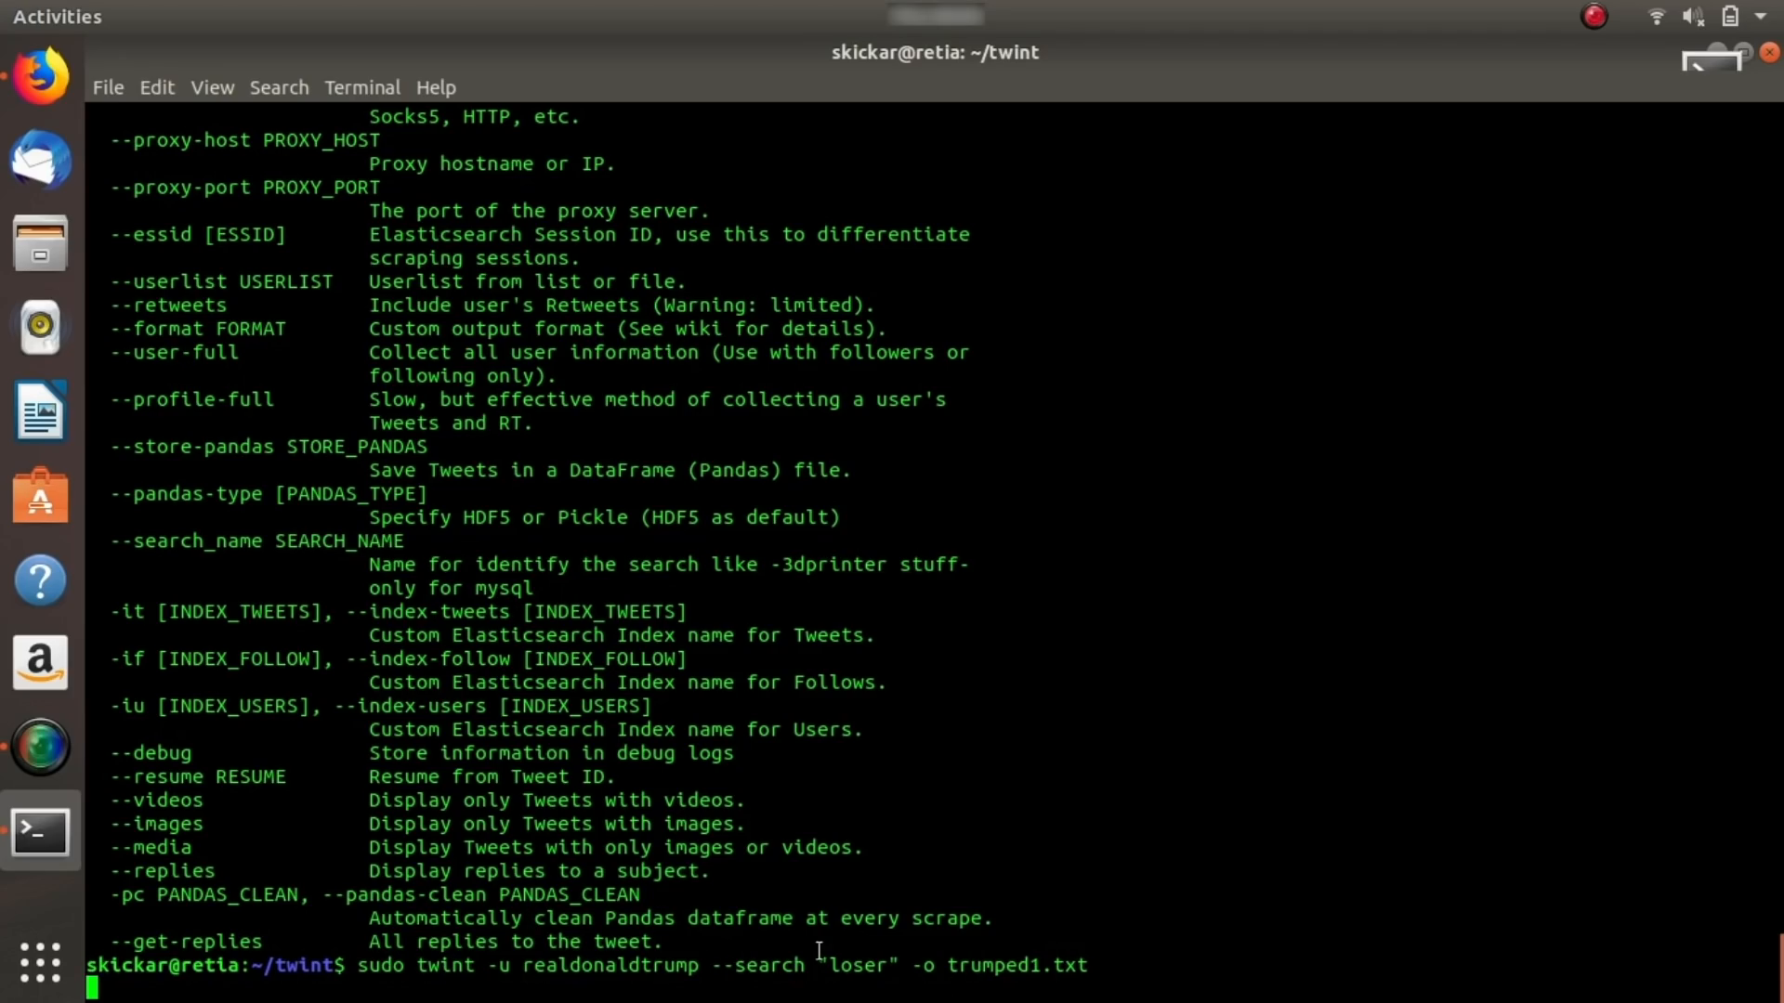
Run the loser tweet scrape and scroll through the listed tweets until the prompt returns.
key("Return")
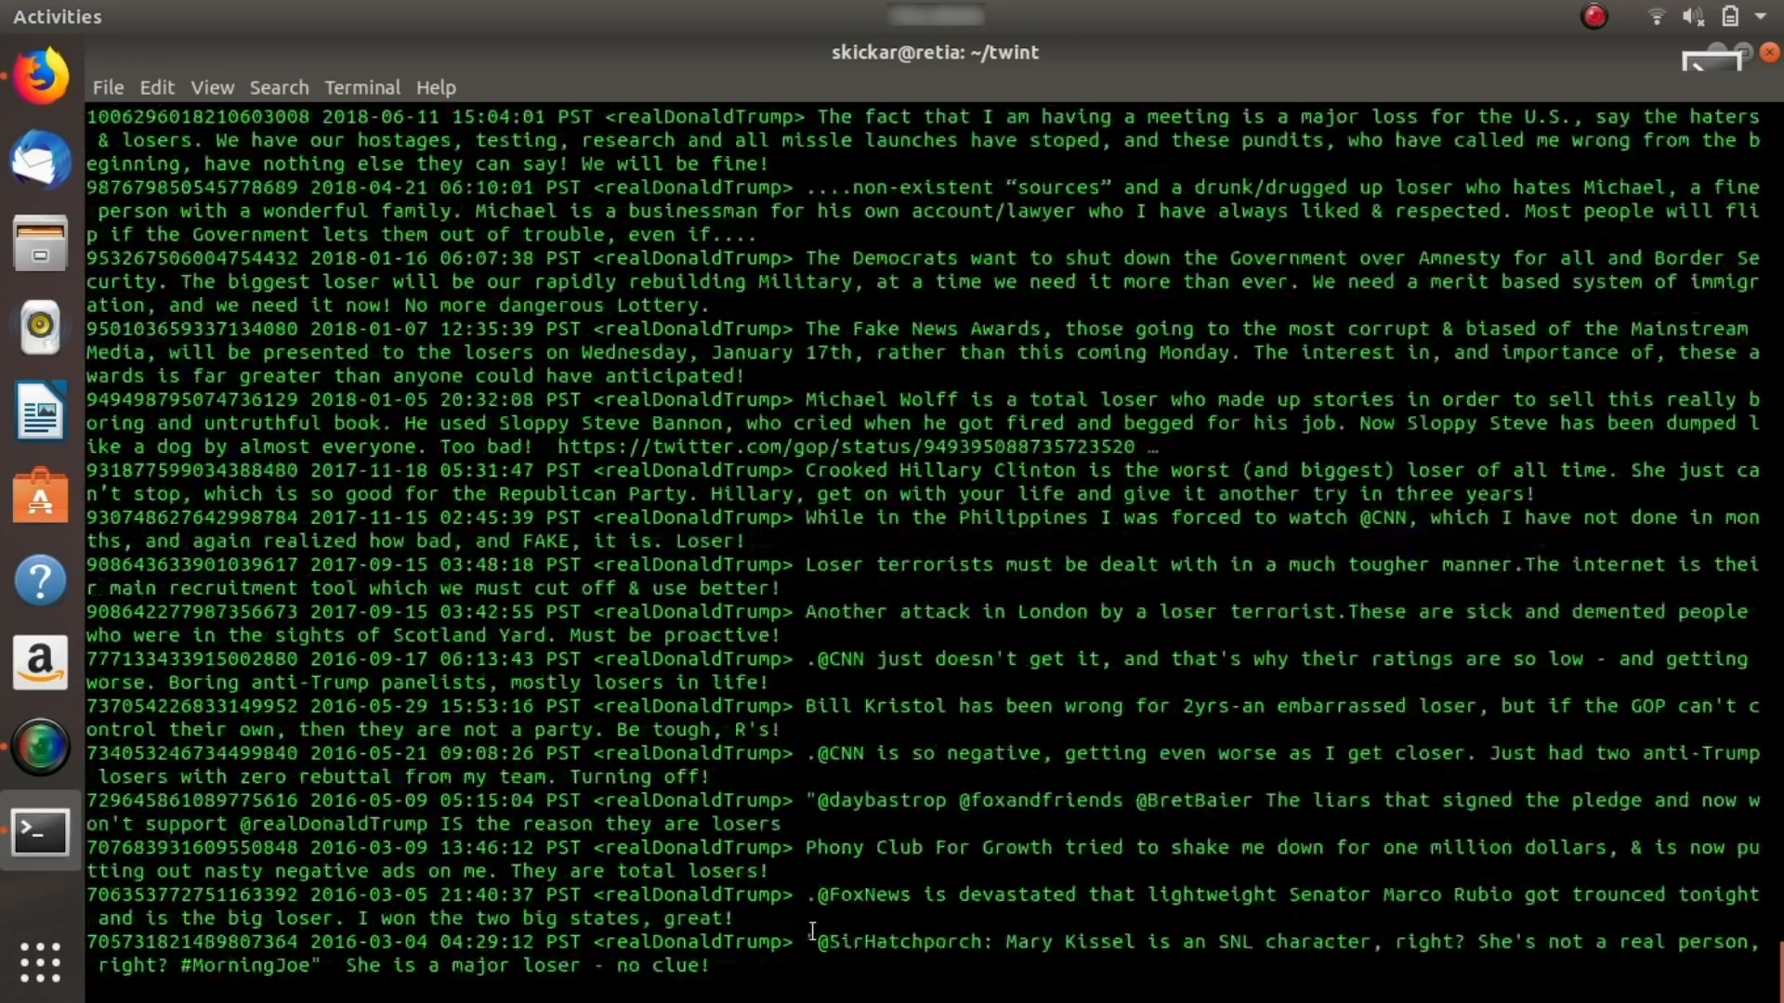
scroll("down", 3)
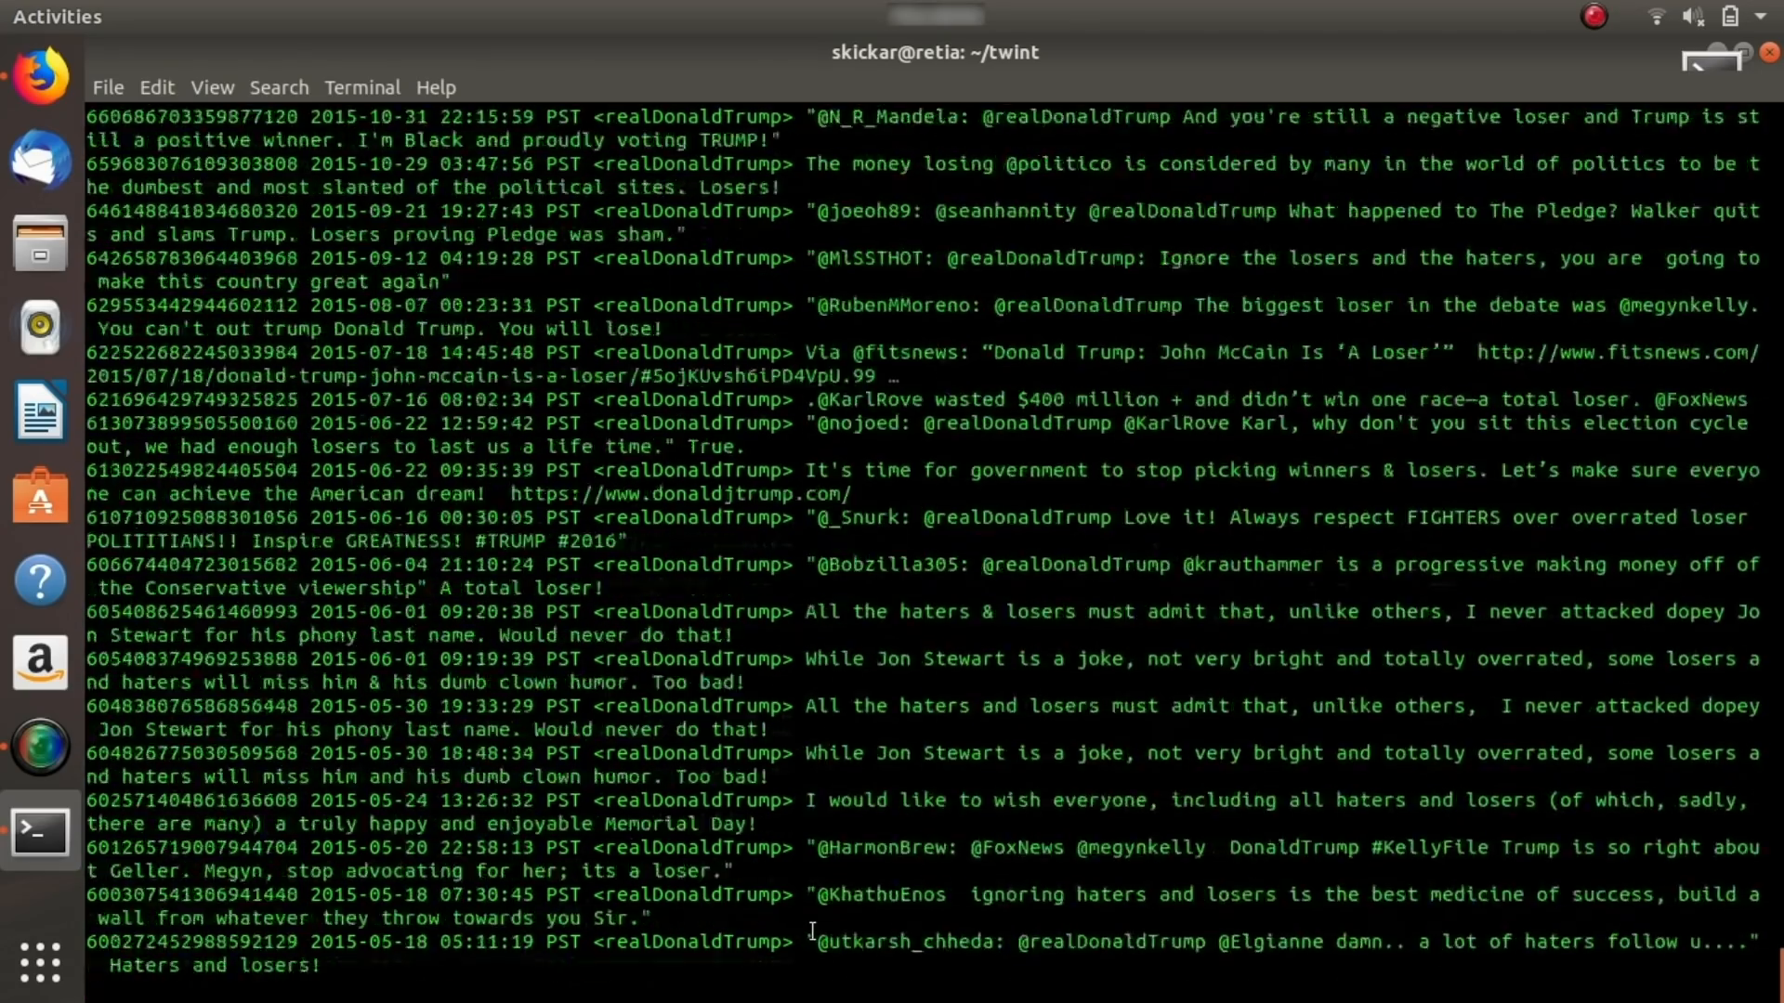
scroll("down", 3)
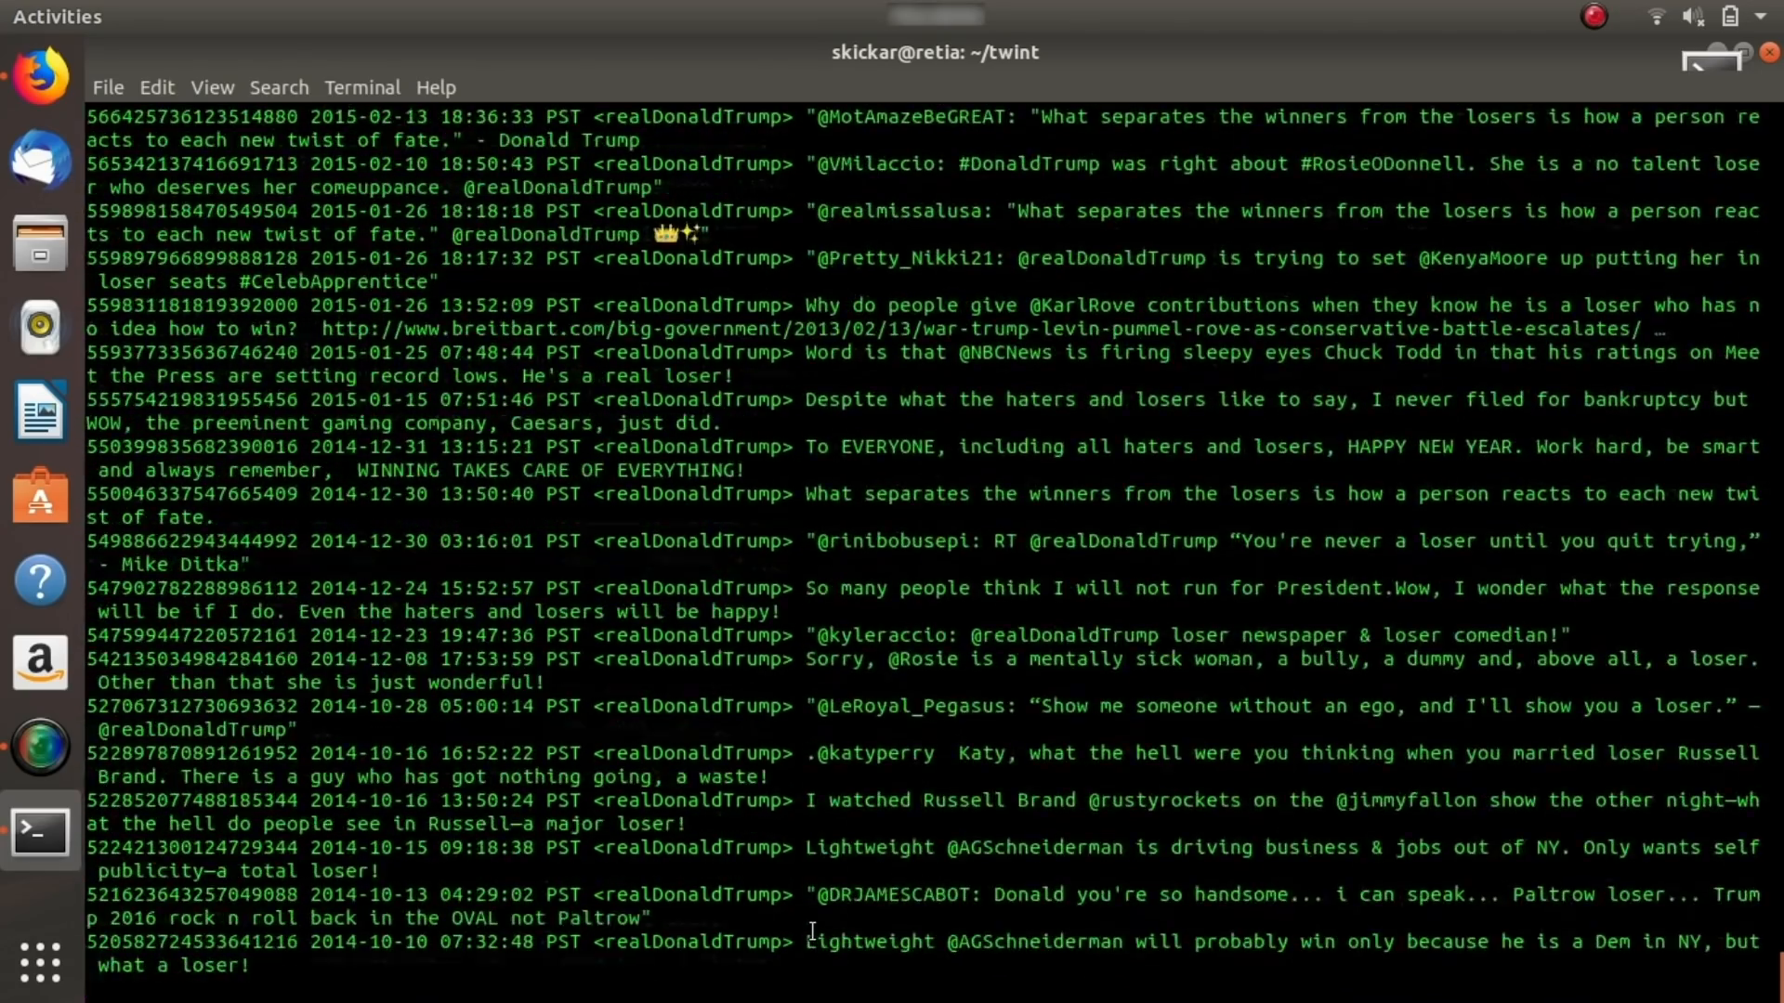
scroll("down", 3)
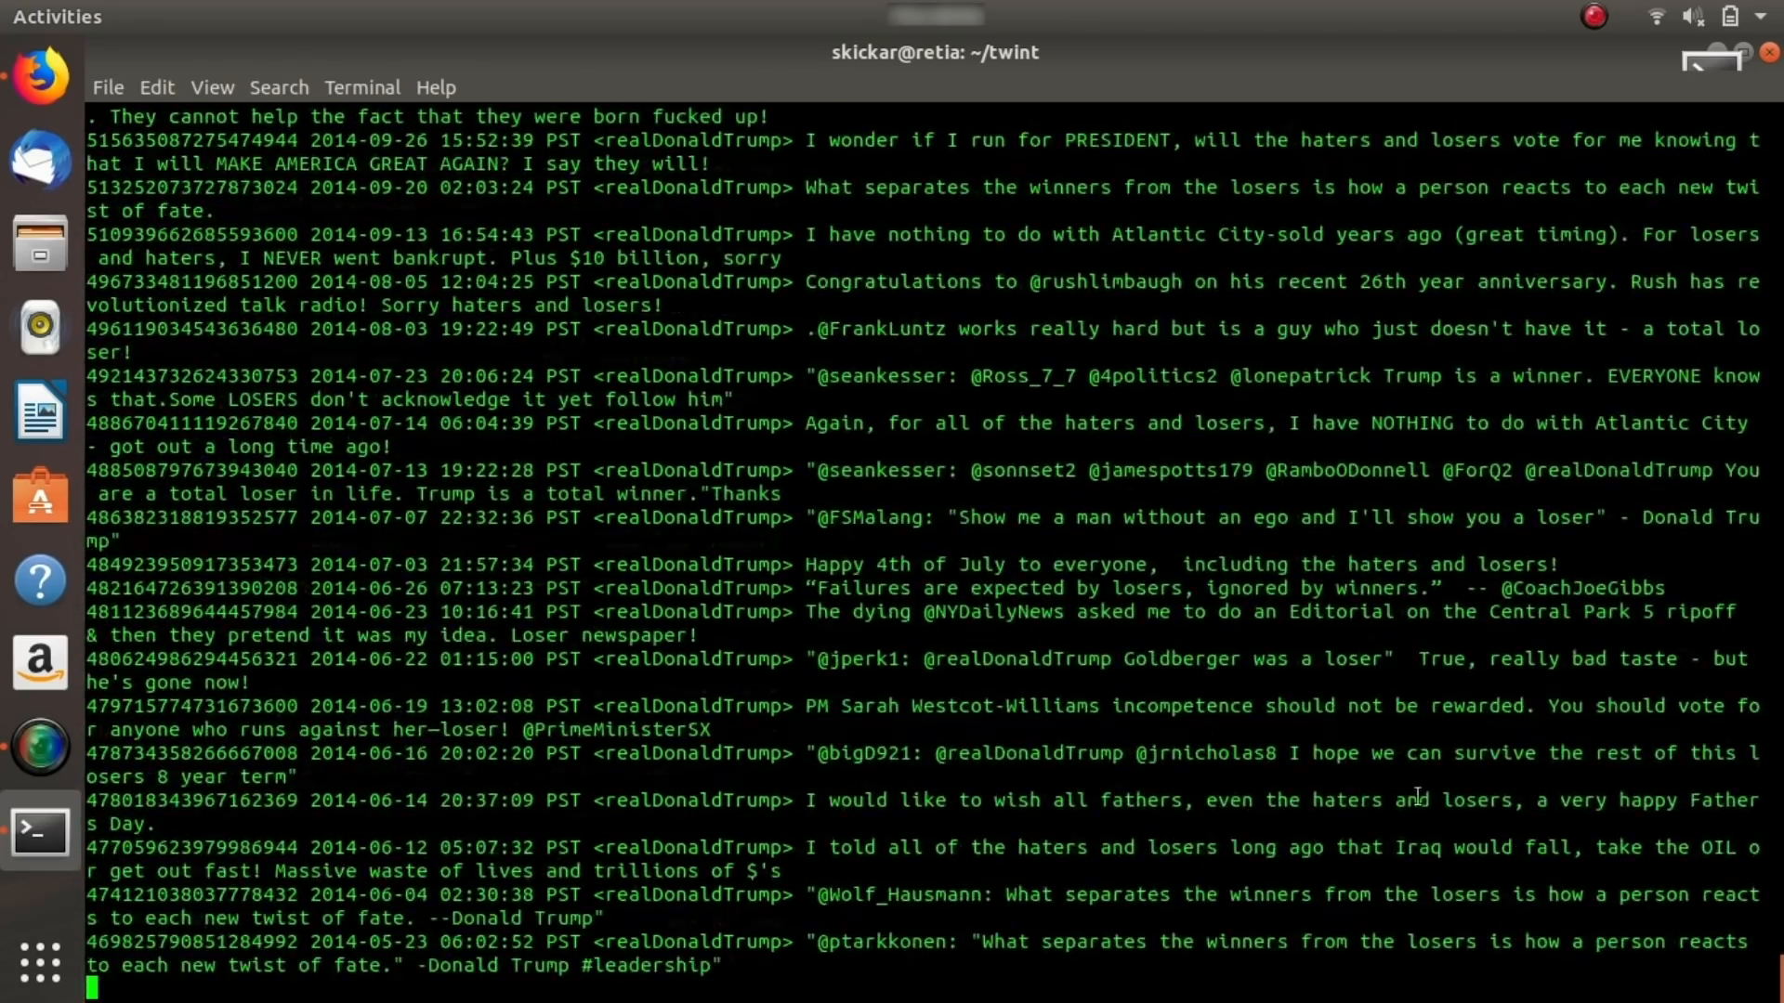
scroll("down", 3)
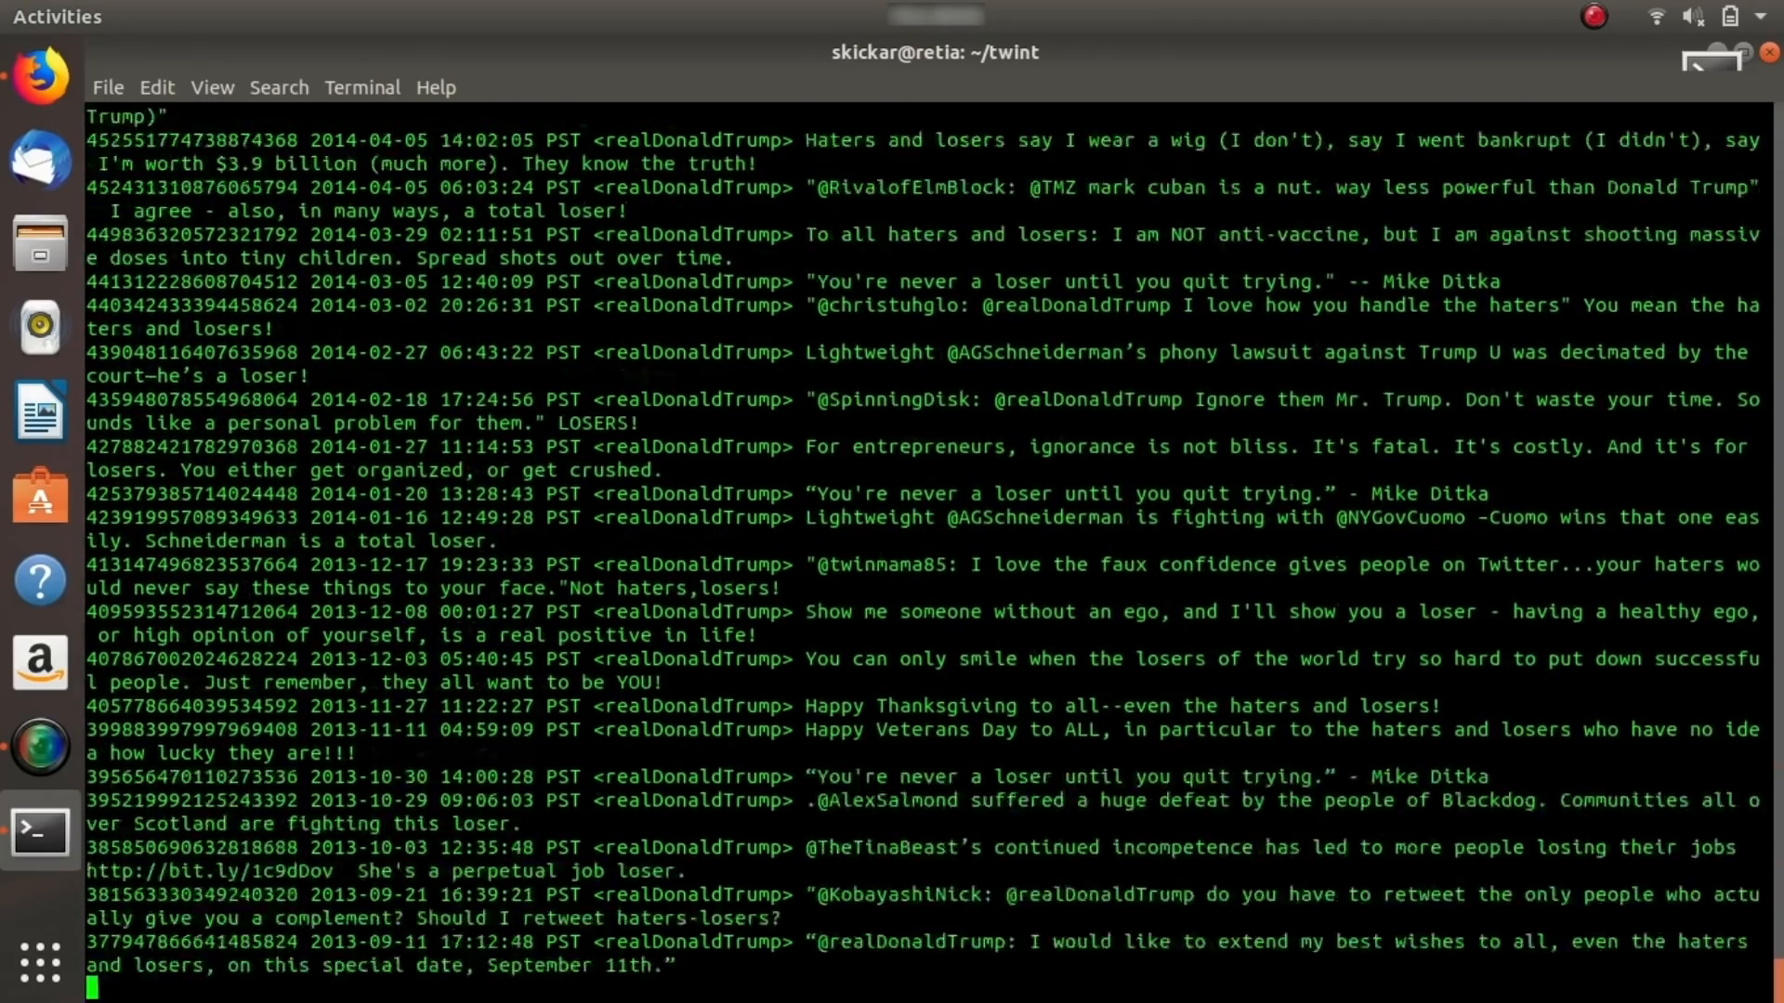
scroll("down", 3)
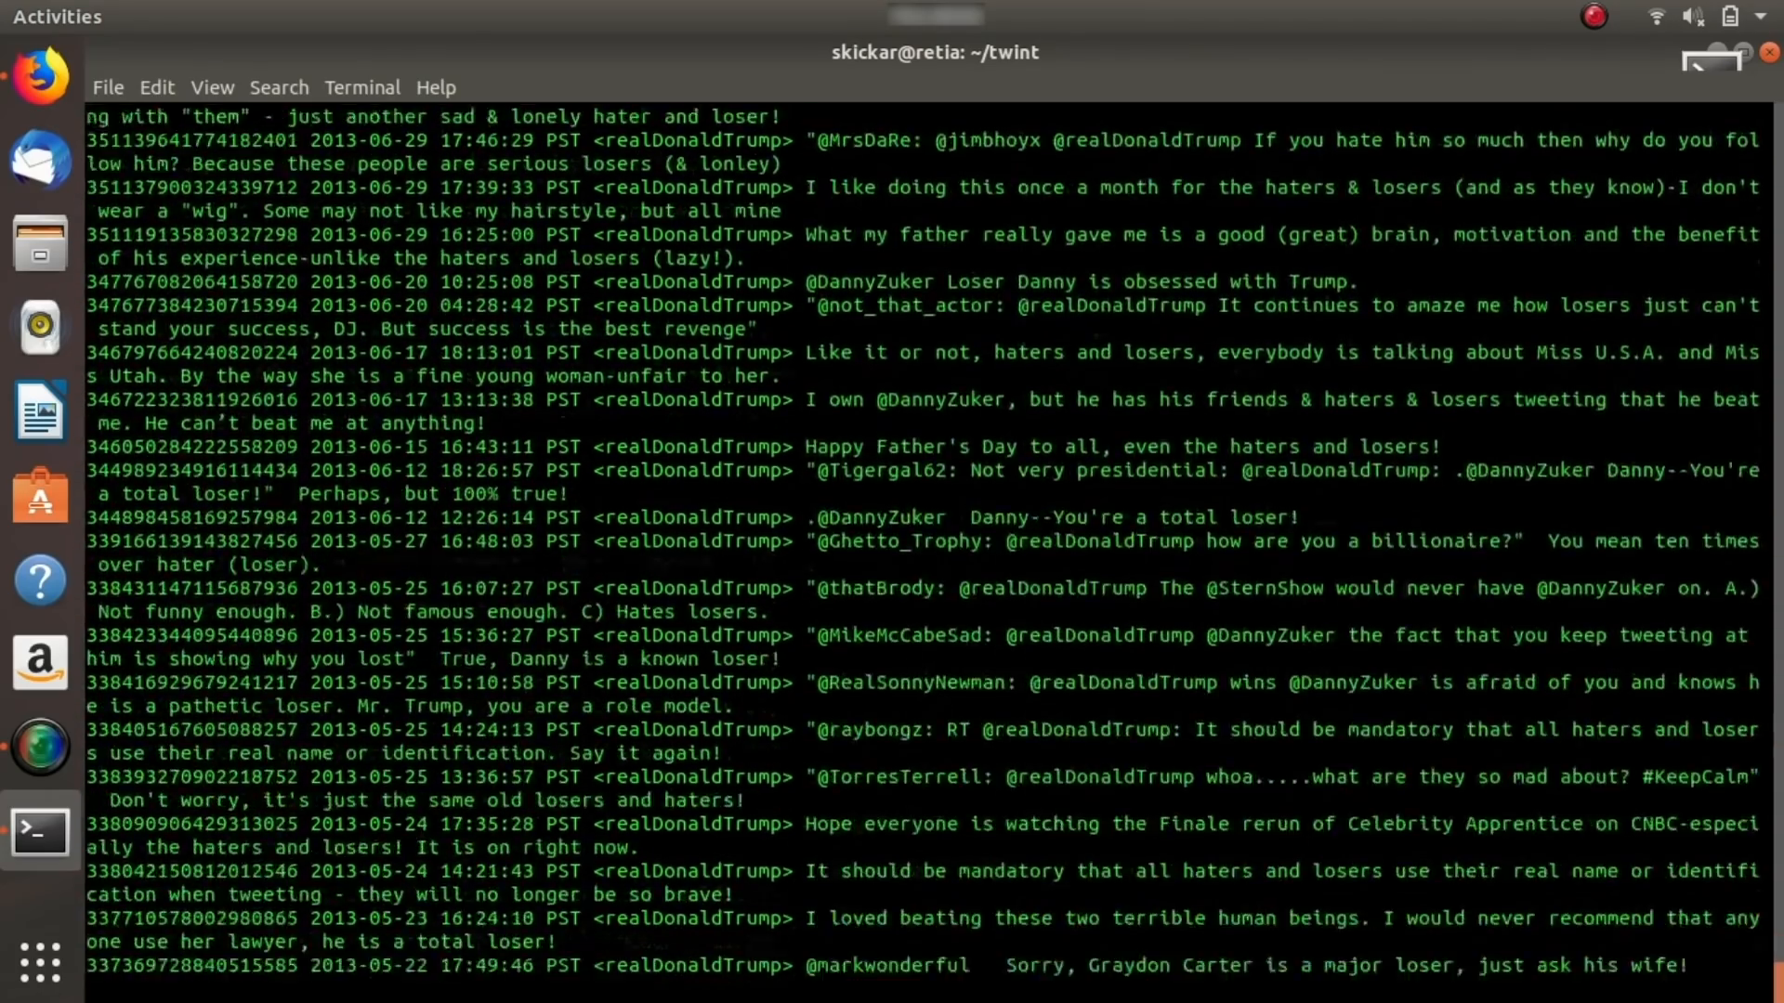
scroll("down", 3)
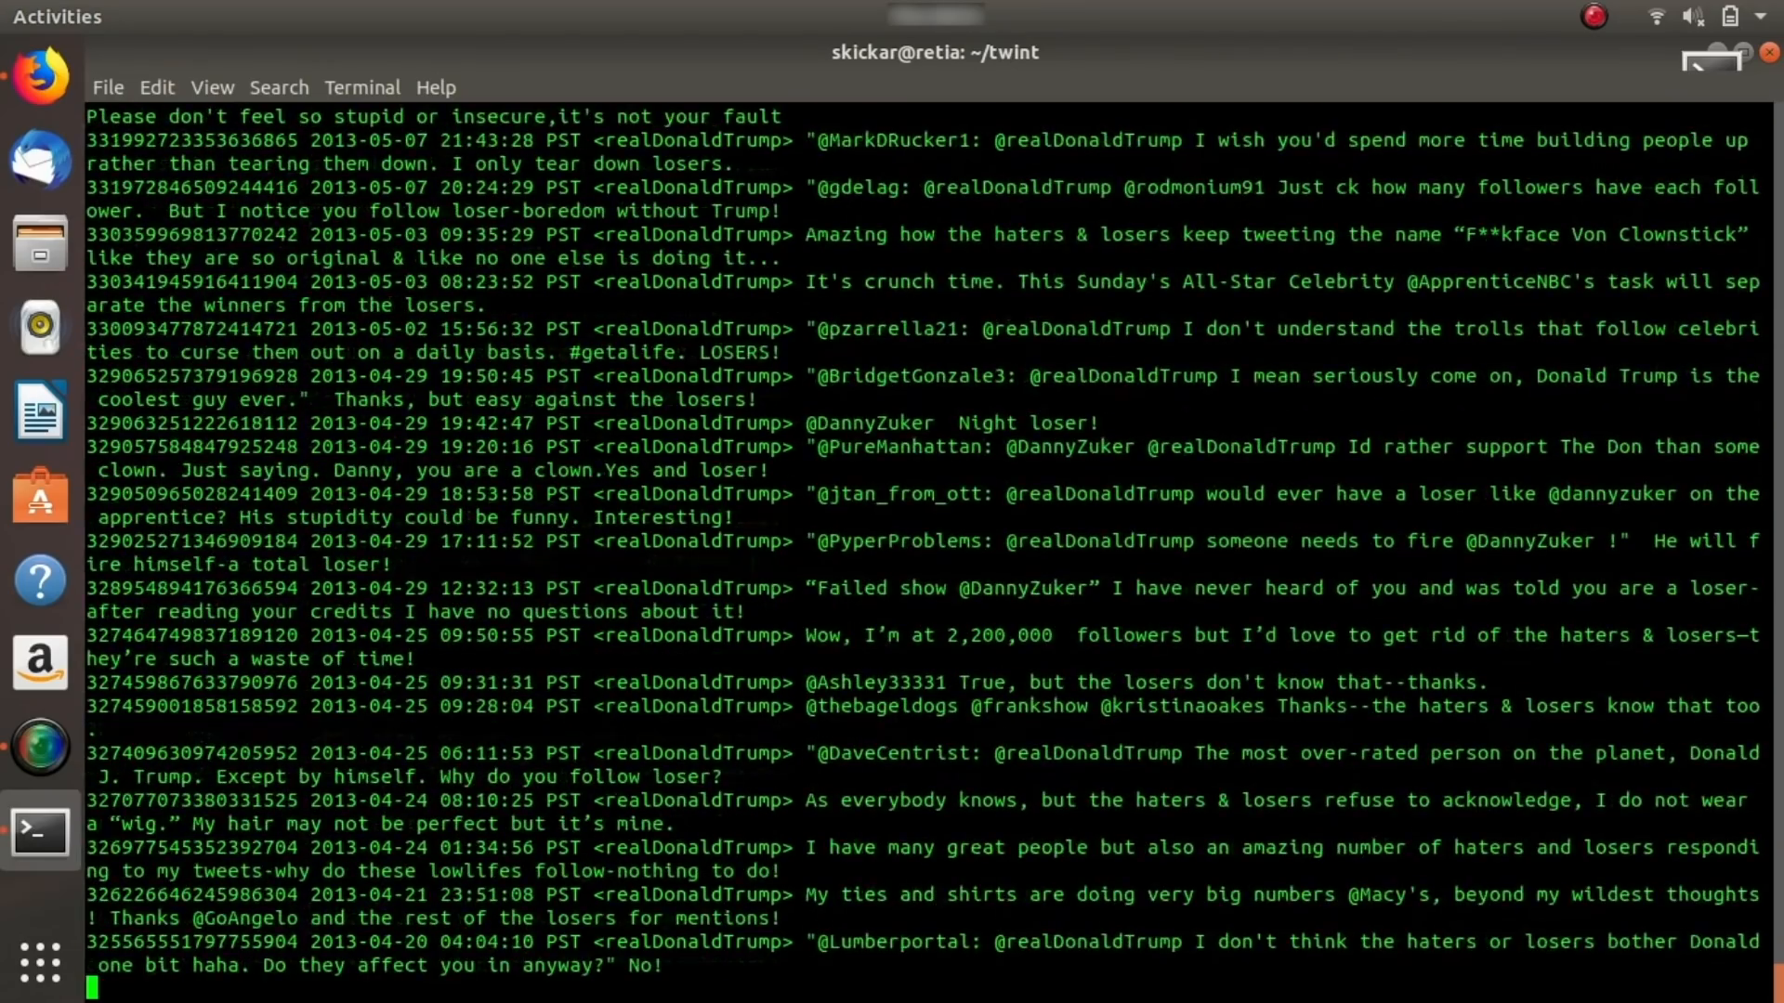
scroll("down", 3)
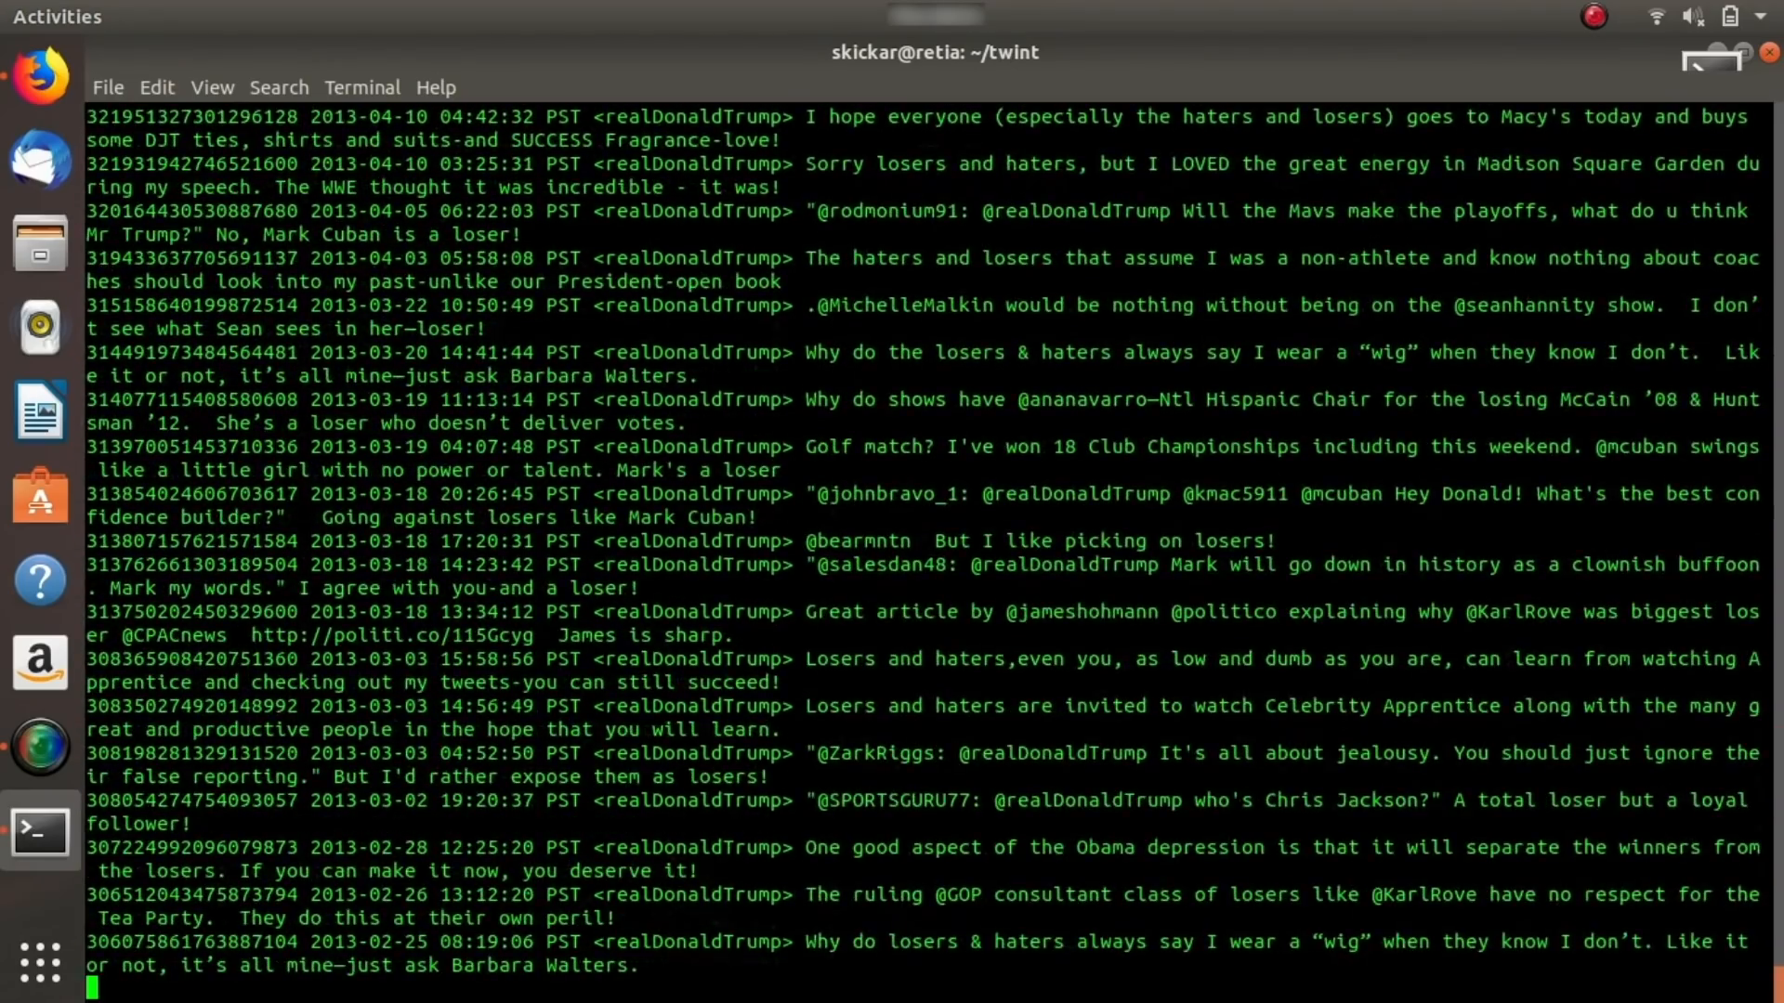
scroll("down", 3)
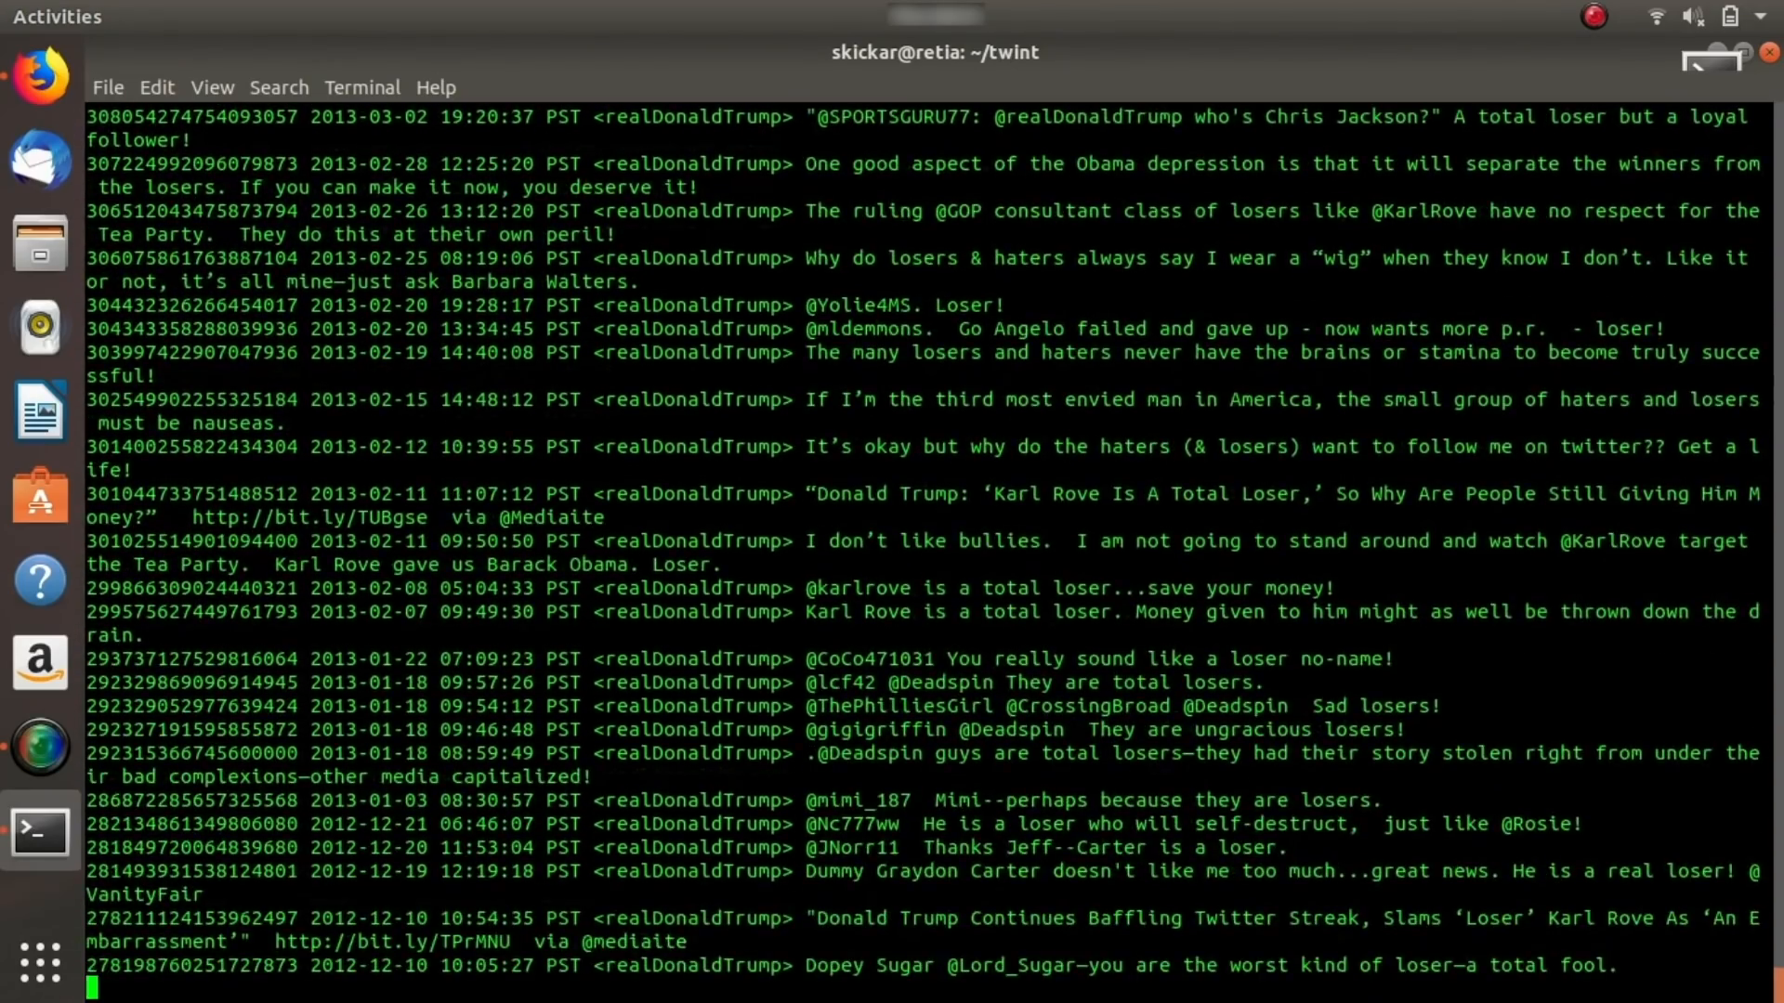
scroll("down", 3)
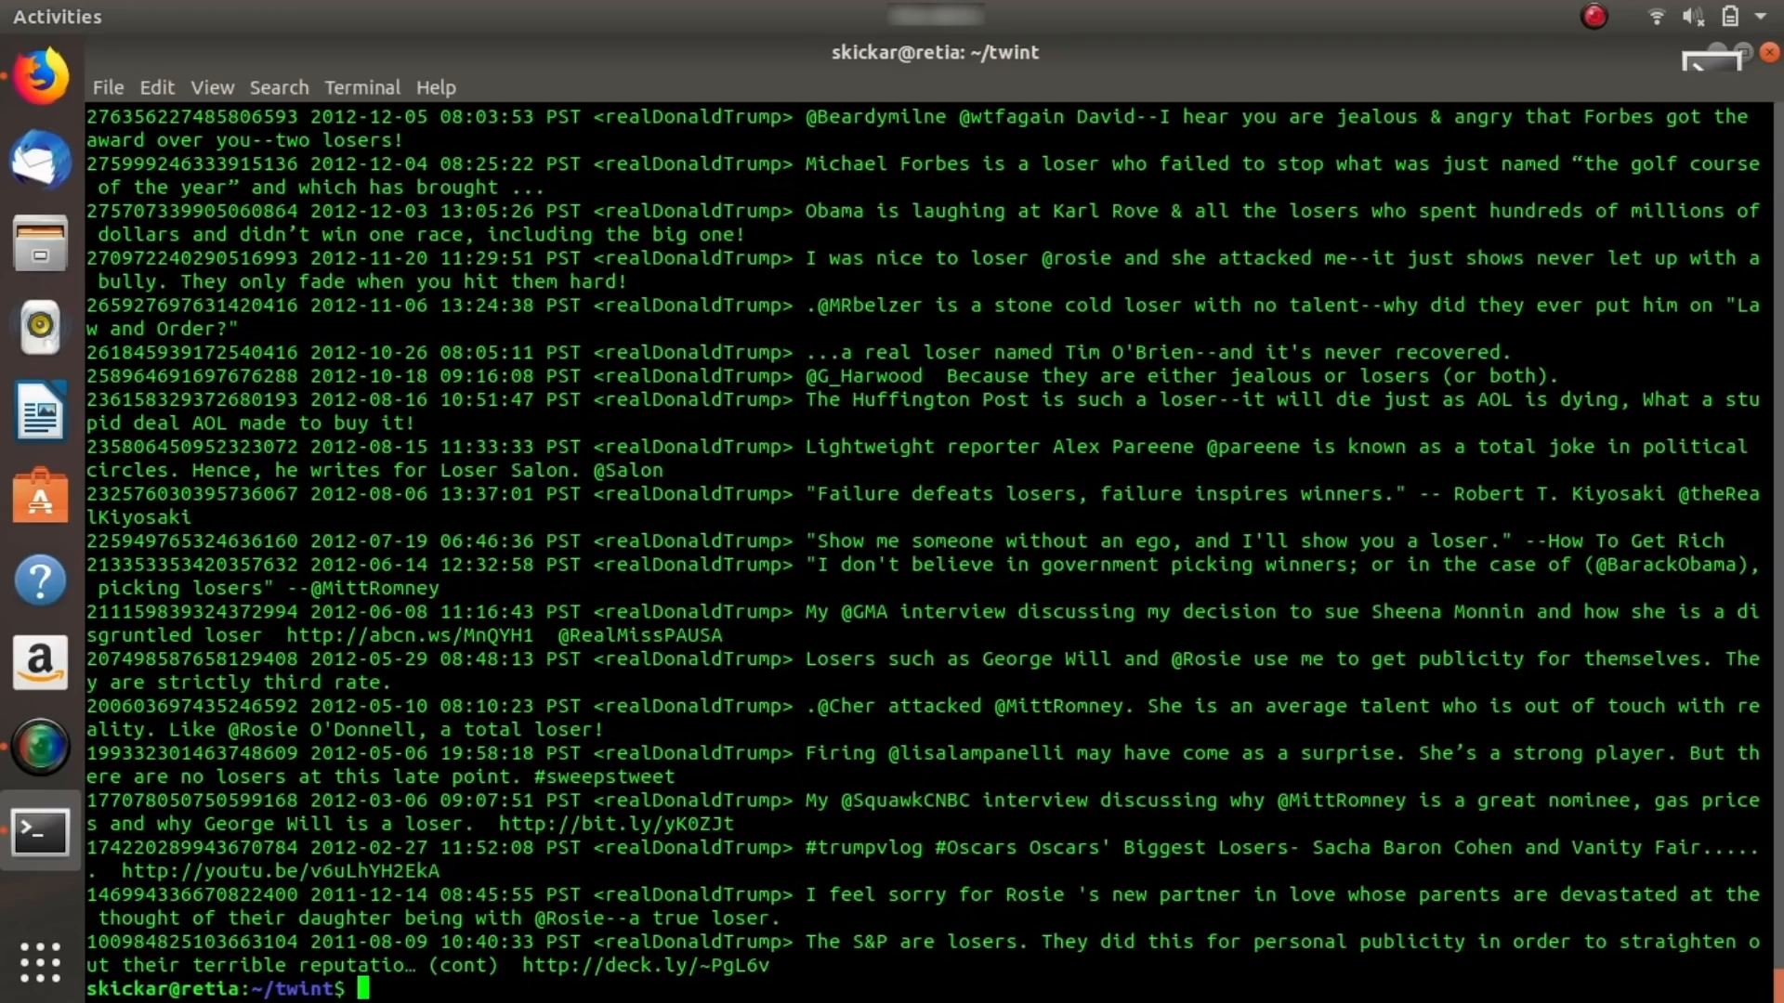
Enter a twint geo search for "fish shack" within 2km of 34.025520,-118.346393 with --email --phone.
type("cat requirements.txt")
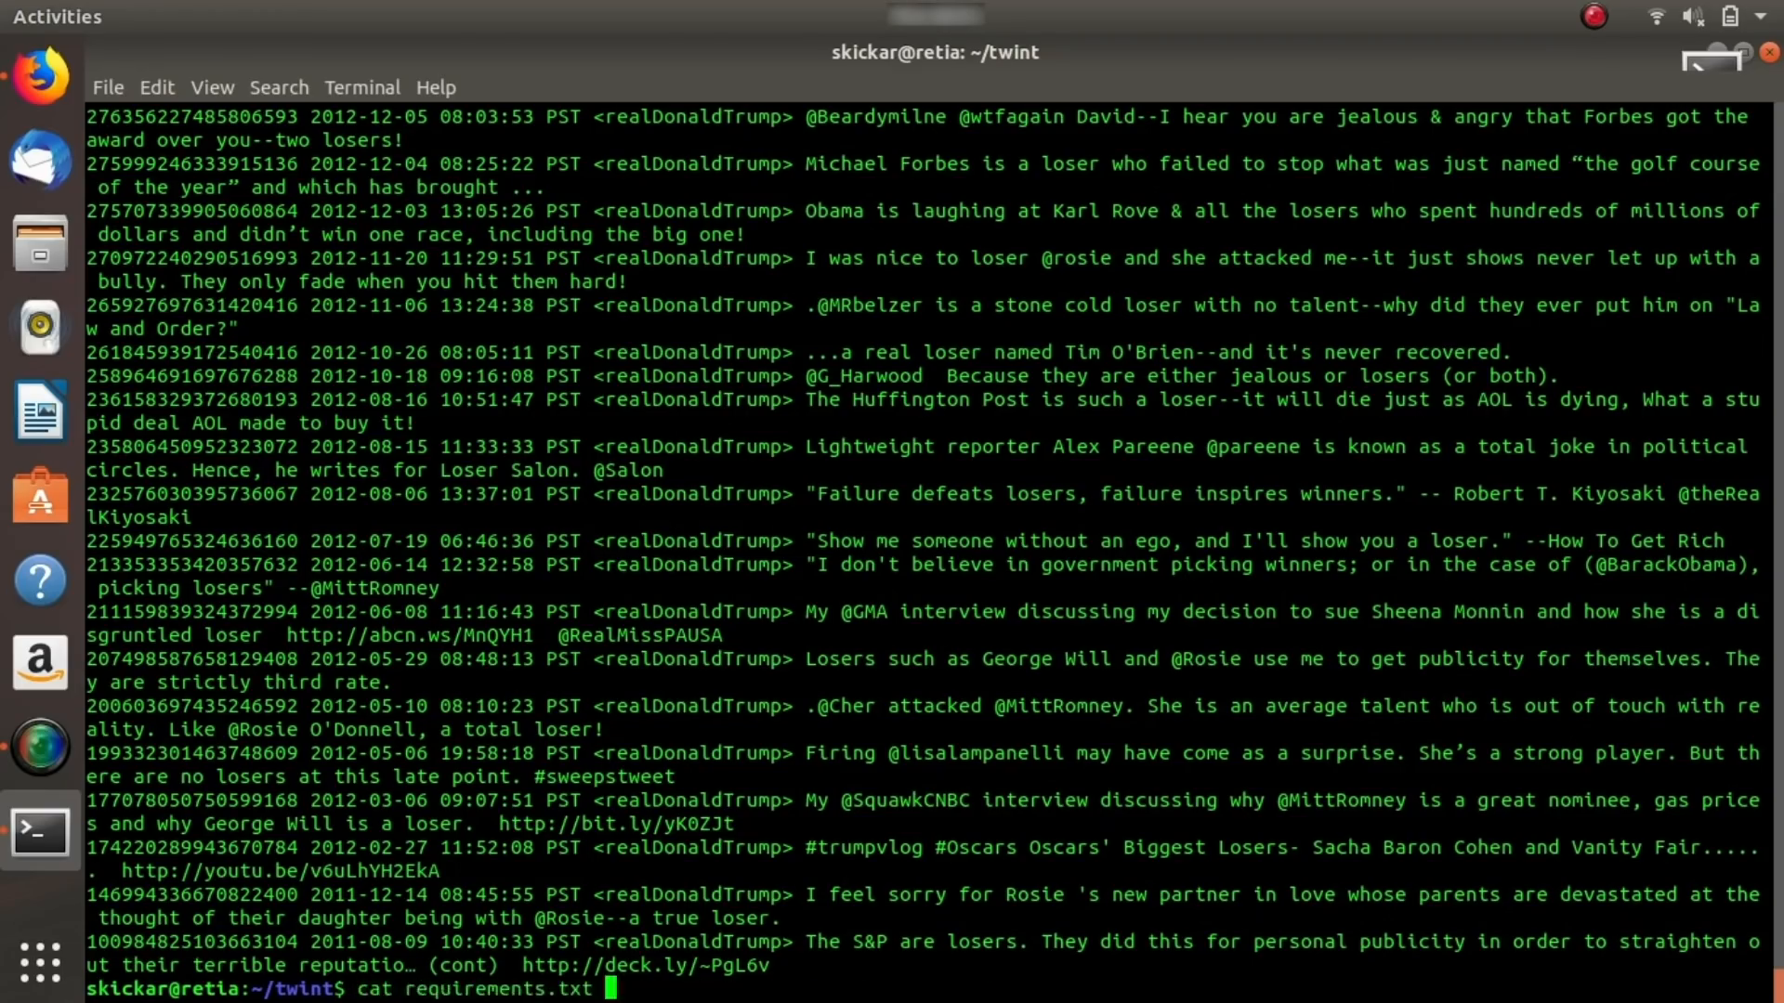
type("sudo twint -g=\"34.025520,-118.346393,2km\" --search \"fish shack\" --email --phone")
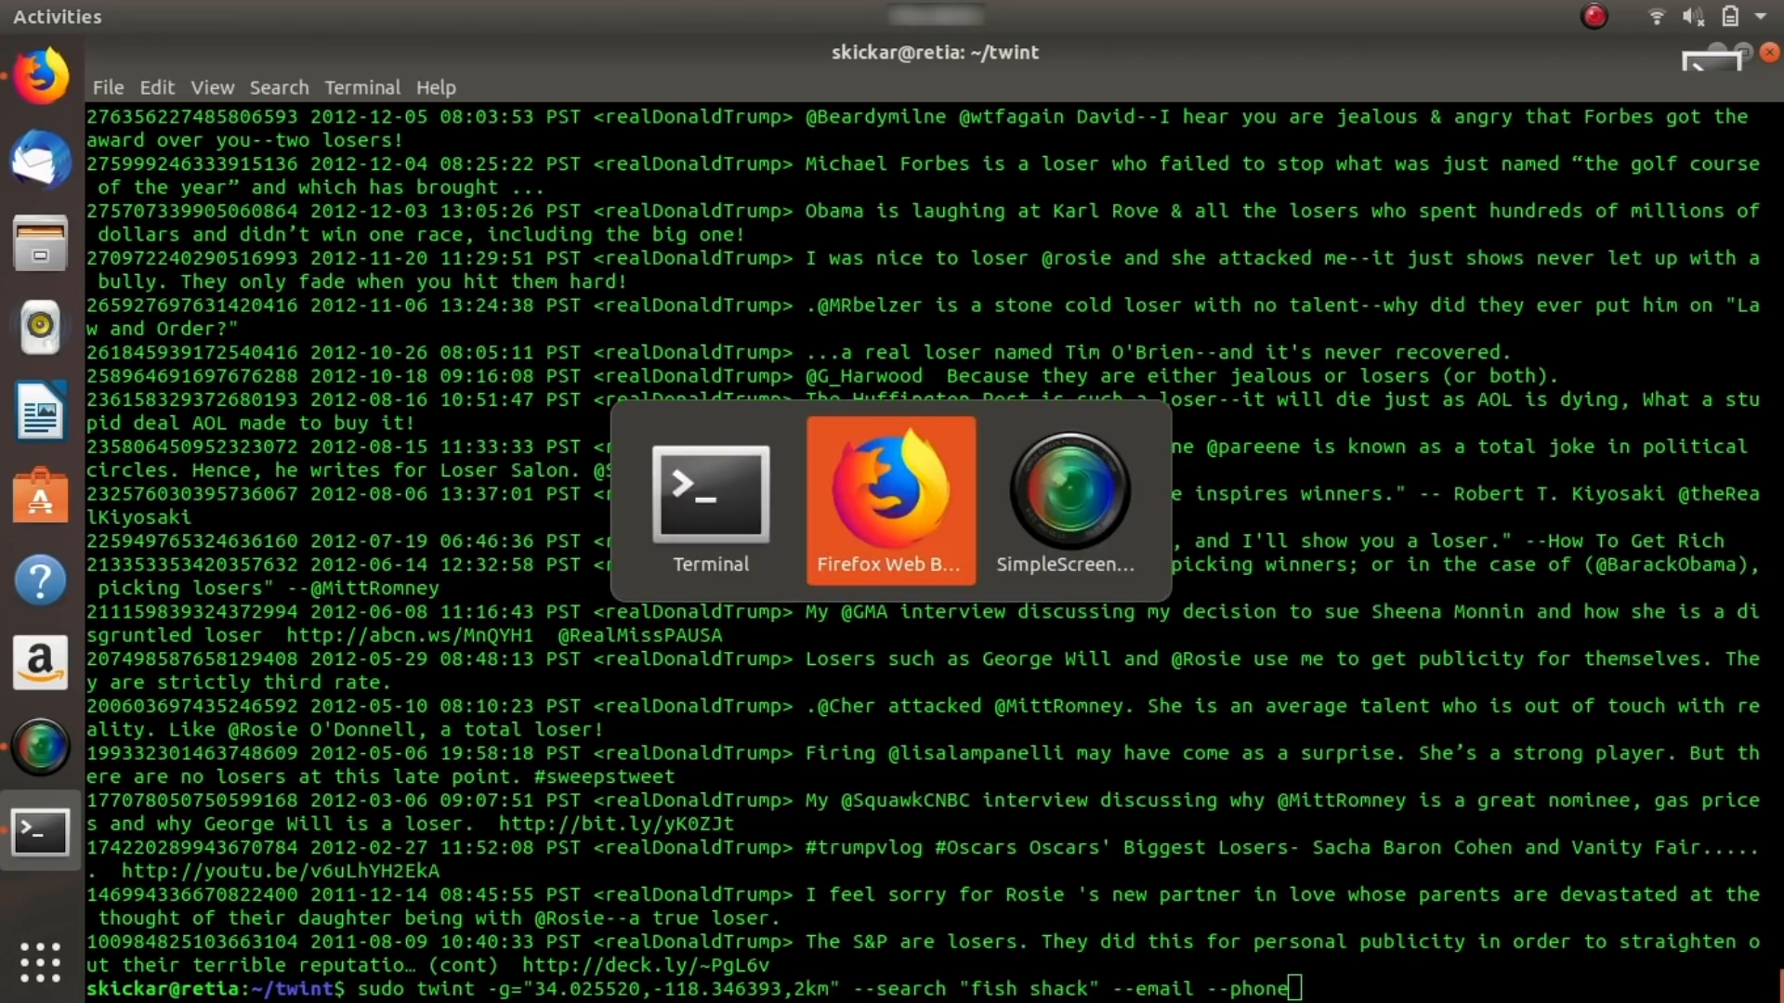
left_click(890, 500)
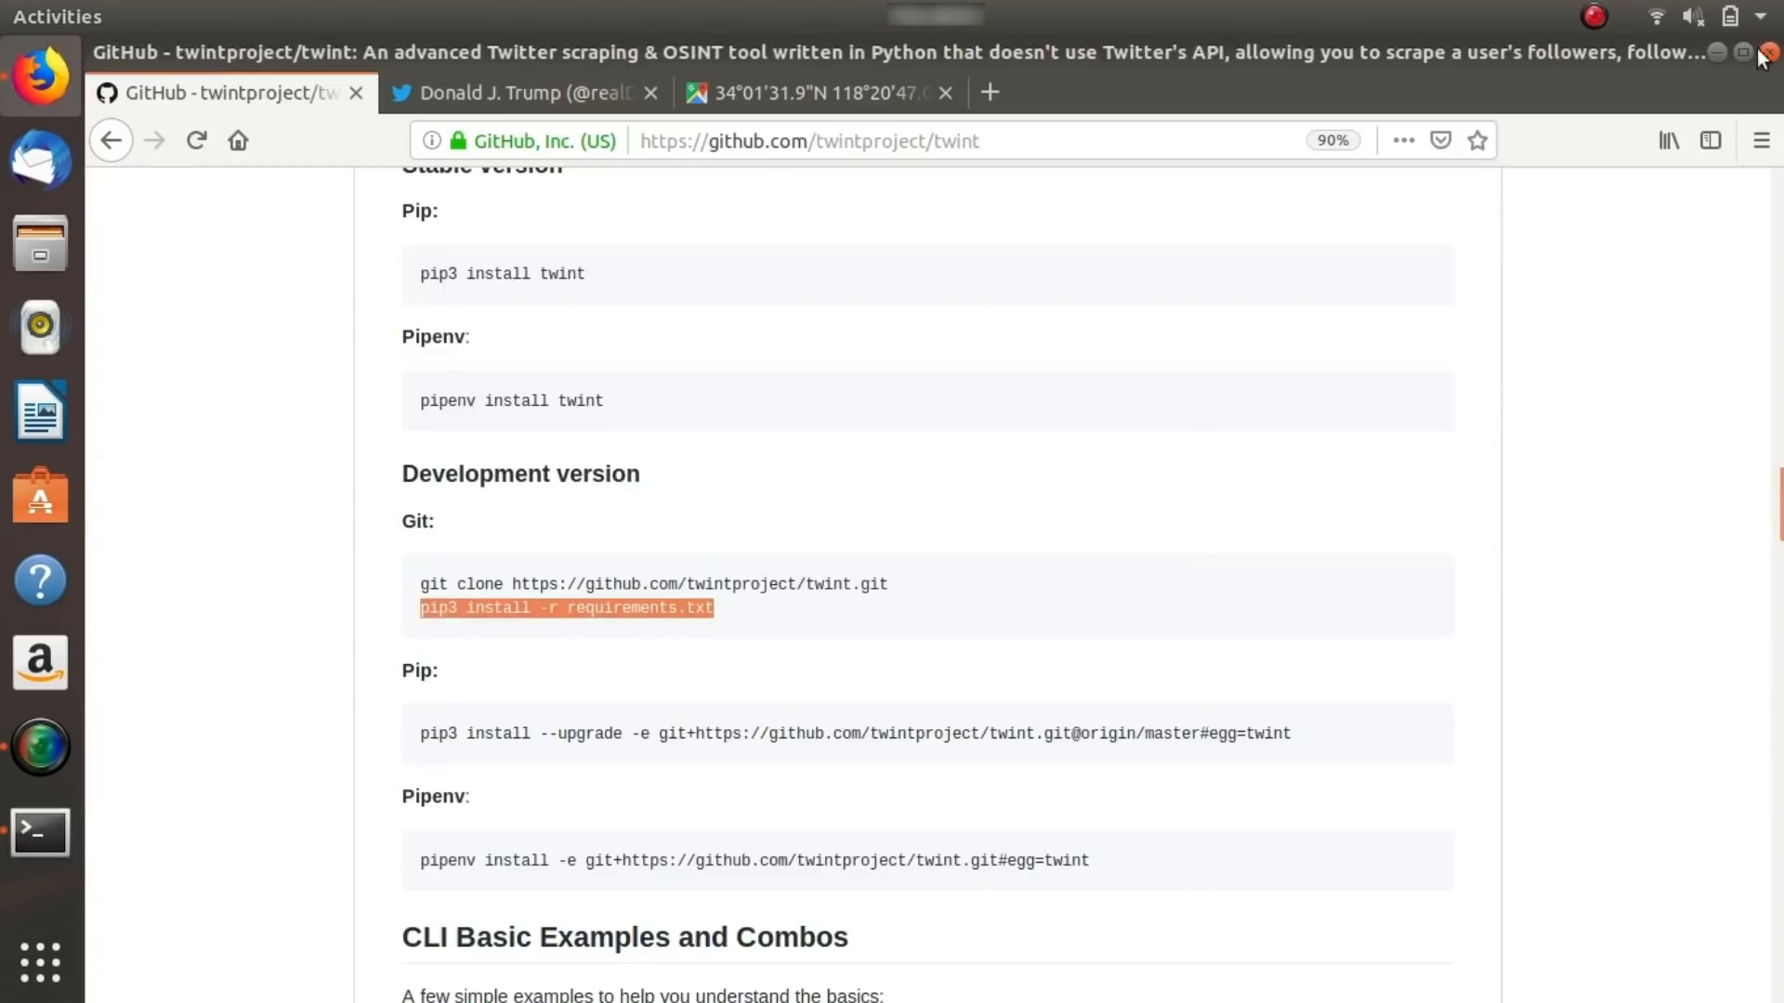
left_click(813, 91)
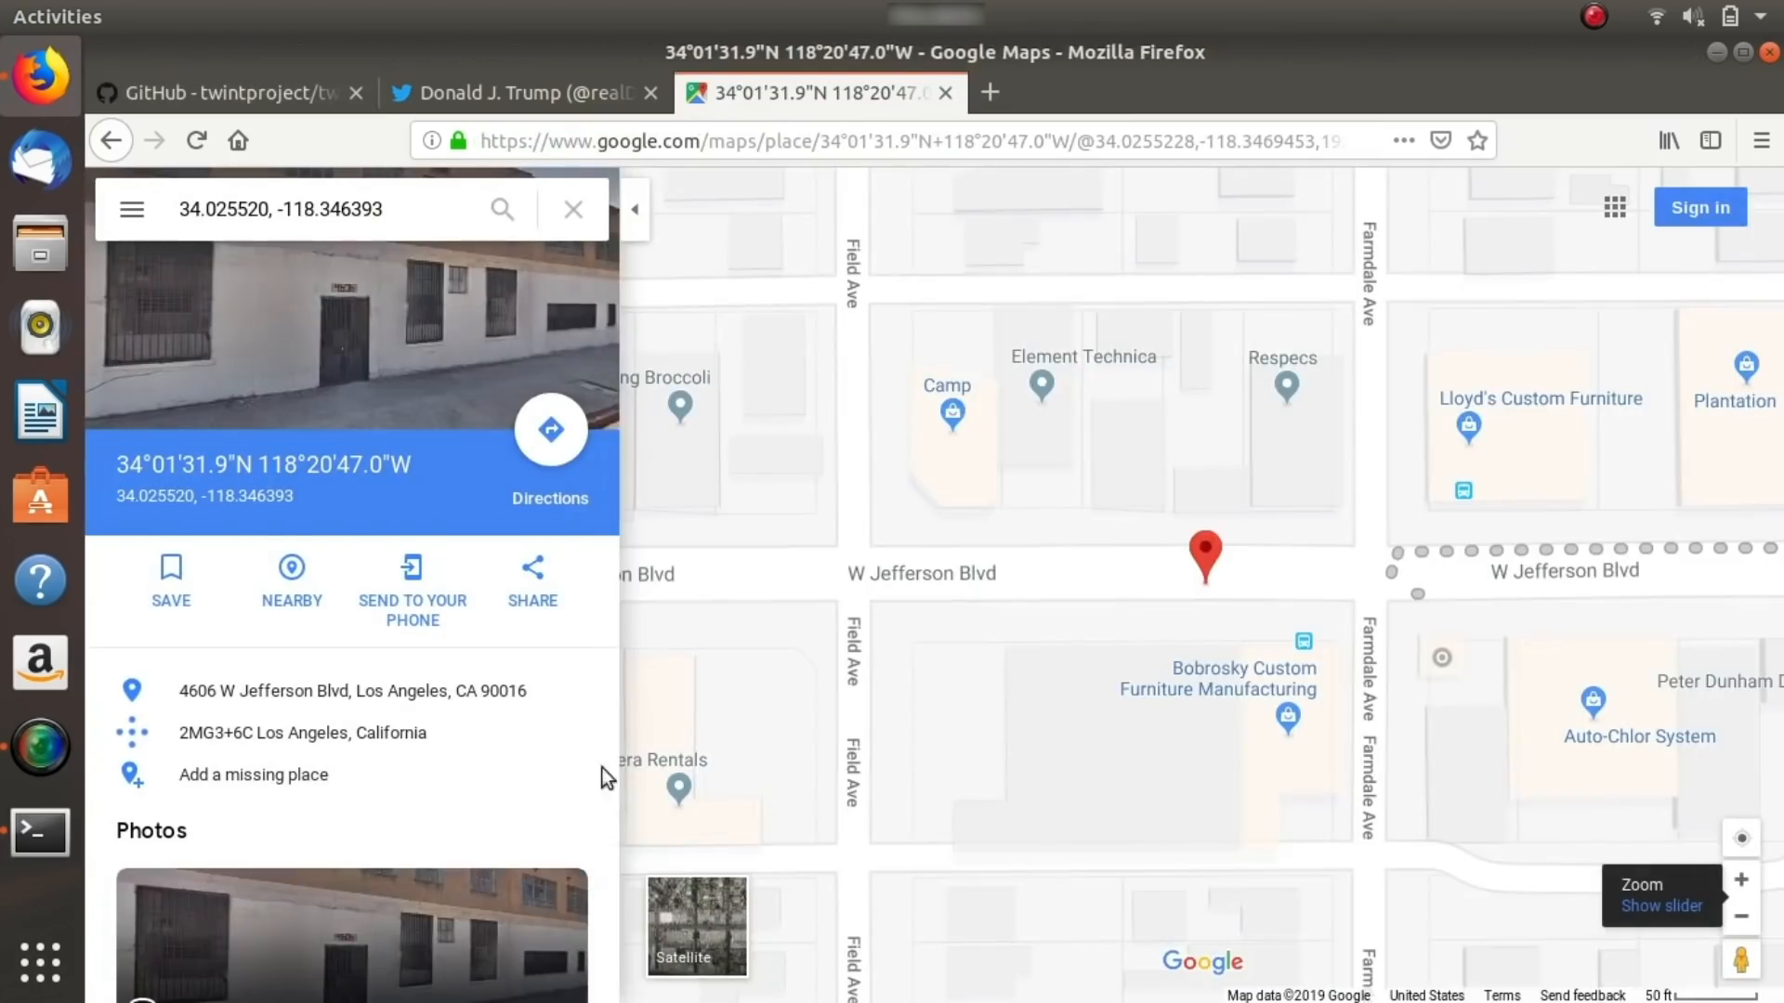
mouse_move(833, 612)
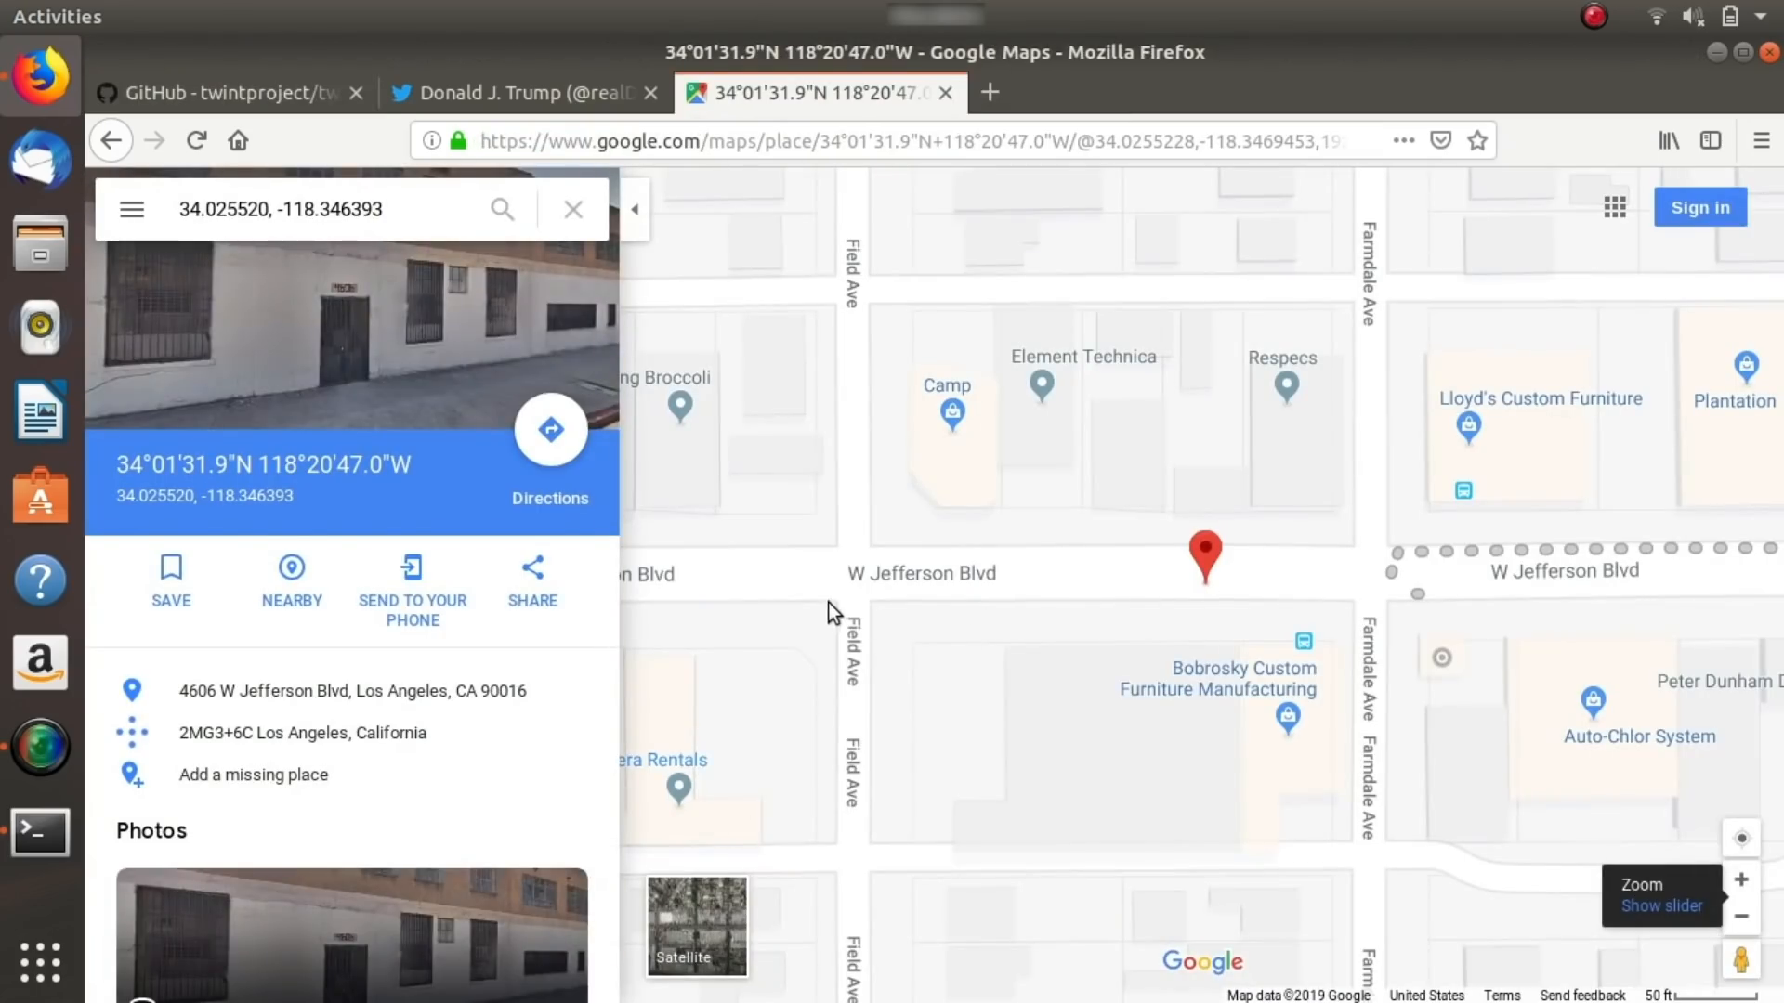
mouse_move(1132, 654)
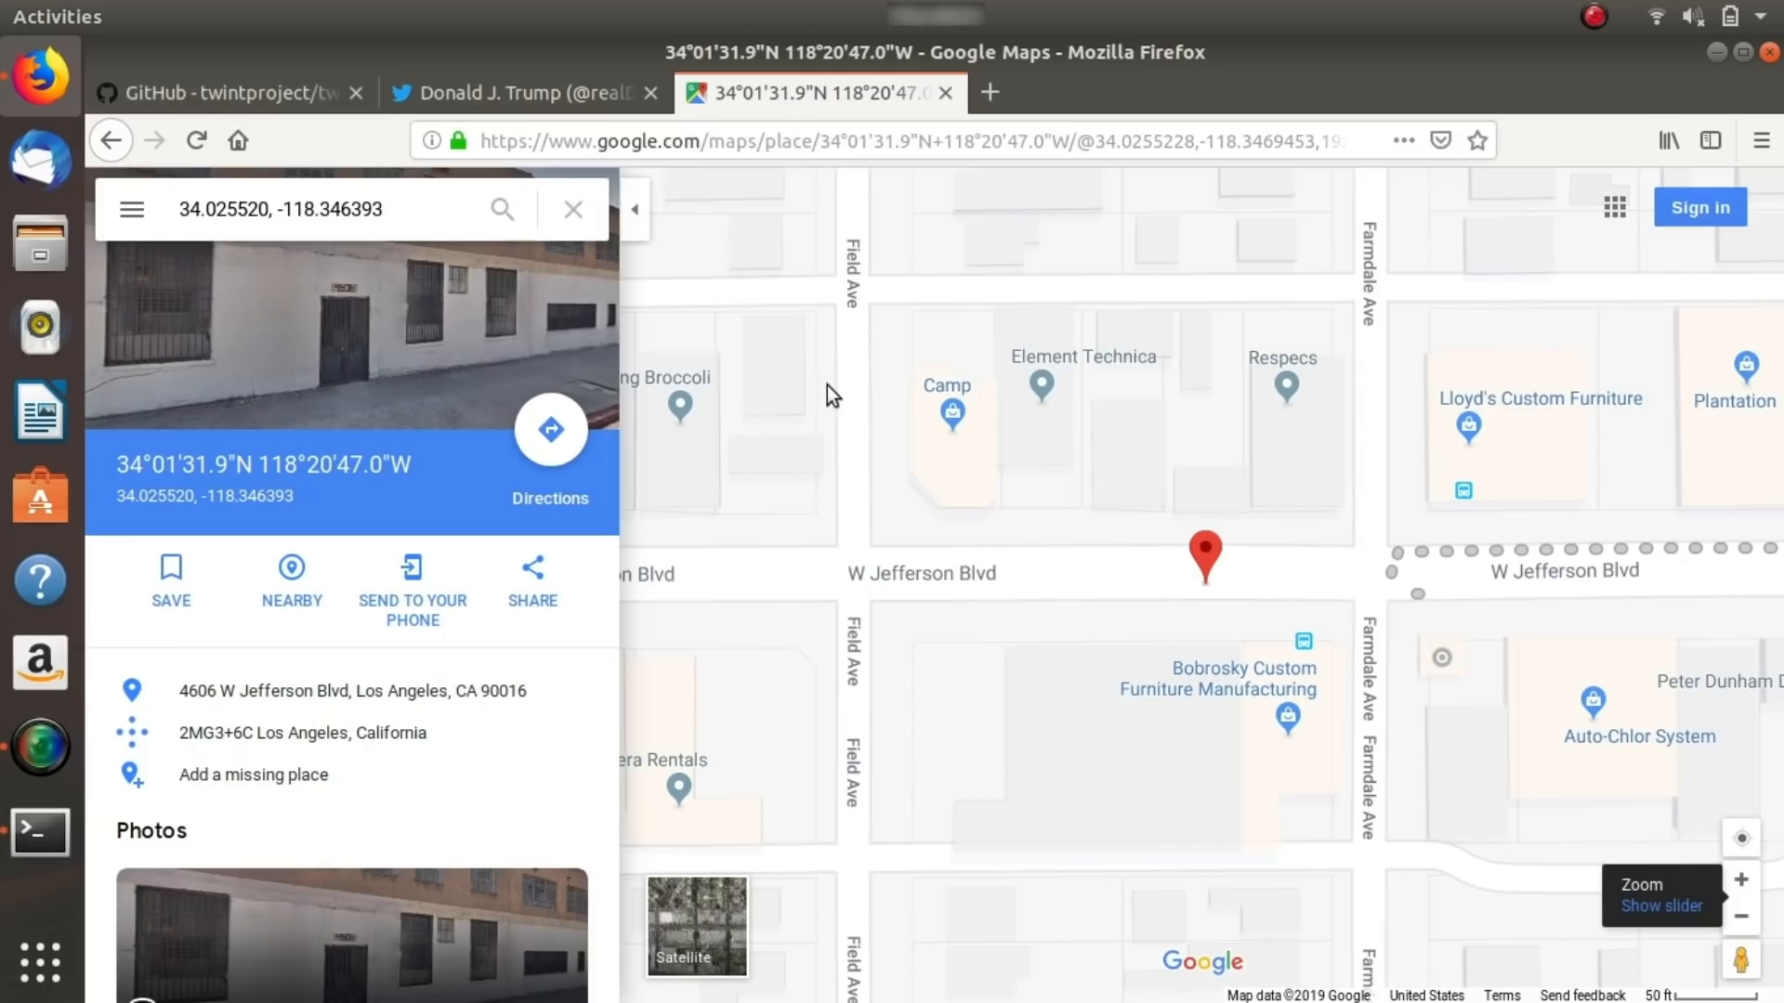
mouse_move(1211, 751)
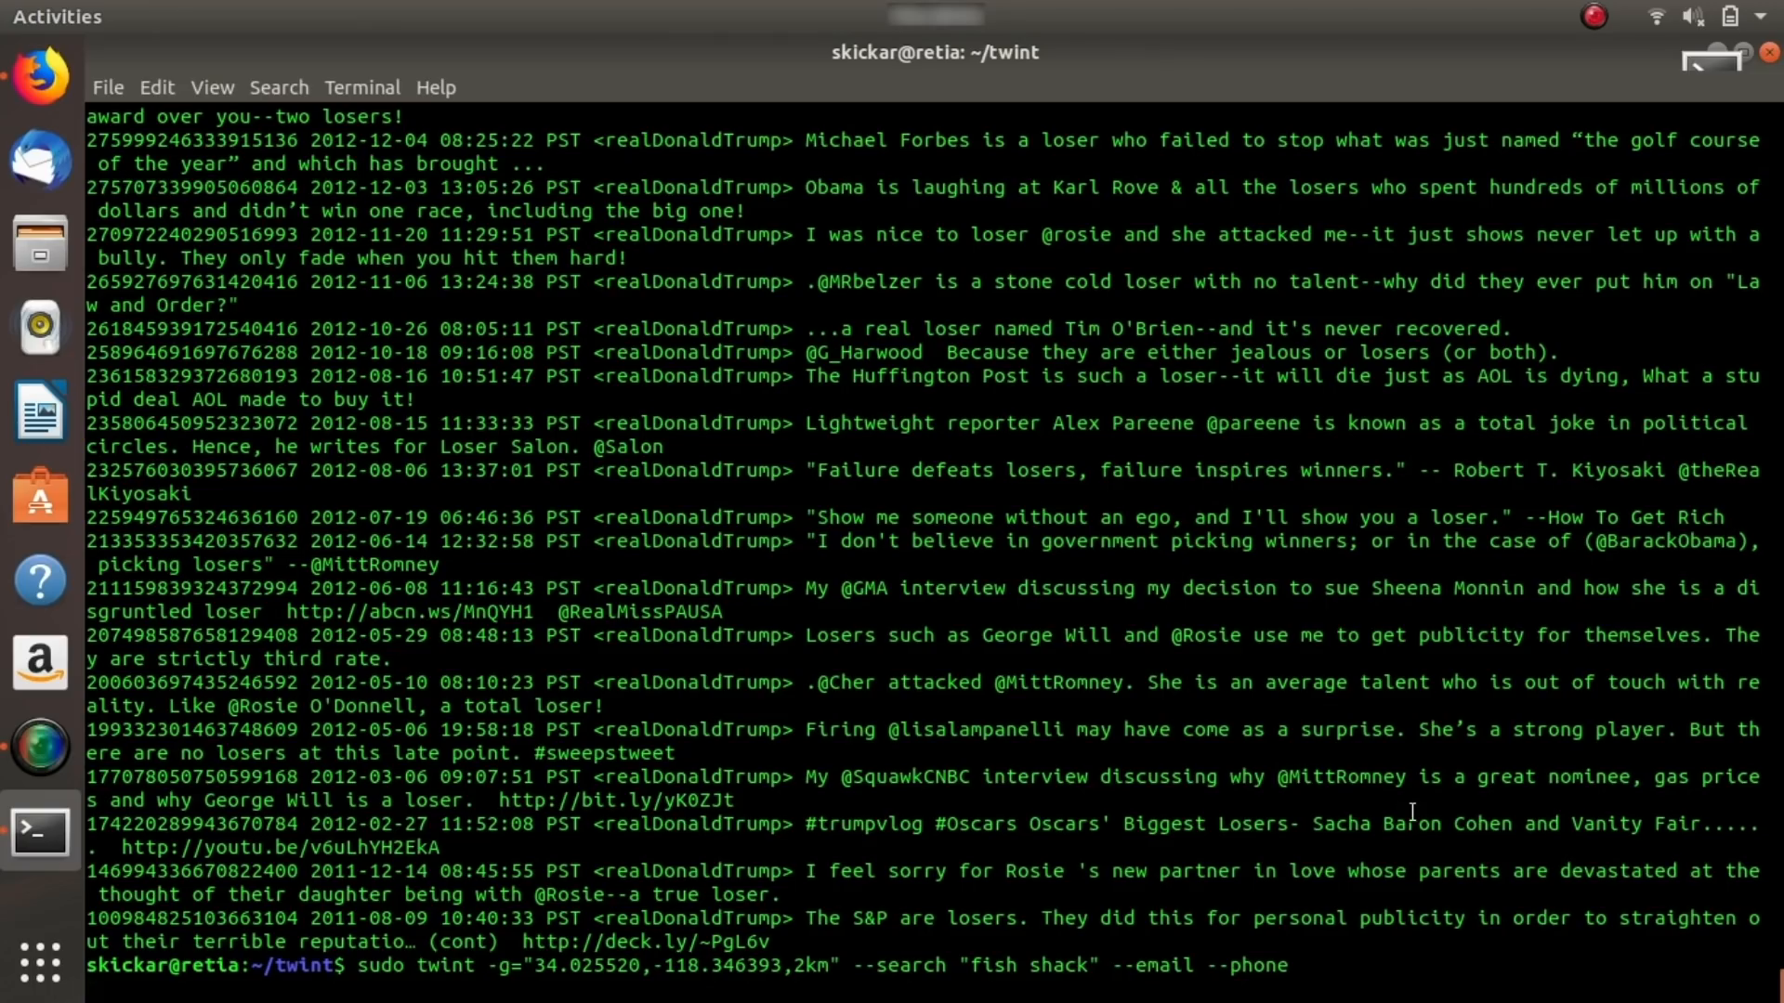
Run the fish shack geo search, then rerun it without the search term to list 2km email/phone tweets.
key("Return")
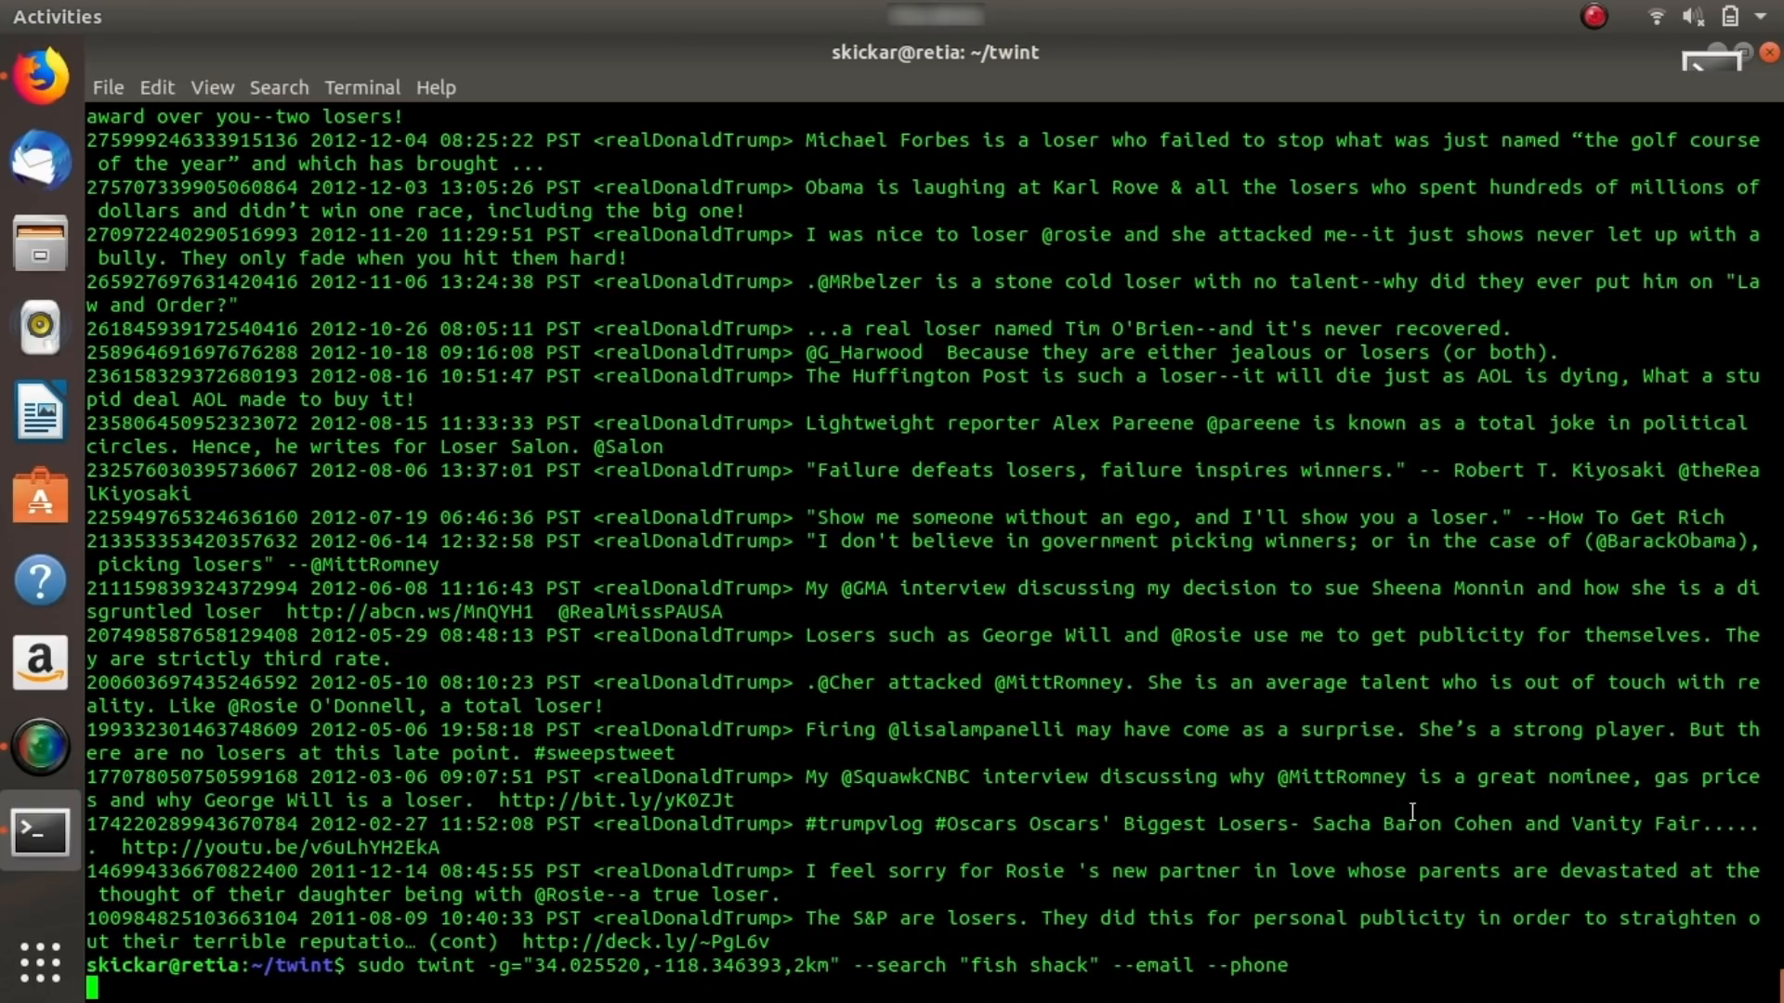
key("Return")
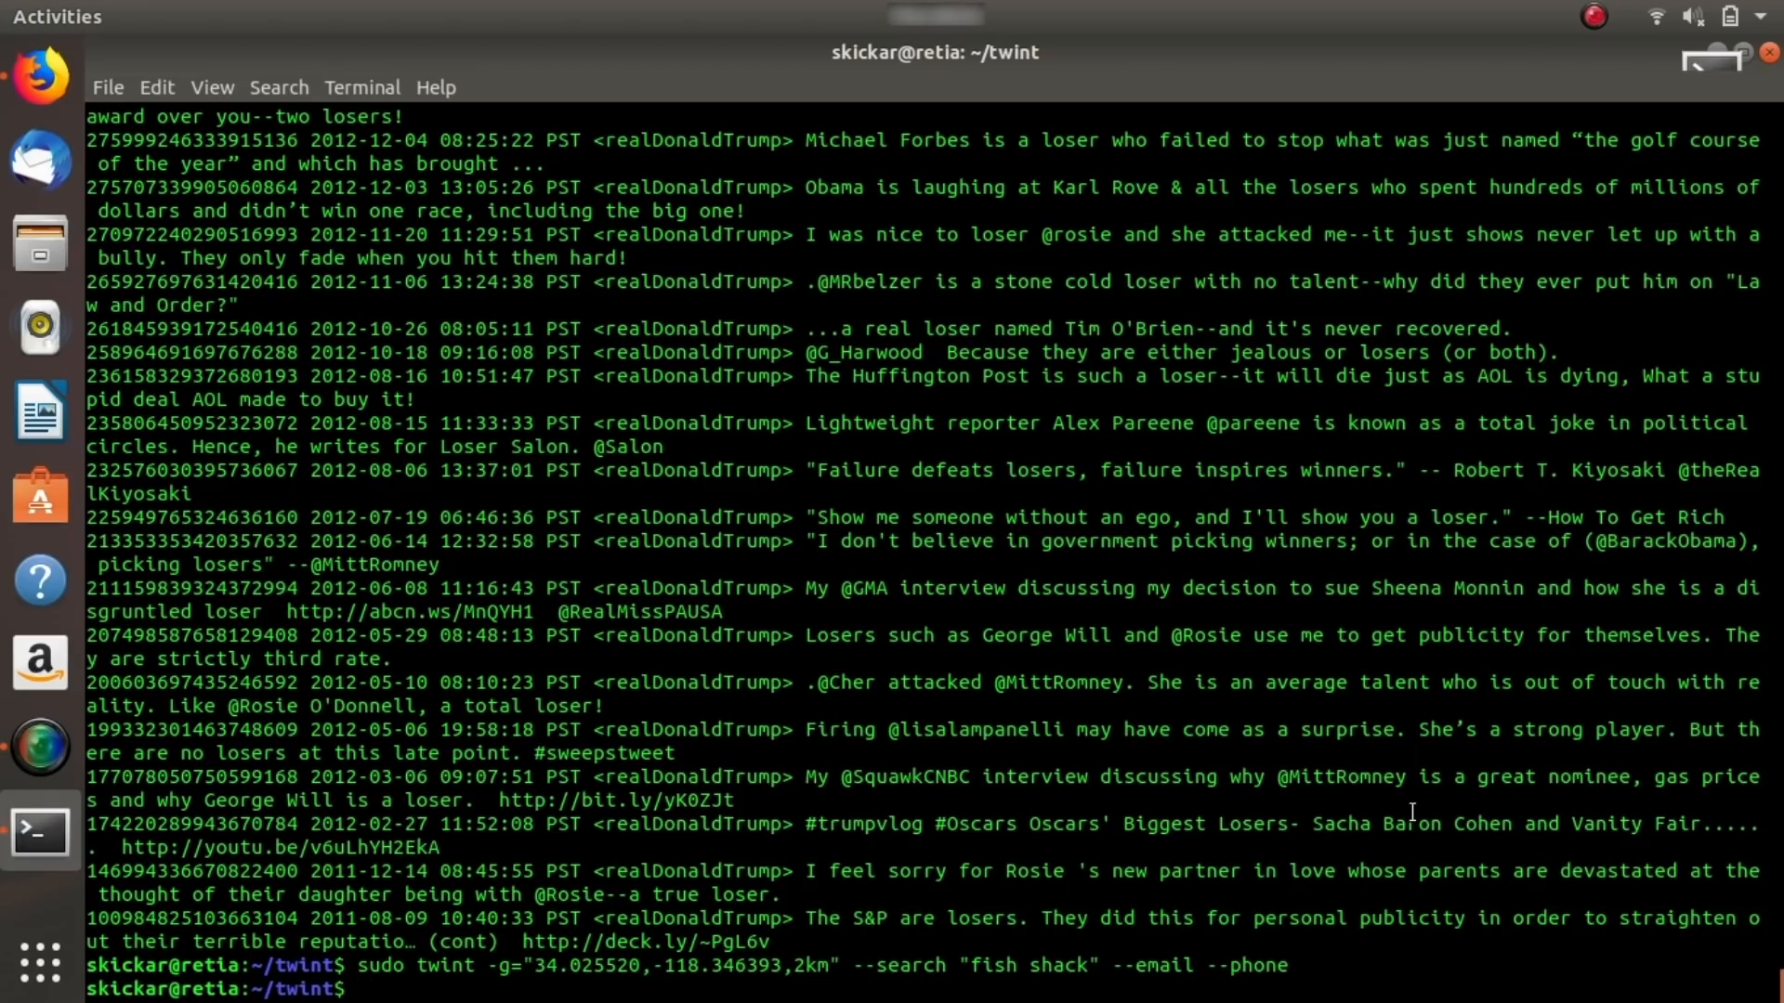
key("Up")
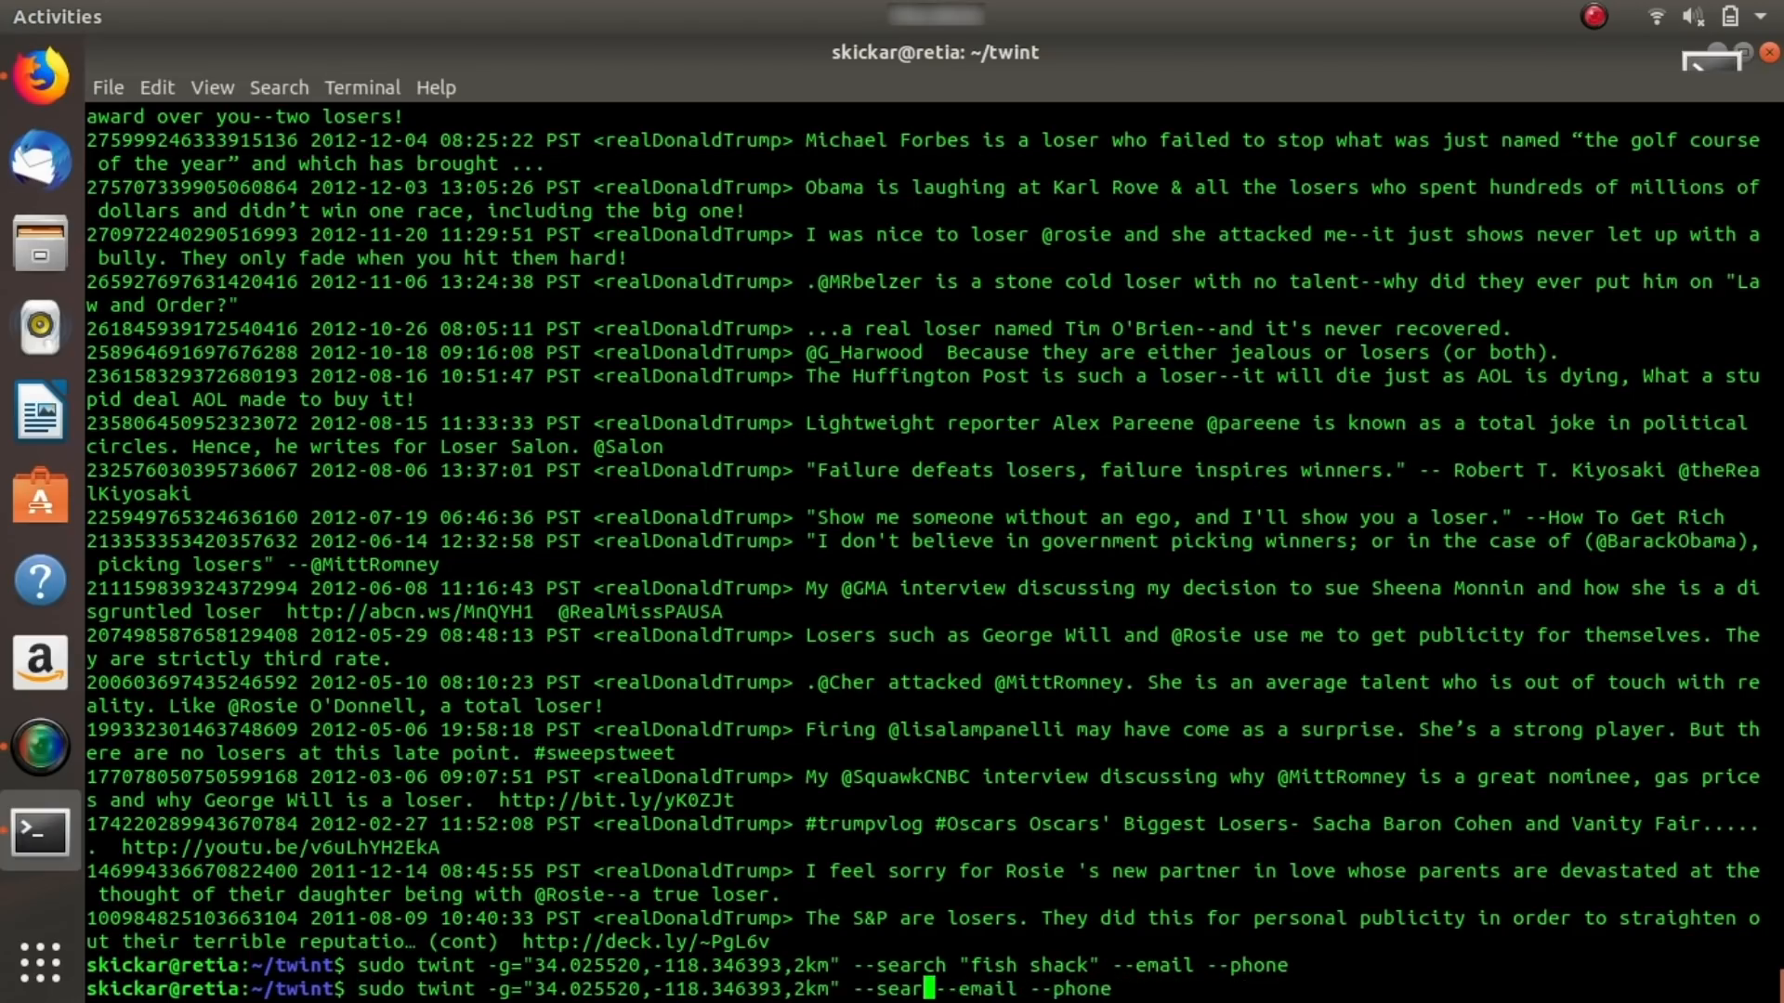
key("Return")
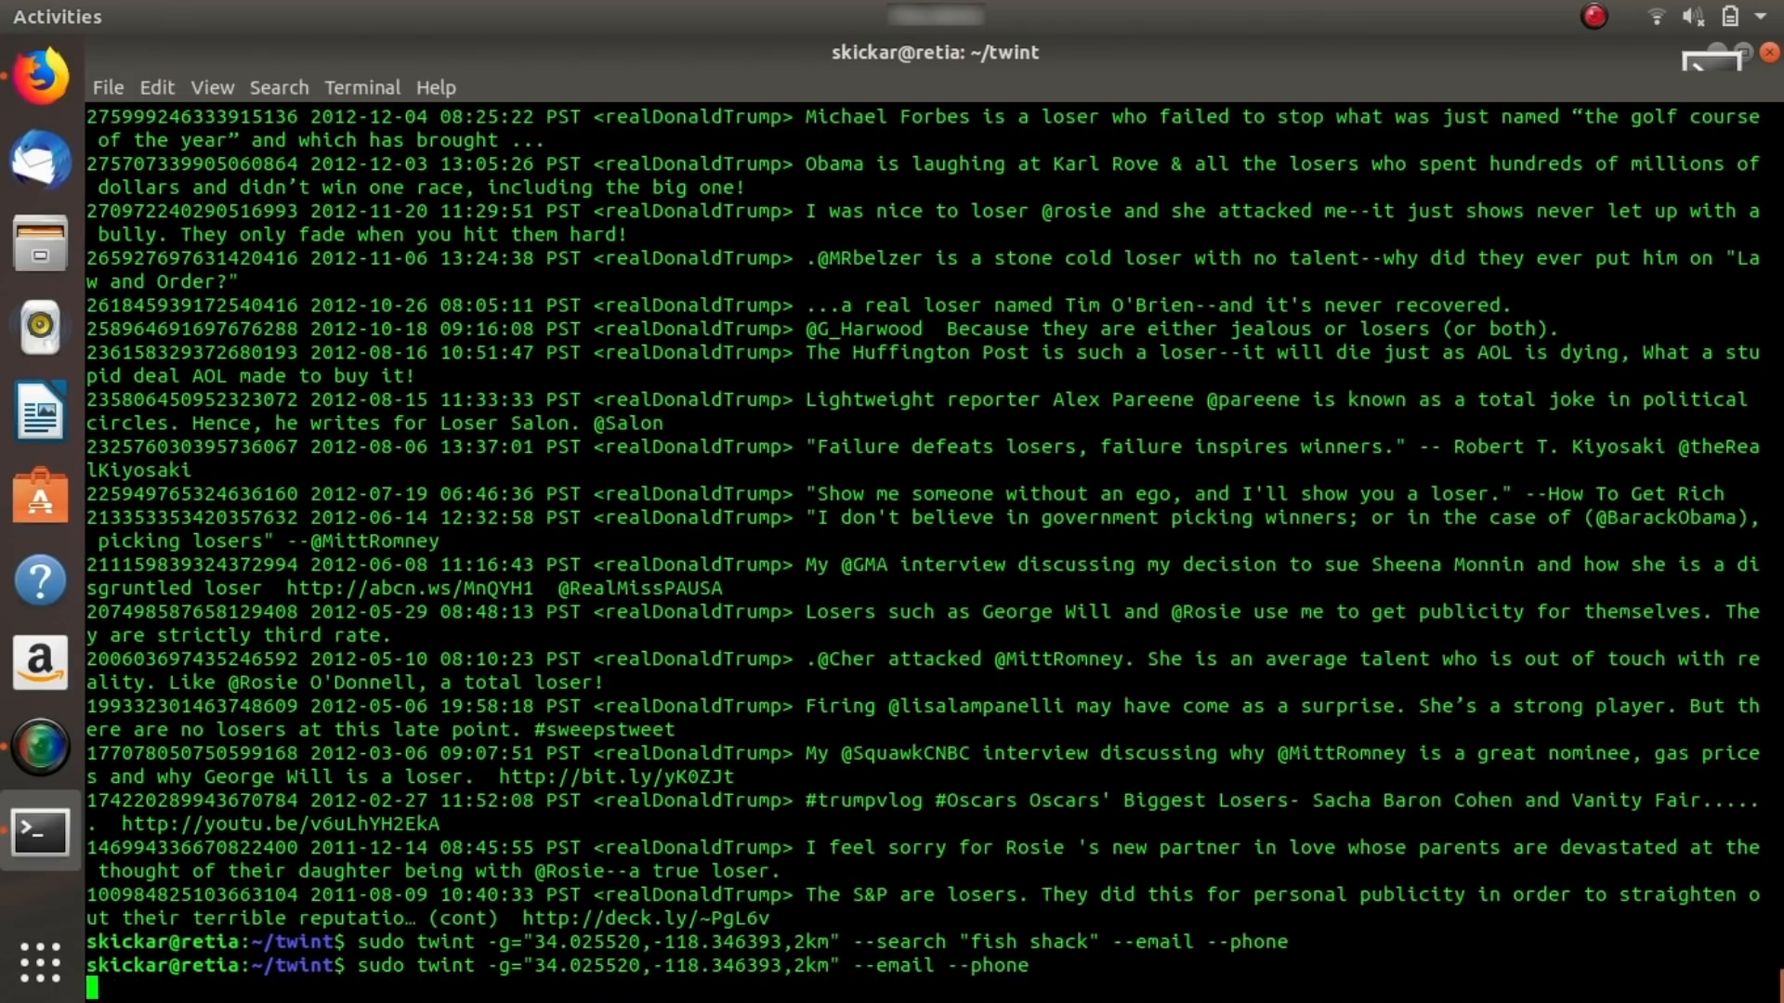
key("Return")
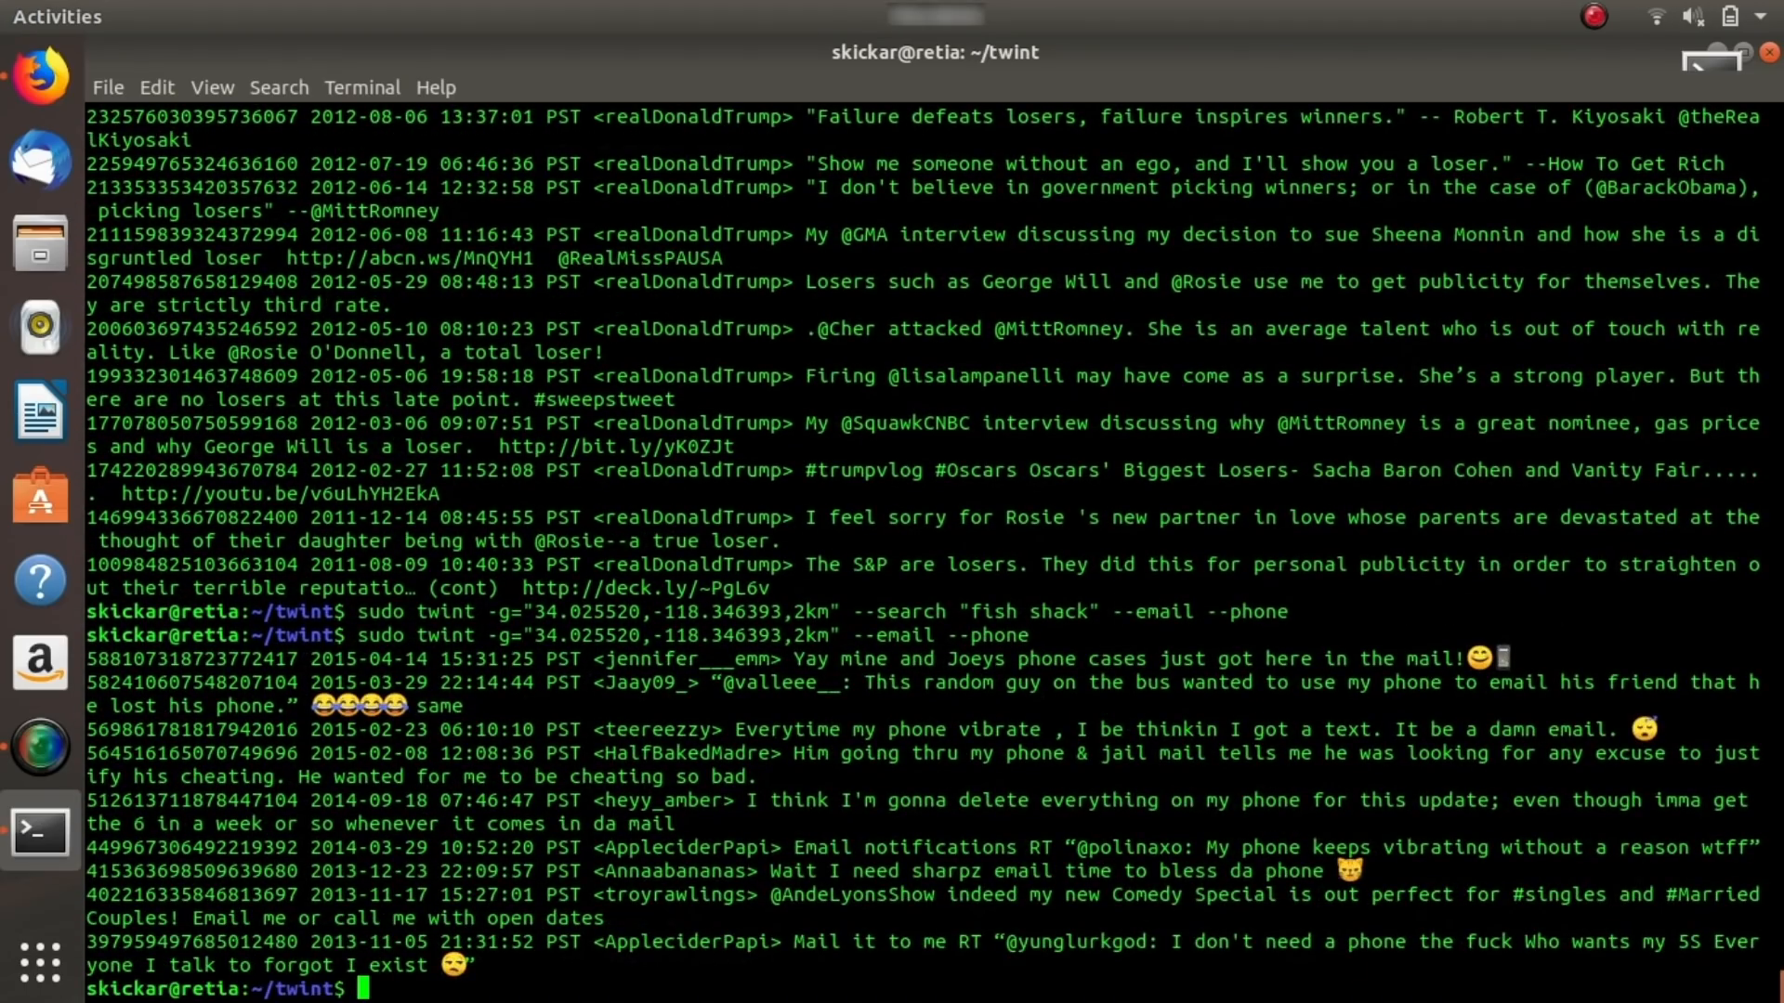
mouse_move(1160, 815)
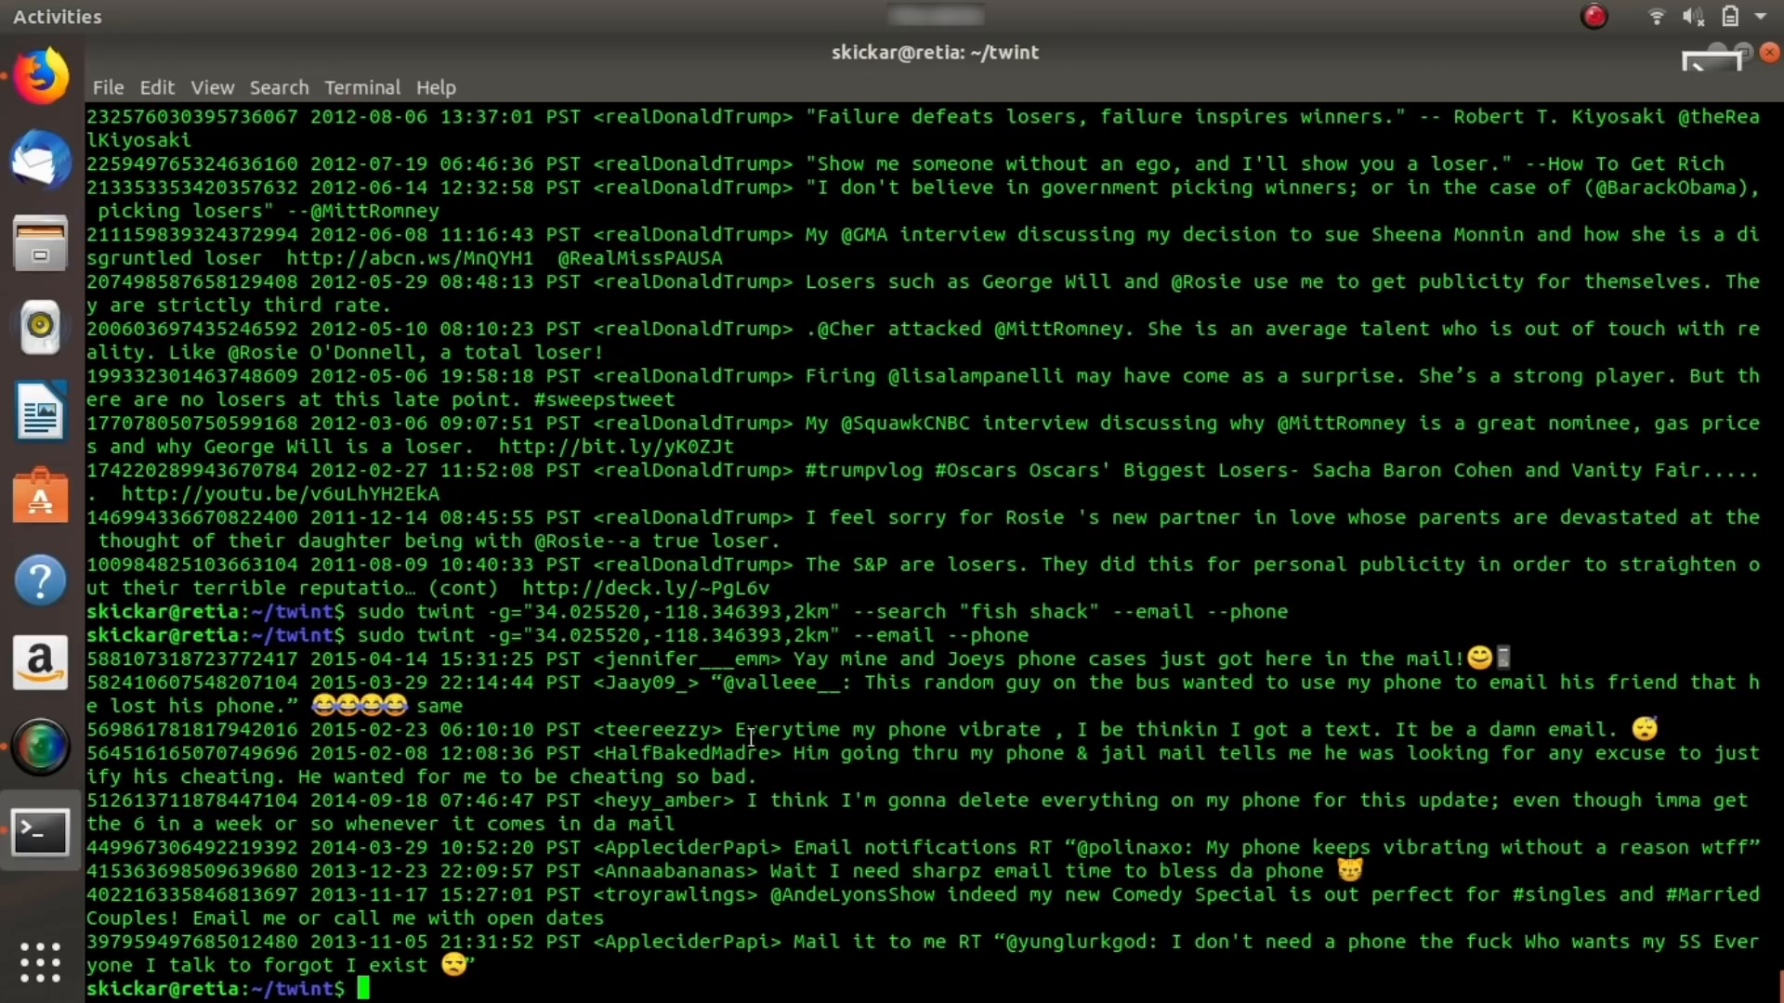
mouse_move(998, 716)
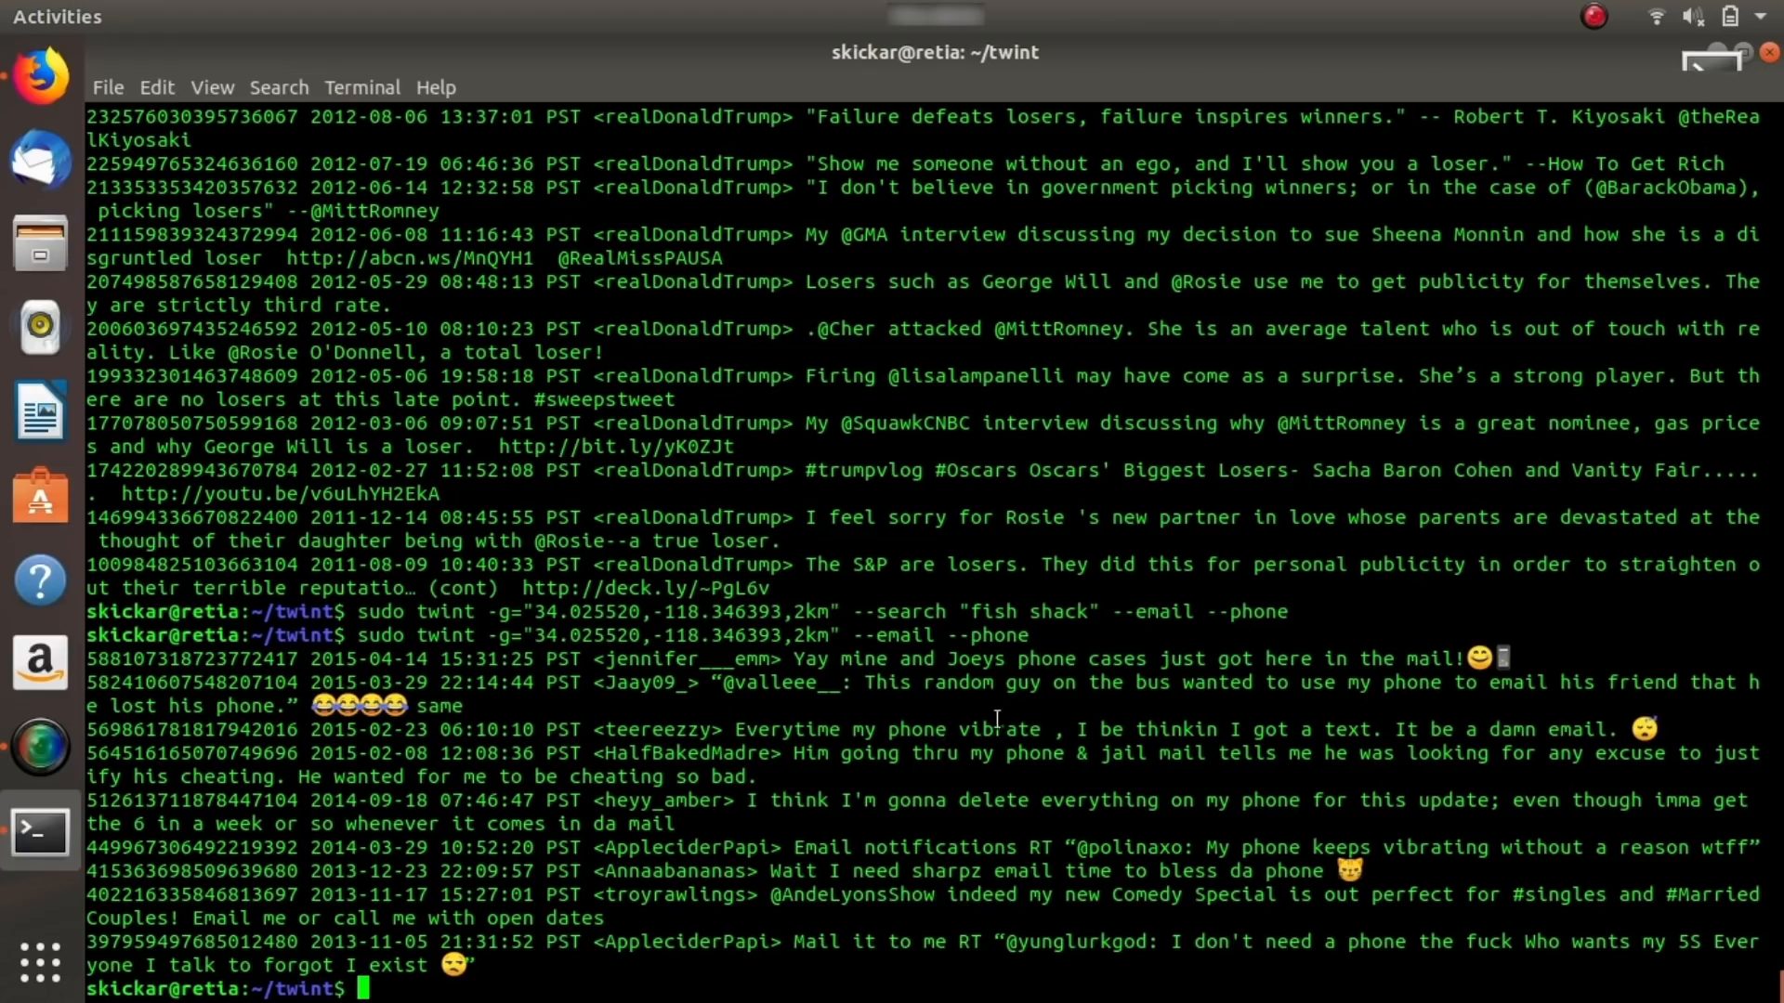
mouse_move(1041, 685)
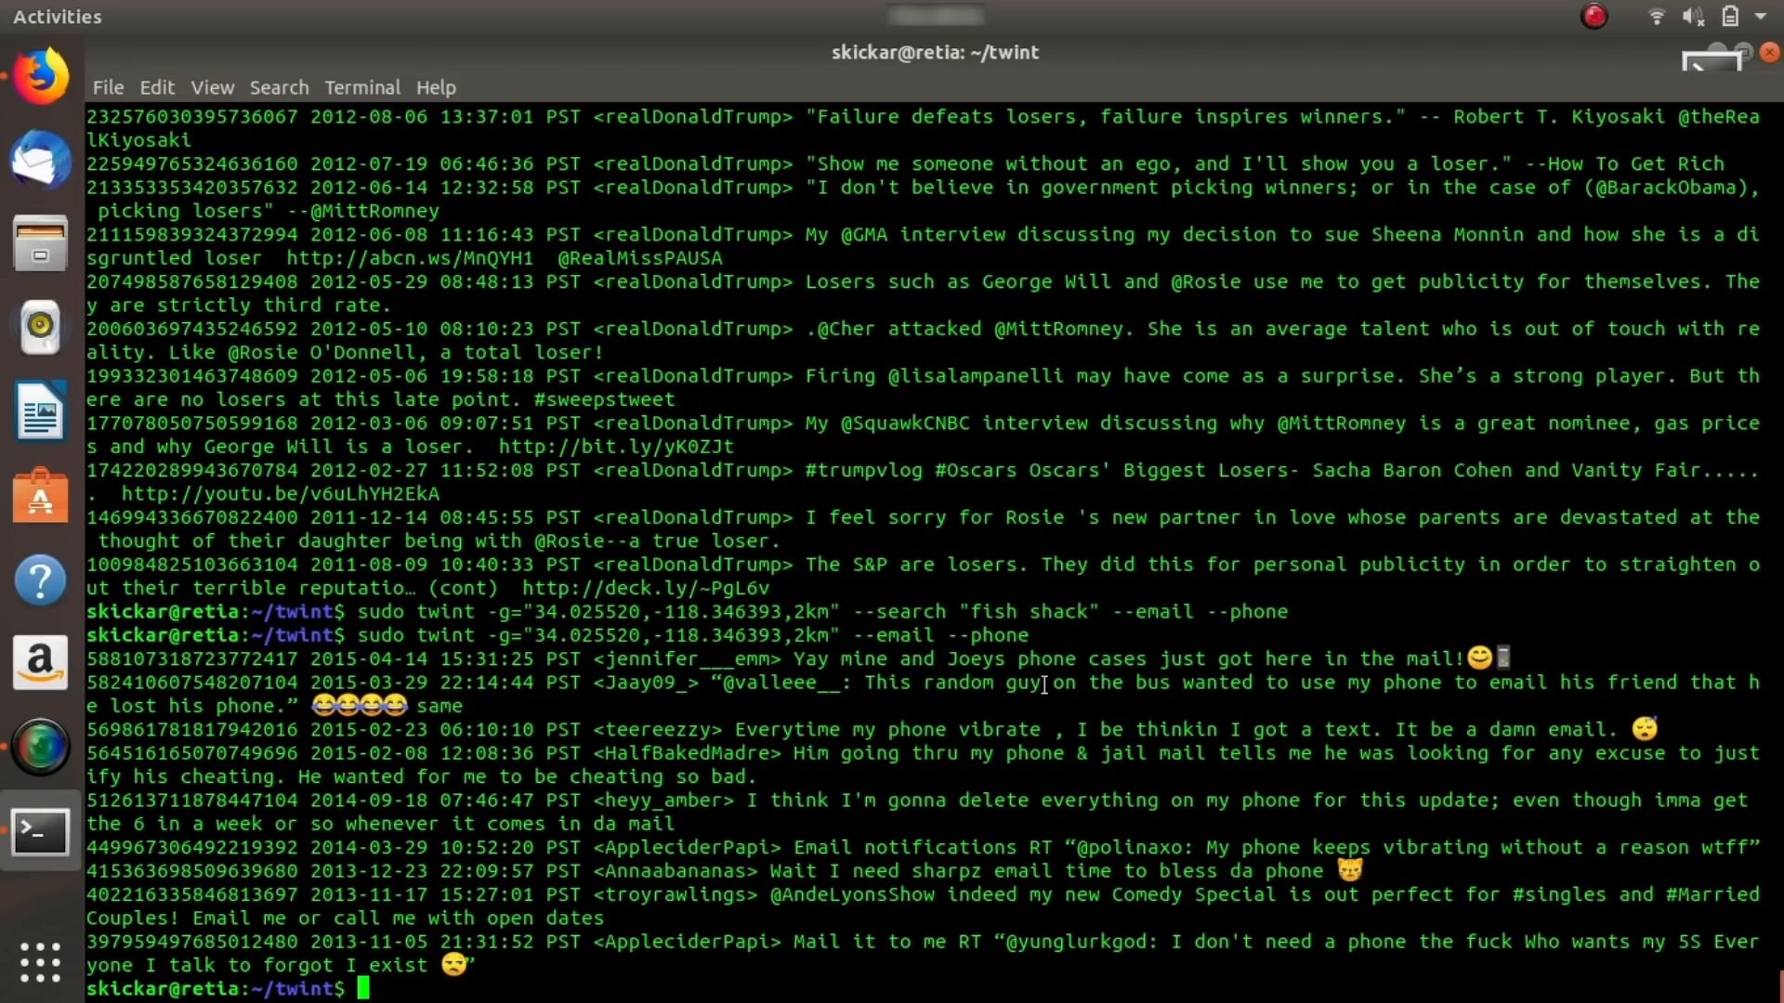
List the twint folder's files to find trumped1.txt.
type("ls")
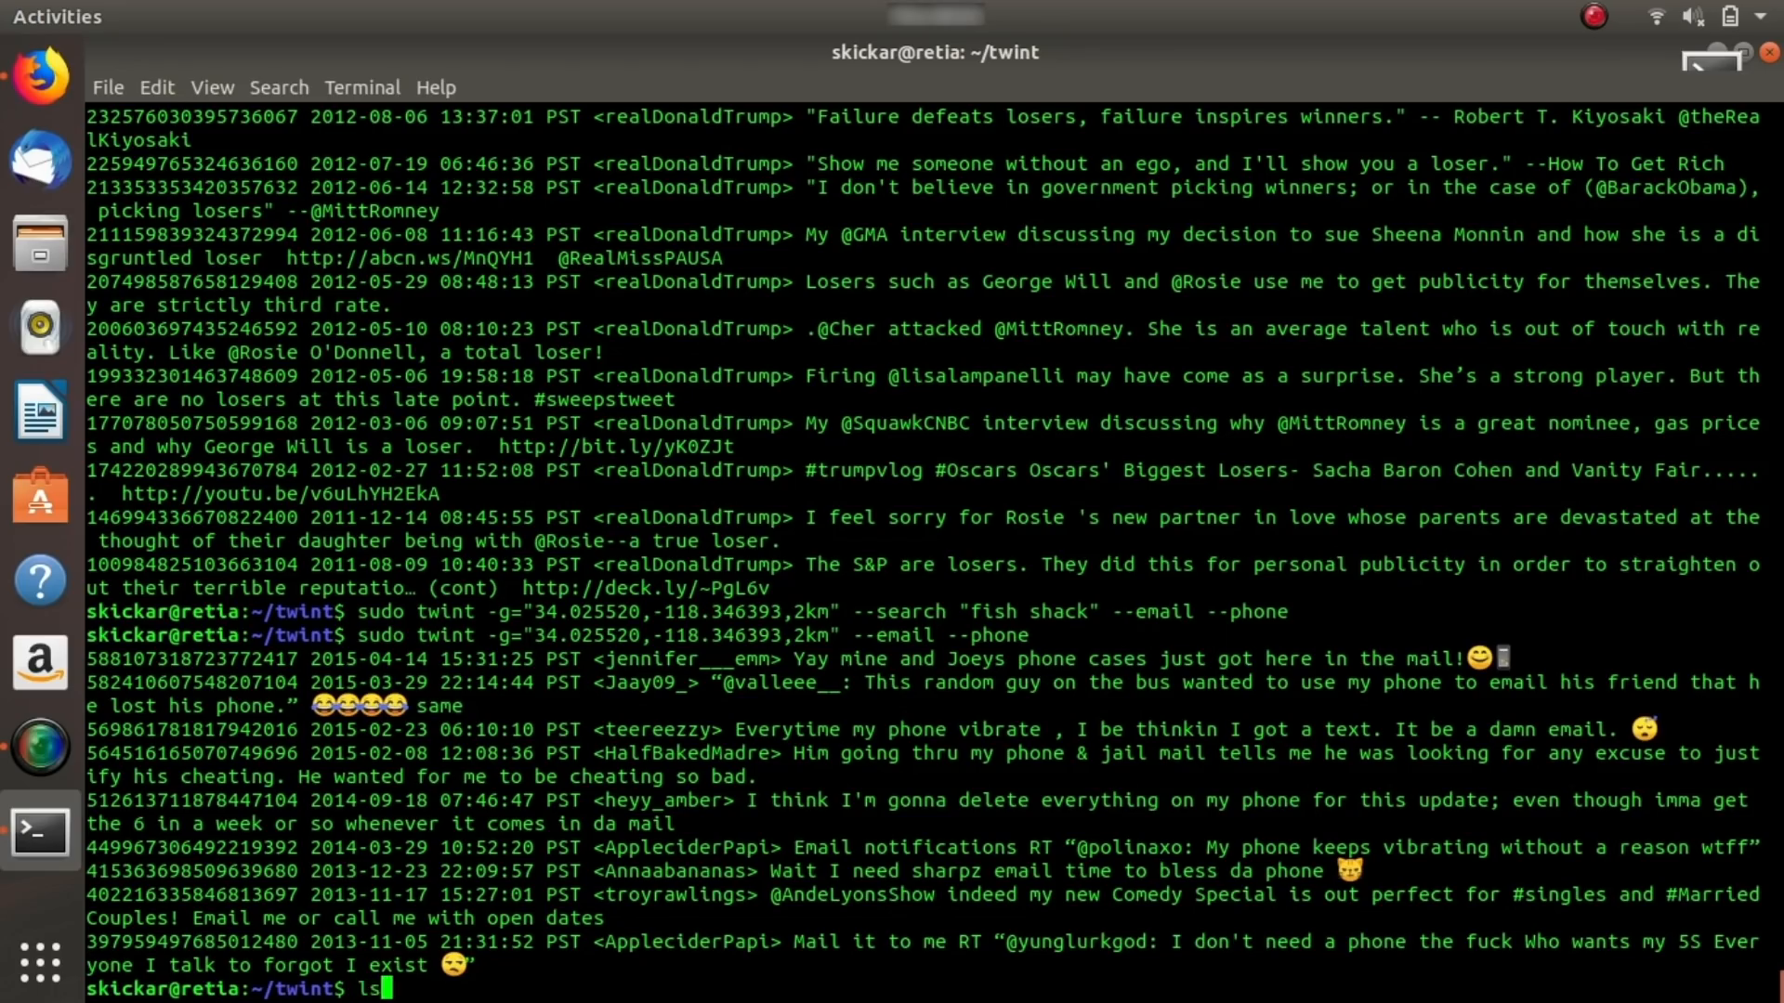
key("Return")
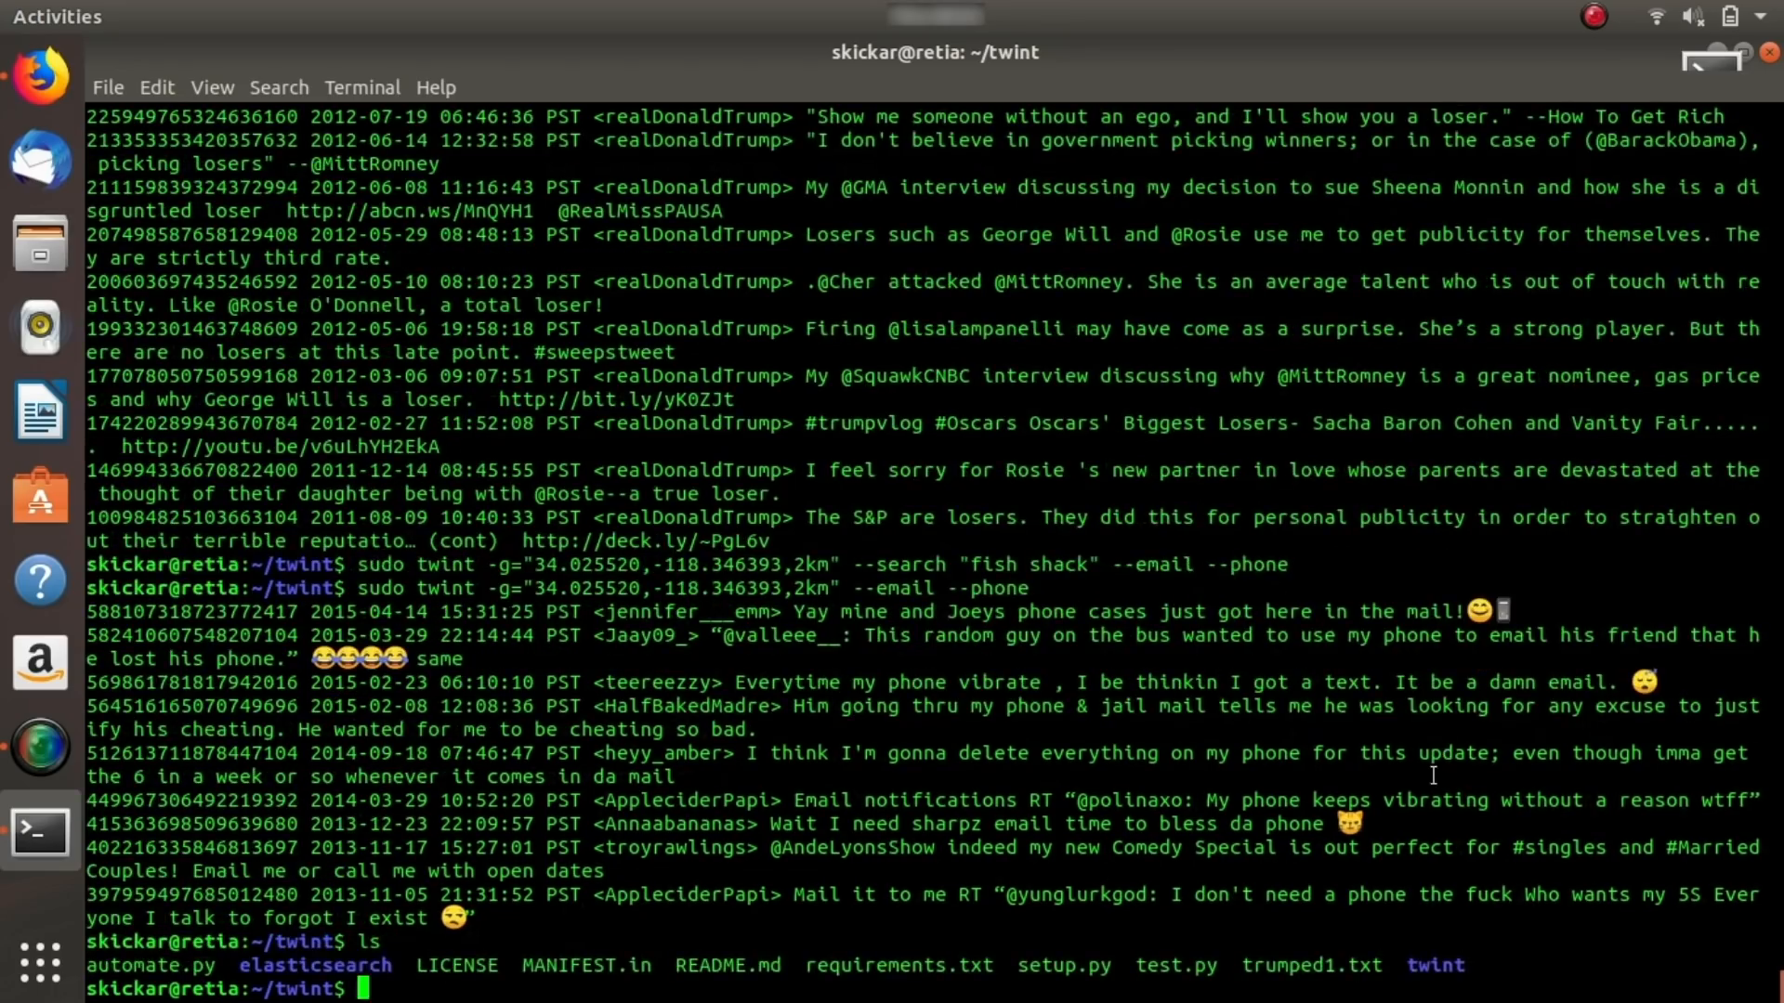
Print the saved loser tweets from trumped1.txt with cat.
type("cat trumped1t")
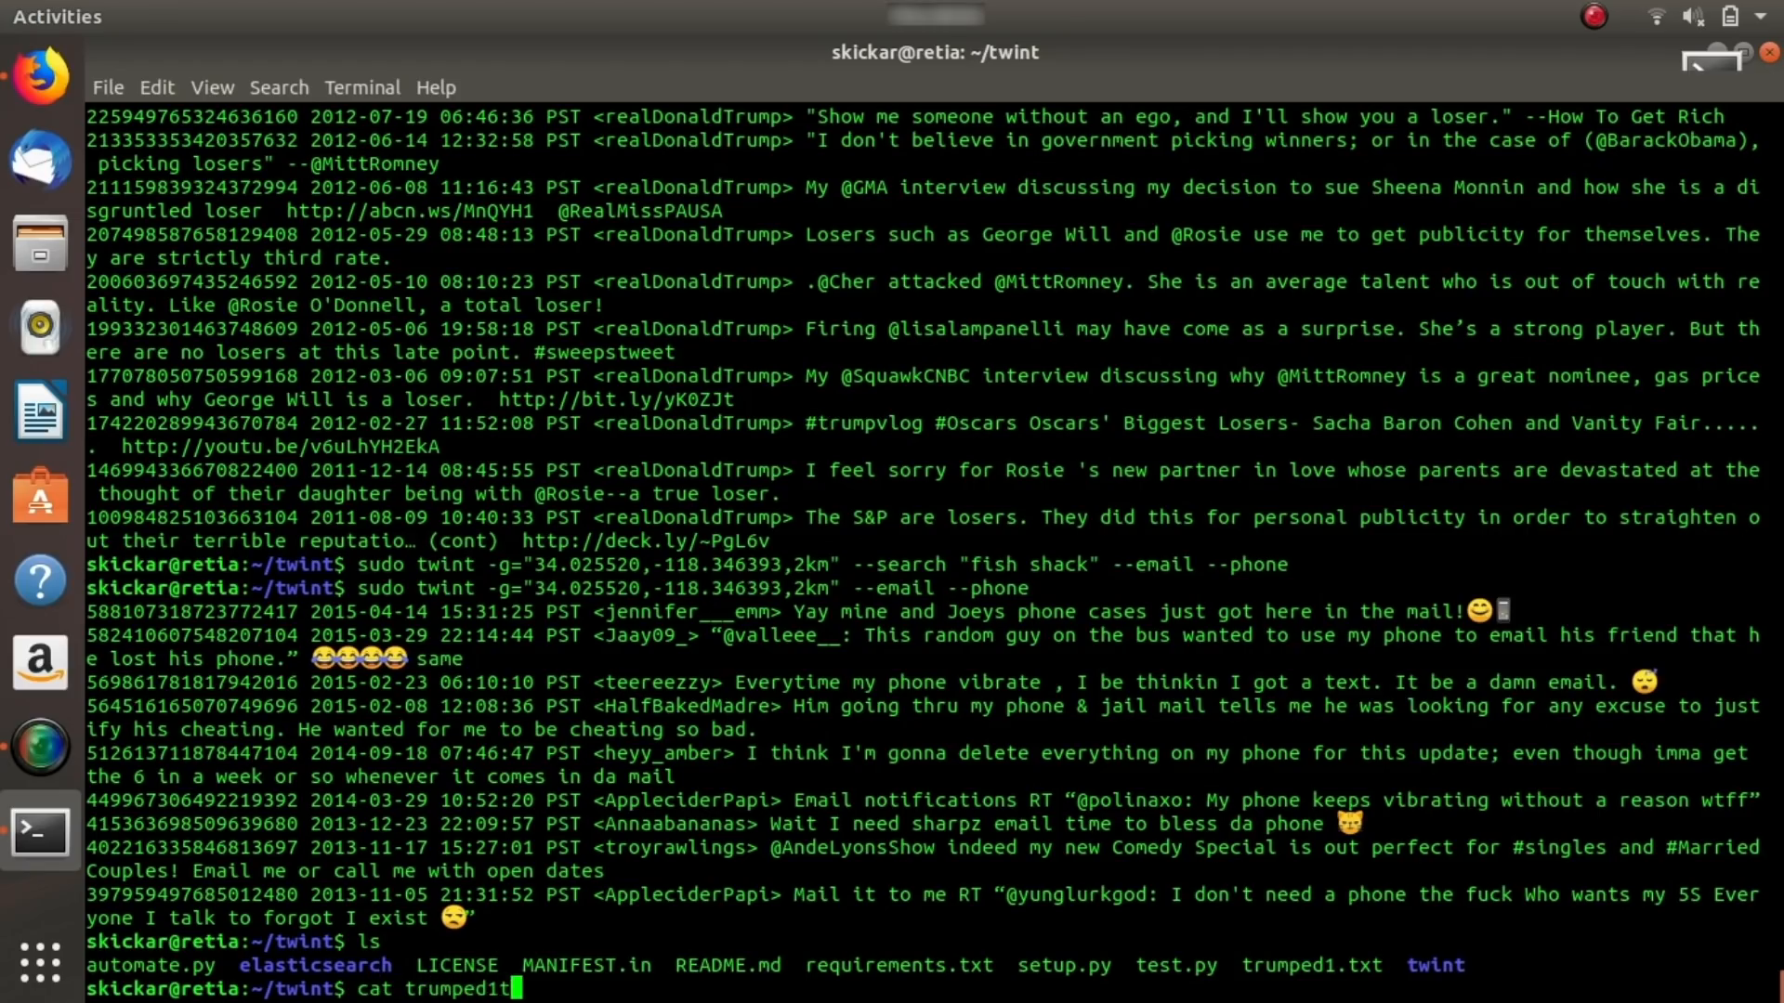
type("xt")
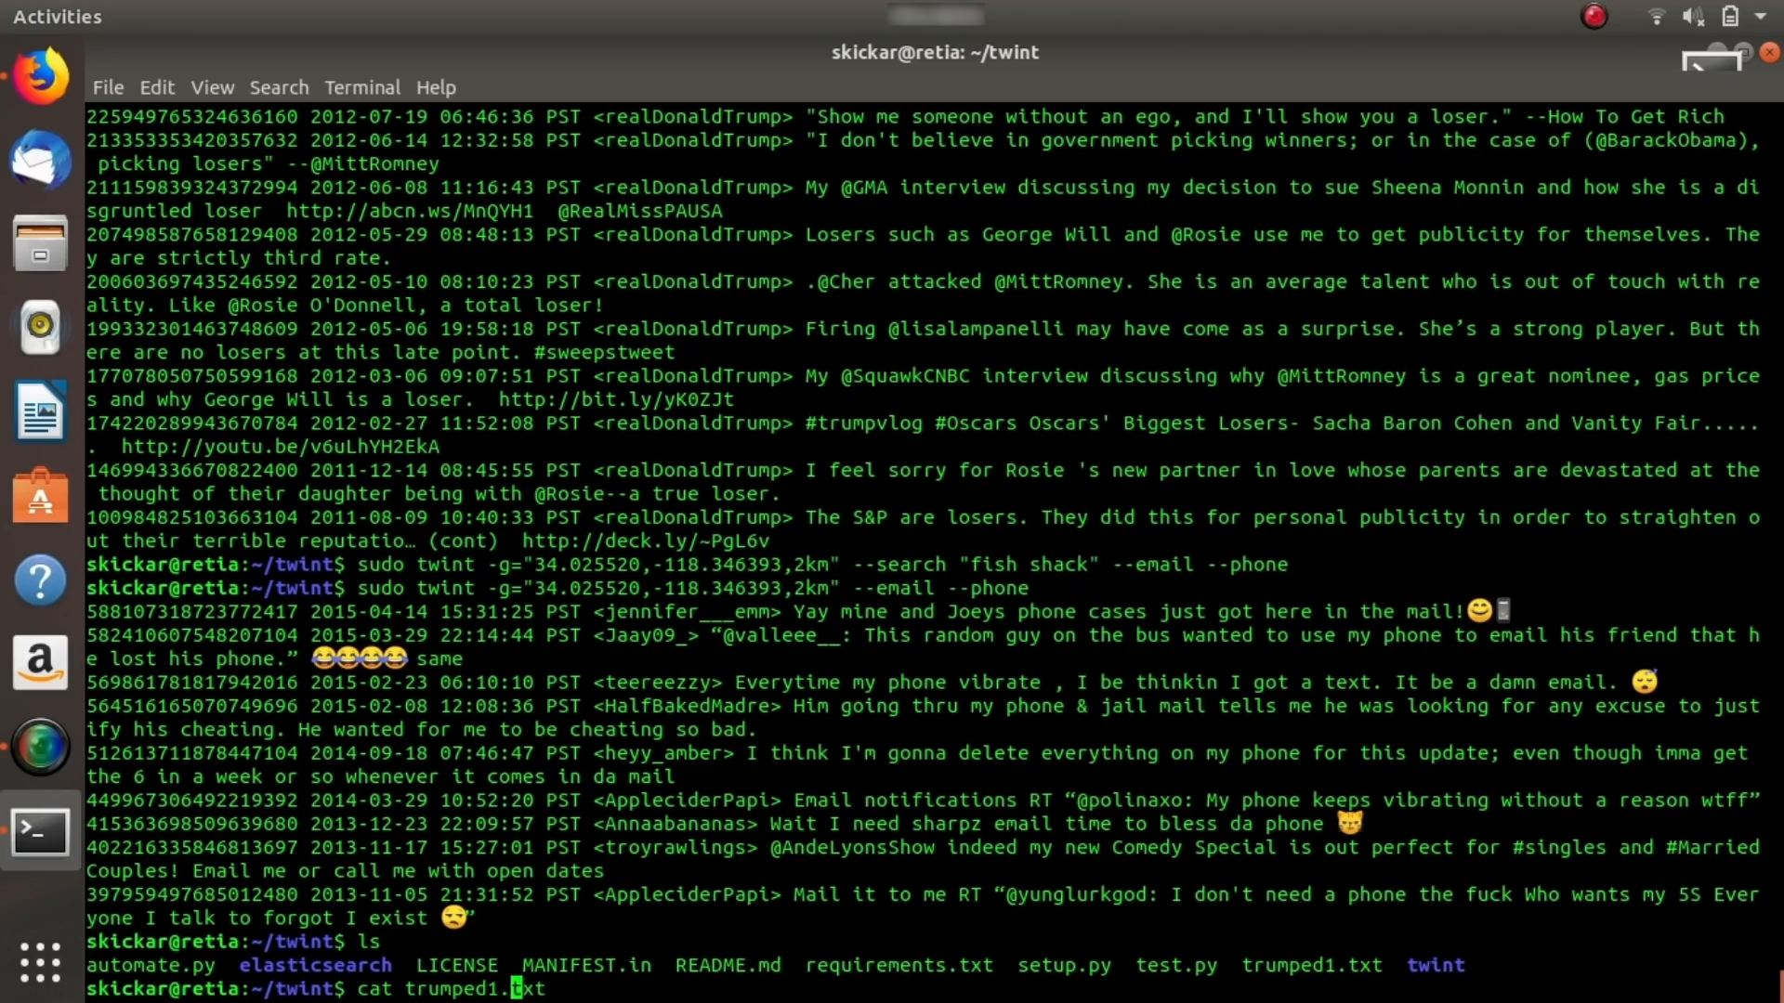
key("Return")
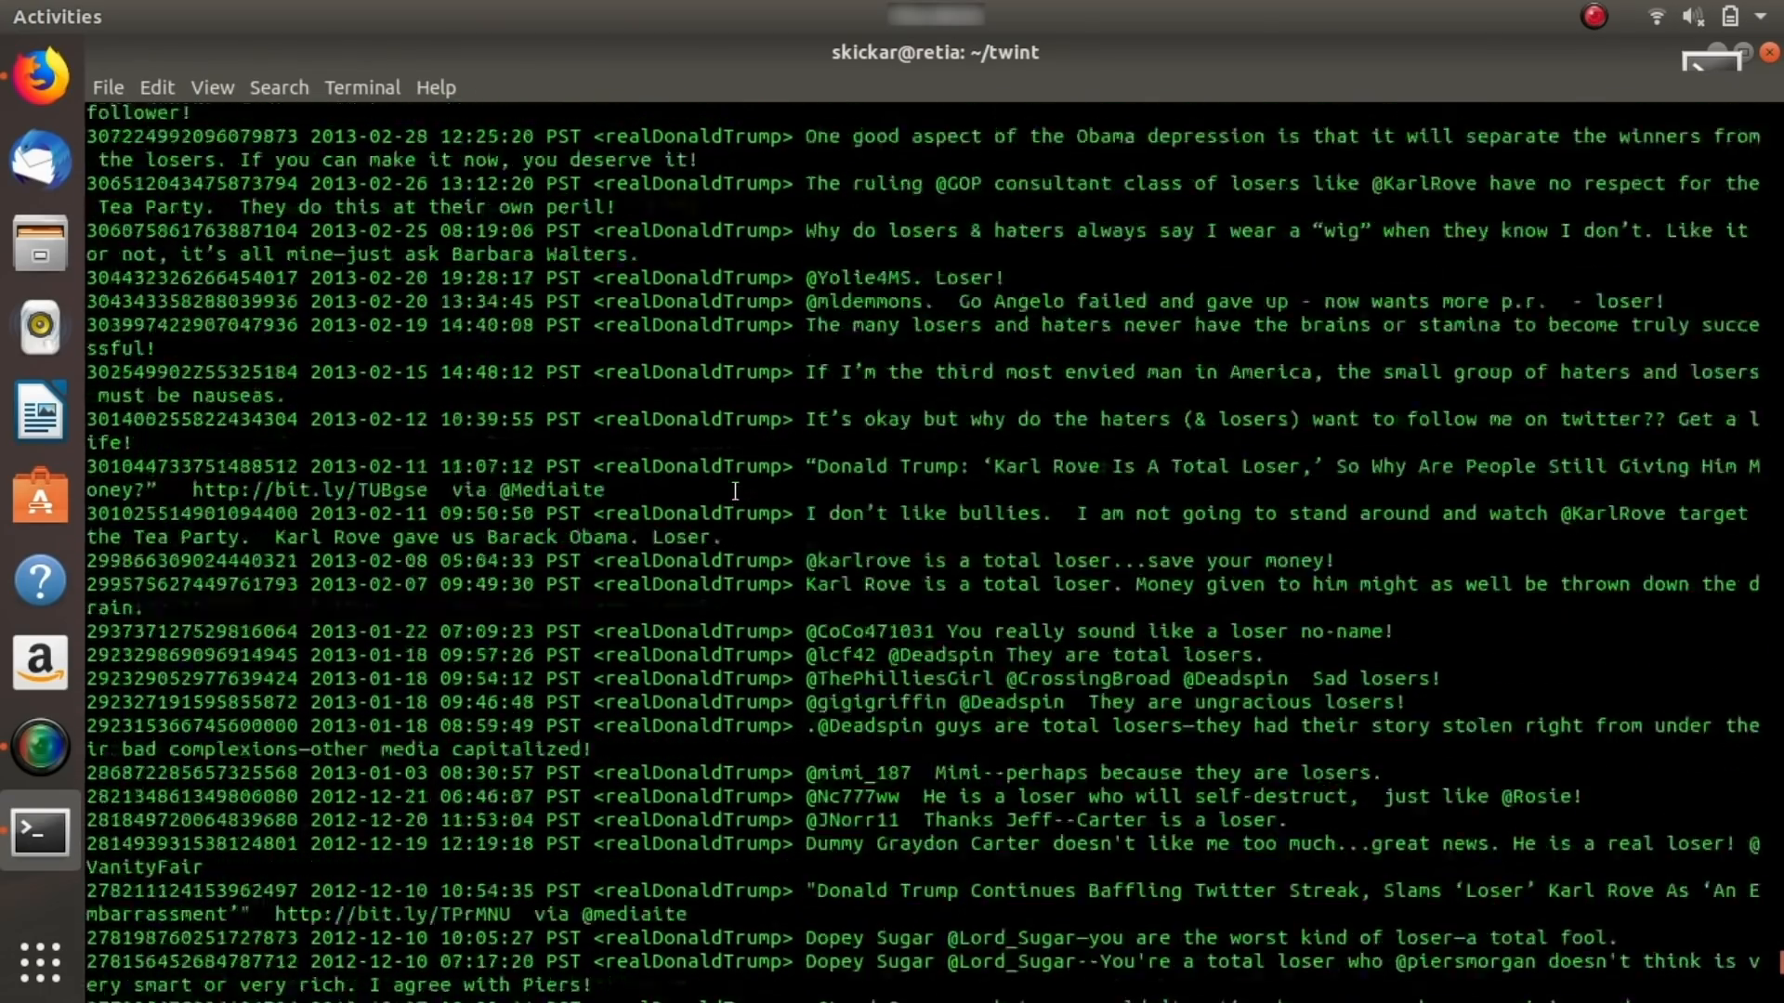
scroll("down", 3)
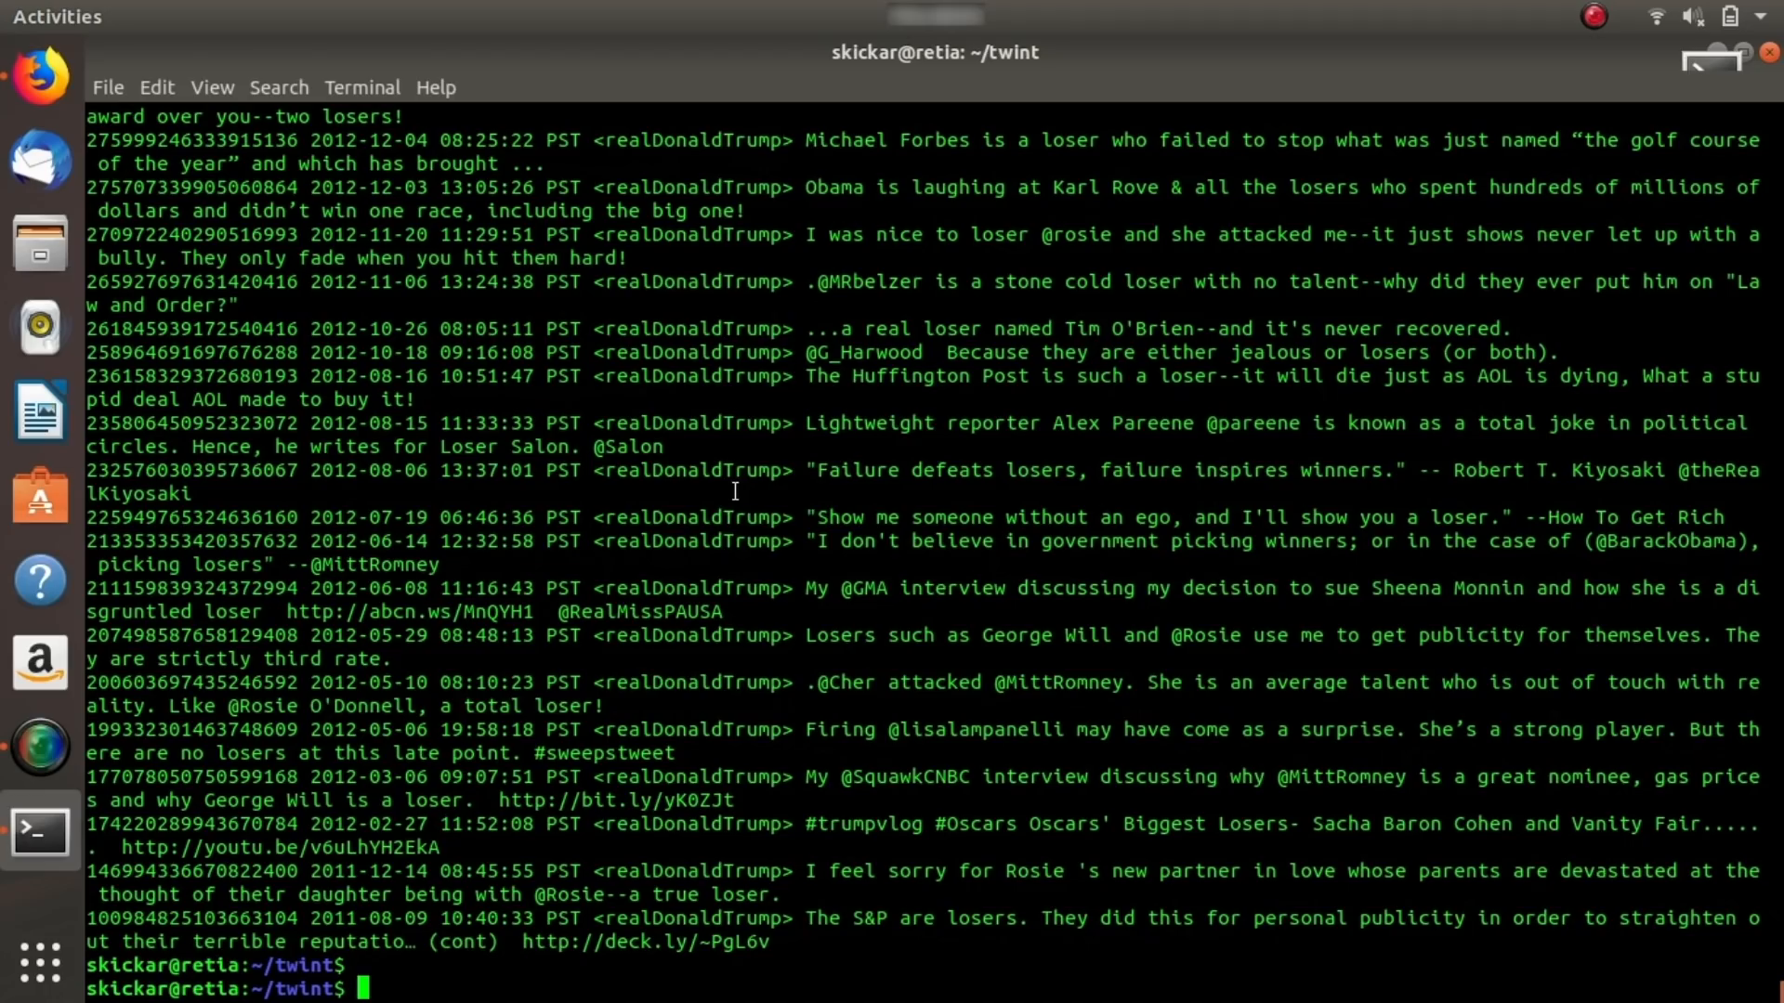
Recall the geo email/phone search, widen it to 4km and add -o csv.csv --csv output.
type("cat trumped1.txt")
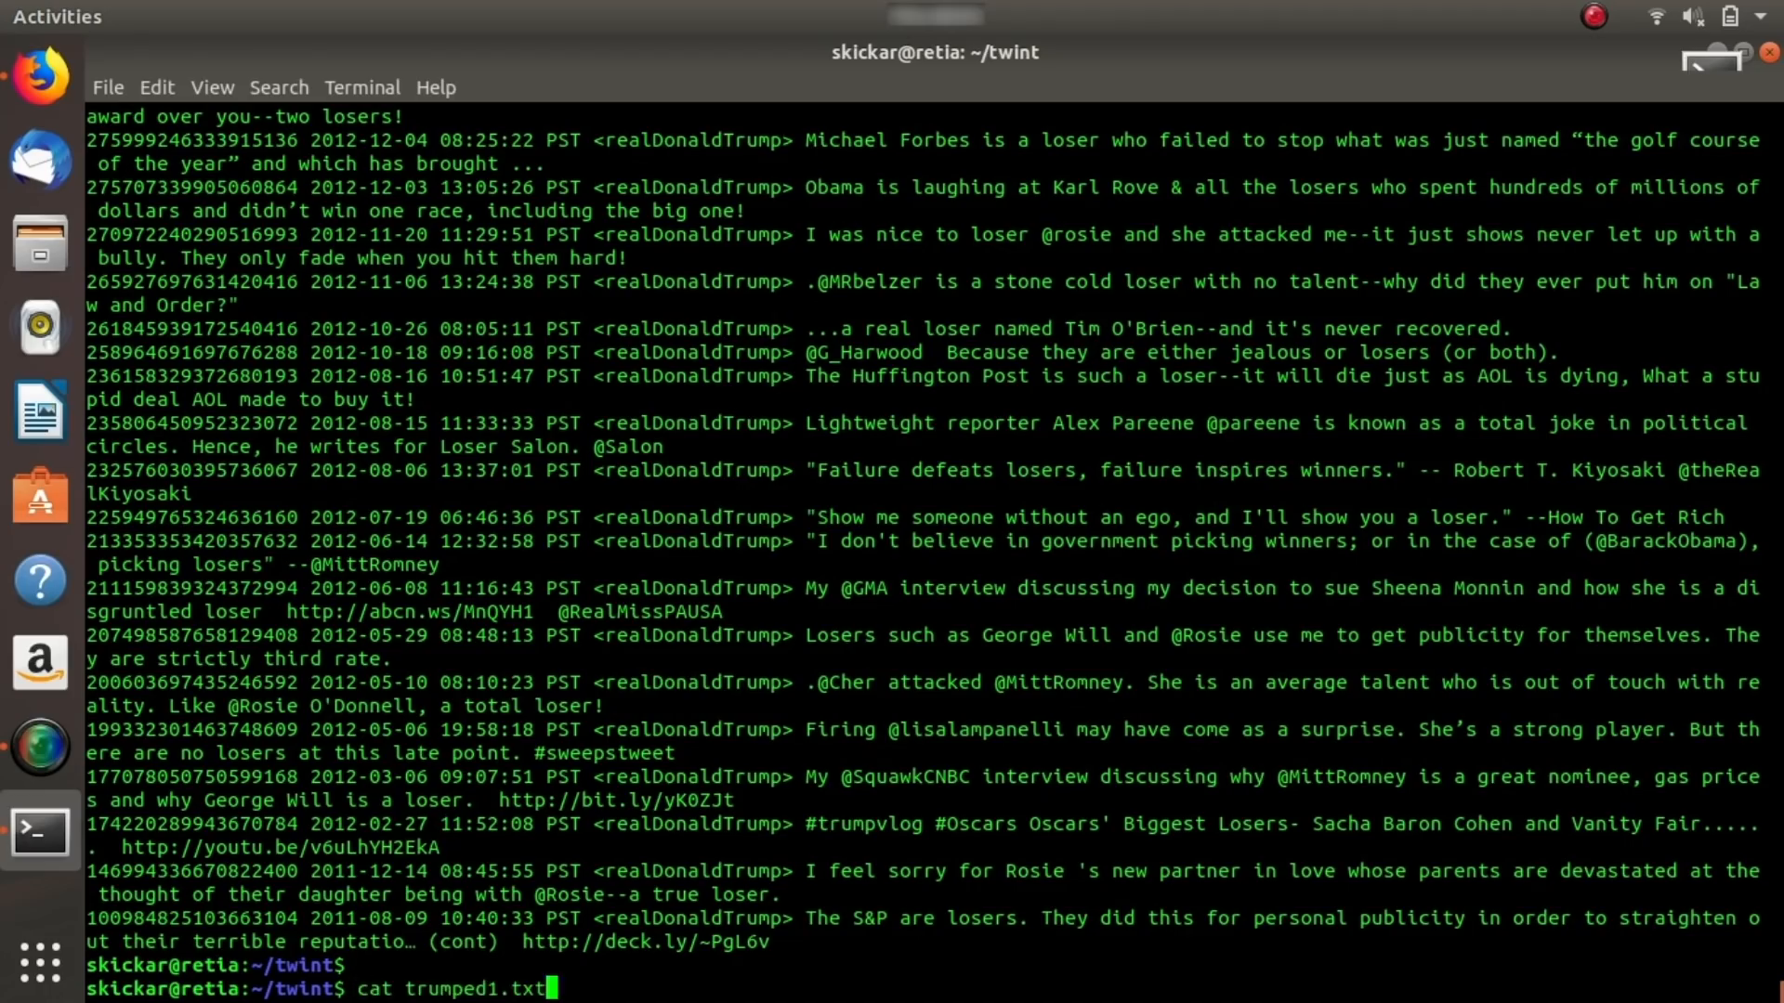
type("sudo twint -g=\"34.025520,-118.346393,2km\" --email --phone")
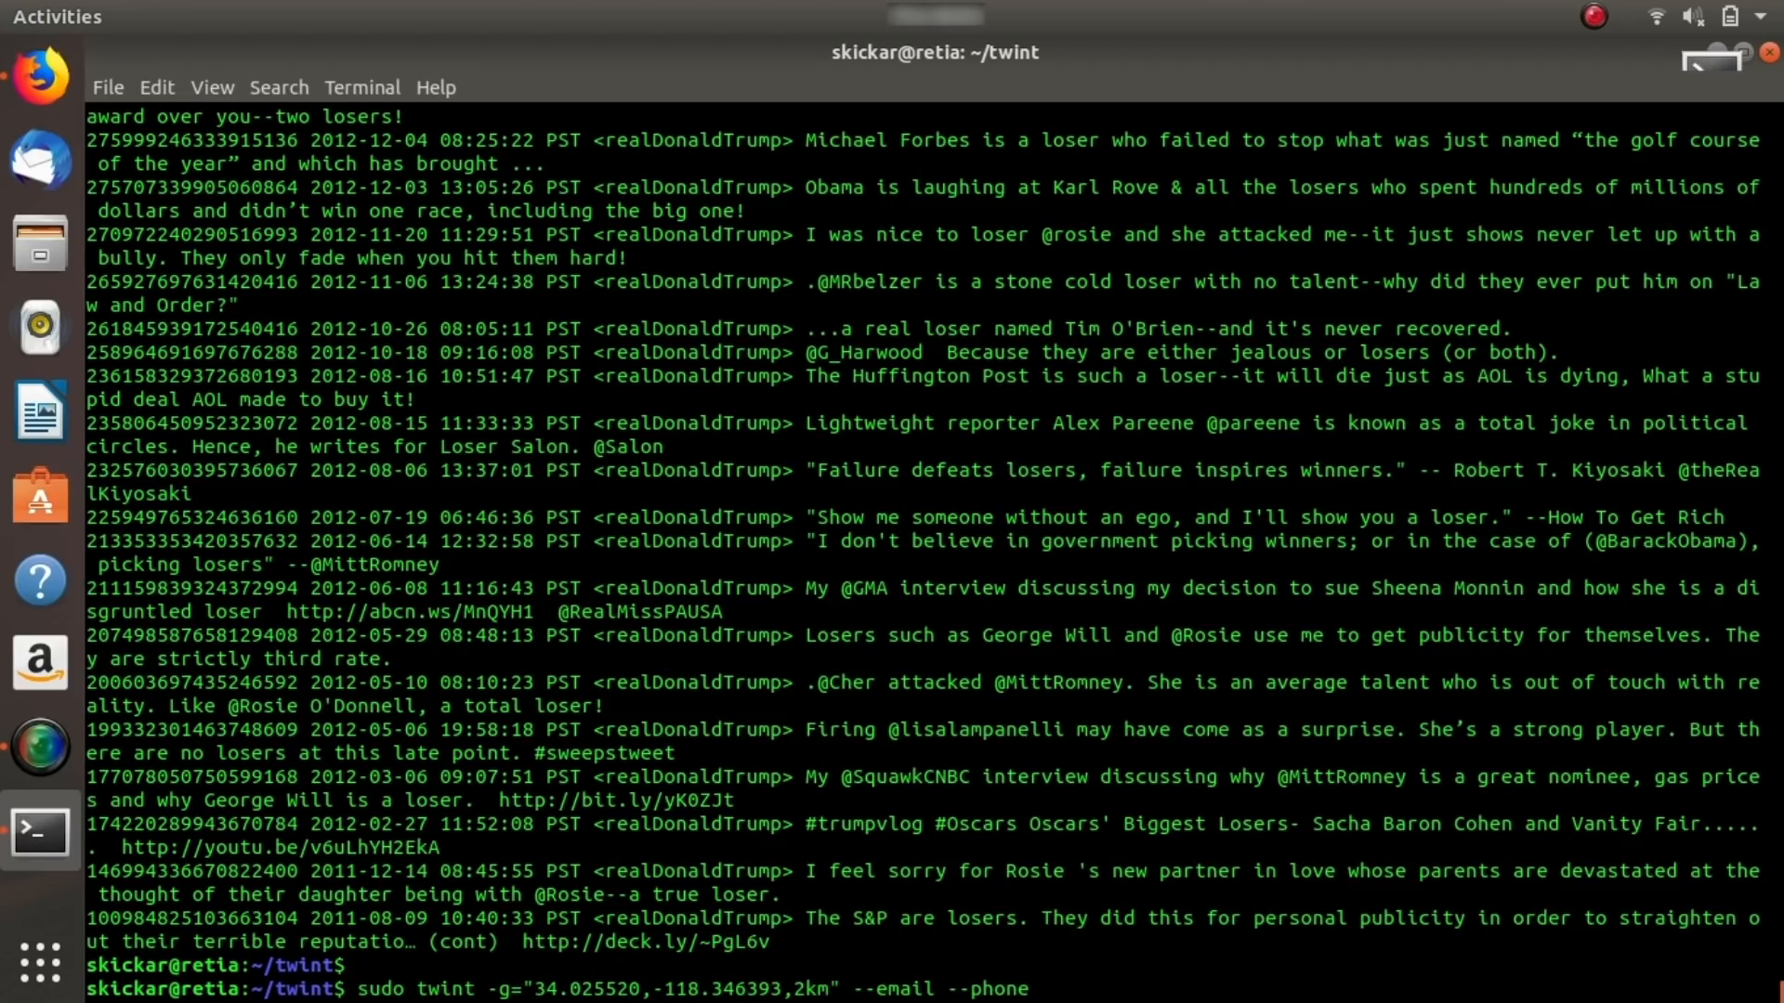
type("4km")
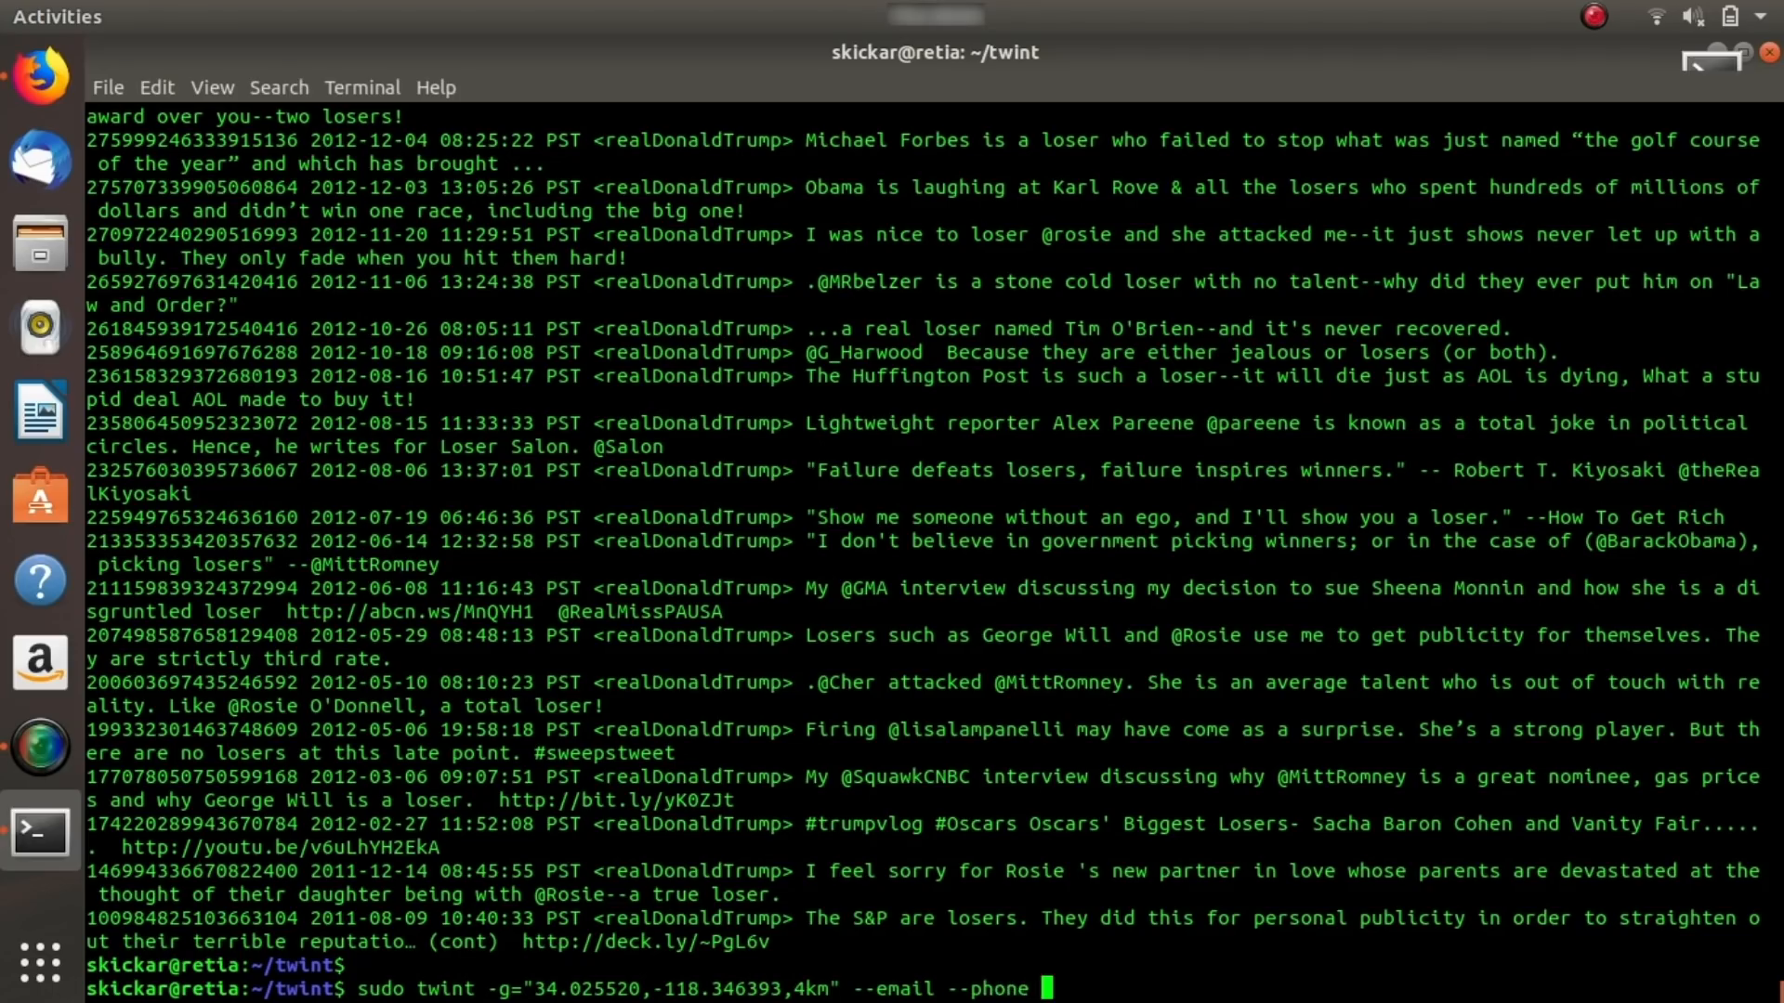
type("-")
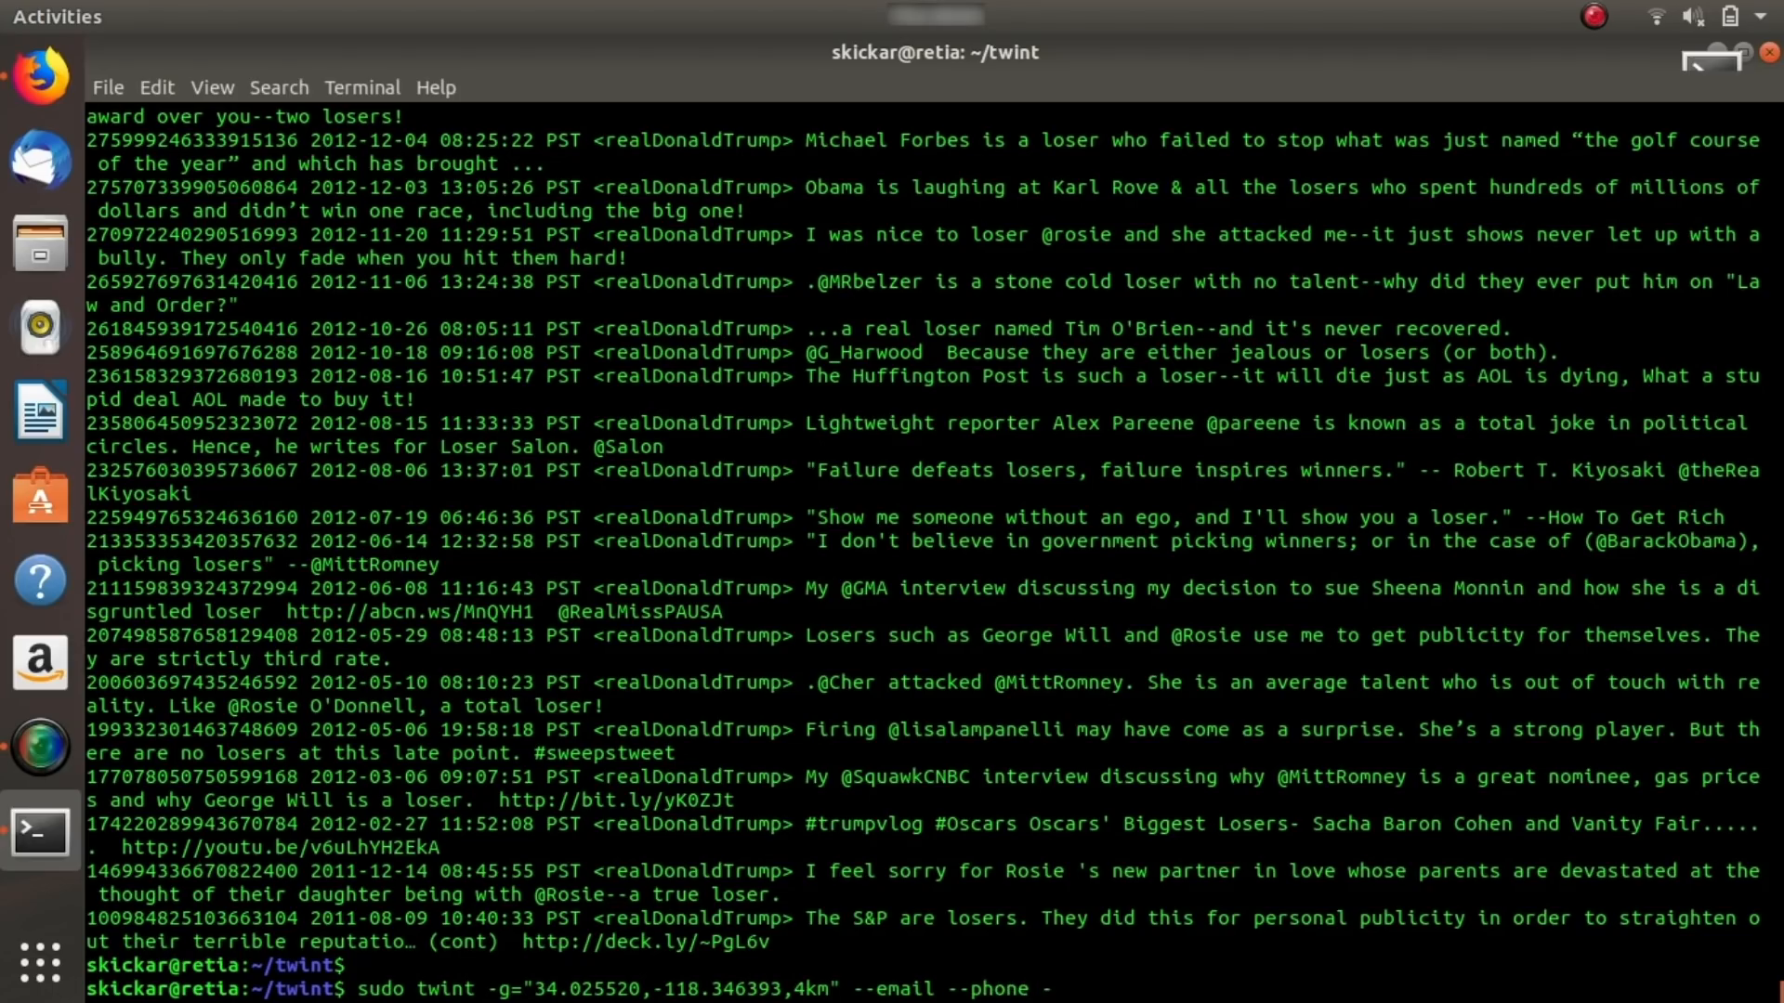
type("o")
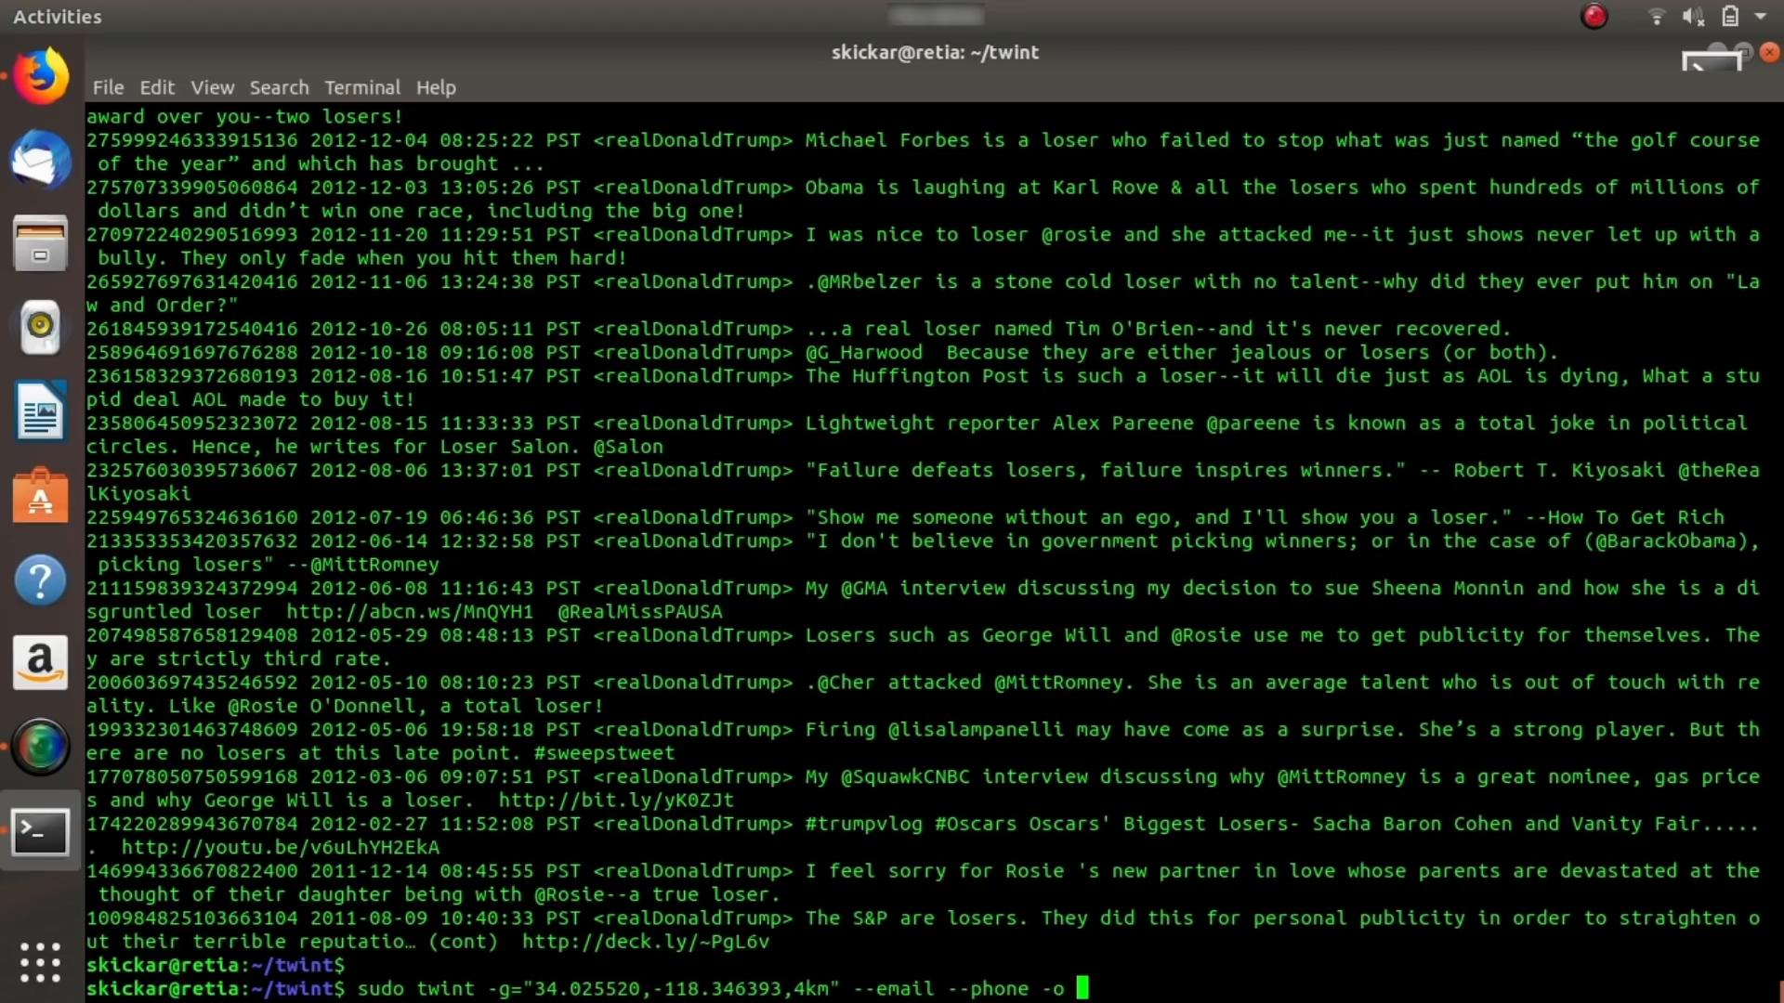
type("csv.")
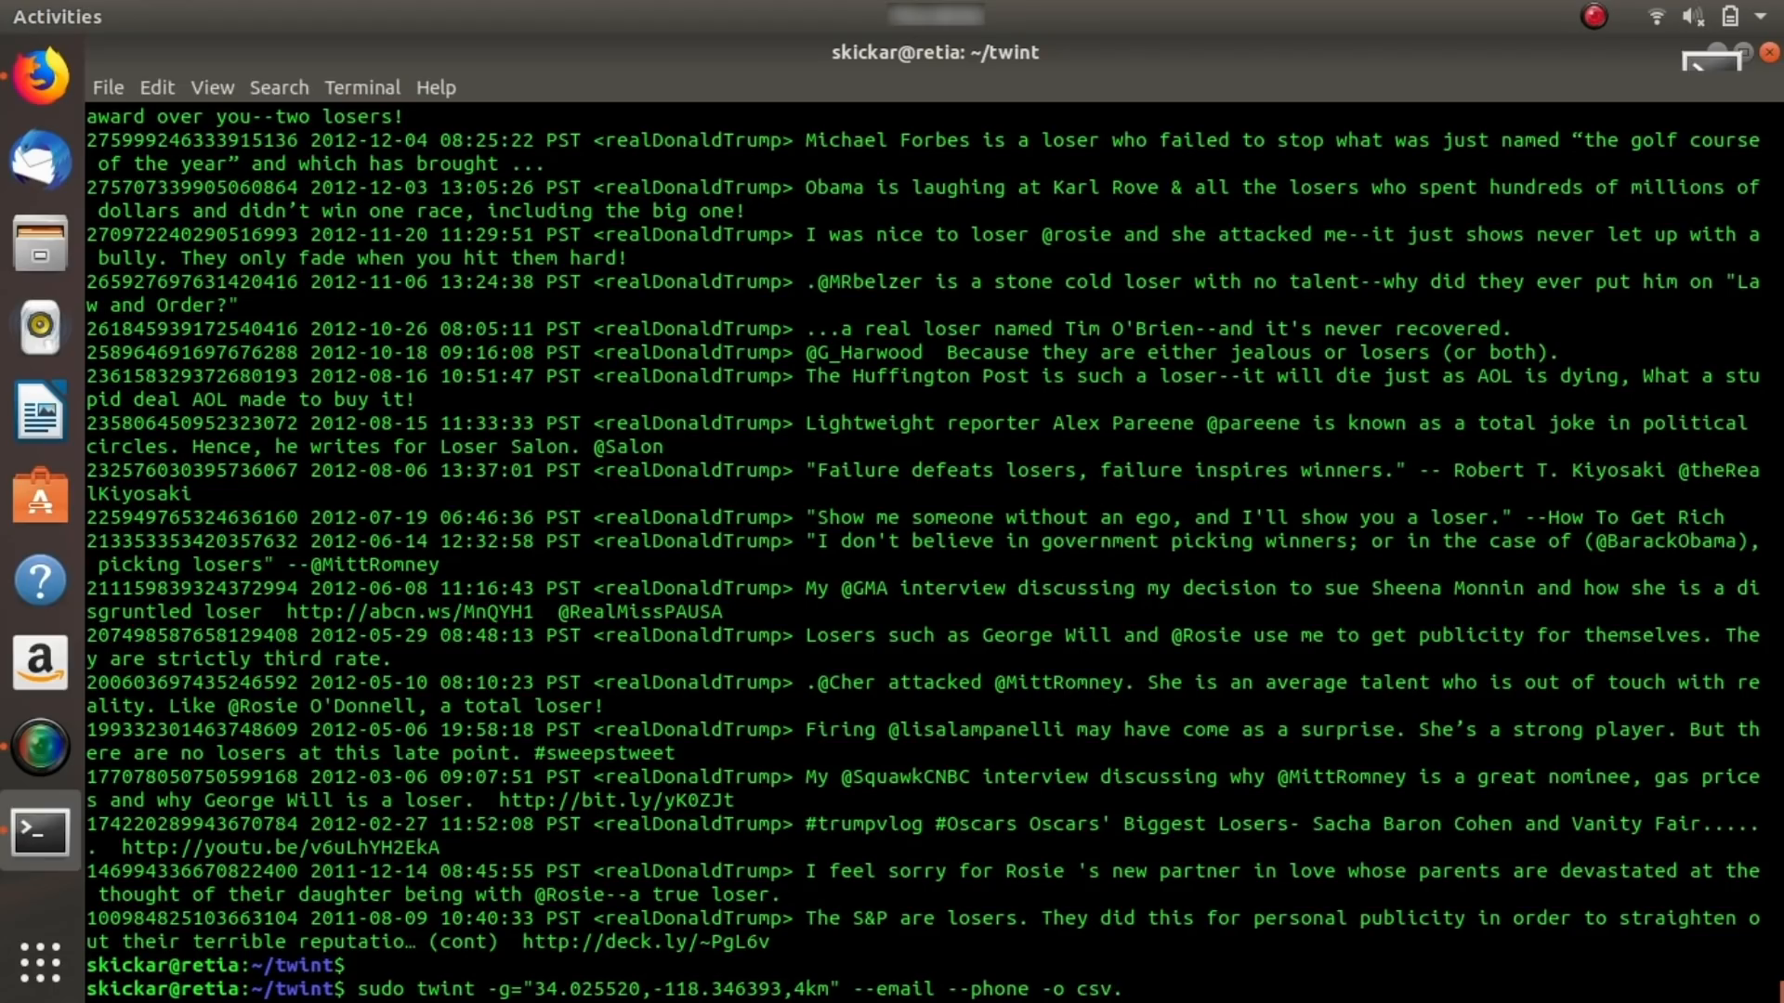
type(".csv")
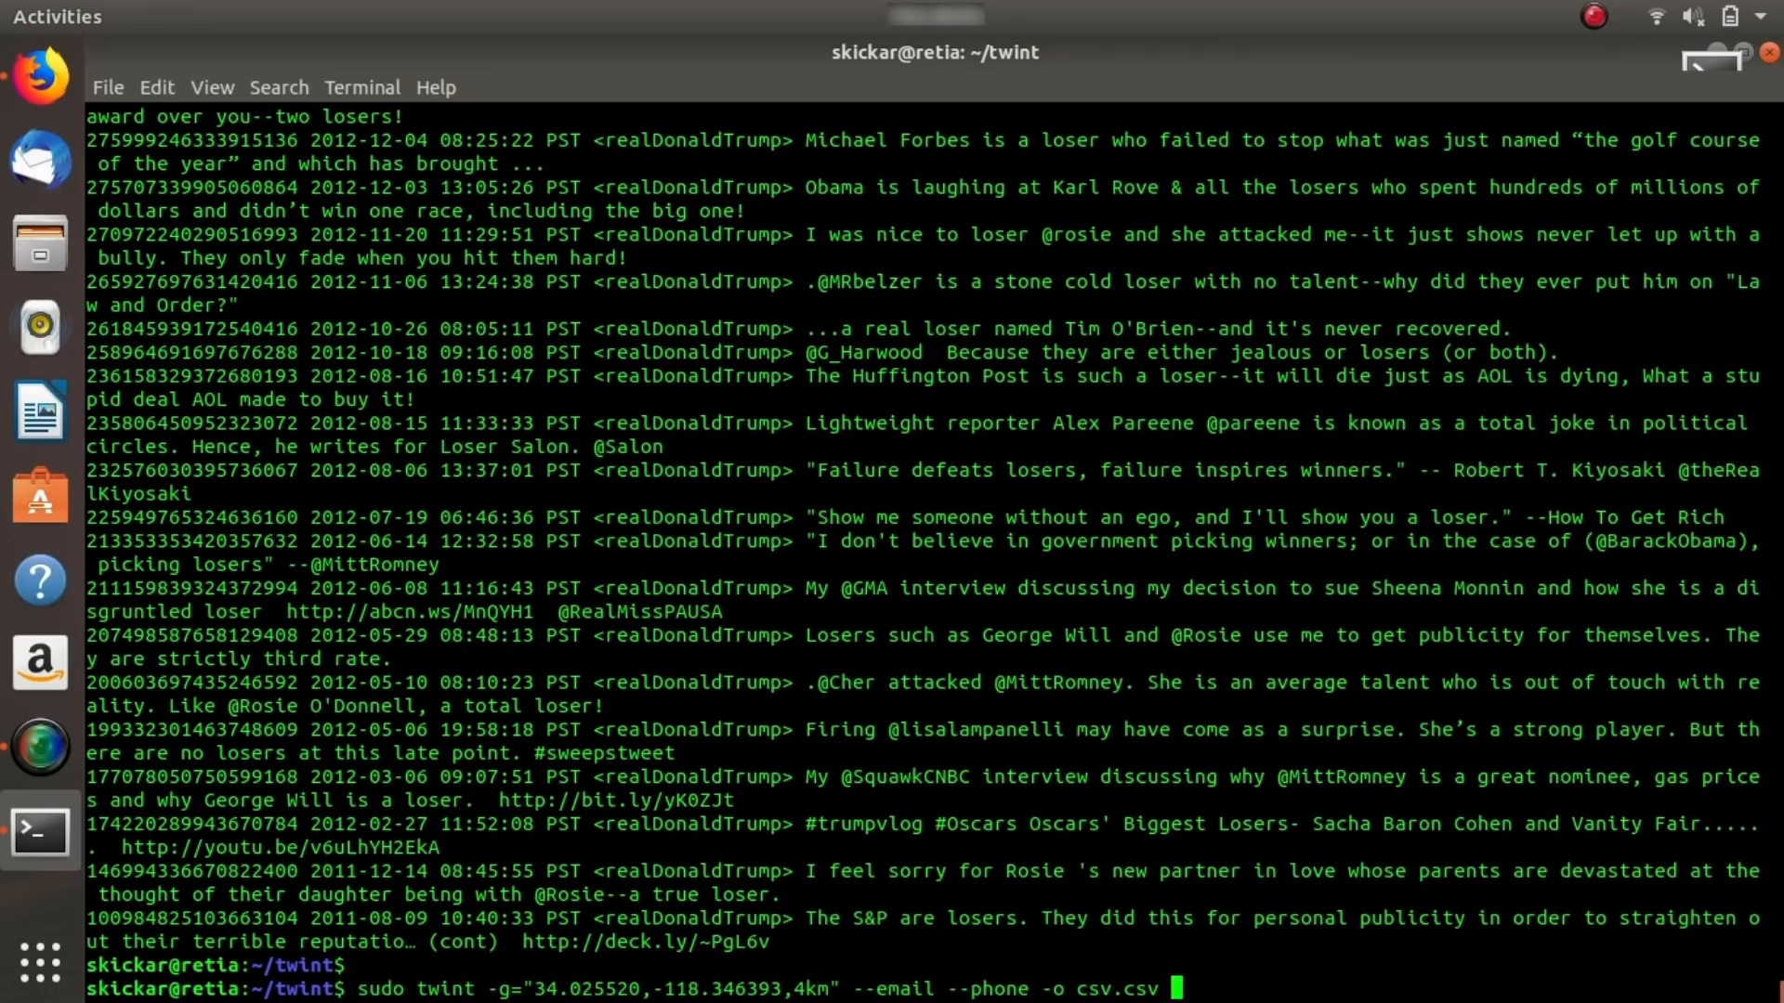
type("--csv")
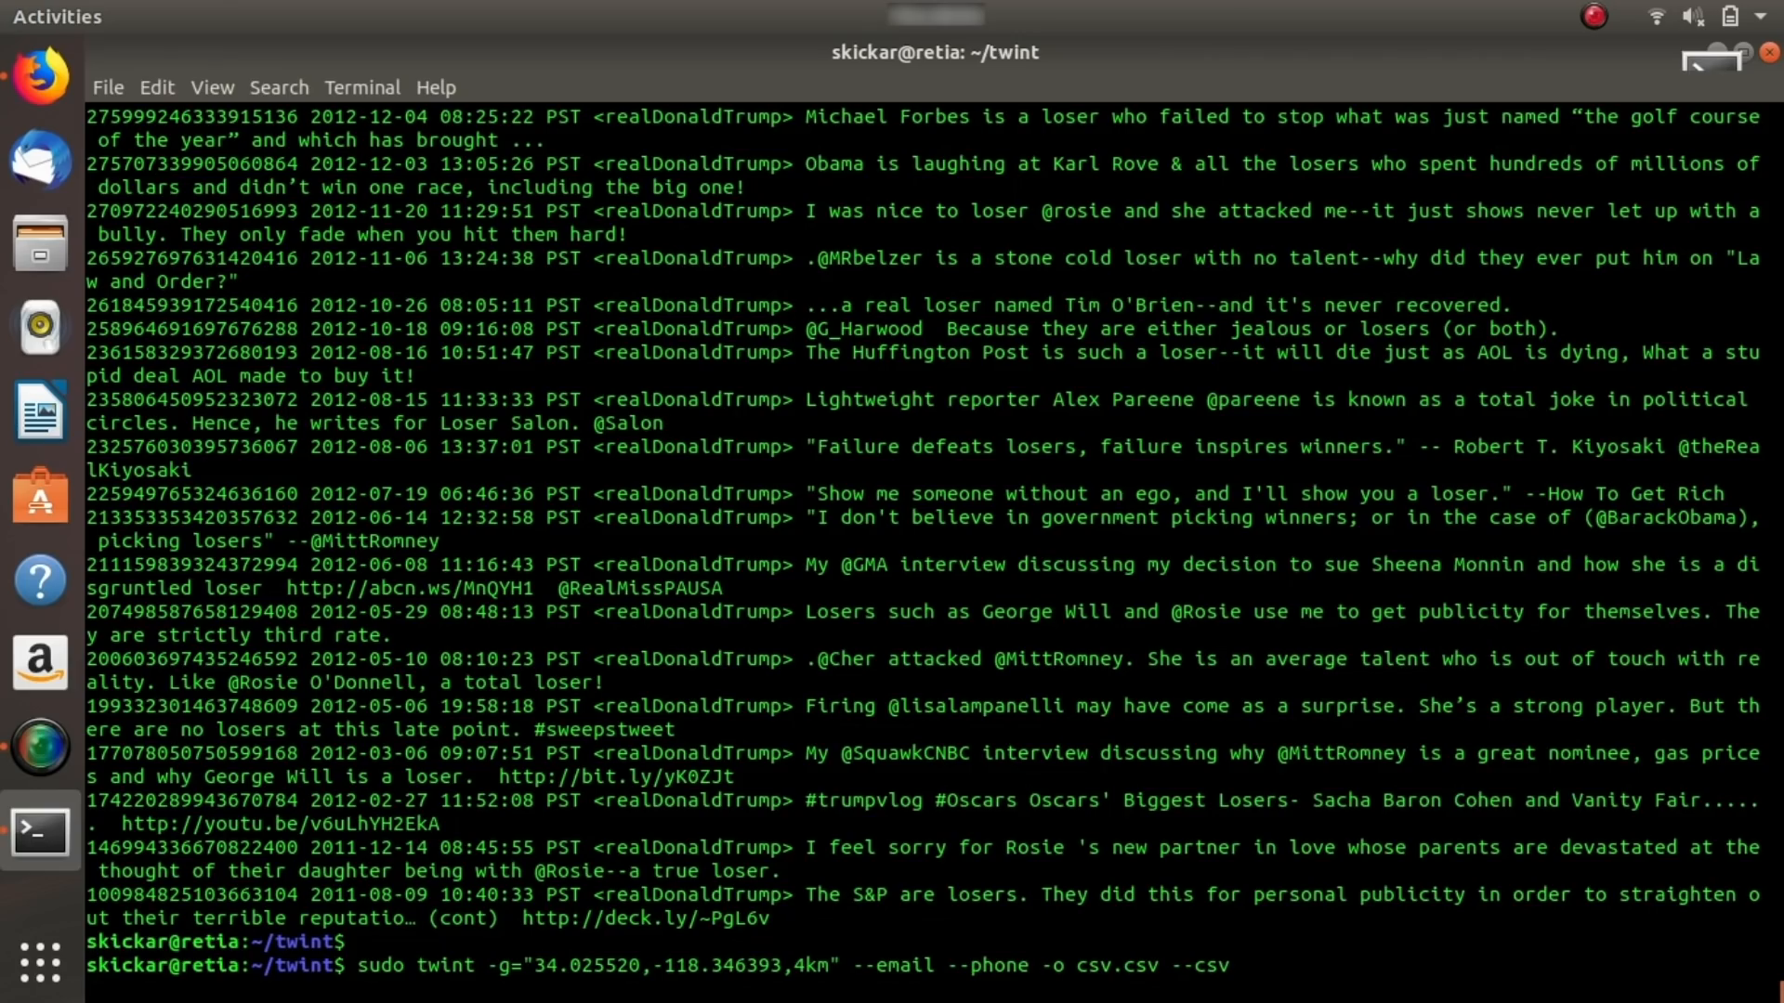
Run the 4km email and phone search, saving results to csv.csv.
key("Return")
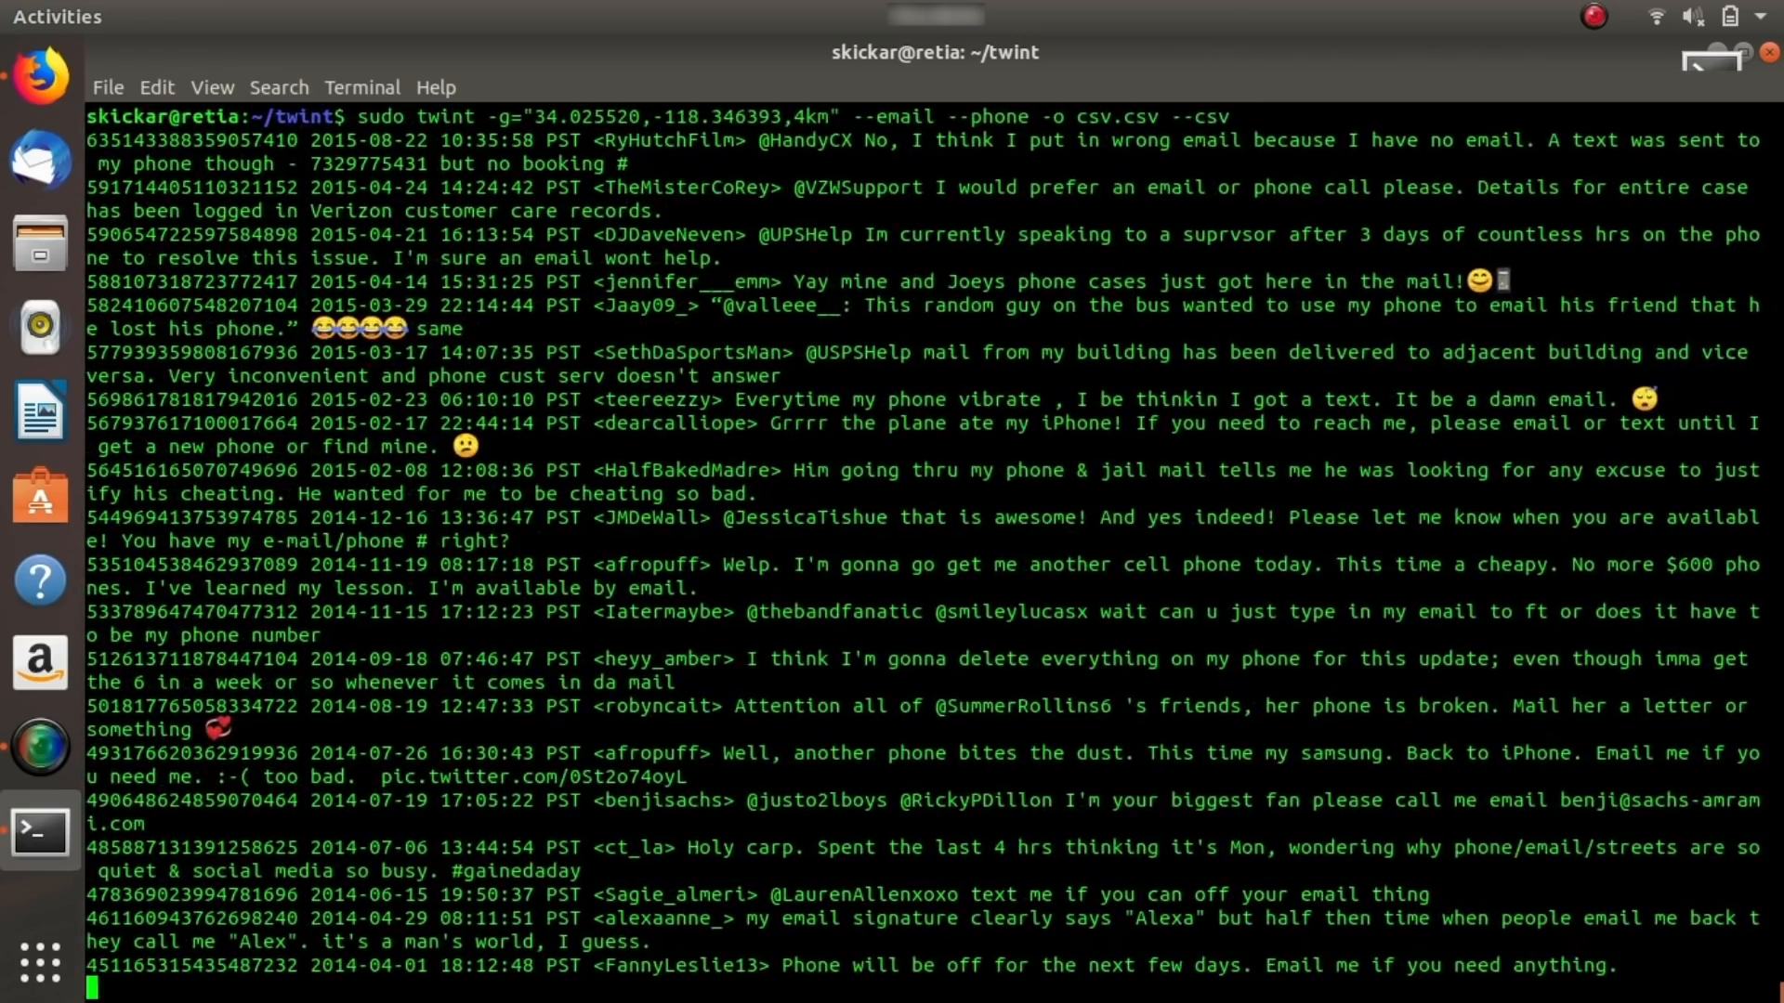
scroll("down", 3)
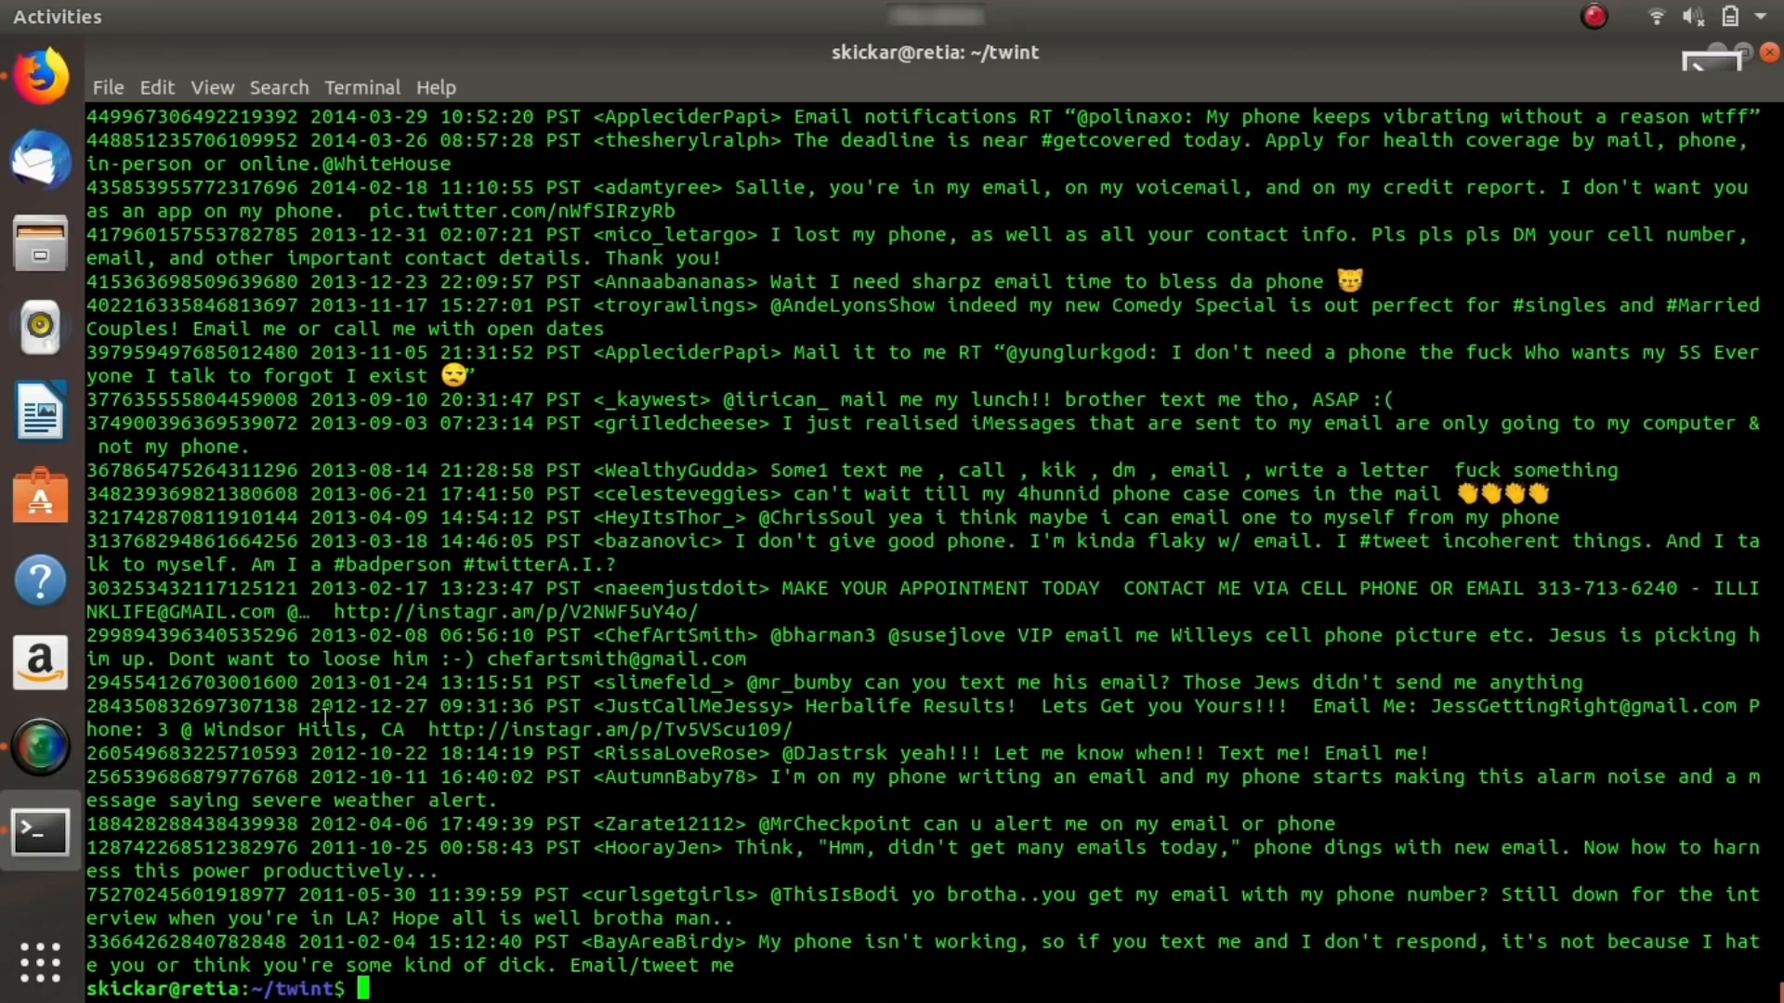
mouse_move(1041, 810)
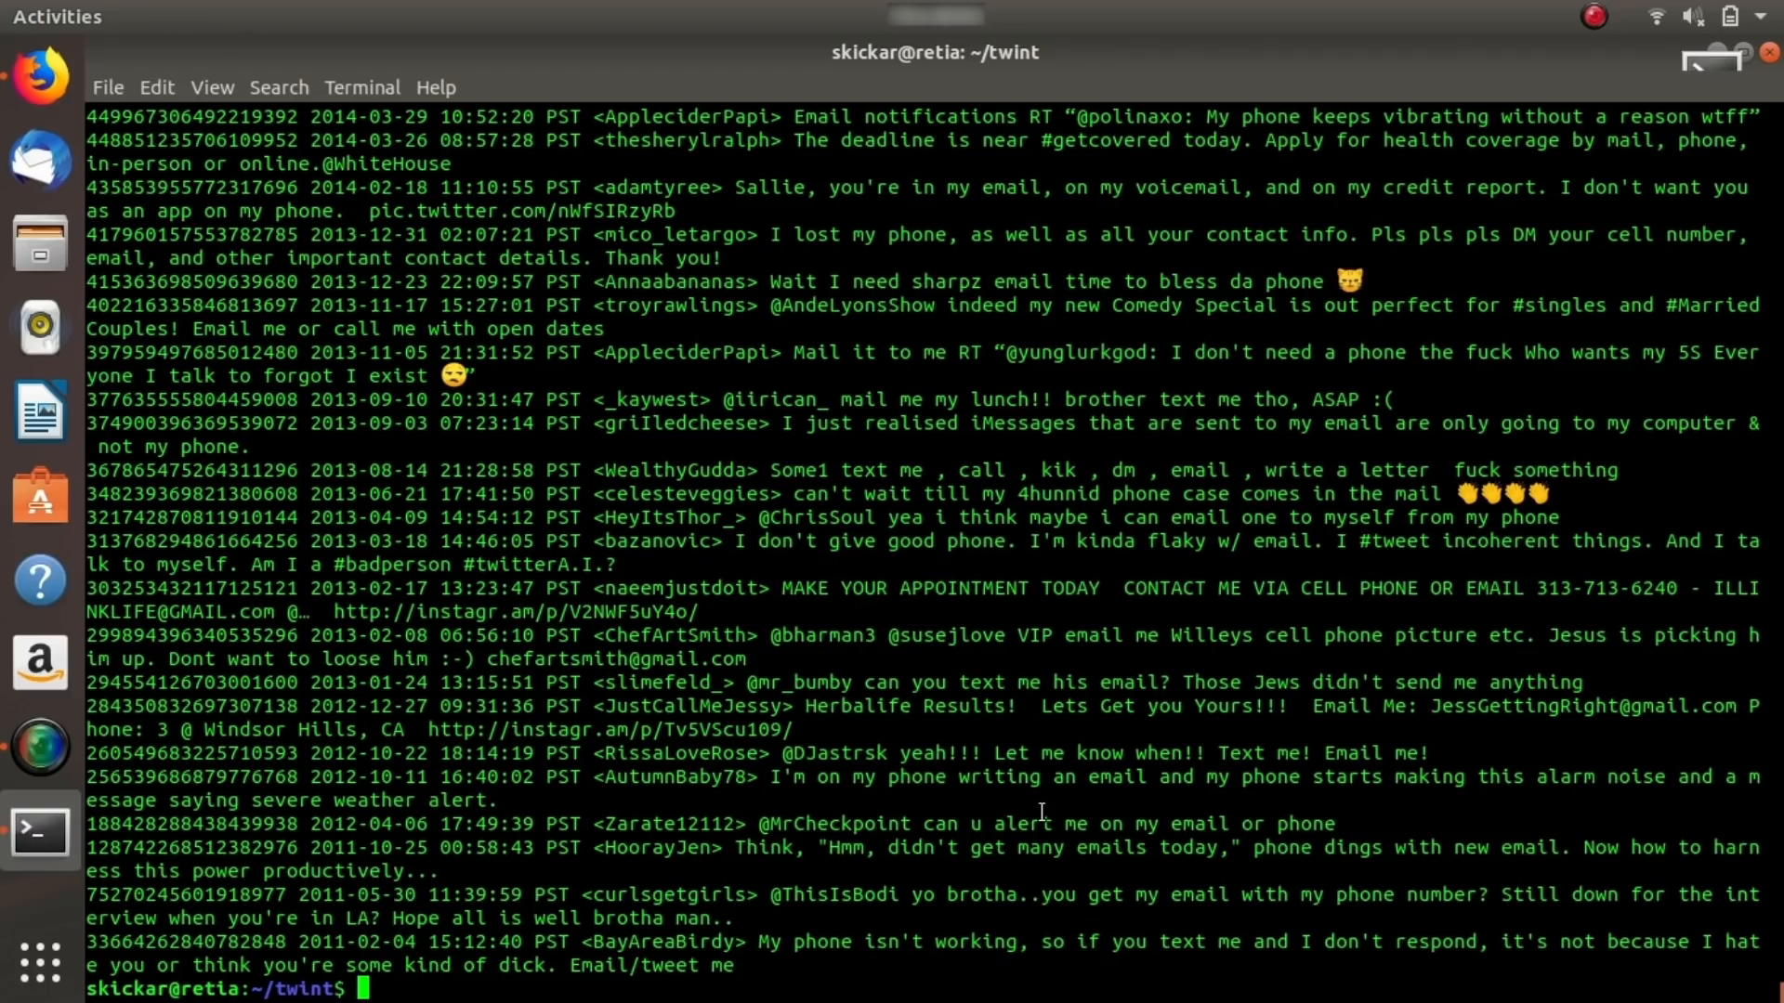
type("ls")
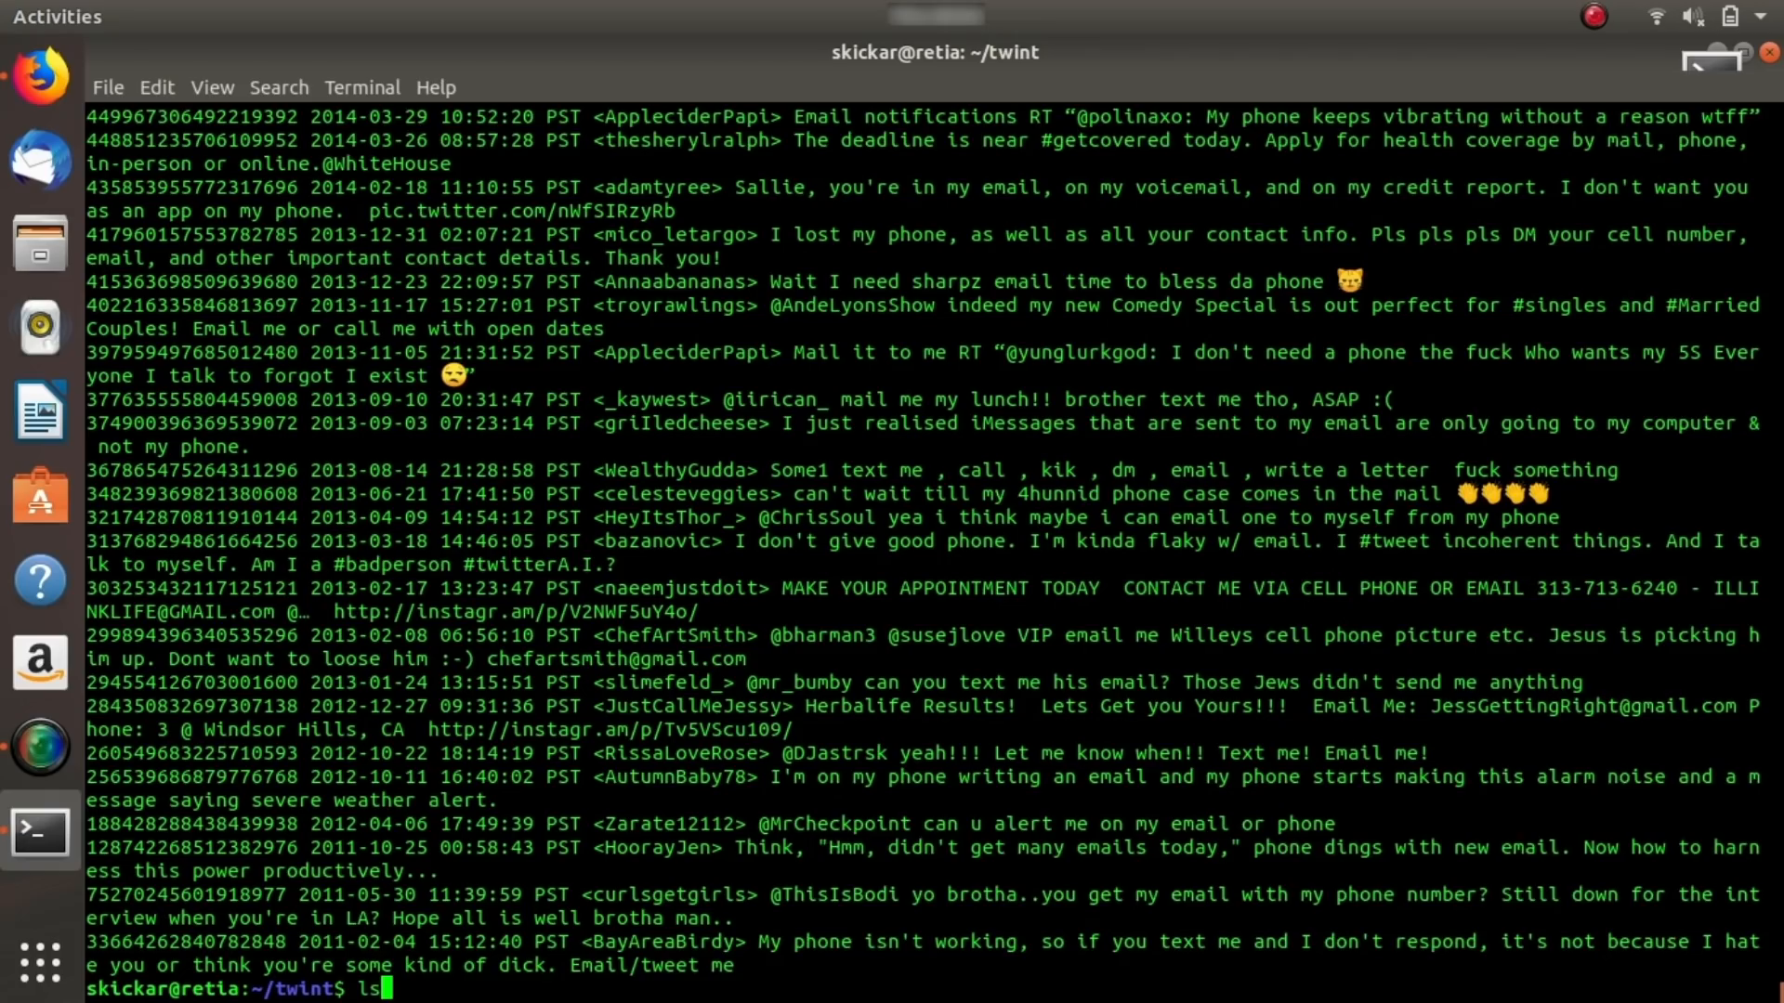
List the folder to confirm csv.csv exists, then print its comma-separated tweet records.
key("Return")
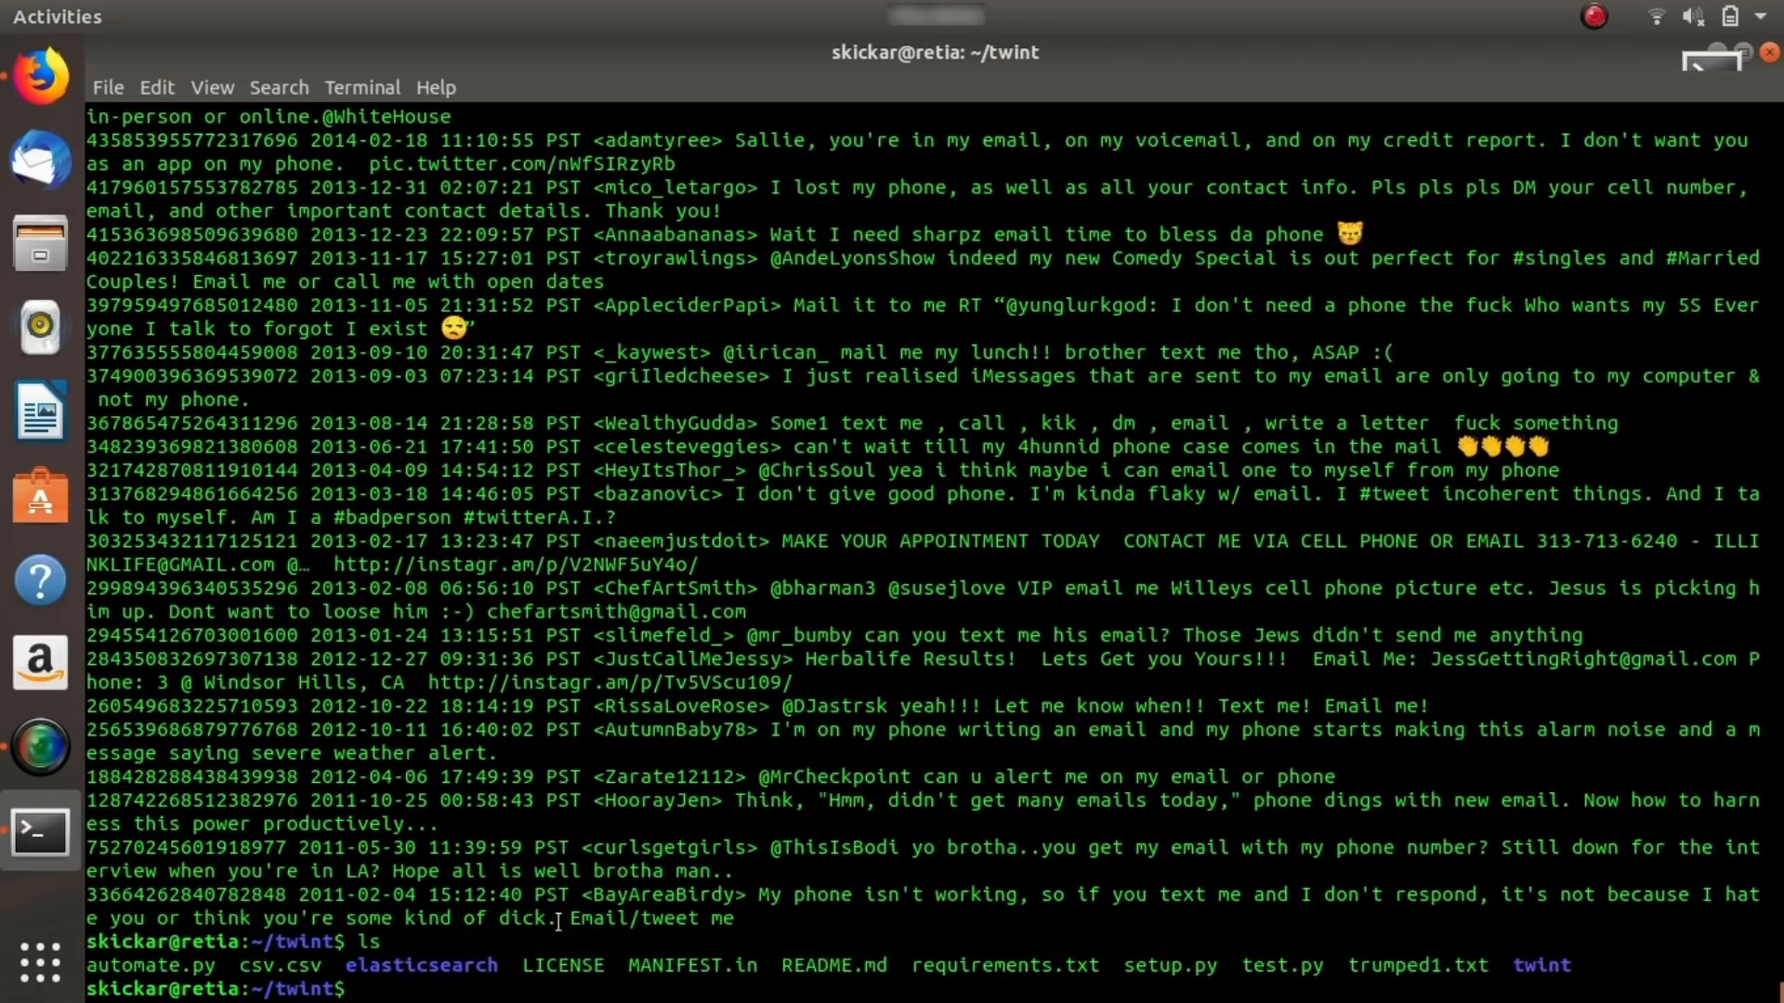
mouse_move(375, 973)
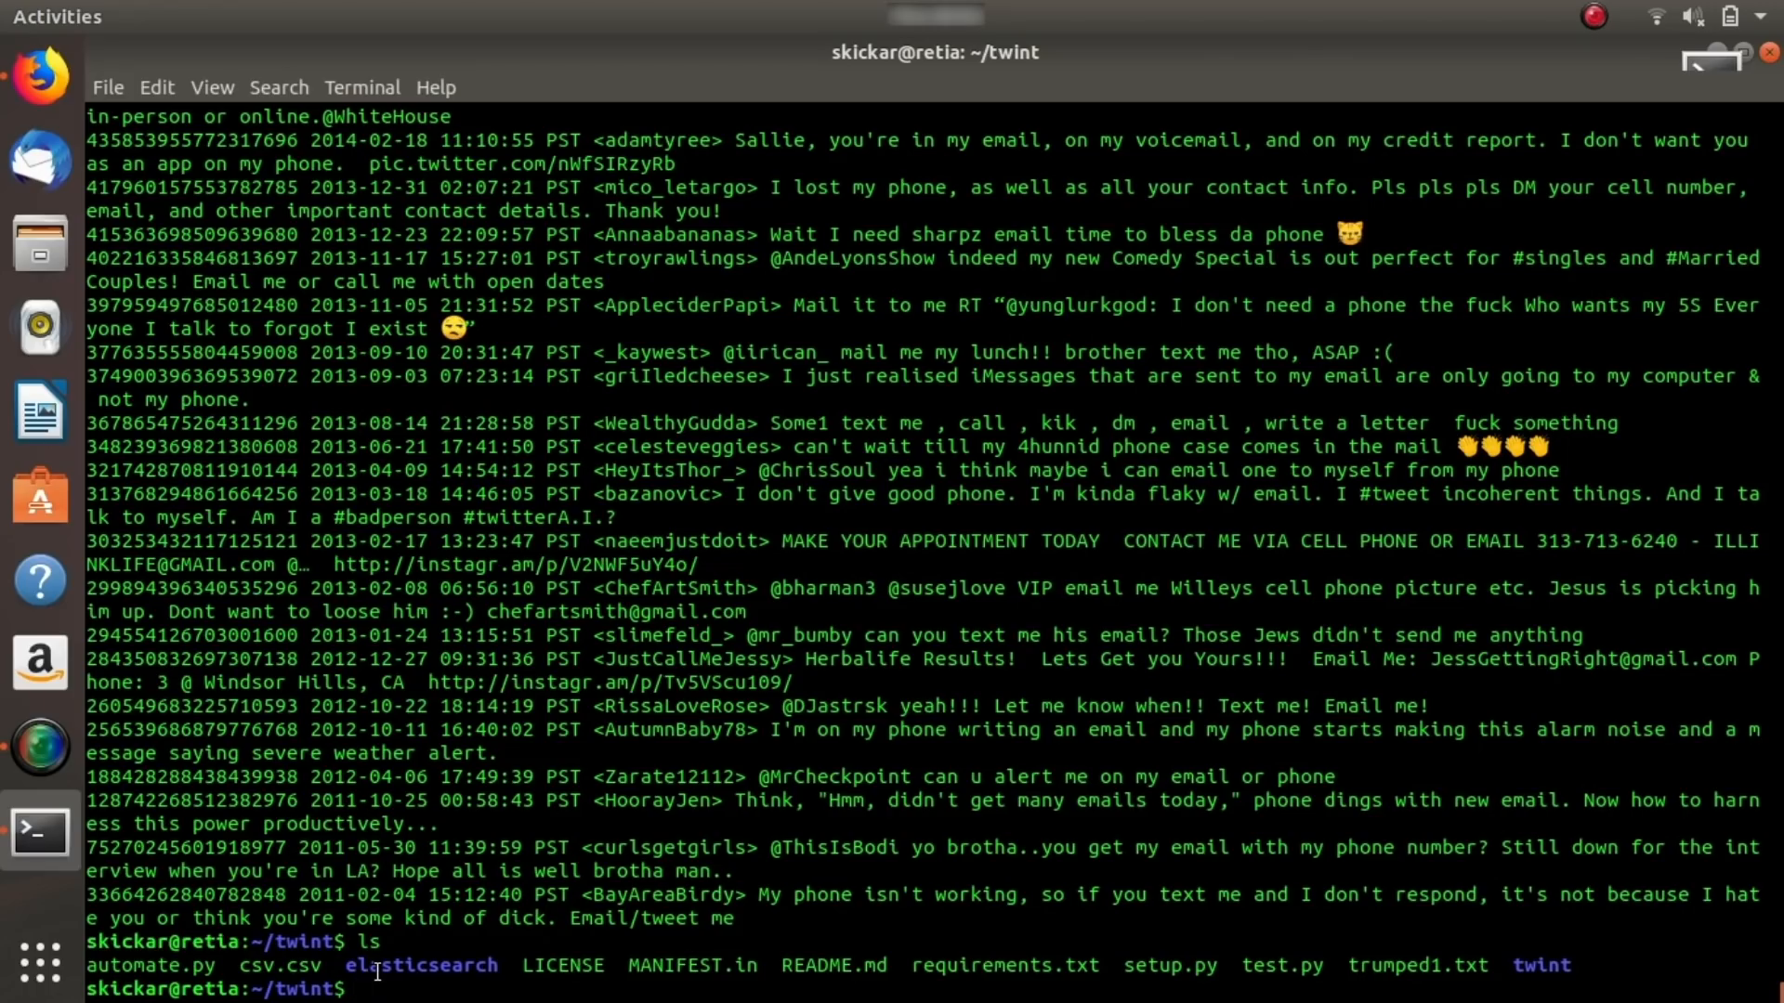
type("cat c")
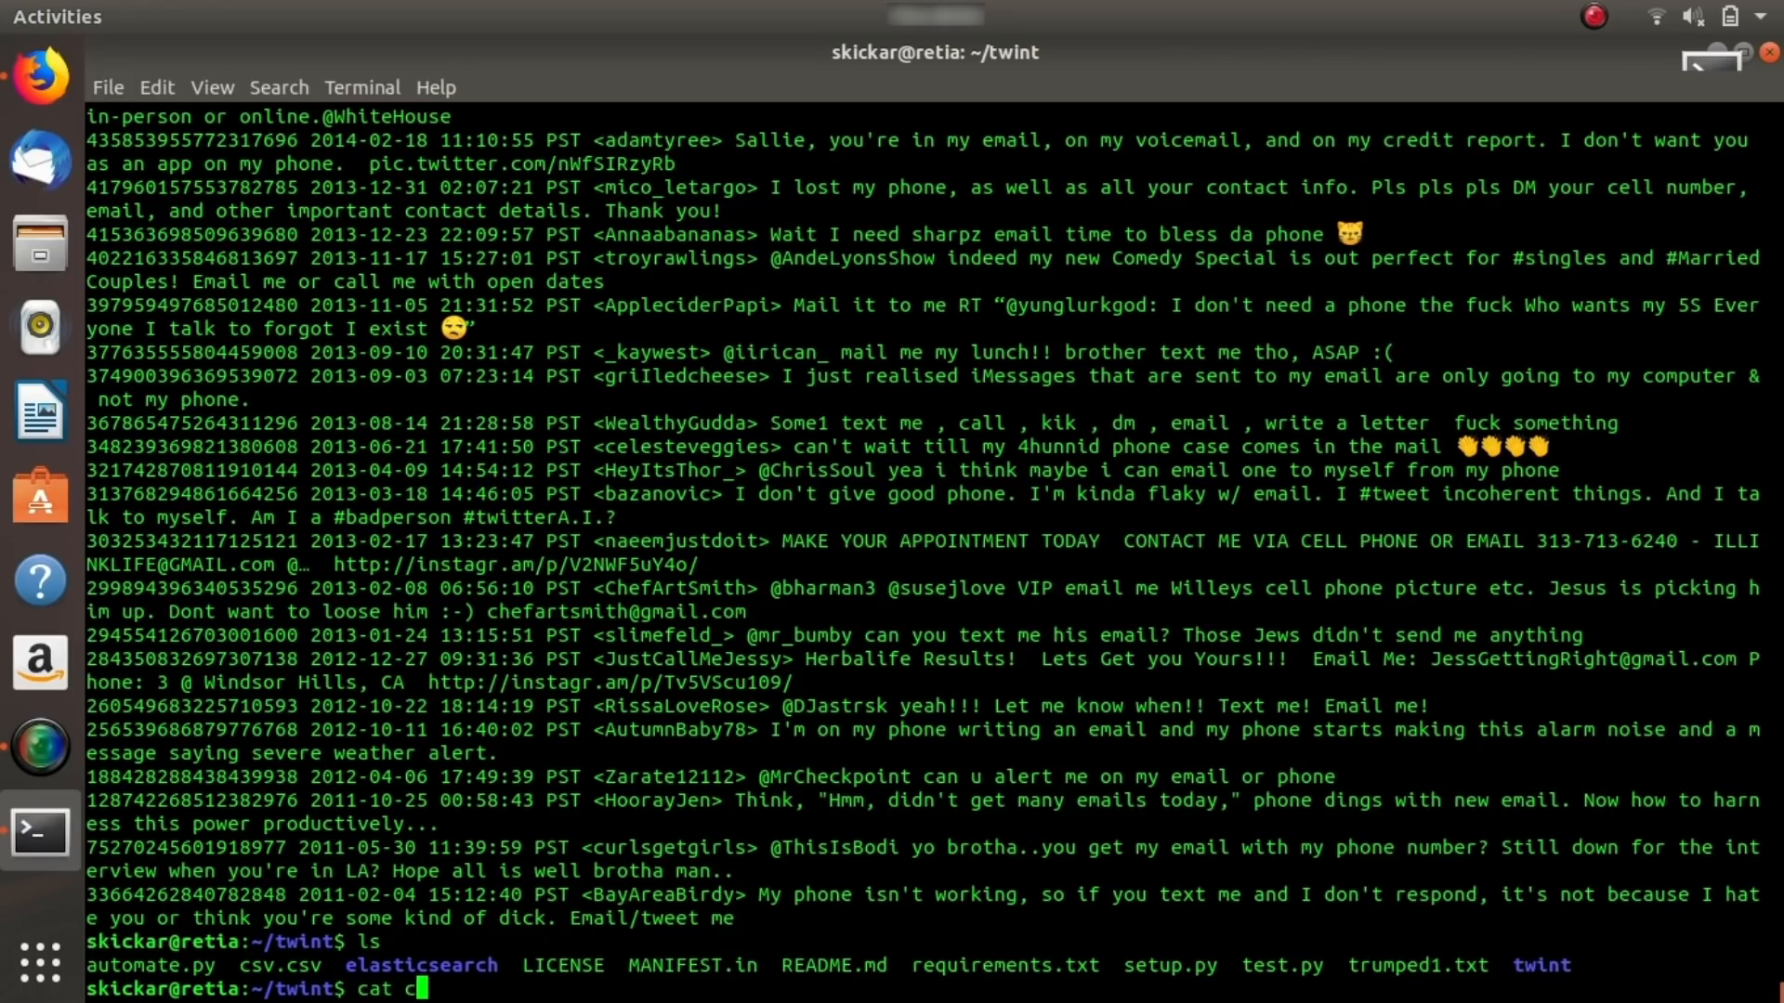
key("Return")
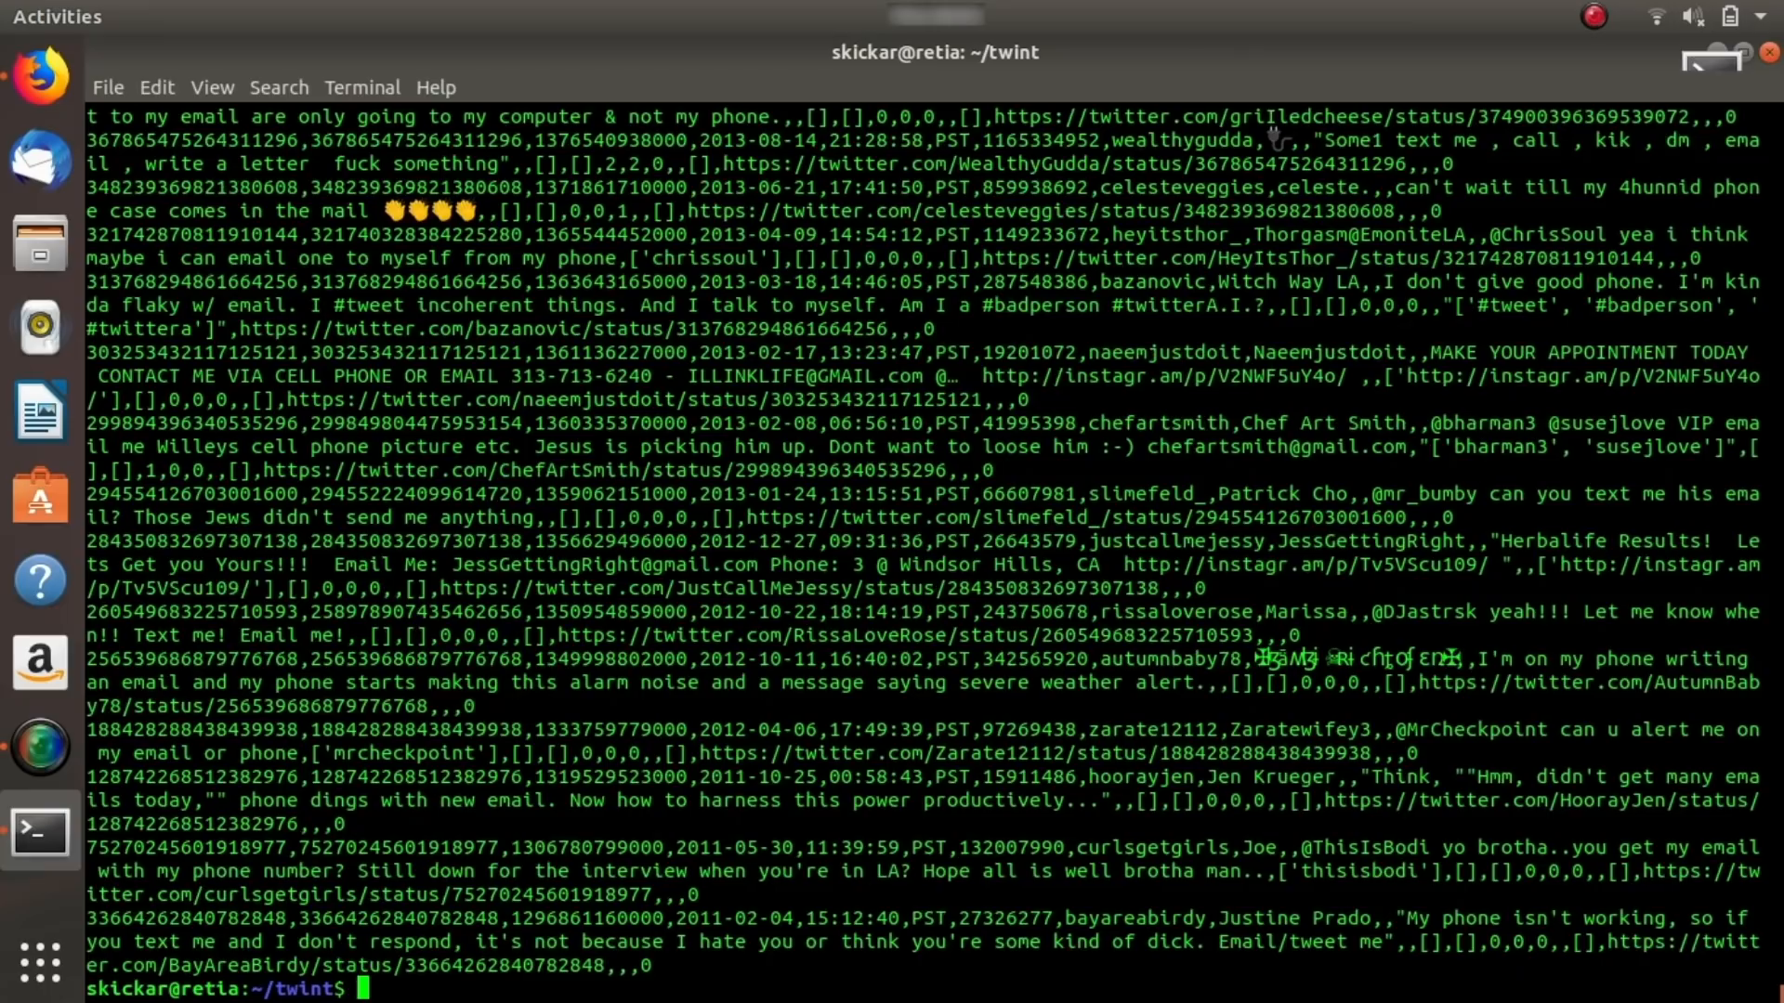
scroll("up", 3)
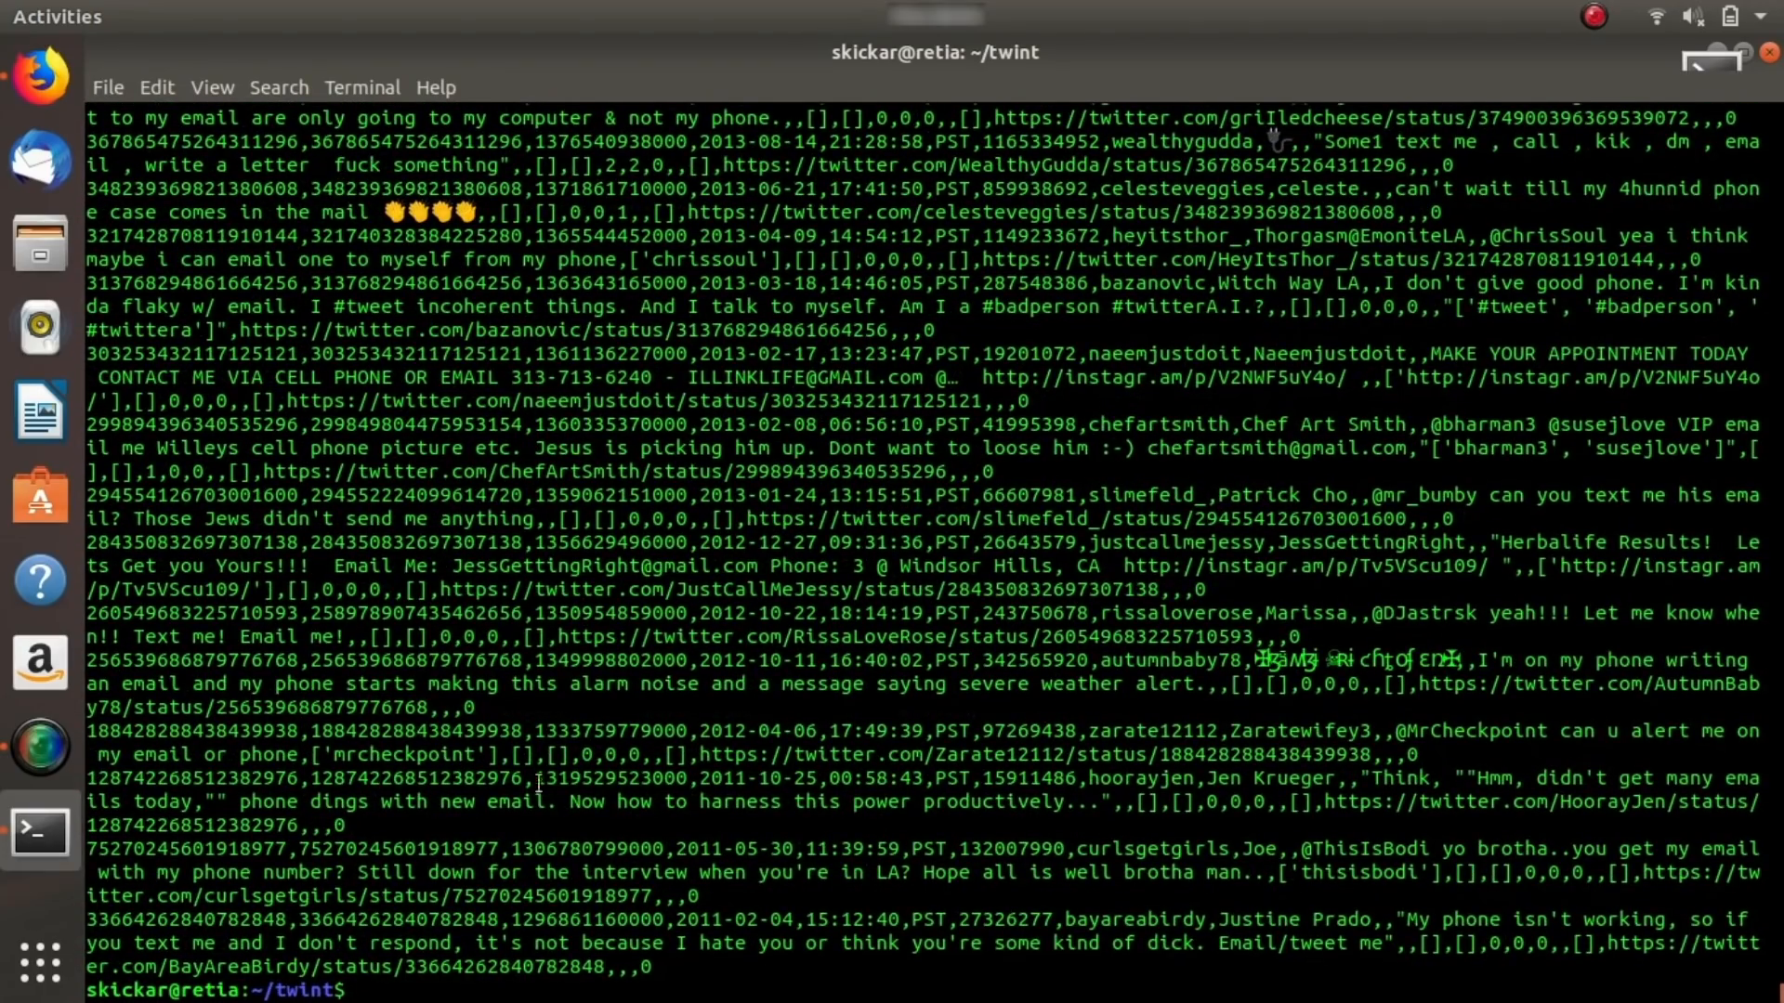
mouse_move(623, 724)
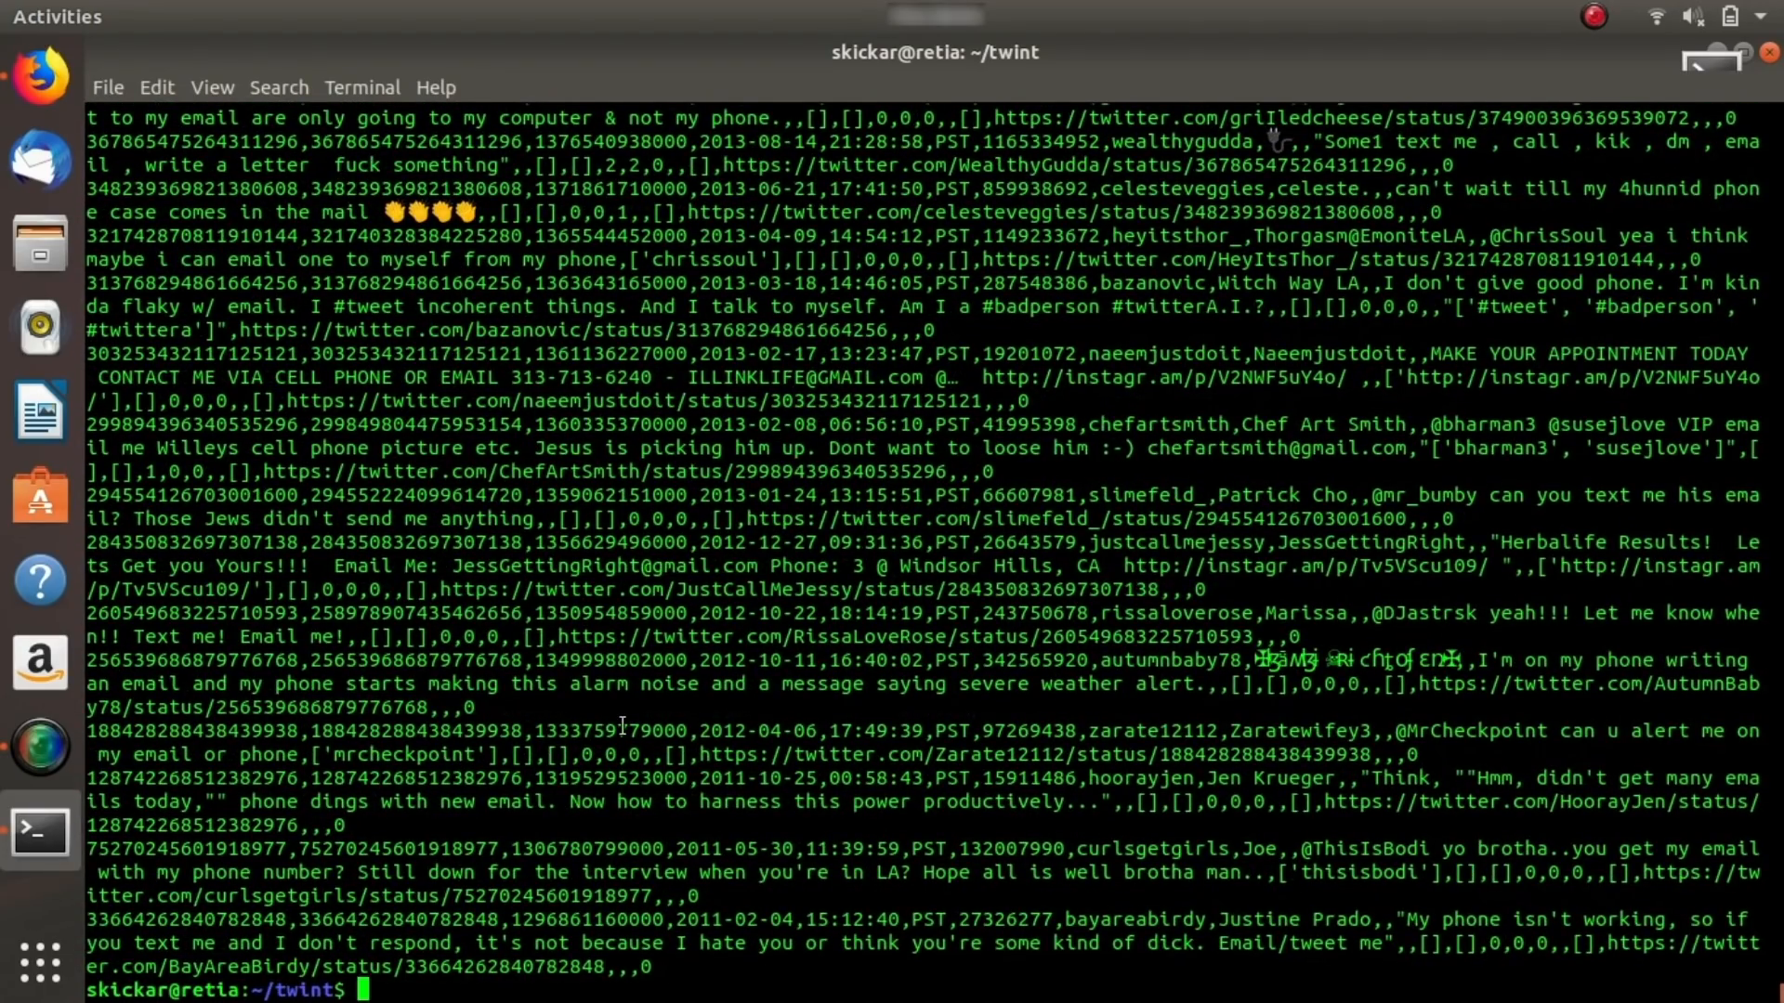